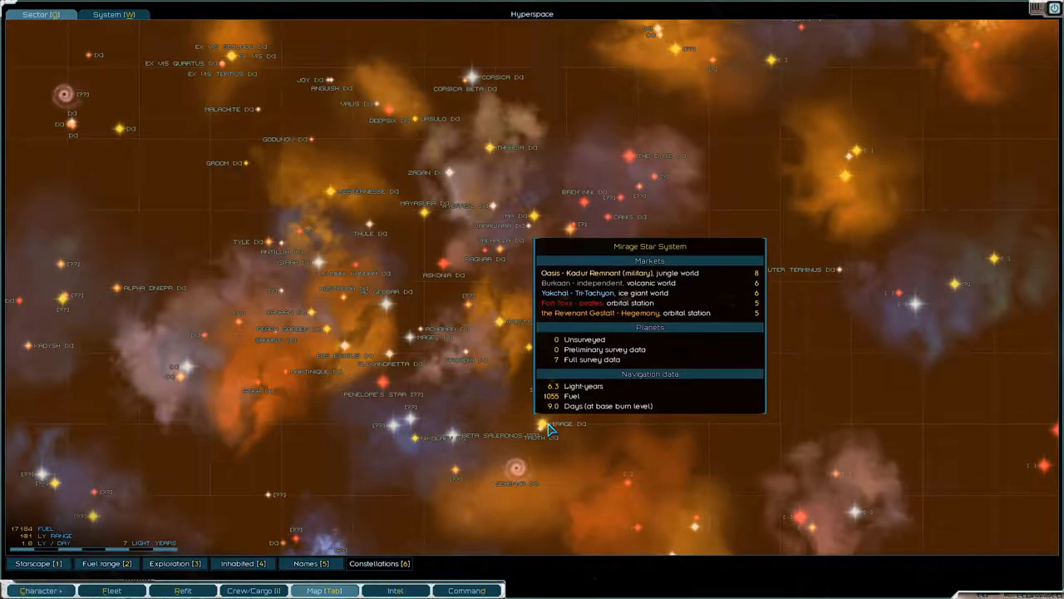
mouse_move(453, 437)
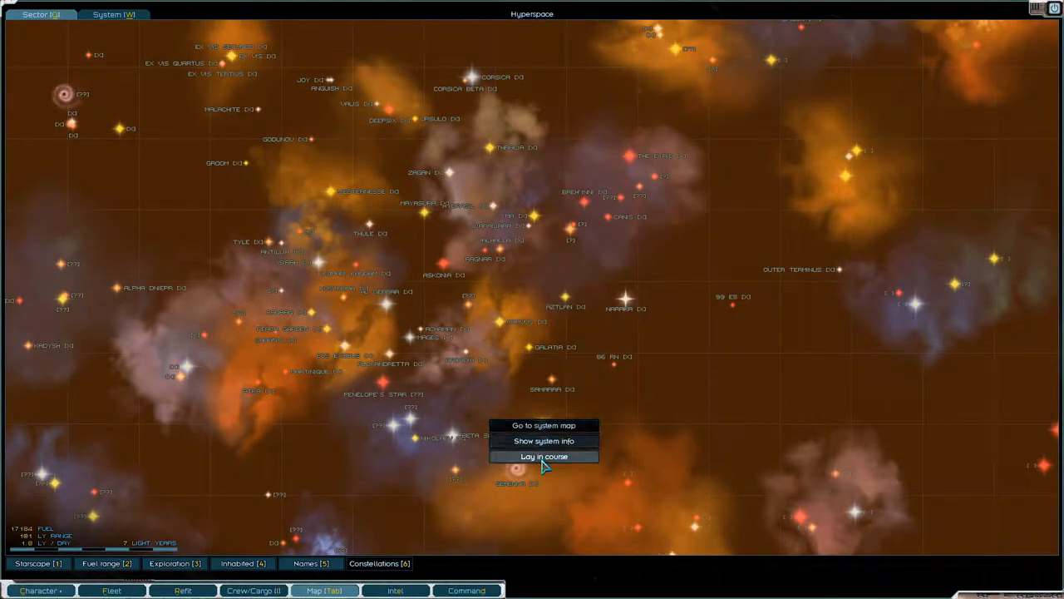
Step: Lay in a course to the Mirage system with the Revenant Gestalt as destination
click(543, 457)
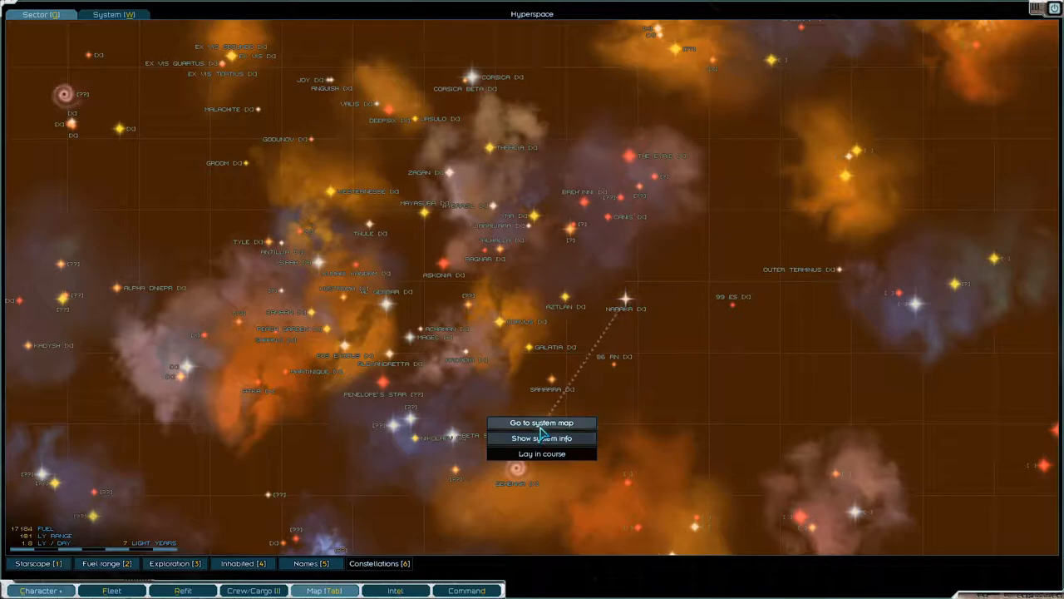
click(541, 422)
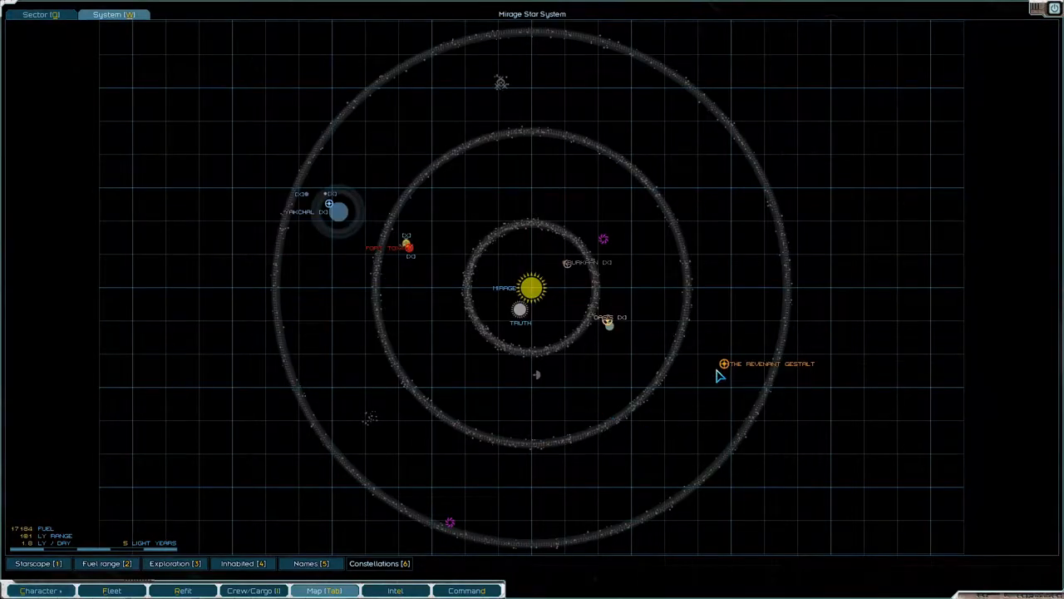
click(724, 364)
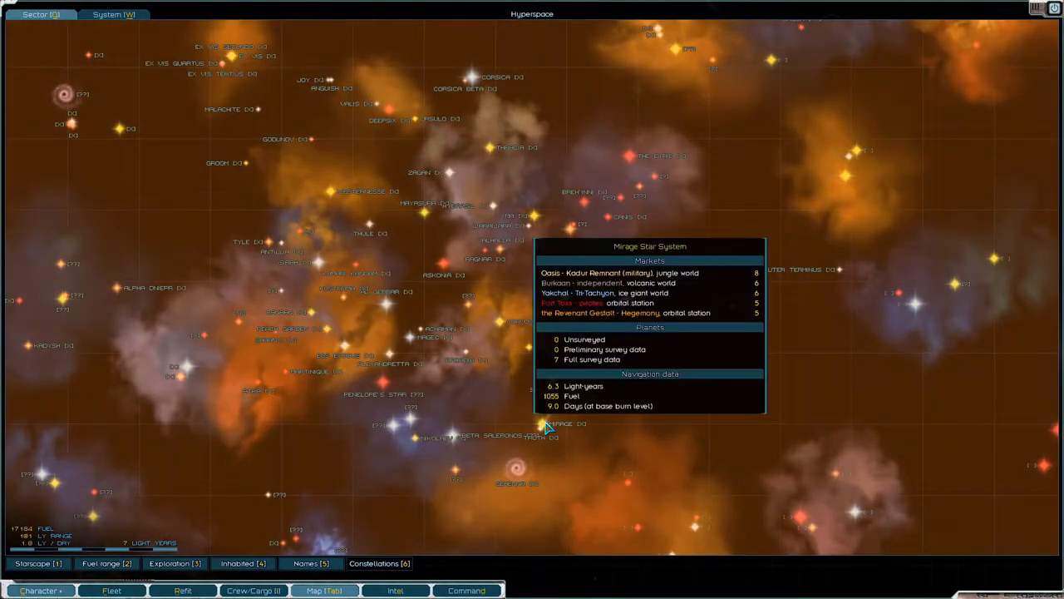
click(113, 14)
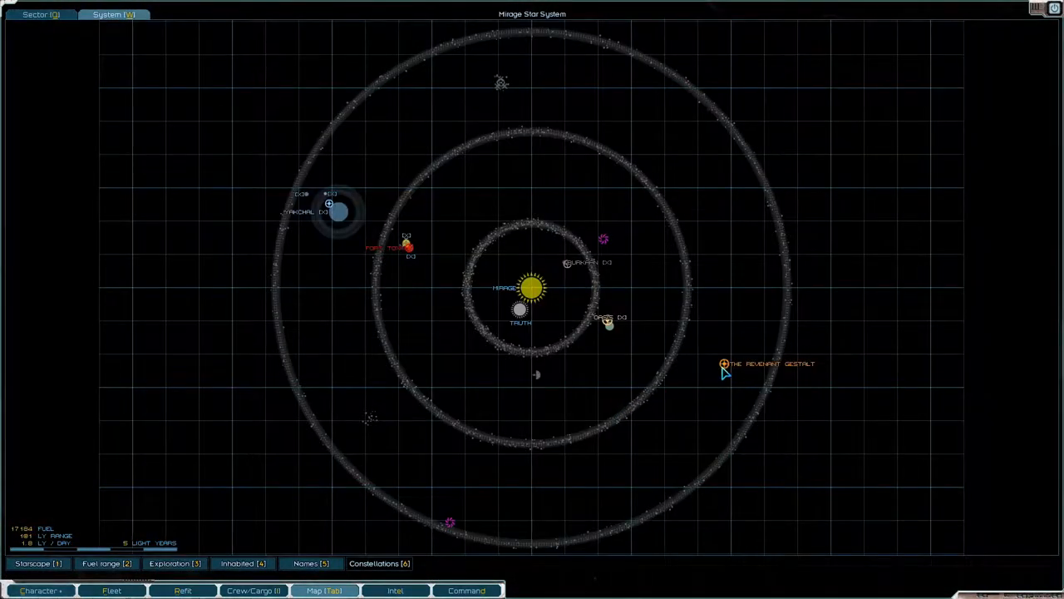
click(724, 363)
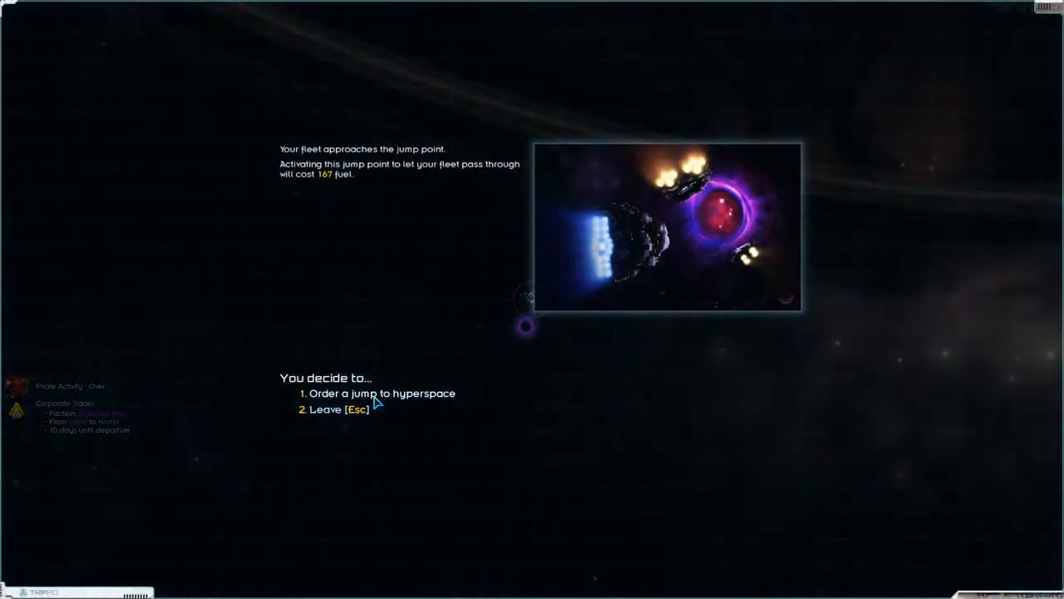
Step: Jump to hyperspace, then jump into Mirage at Oasis to reach the Revenant Gestalt
click(382, 393)
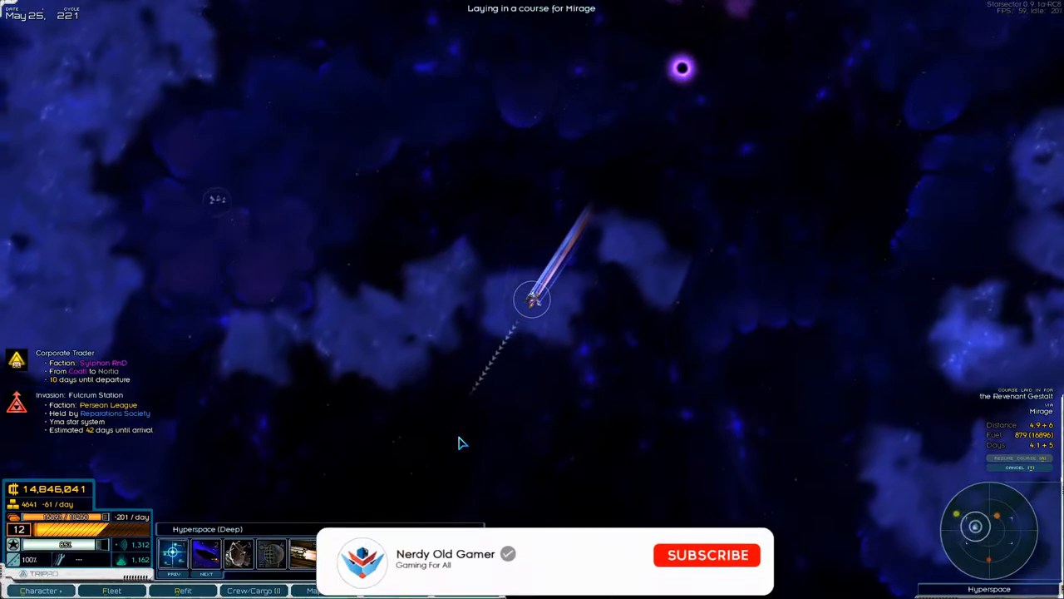
click(707, 555)
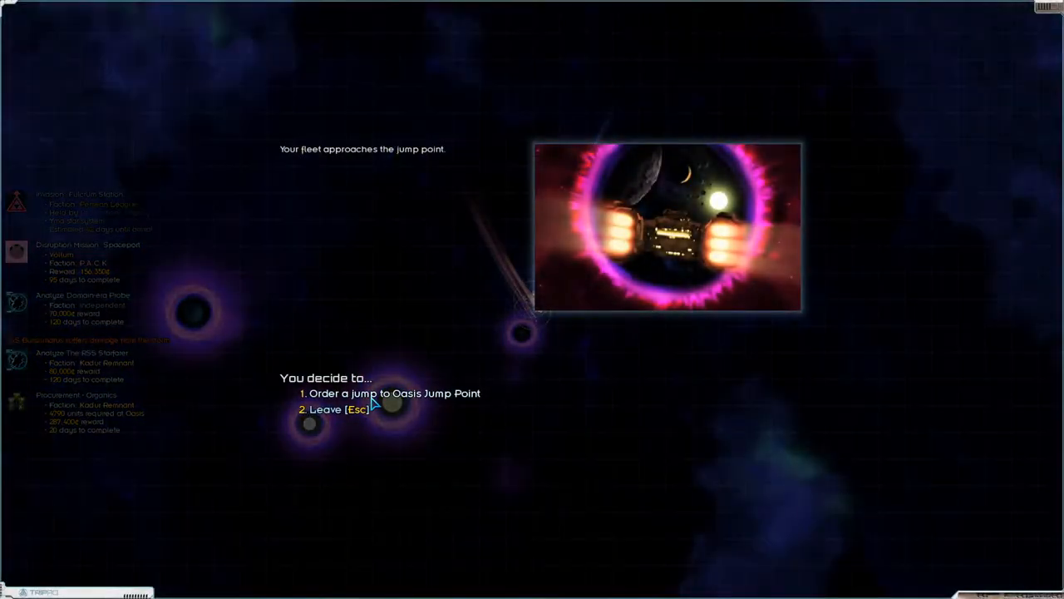
click(394, 393)
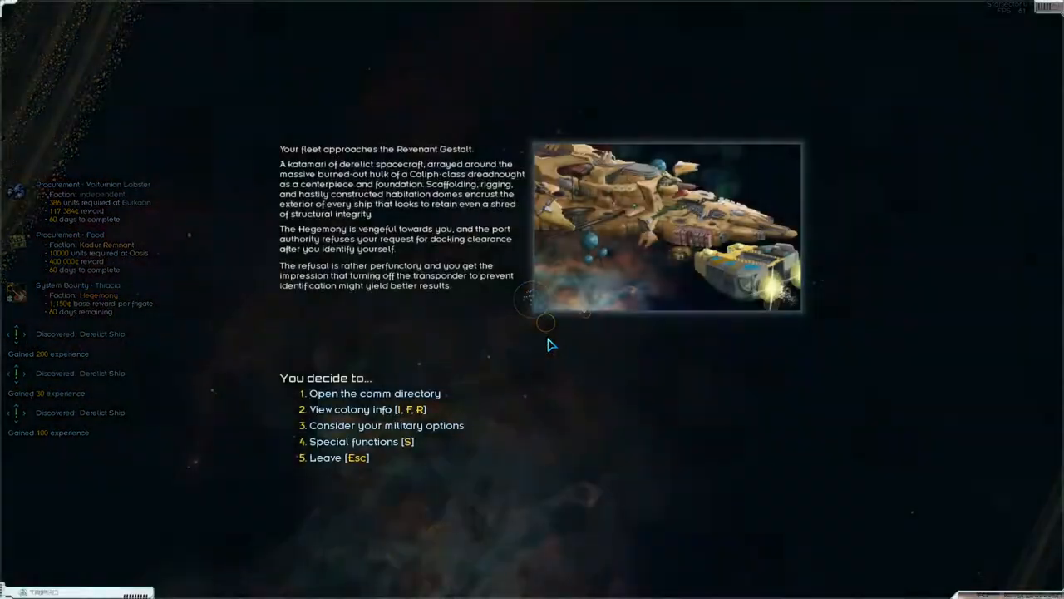
Step: Invade the Revenant Gestalt through the military options
click(385, 425)
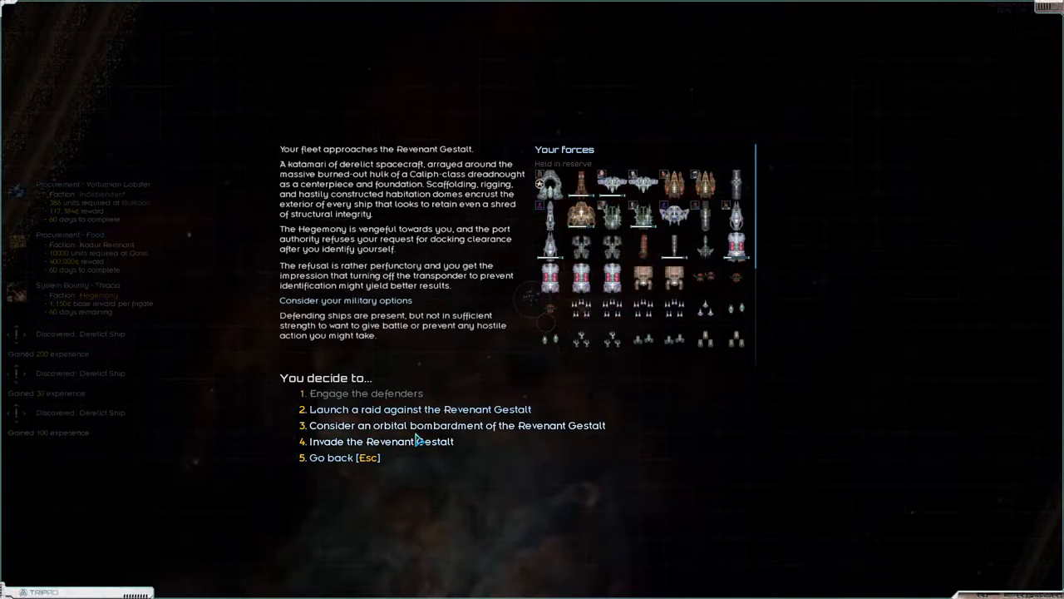
click(381, 441)
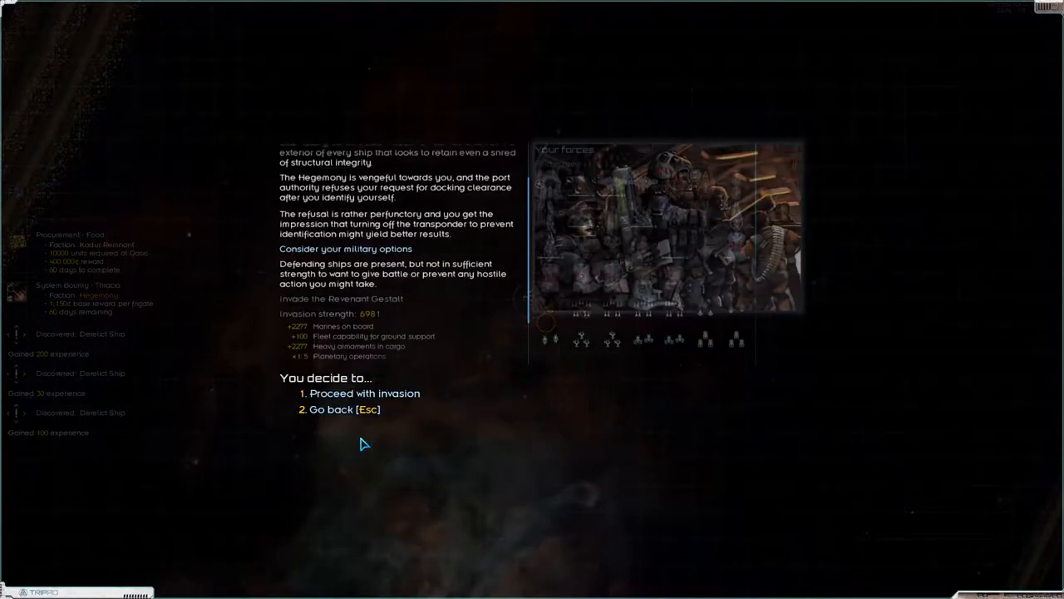
click(364, 392)
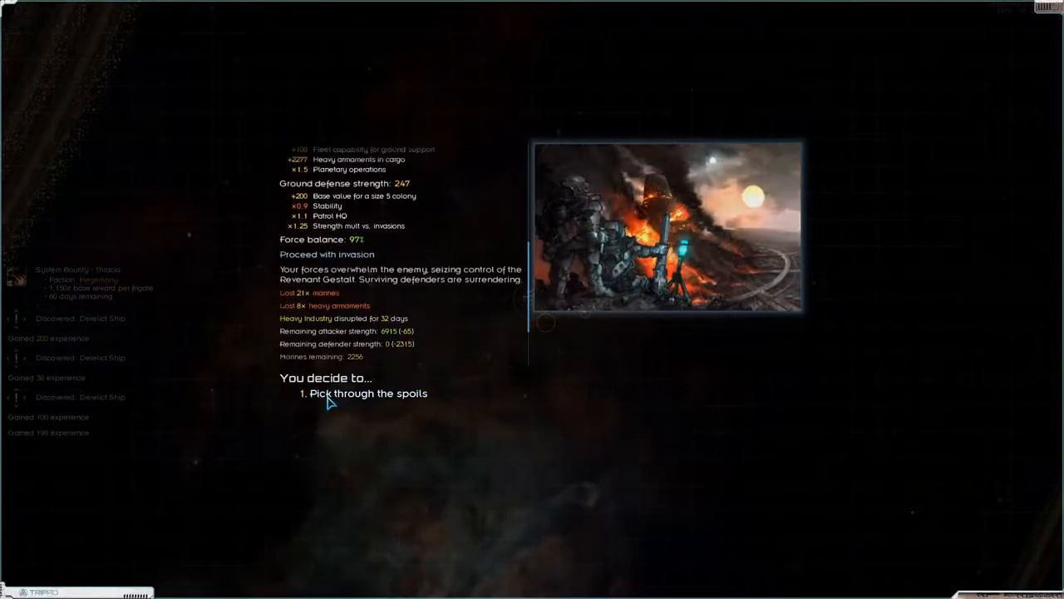
Step: Take all the conquest spoils and confirm
click(367, 393)
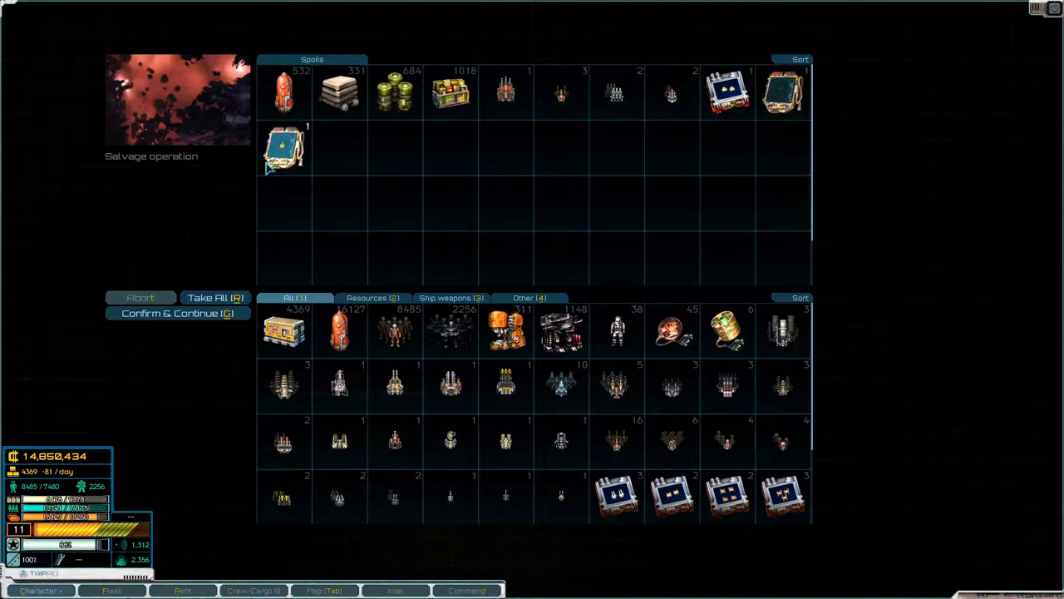
mouse_move(285, 149)
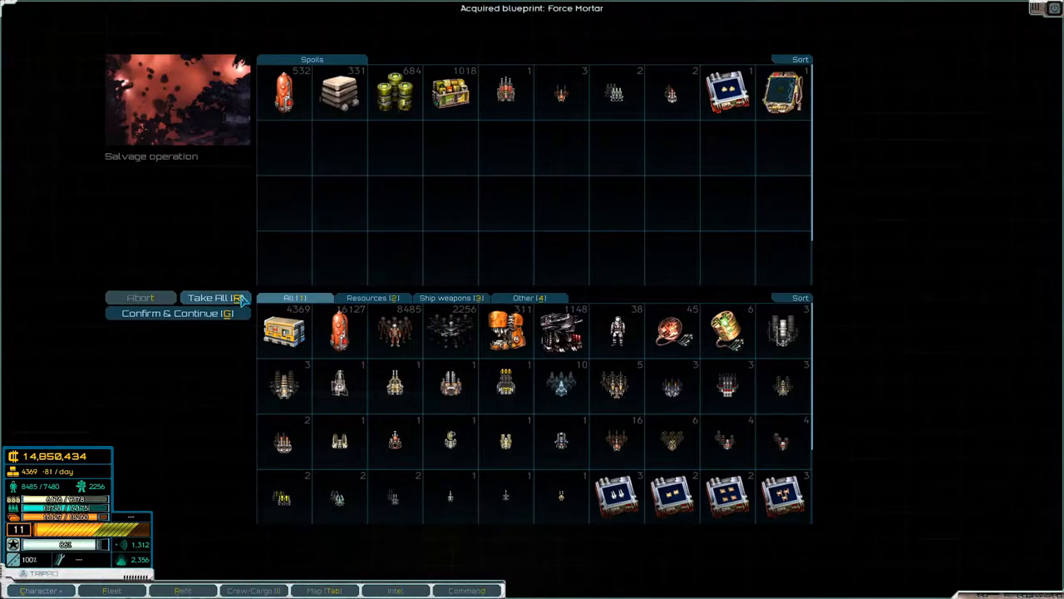
click(217, 297)
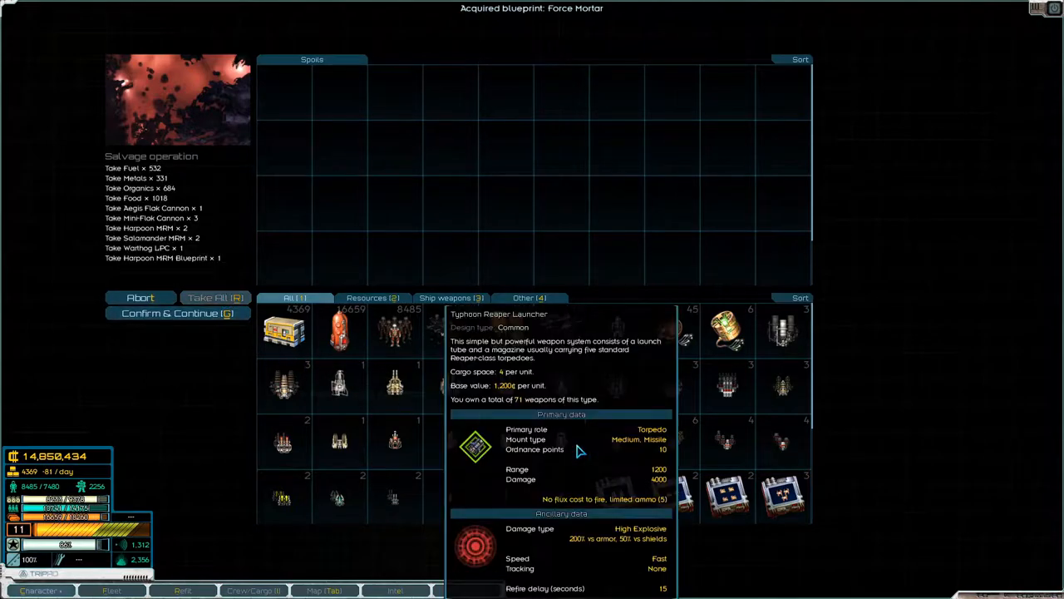
click(214, 297)
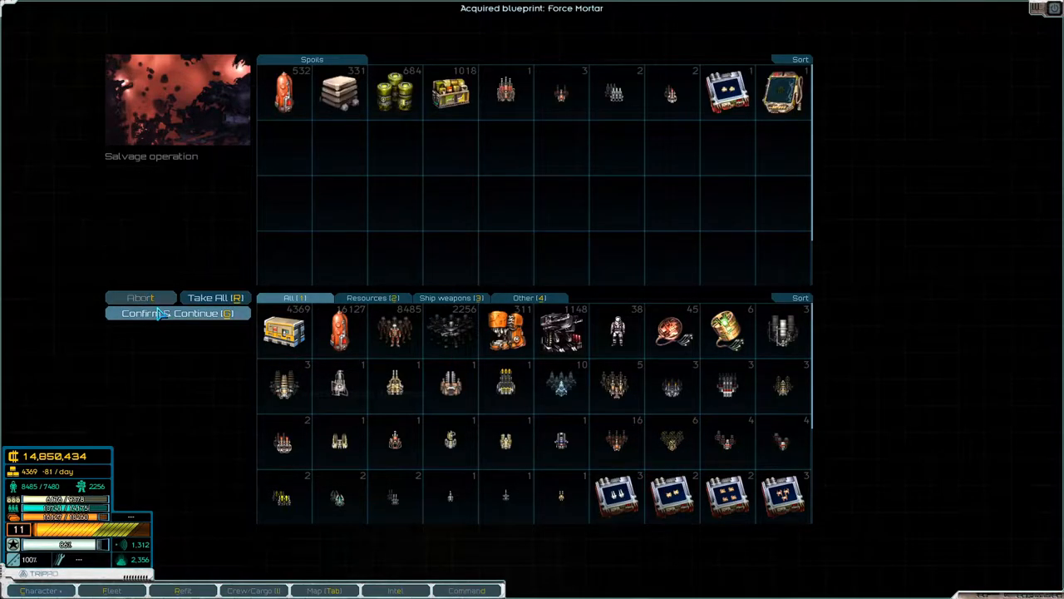
click(176, 313)
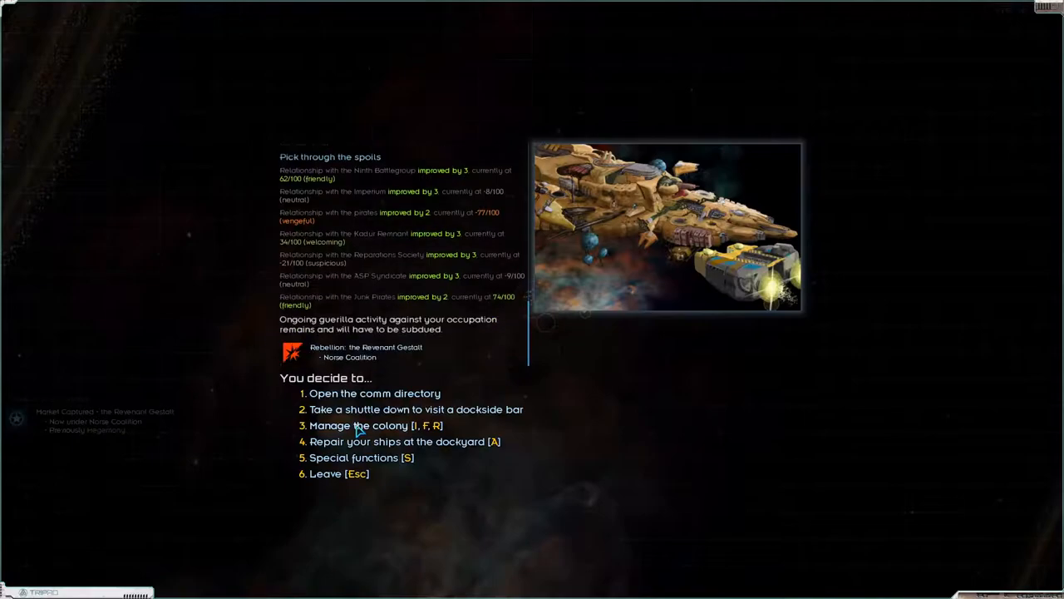
Step: Keep the metals, organics and food in storage and pay to upgrade the Spaceport to a Megaport
click(405, 441)
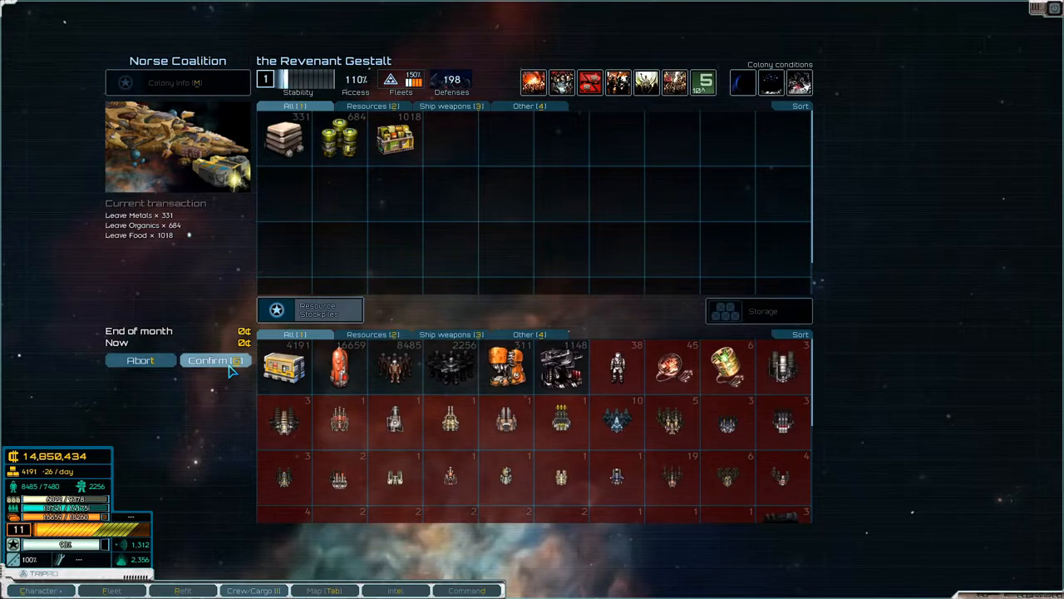
click(214, 360)
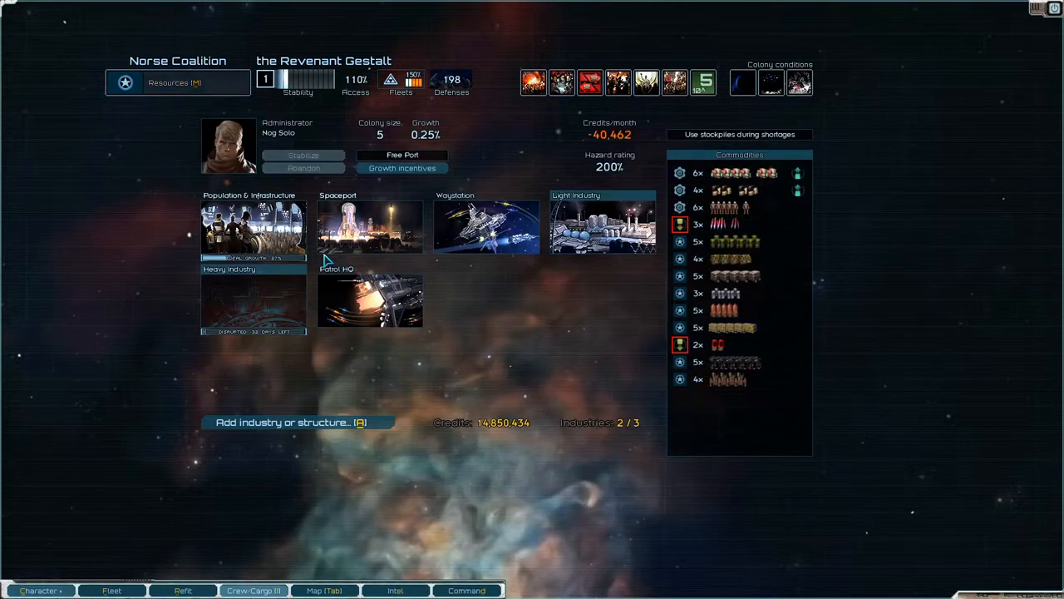
mouse_move(556, 360)
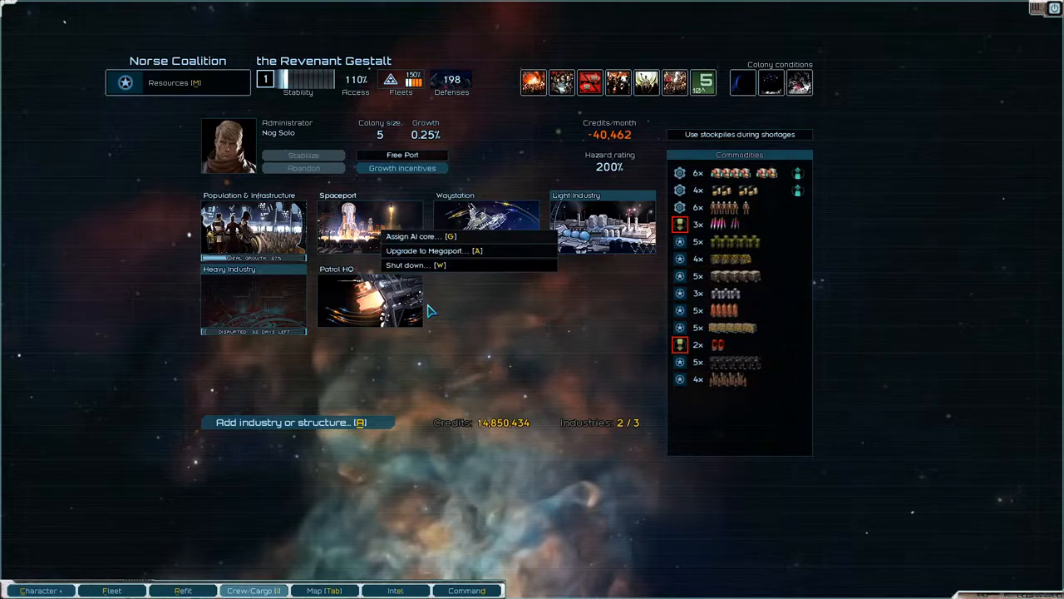
click(428, 250)
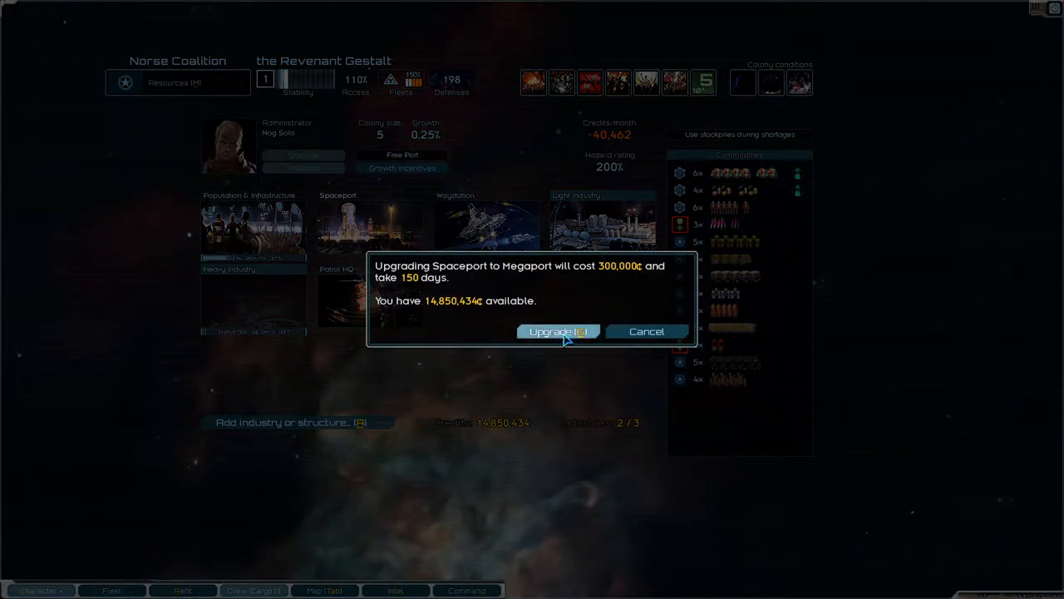
click(557, 331)
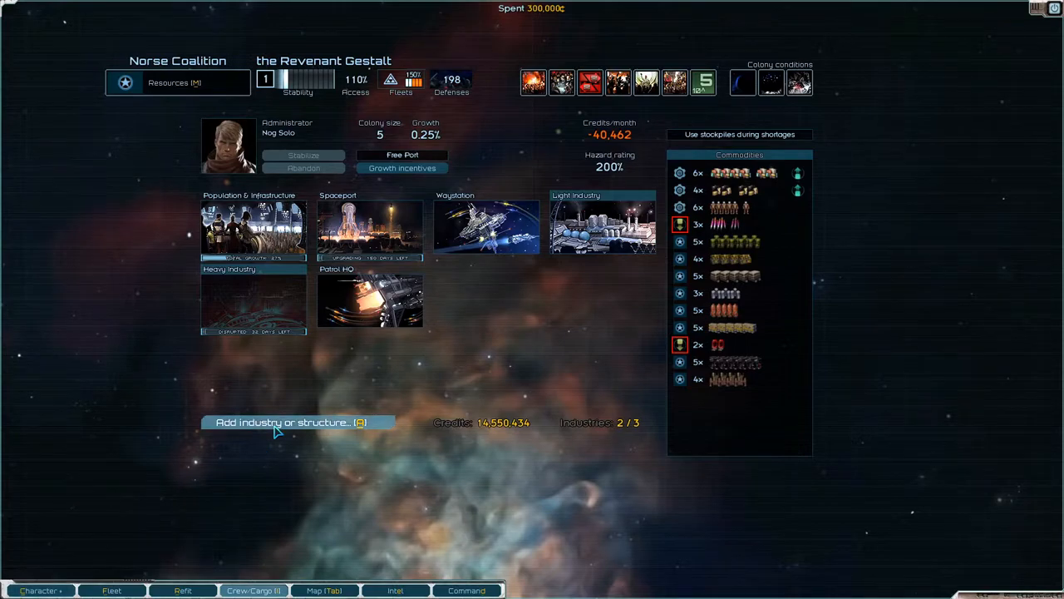
Step: Queue construction of a High Tech Orbital Station
click(291, 422)
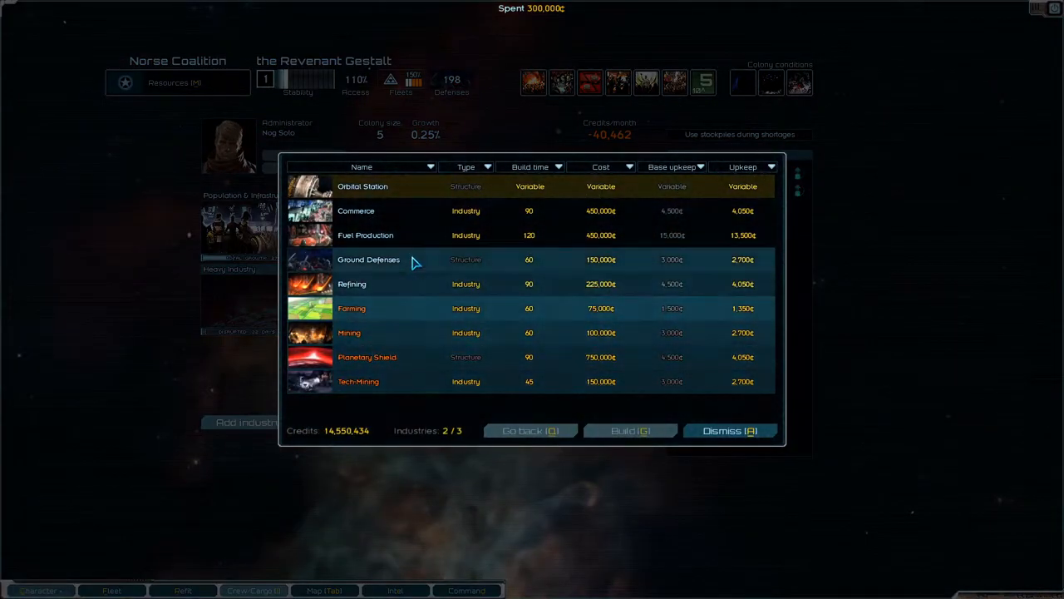
click(362, 186)
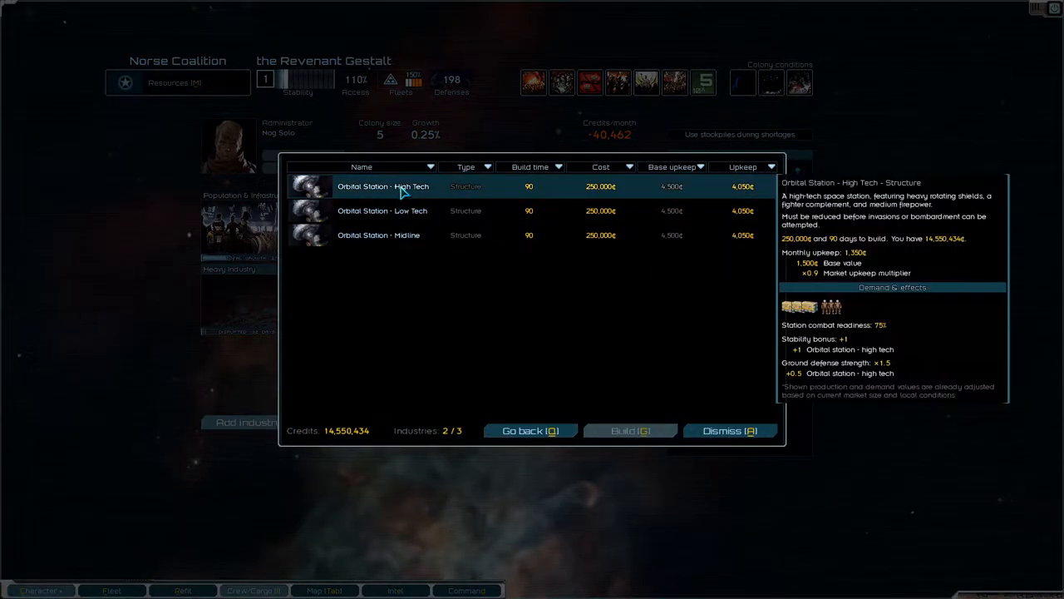
click(630, 429)
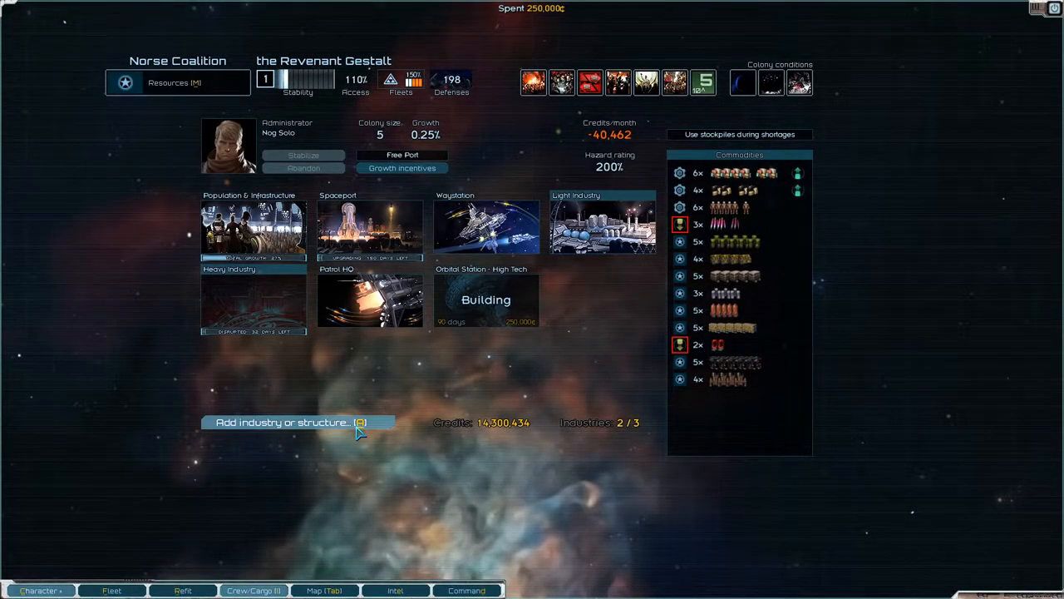
mouse_move(486, 224)
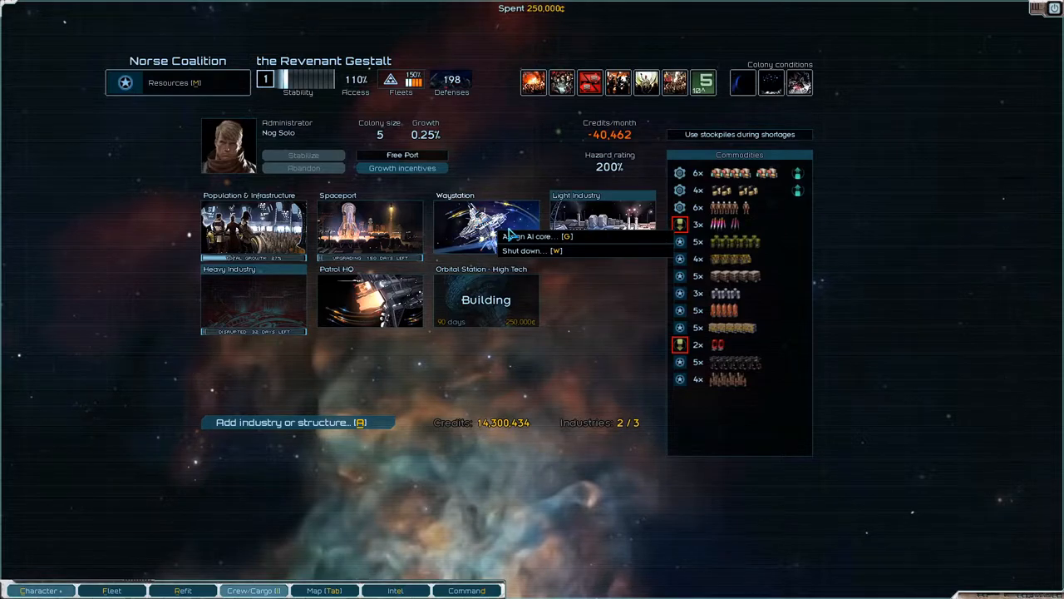
mouse_move(359, 315)
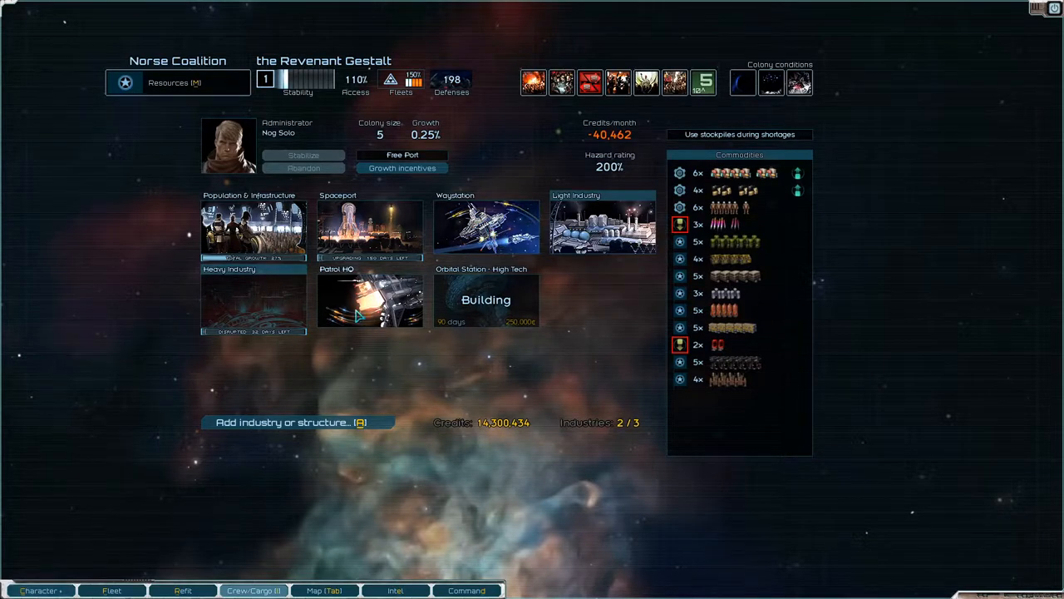
mouse_move(303, 438)
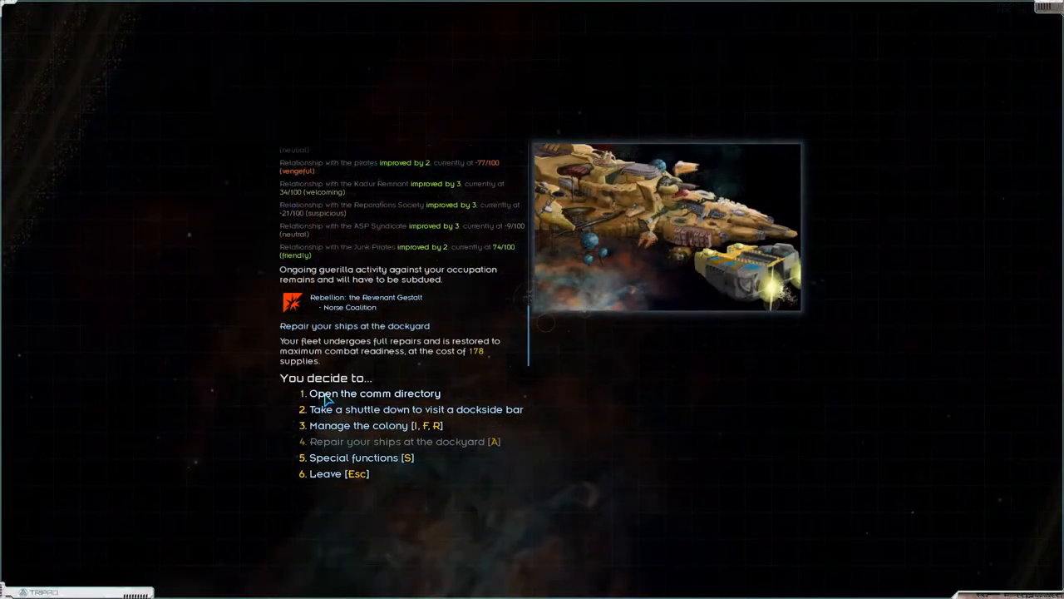
Step: Choose to transfer the Revenant Gestalt market and list the P.A.C.K.–Tri-Tachyon recipient factions
click(374, 392)
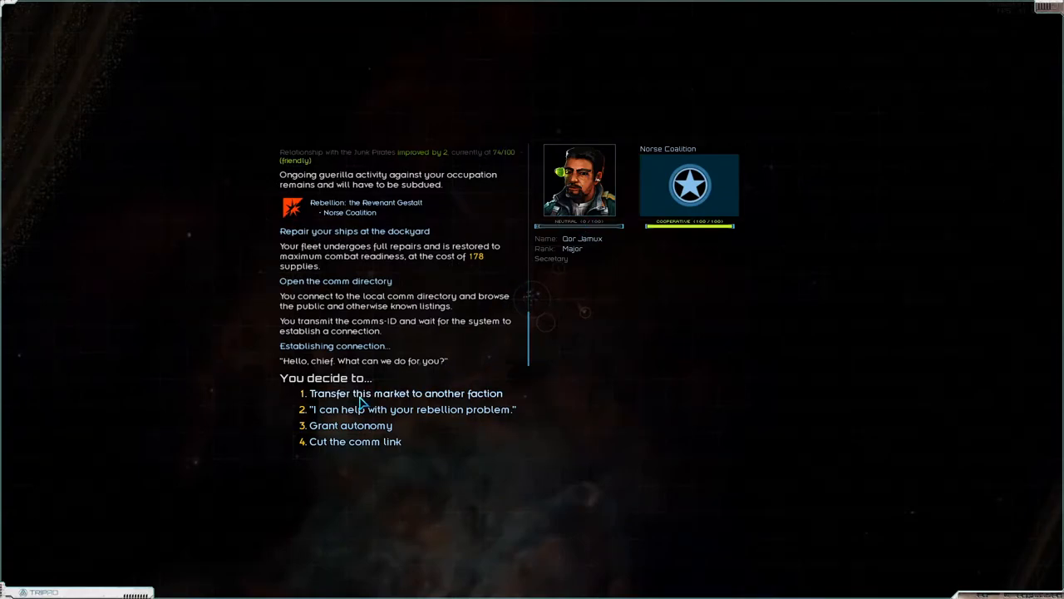
click(407, 392)
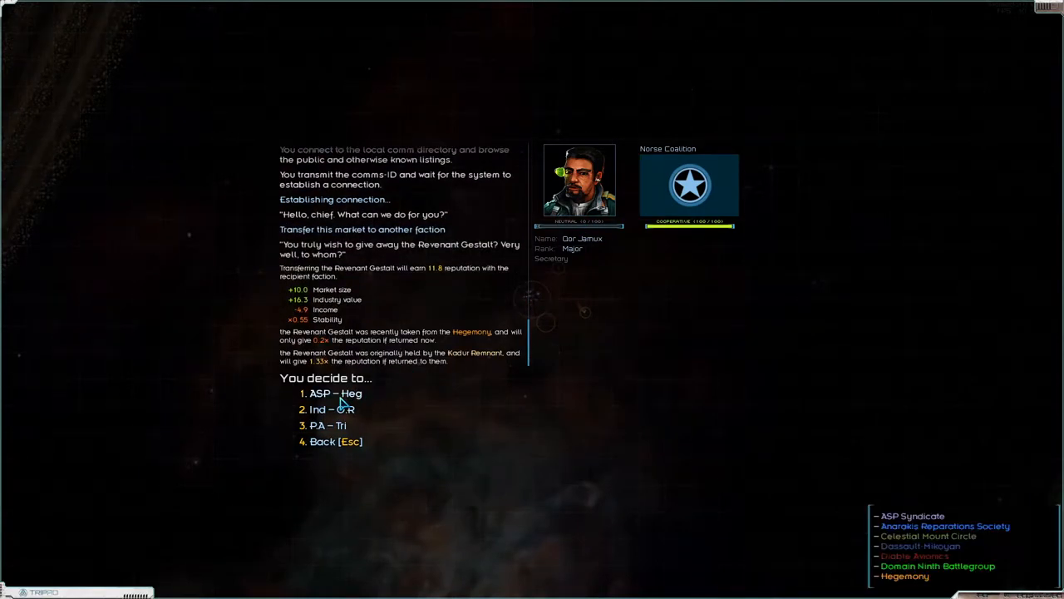
click(330, 408)
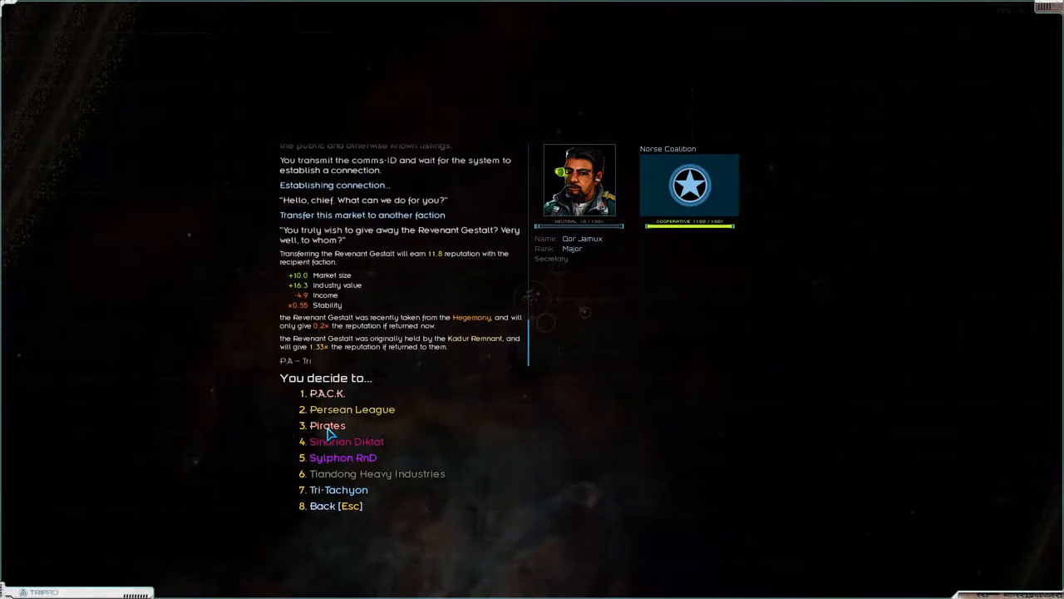
click(342, 457)
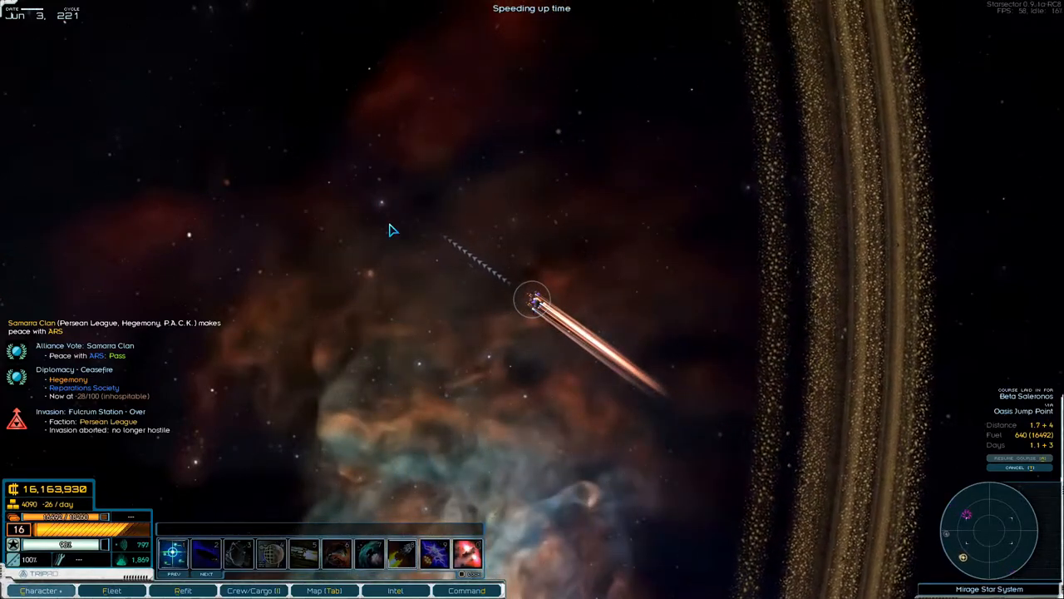
Step: Open the Character tab to view Nog Solo's skill aptitudes
click(40, 590)
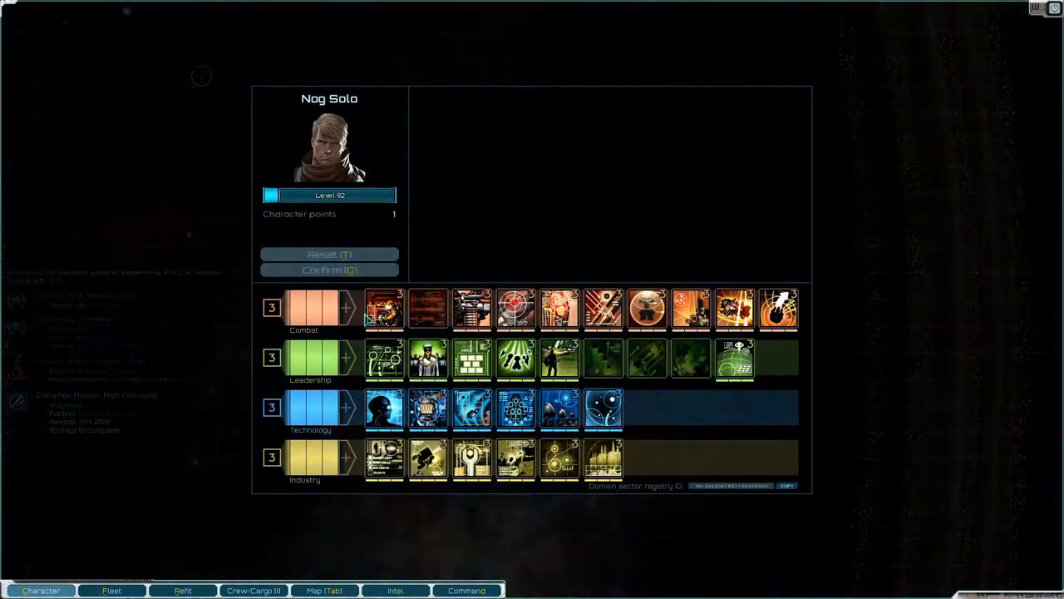
mouse_move(604, 407)
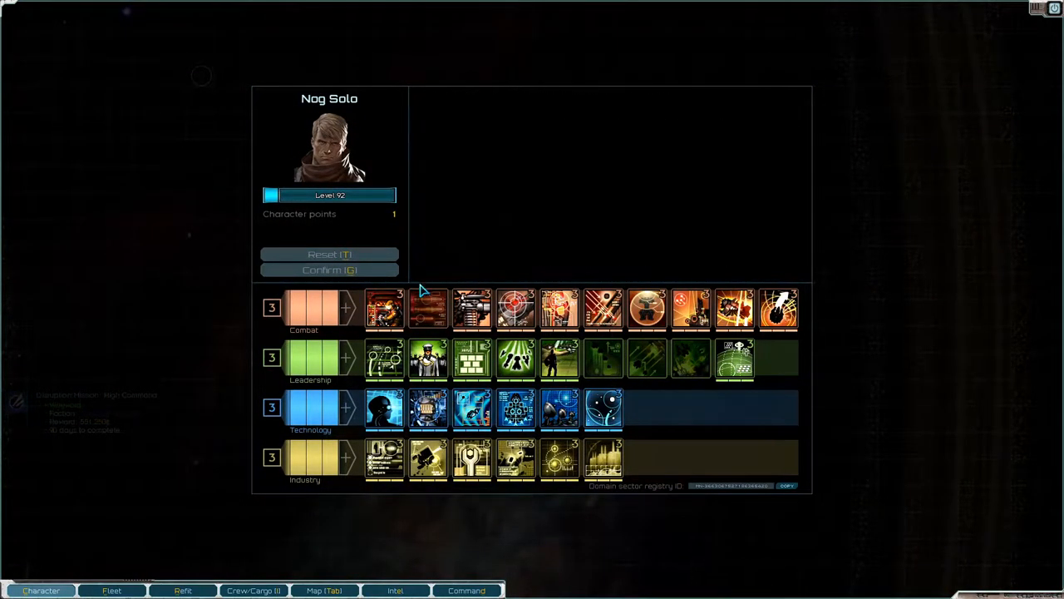
mouse_move(604, 358)
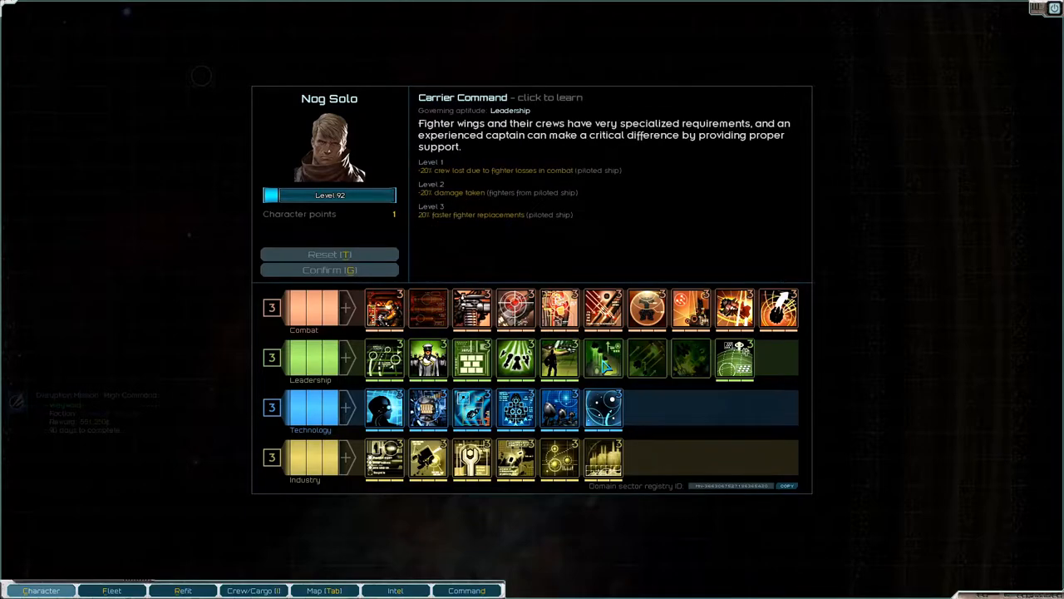
mouse_move(647, 357)
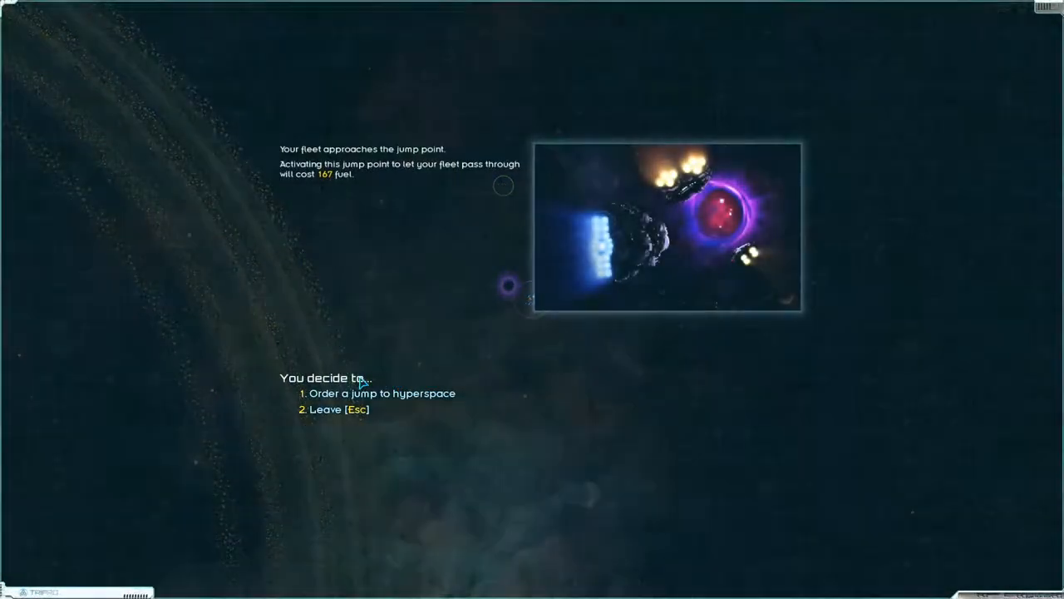
Step: Jump the fleet into hyperspace and speed toward Beta Saleronos
click(383, 393)
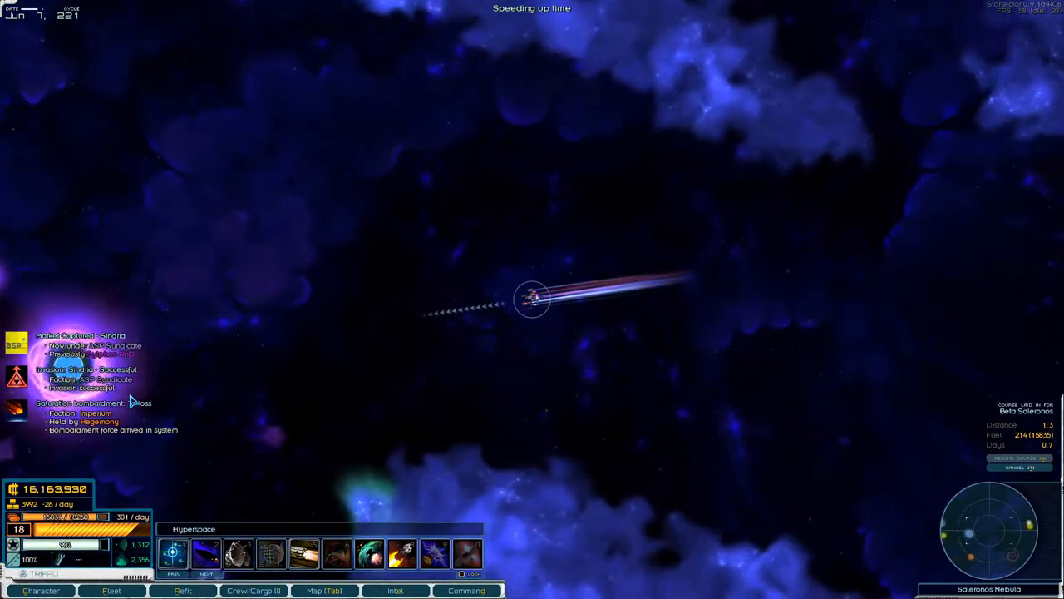
key(space)
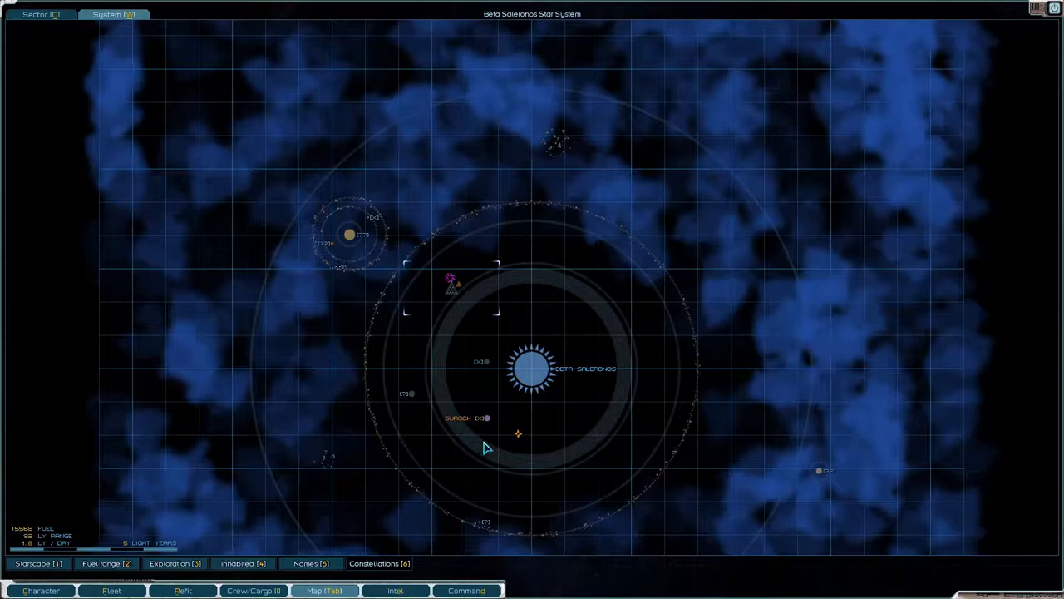
Step: Lay in a course for Suroch on the Beta Saleronos system map
click(467, 417)
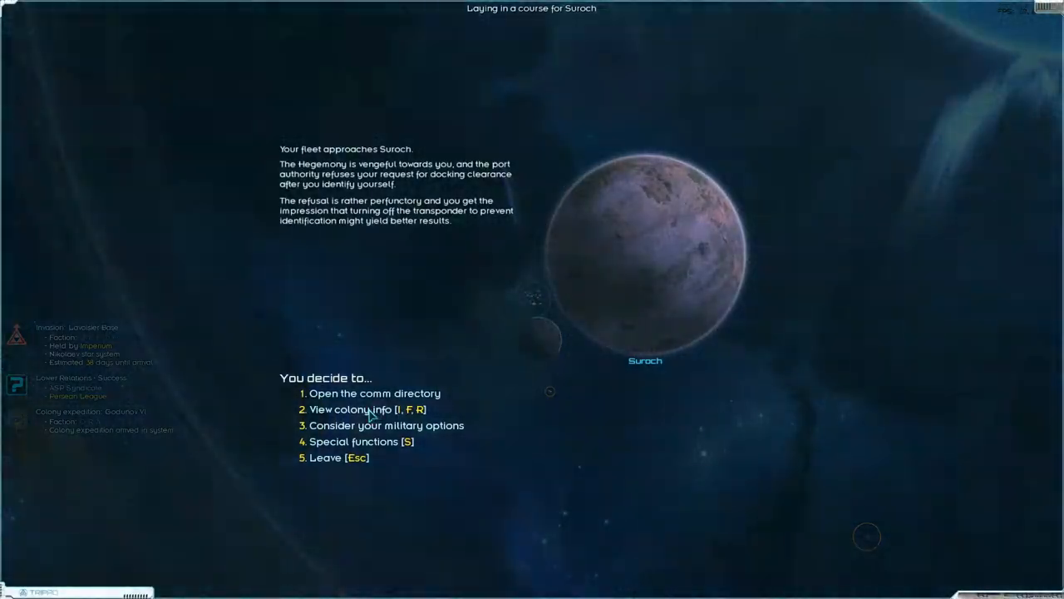
Step: Choose military options, Invade Suroch, and proceed with the invasion
click(386, 424)
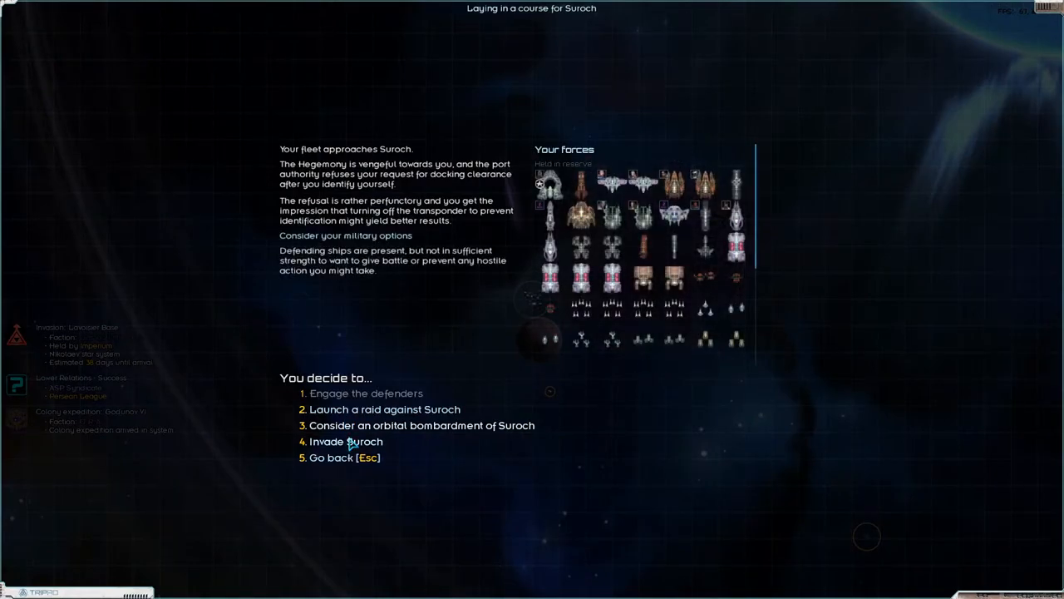
click(345, 442)
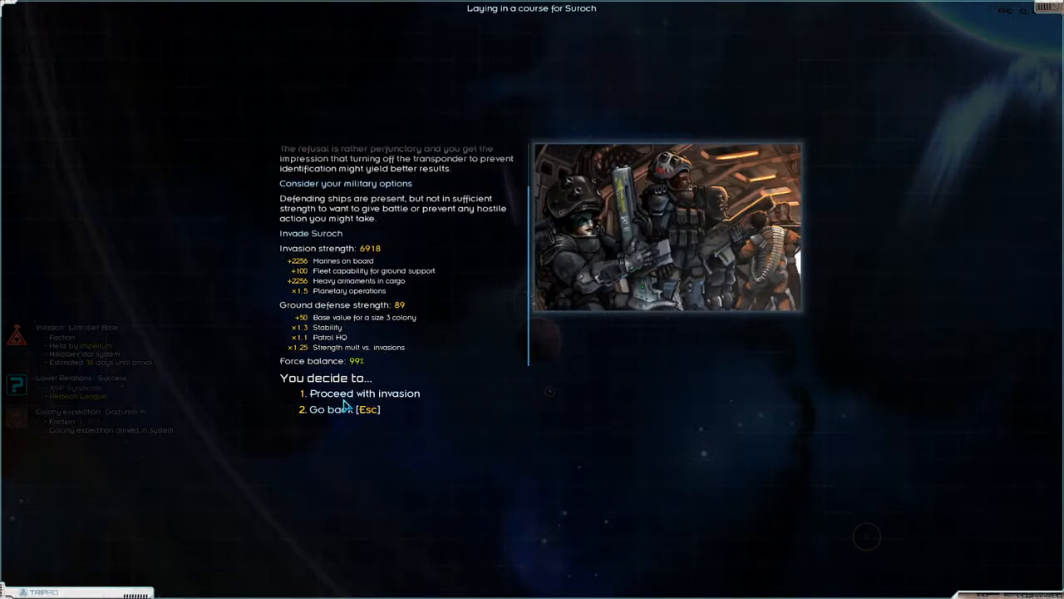
click(364, 393)
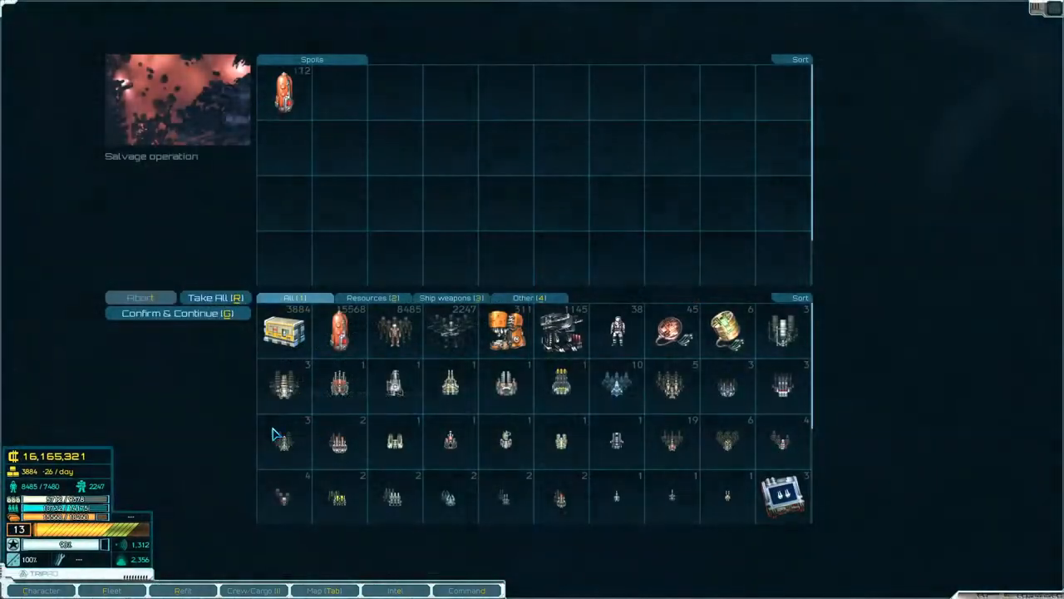
Step: Accept Suroch's spoils, view the colony storage, and return to the dialogue
click(177, 313)
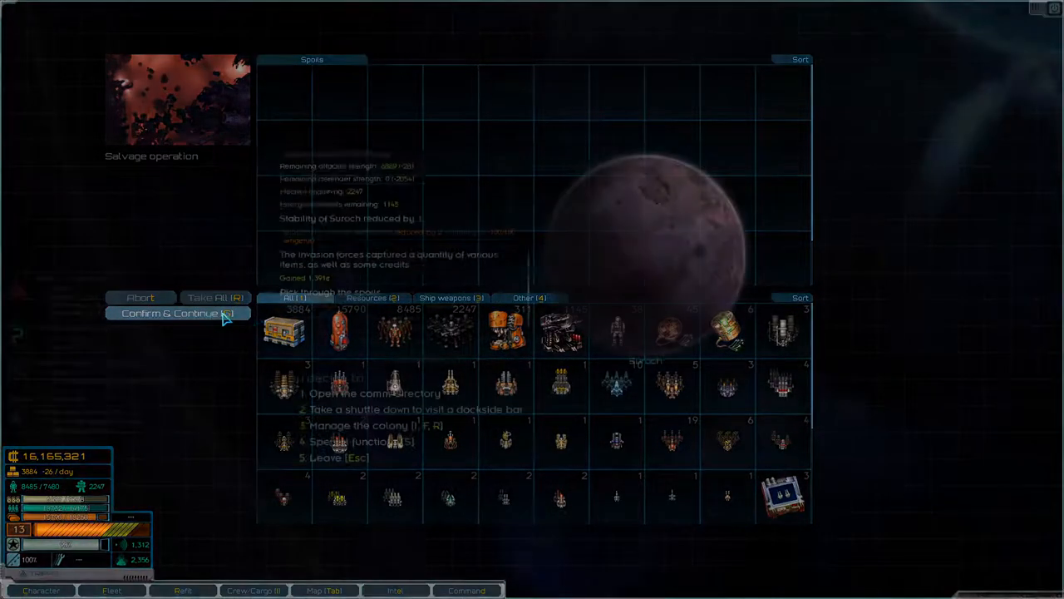
click(176, 313)
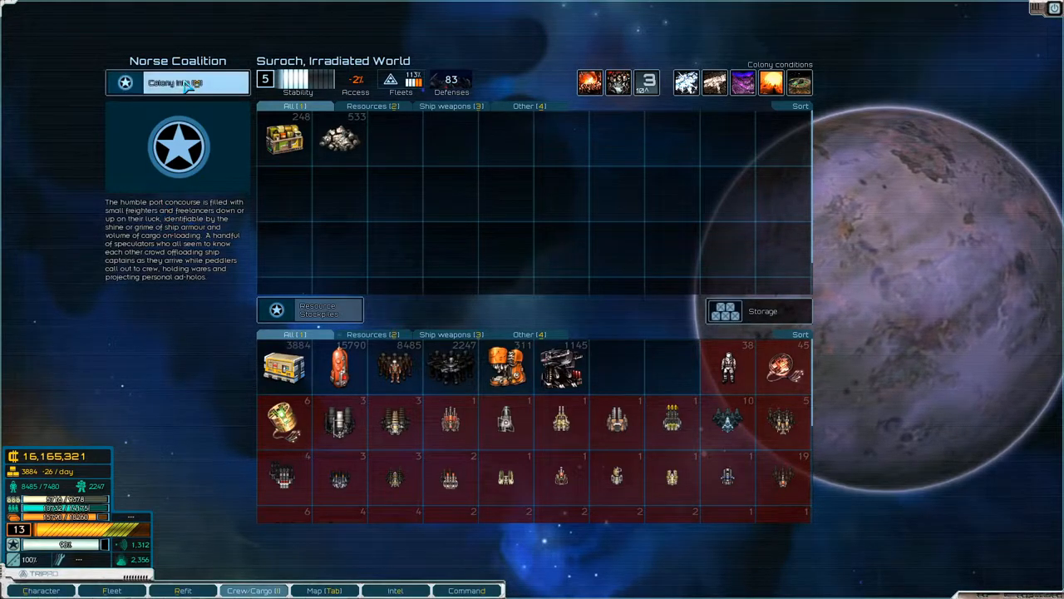
click(177, 83)
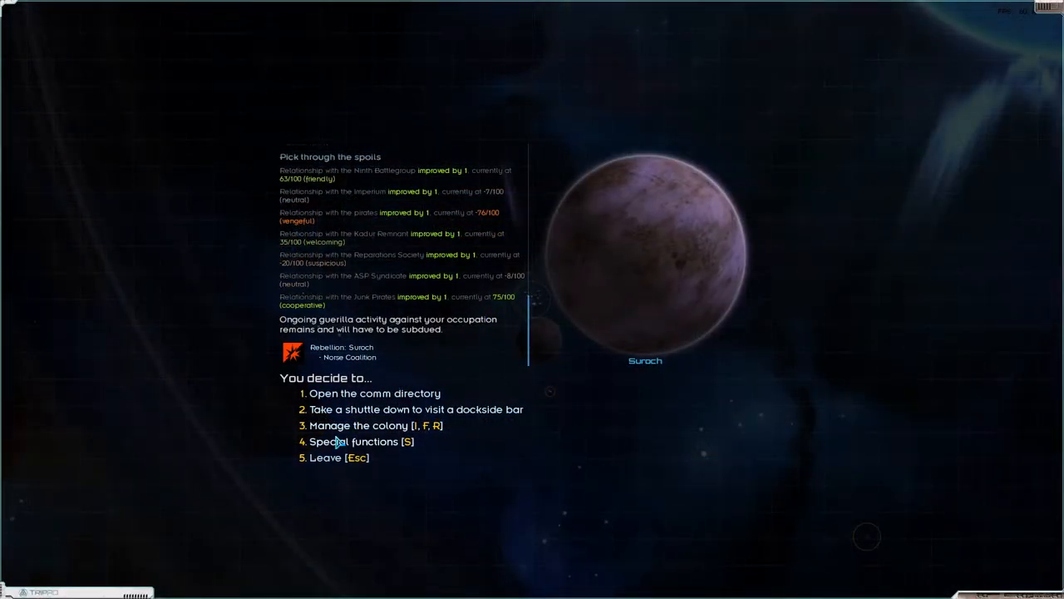
Step: Look up the Hegemony's six markets under ASP – Heg in Suroch's faction directory
click(355, 440)
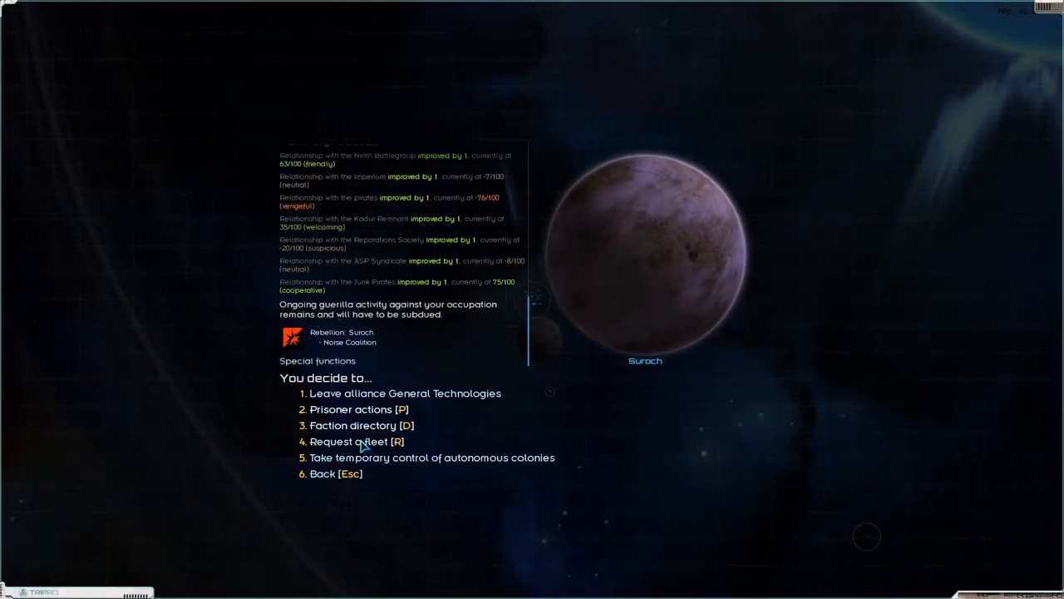
click(361, 425)
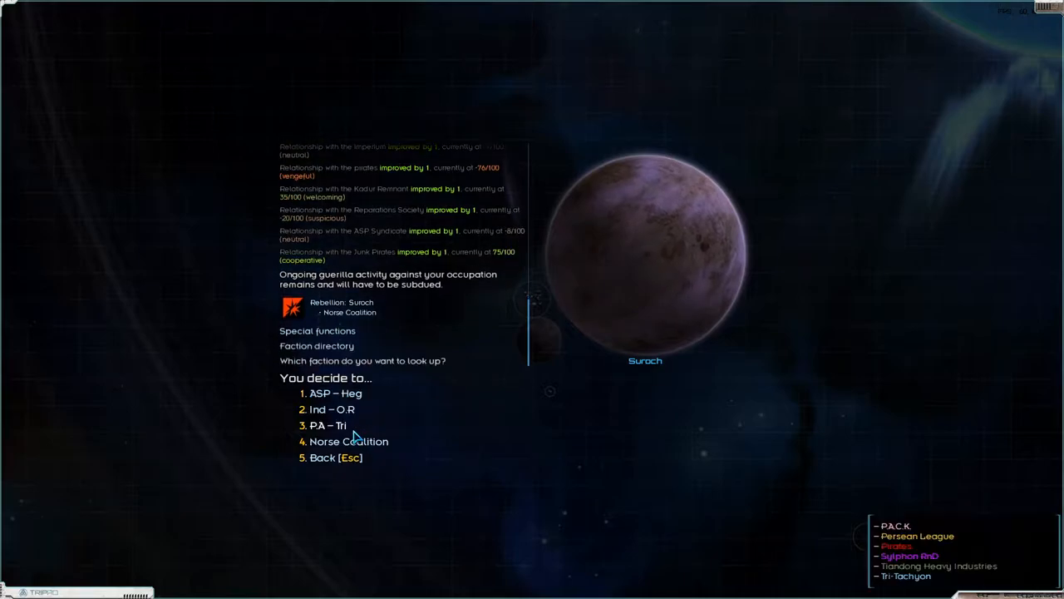
click(335, 392)
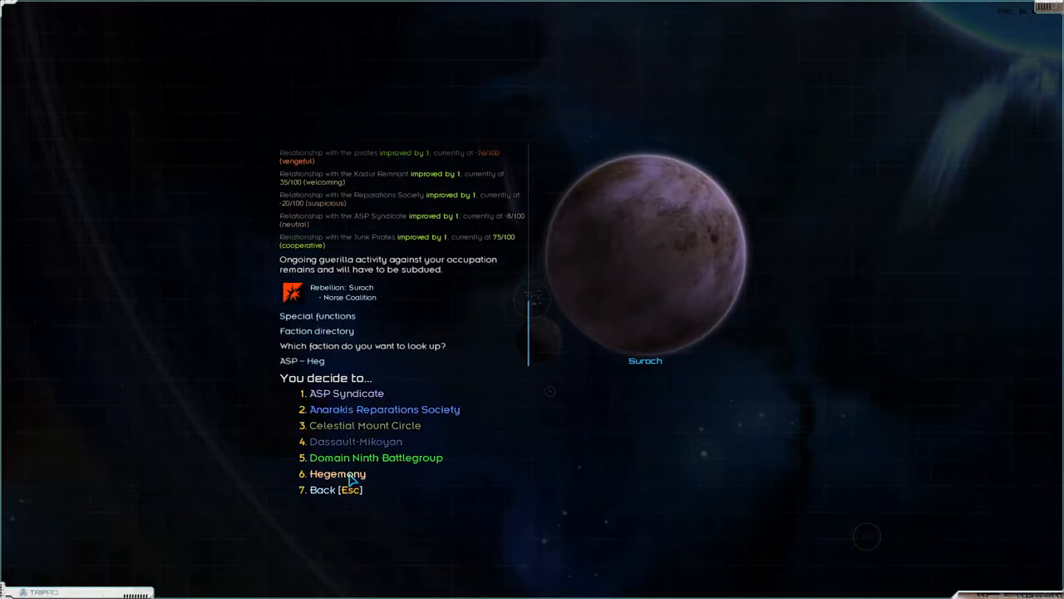
click(337, 473)
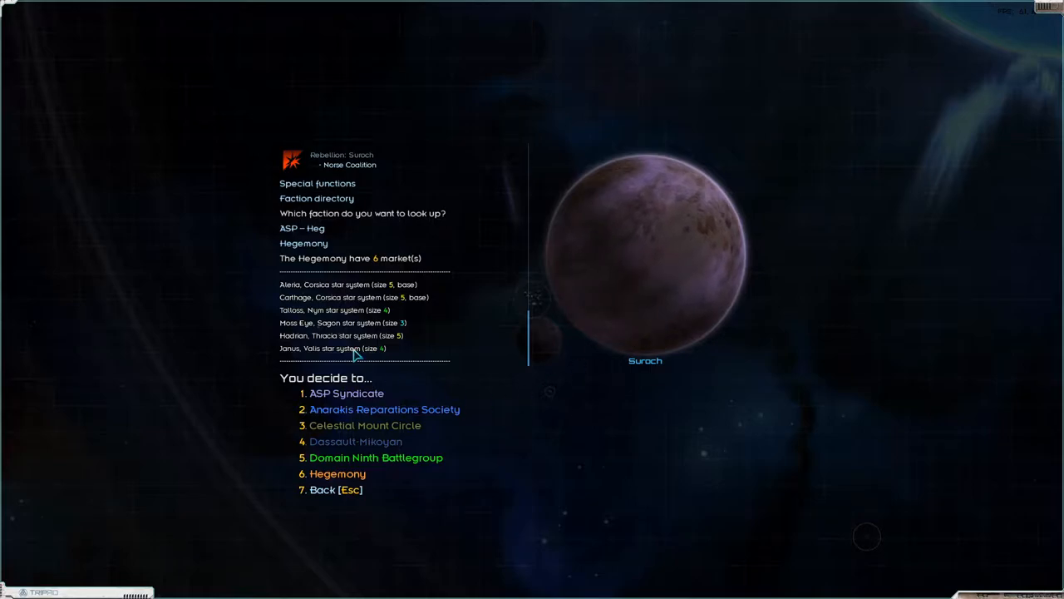
mouse_move(337, 322)
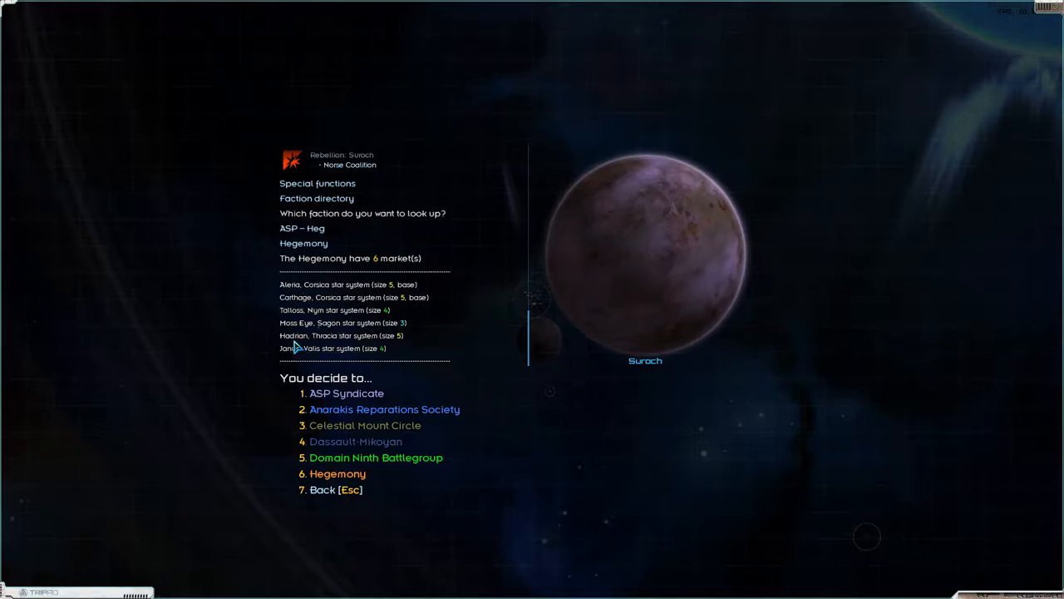
mouse_move(356, 346)
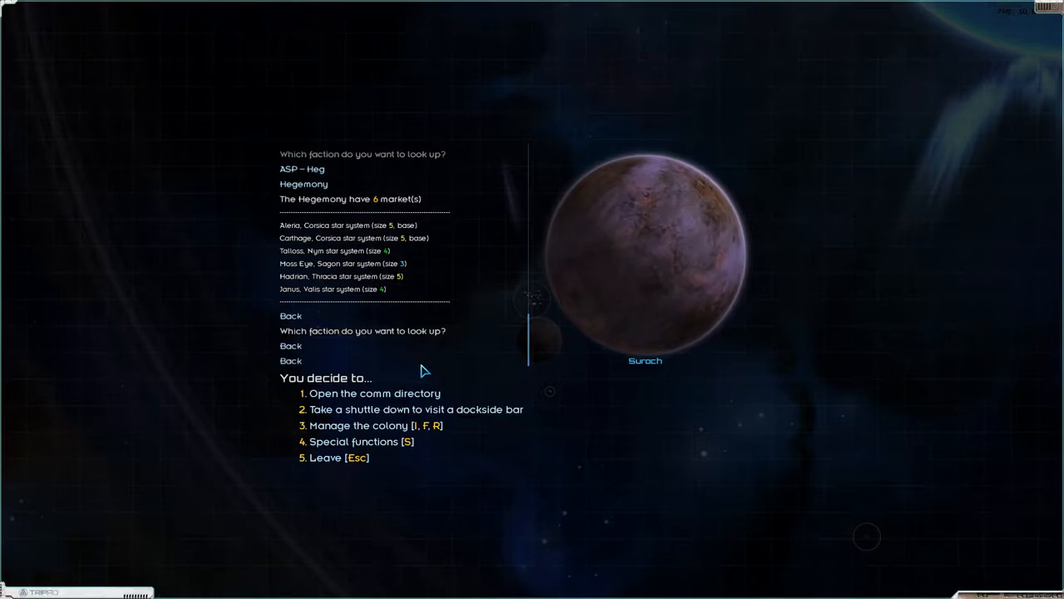
mouse_move(365, 434)
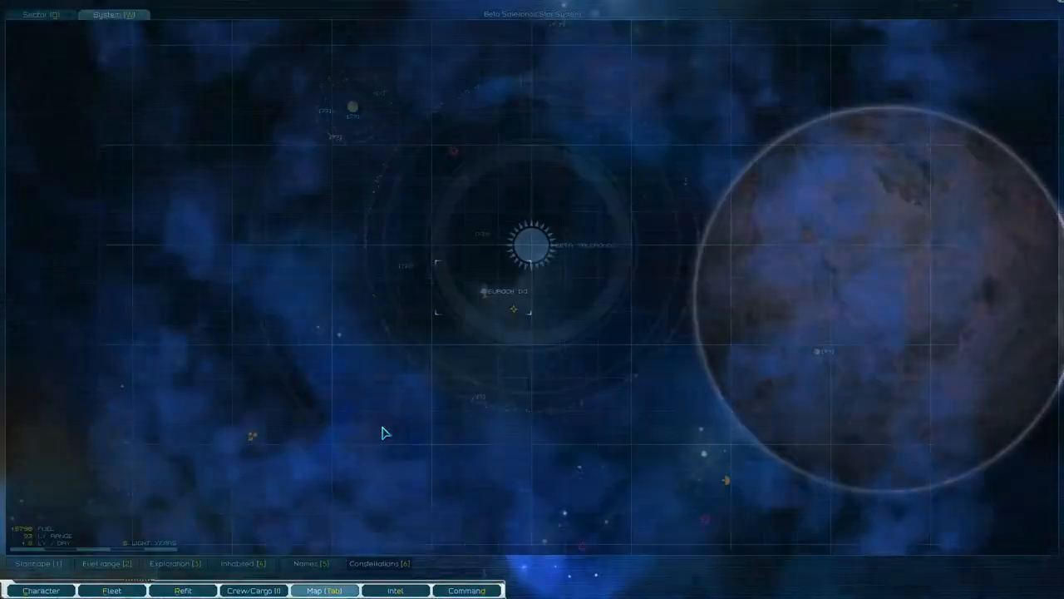
click(40, 14)
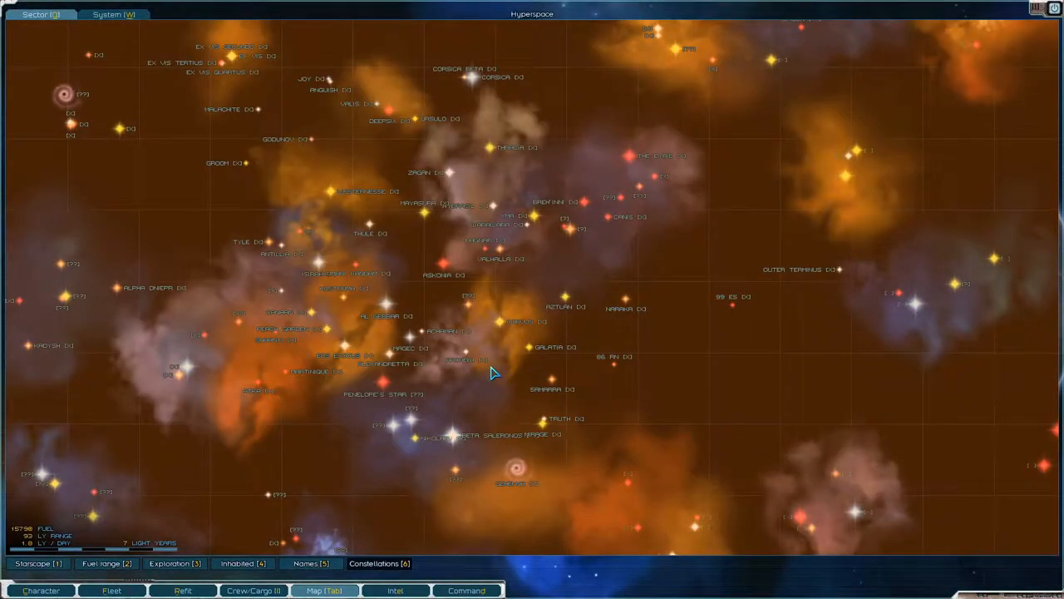
mouse_move(415, 412)
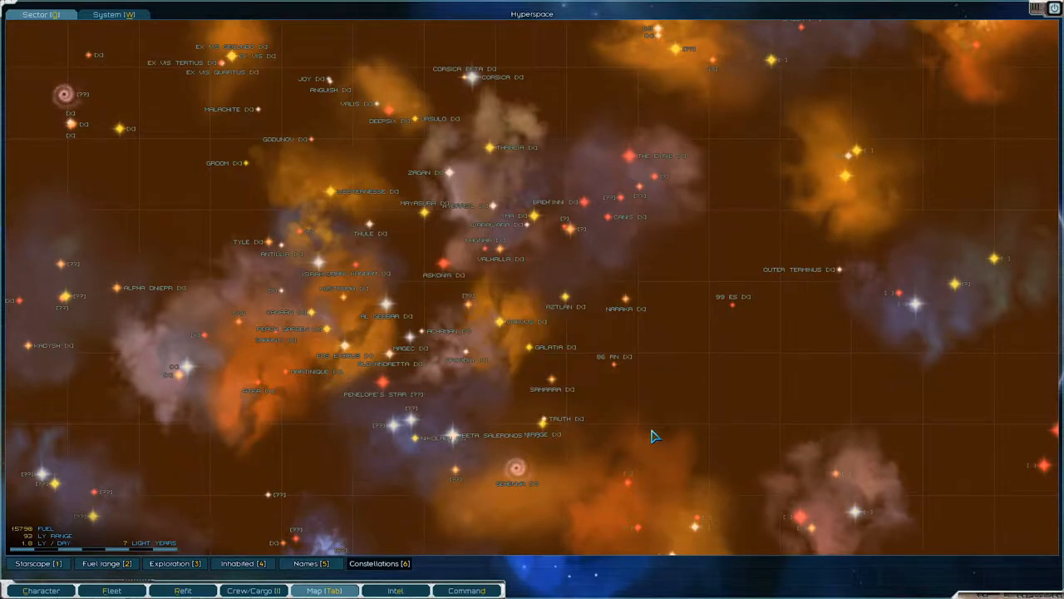
mouse_move(554, 280)
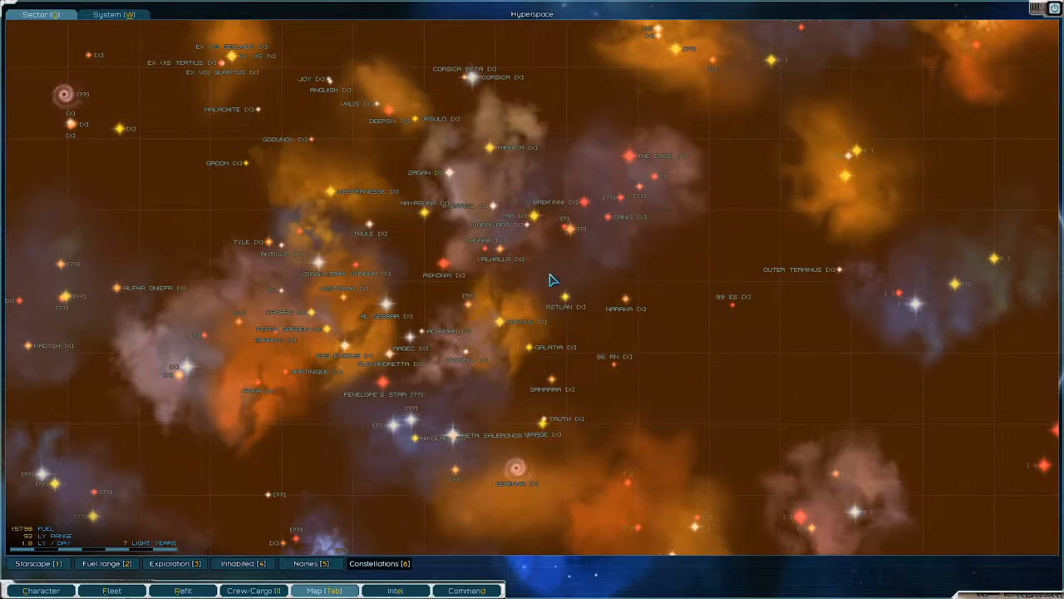
mouse_move(459, 348)
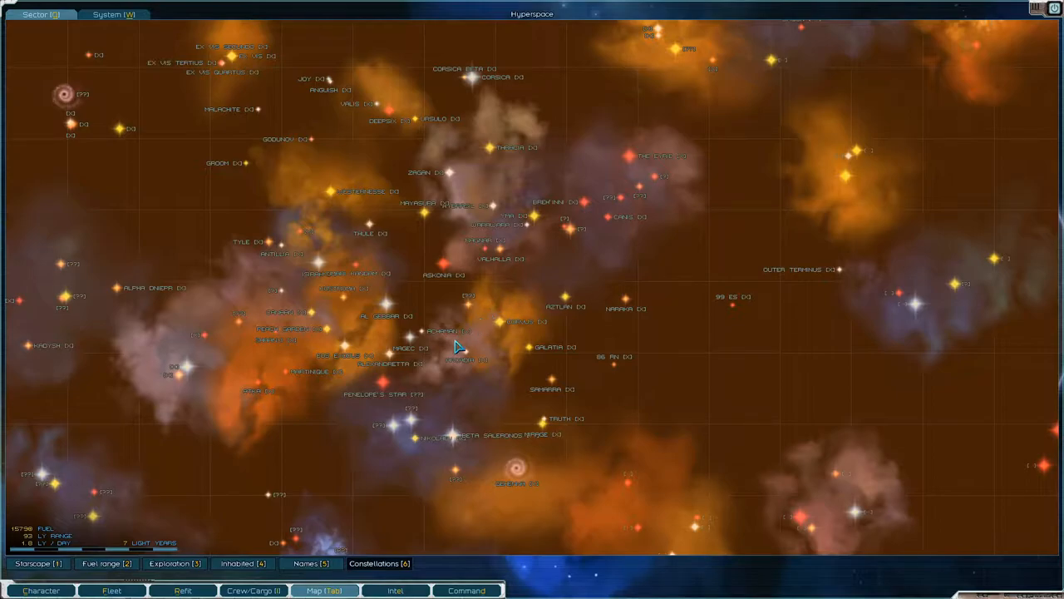
mouse_move(439, 356)
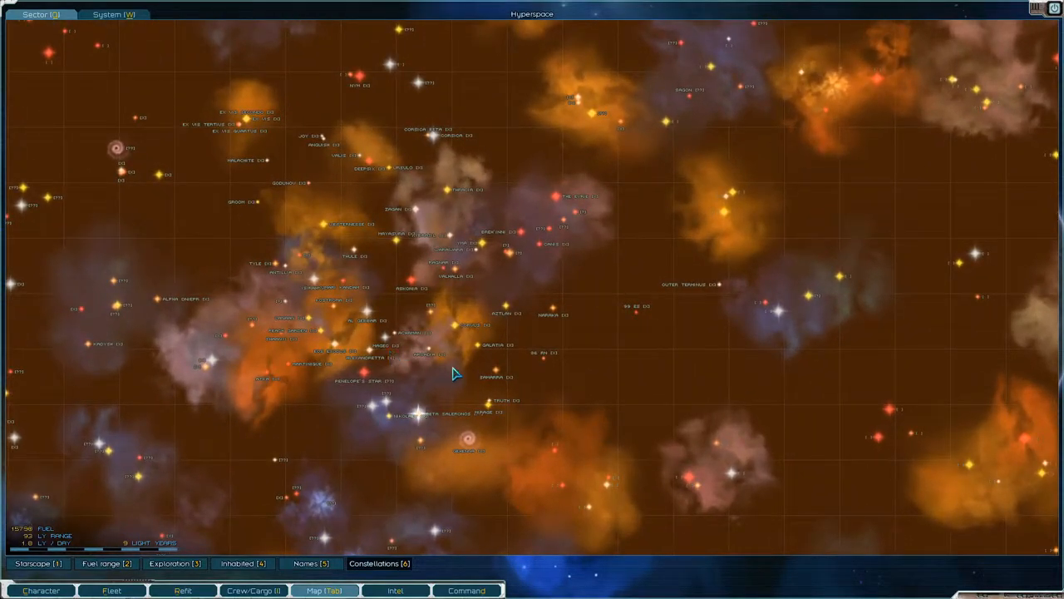
mouse_move(376, 297)
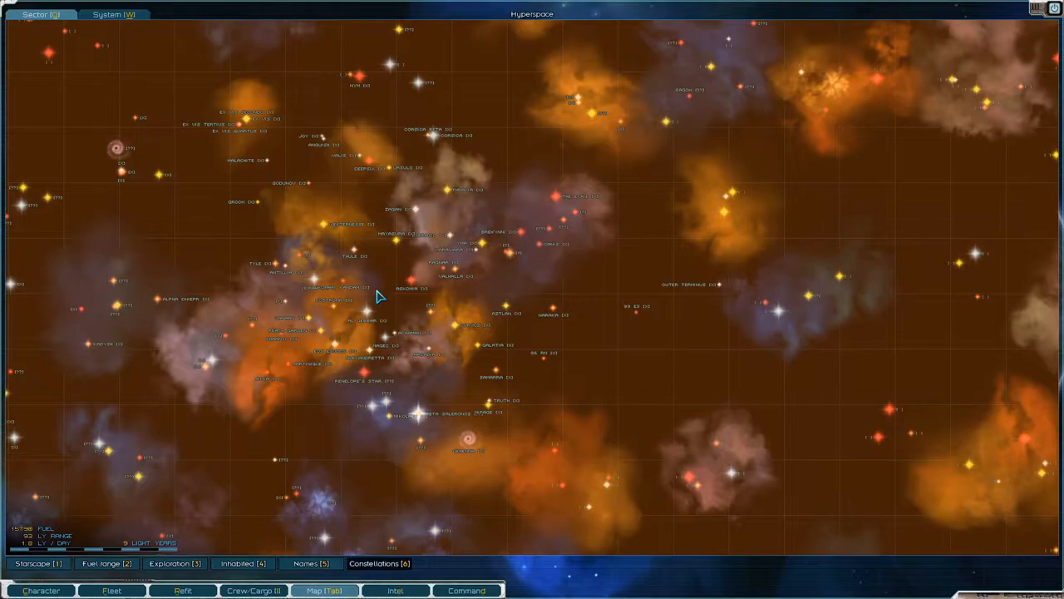
mouse_move(317, 438)
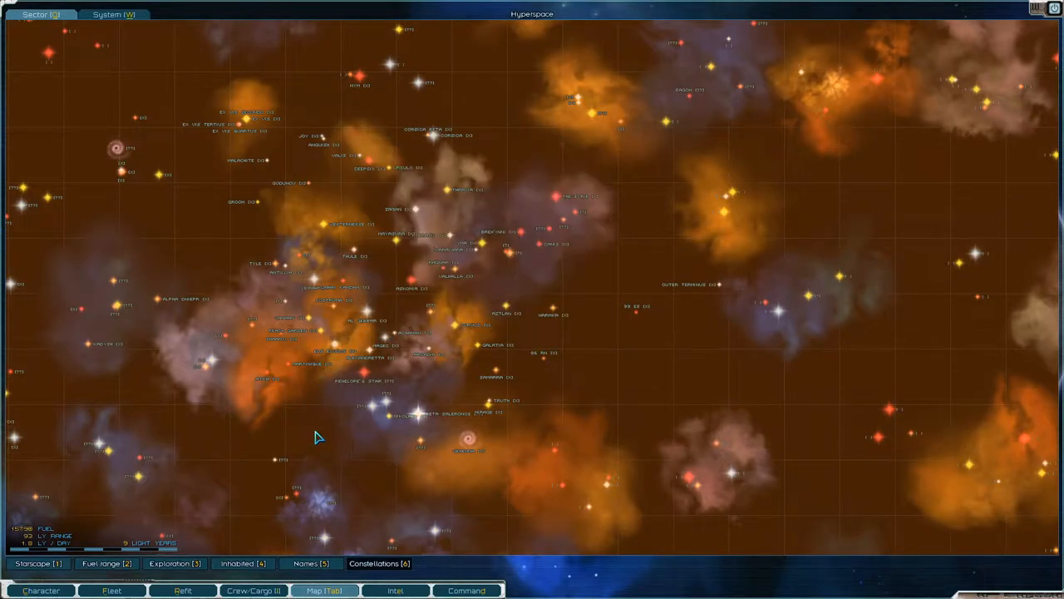
mouse_move(324, 385)
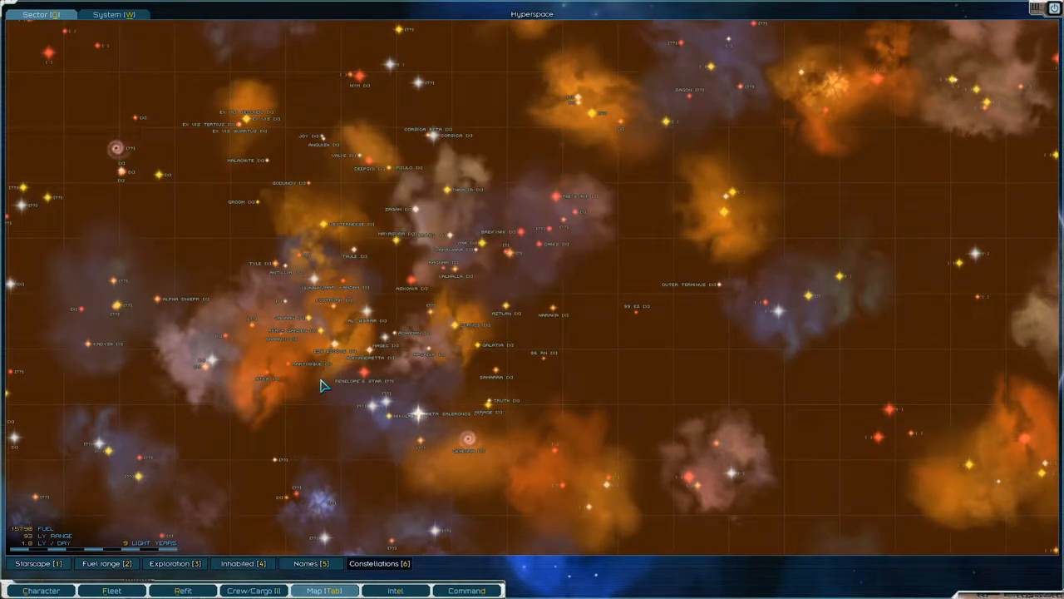
mouse_move(497, 280)
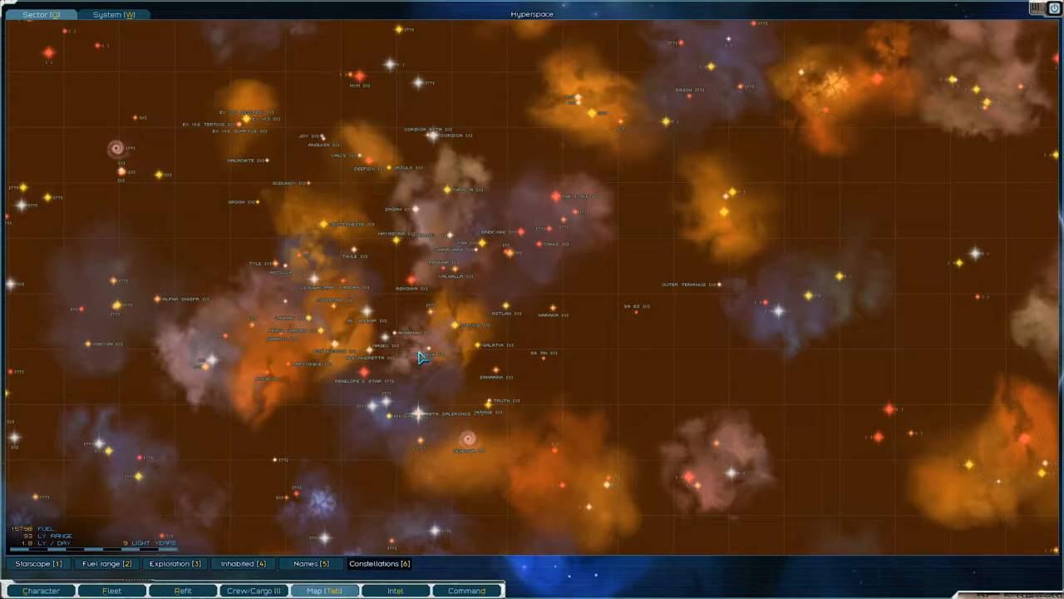
mouse_move(428, 353)
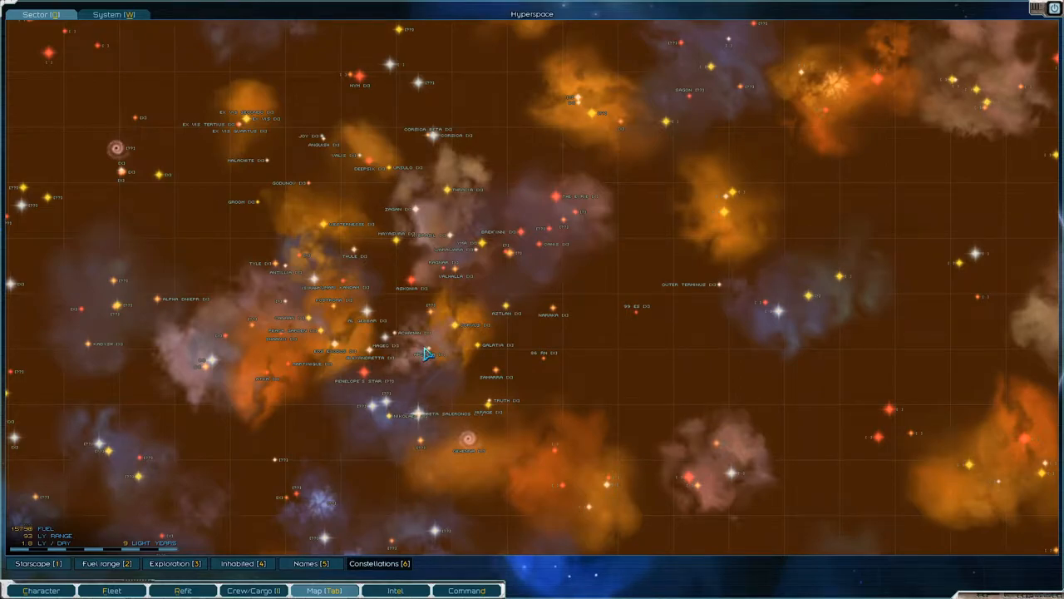
mouse_move(294, 408)
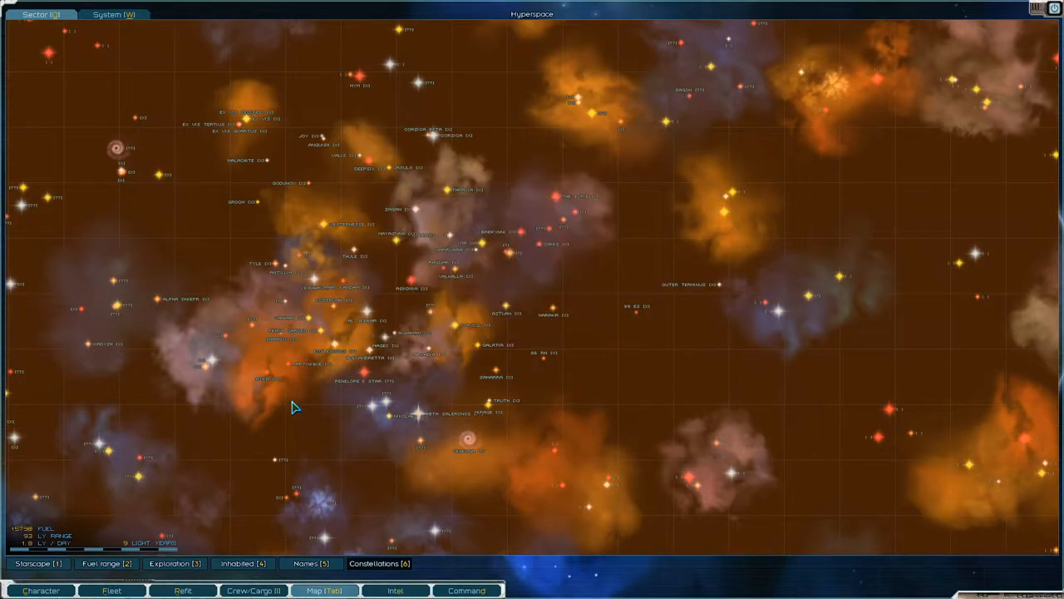
mouse_move(350, 380)
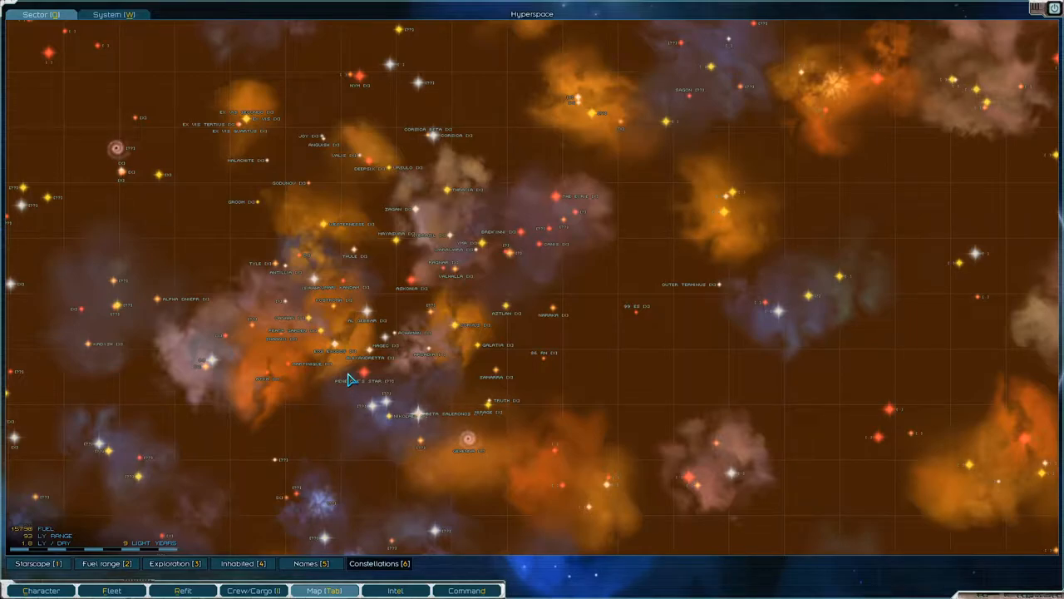
mouse_move(542, 262)
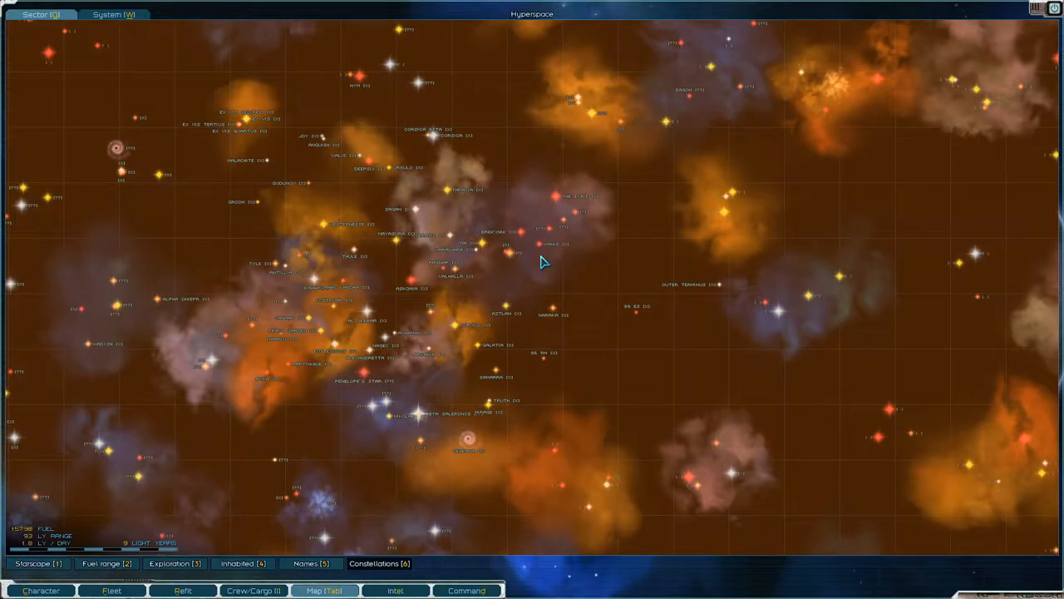
mouse_move(306, 378)
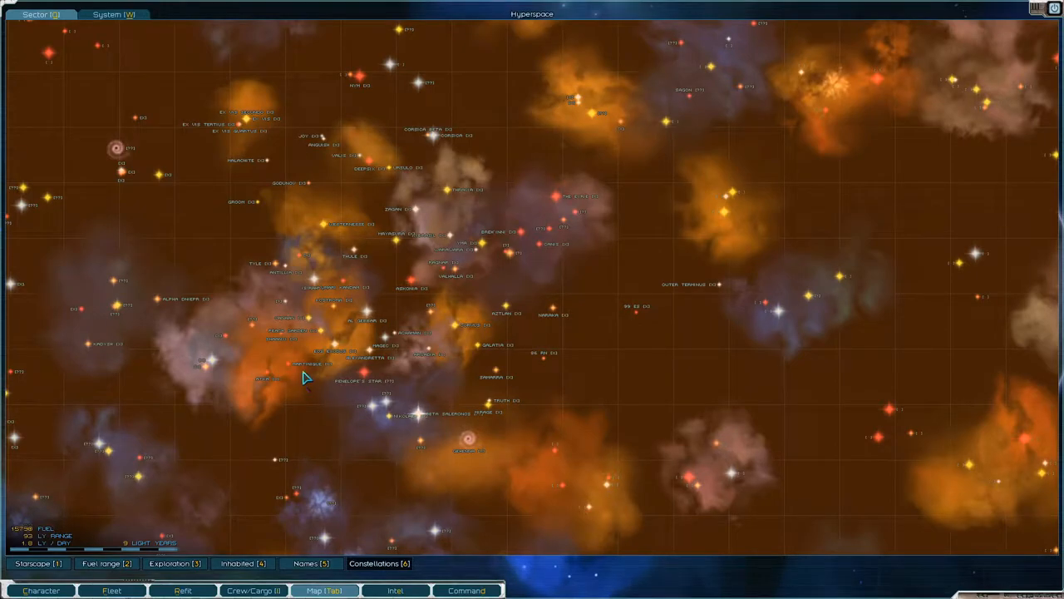
mouse_move(432, 308)
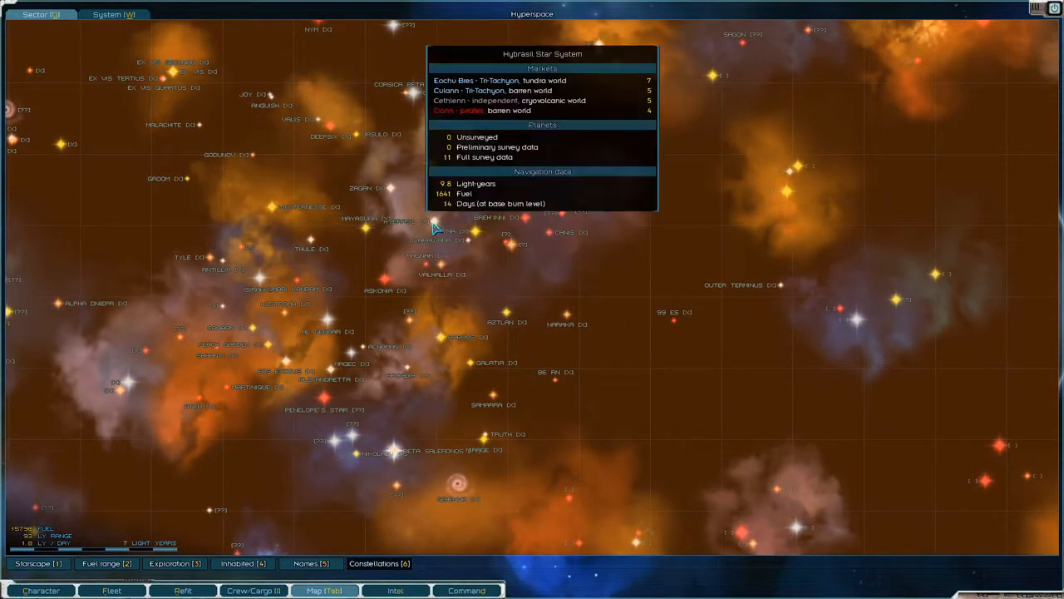
mouse_move(378, 297)
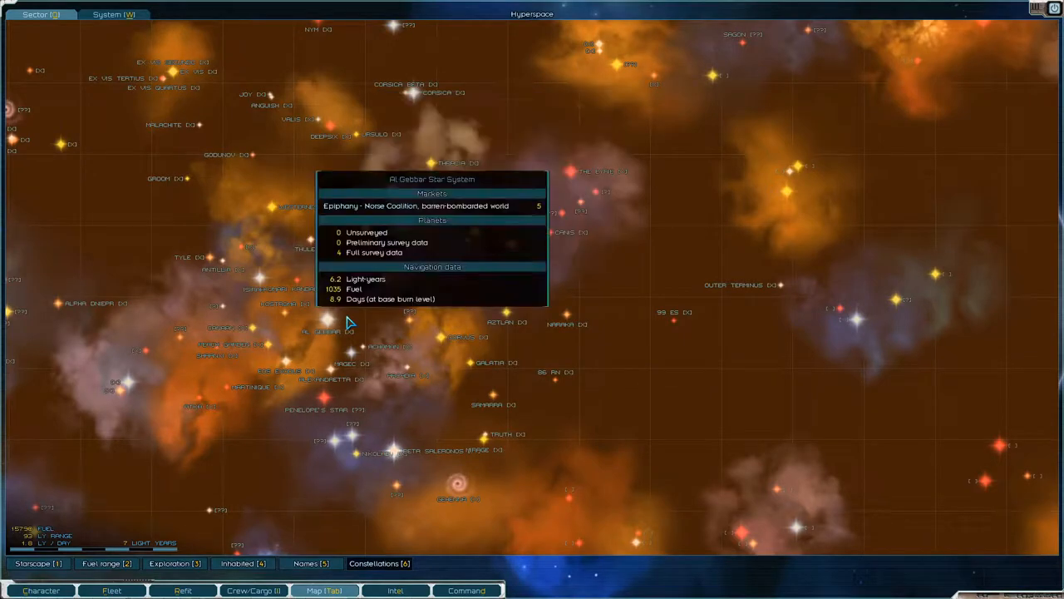
mouse_move(432, 272)
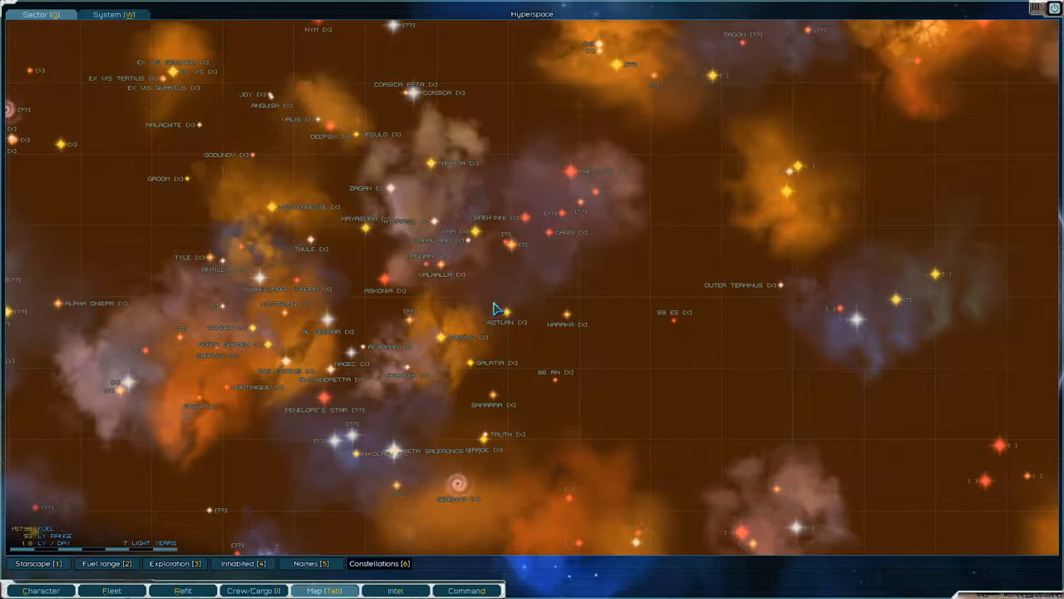
mouse_move(411, 347)
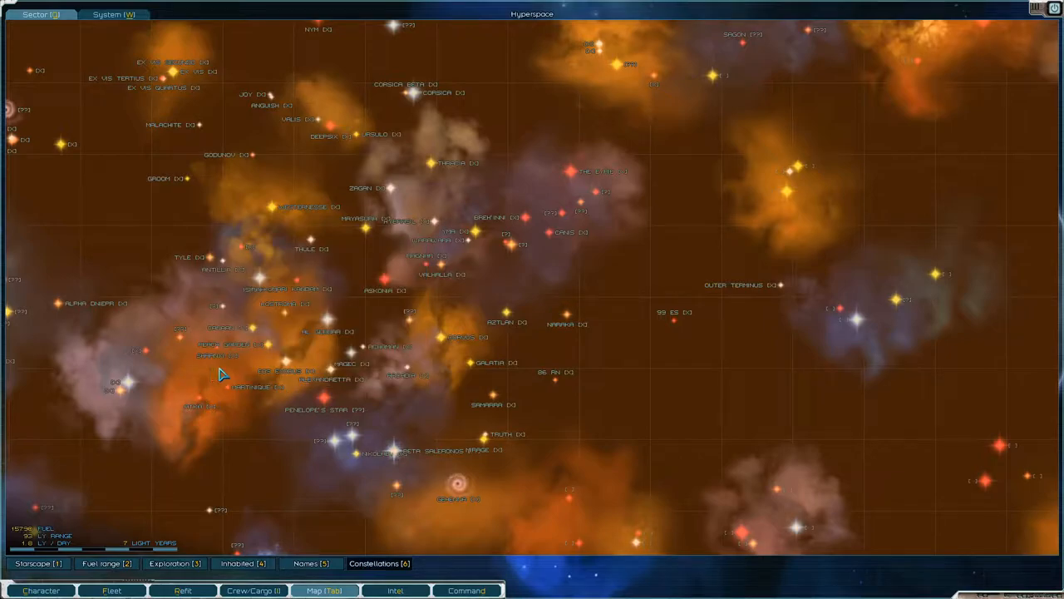
mouse_move(446, 405)
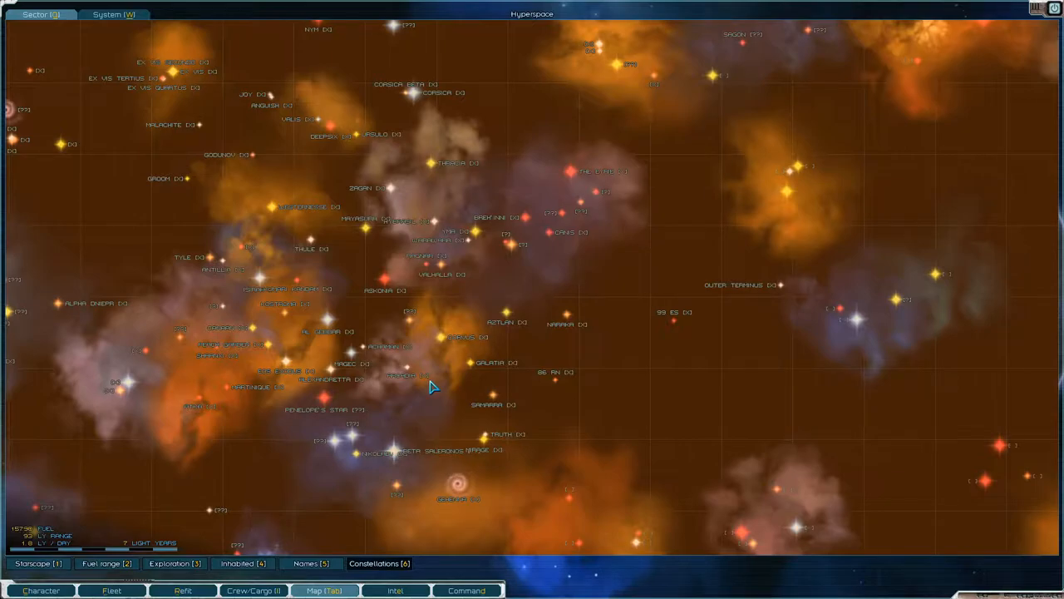
mouse_move(233, 429)
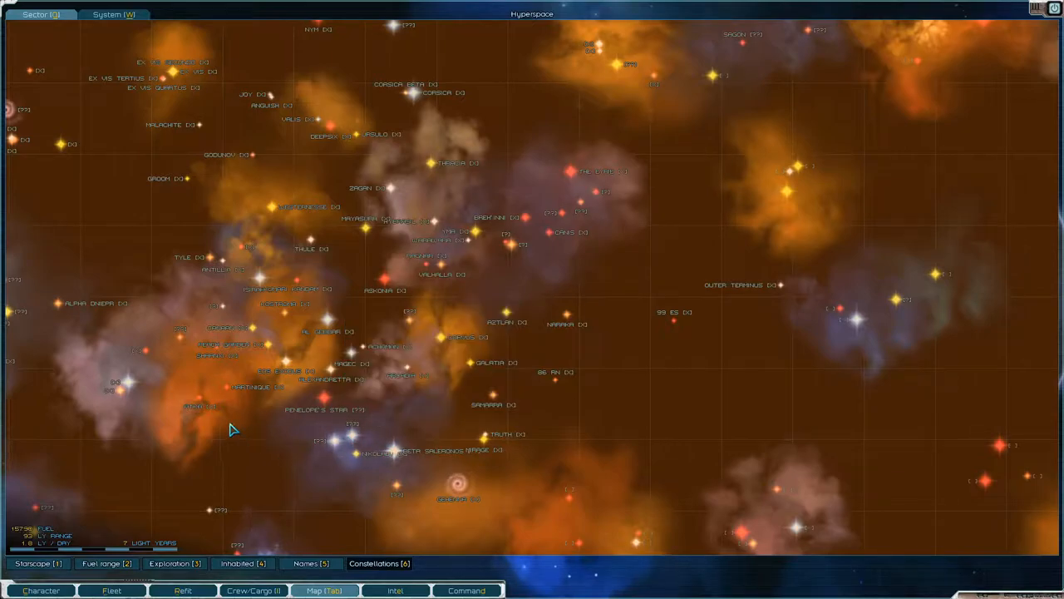
mouse_move(244, 386)
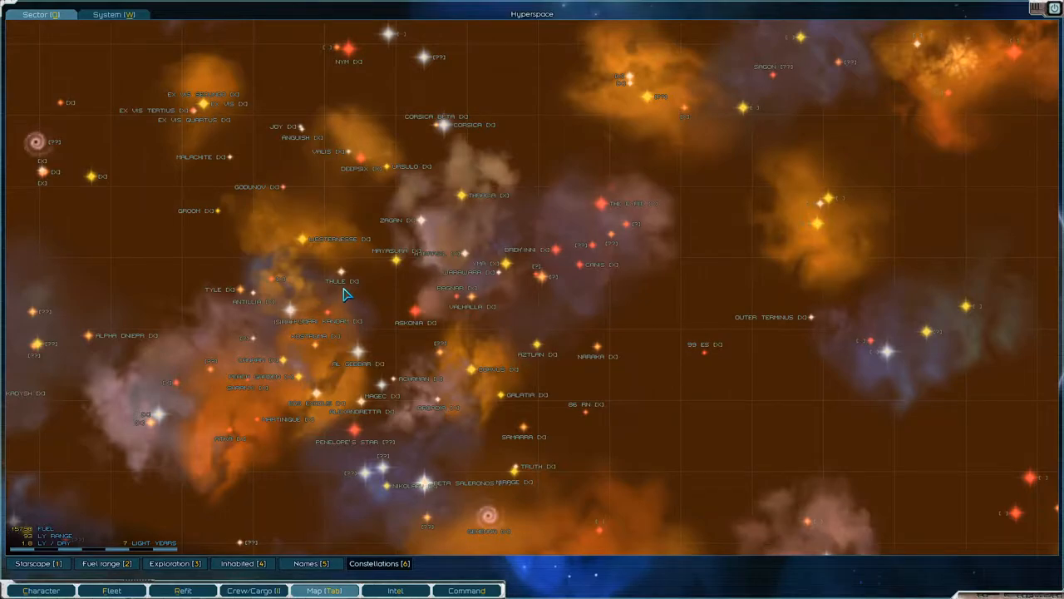
mouse_move(347, 156)
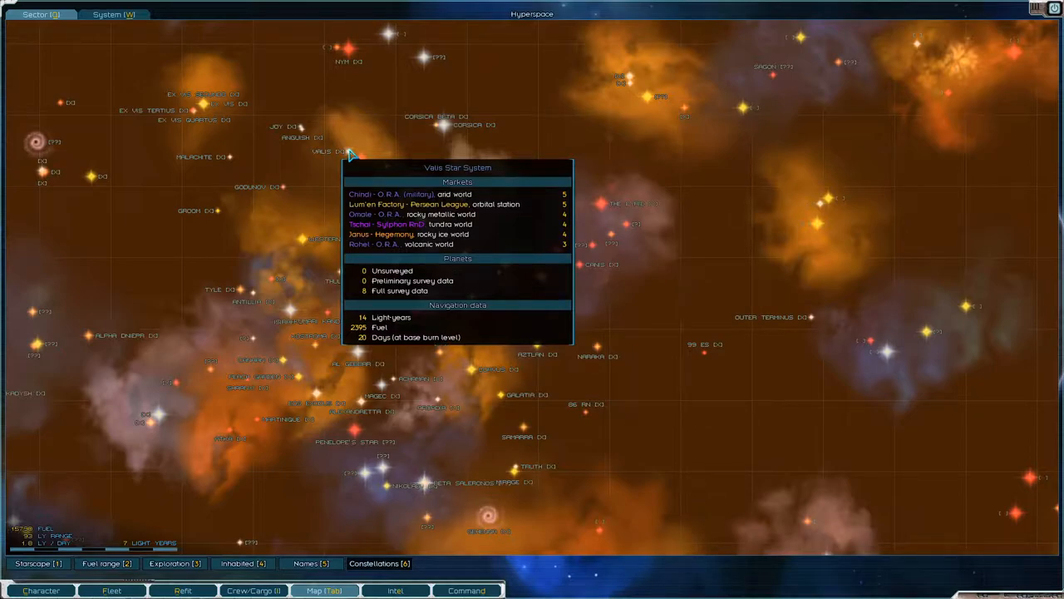
mouse_move(324, 198)
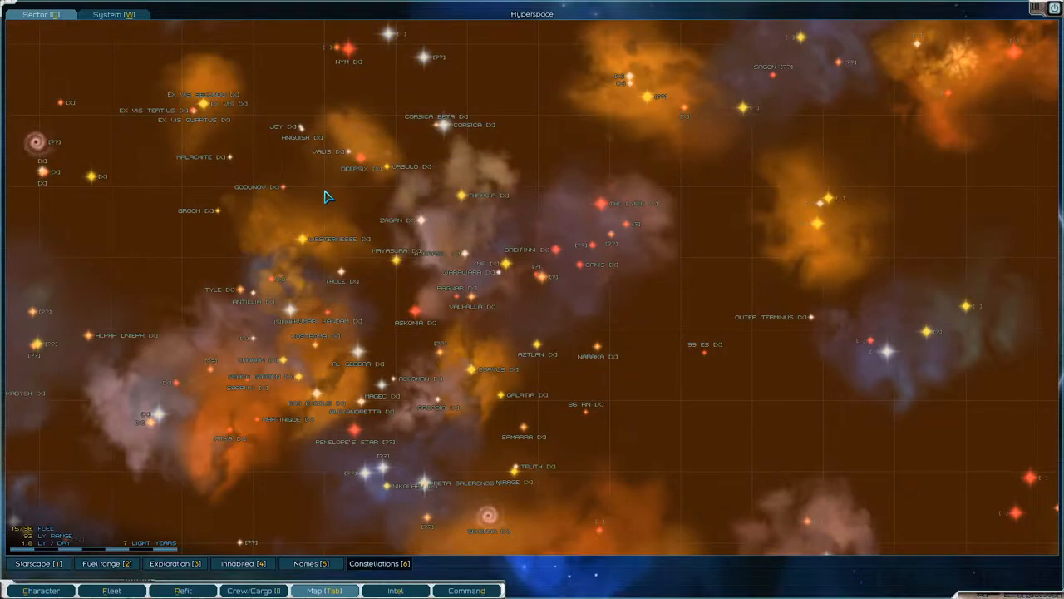
mouse_move(376, 449)
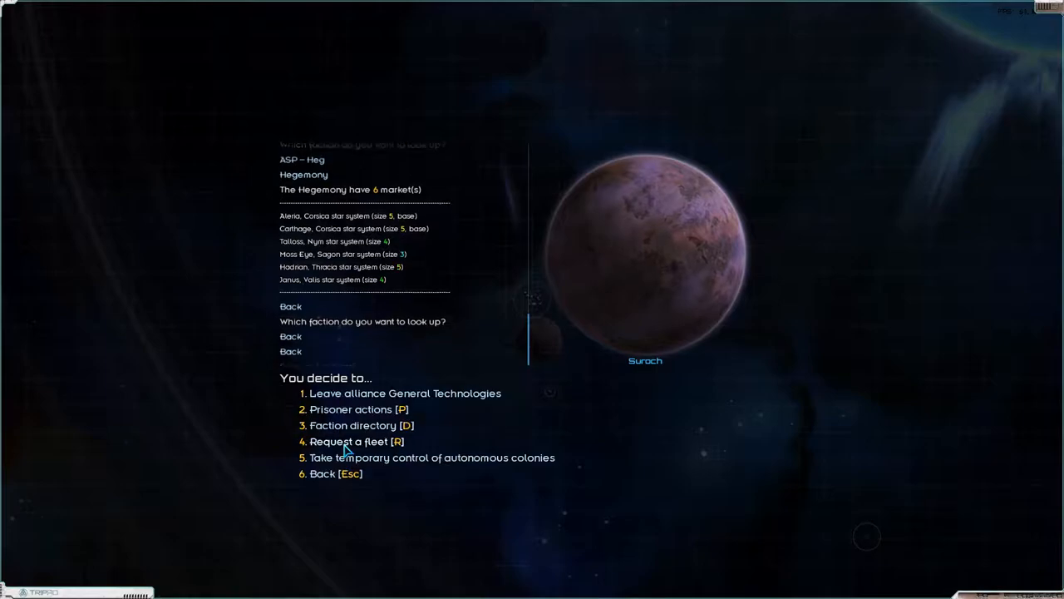
Step: Recheck the Hegemony's market list in the faction directory, then back out to the map
click(362, 425)
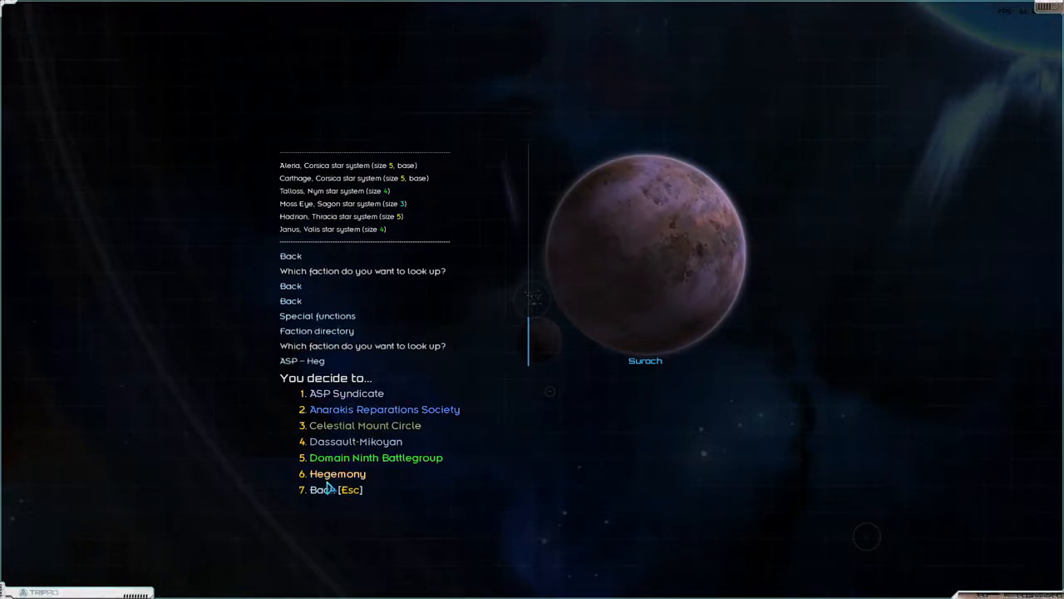
click(338, 473)
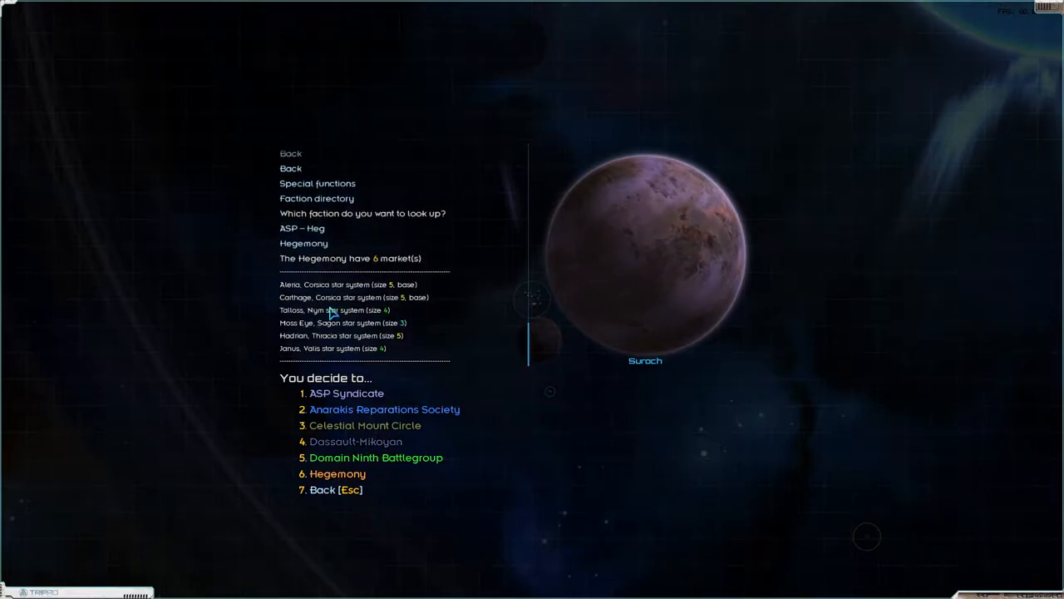
mouse_move(330, 345)
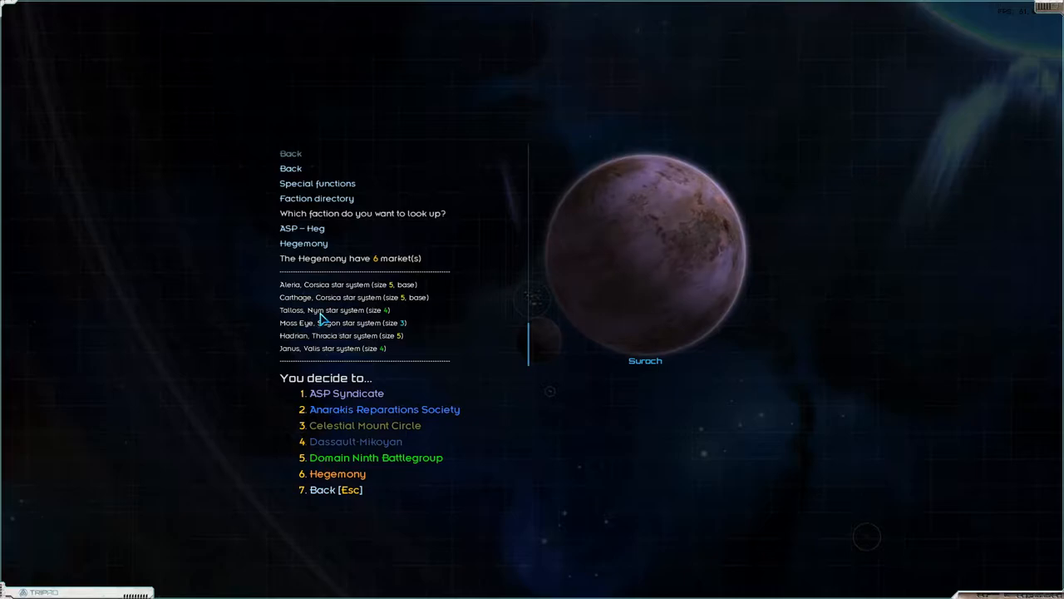
mouse_move(315, 465)
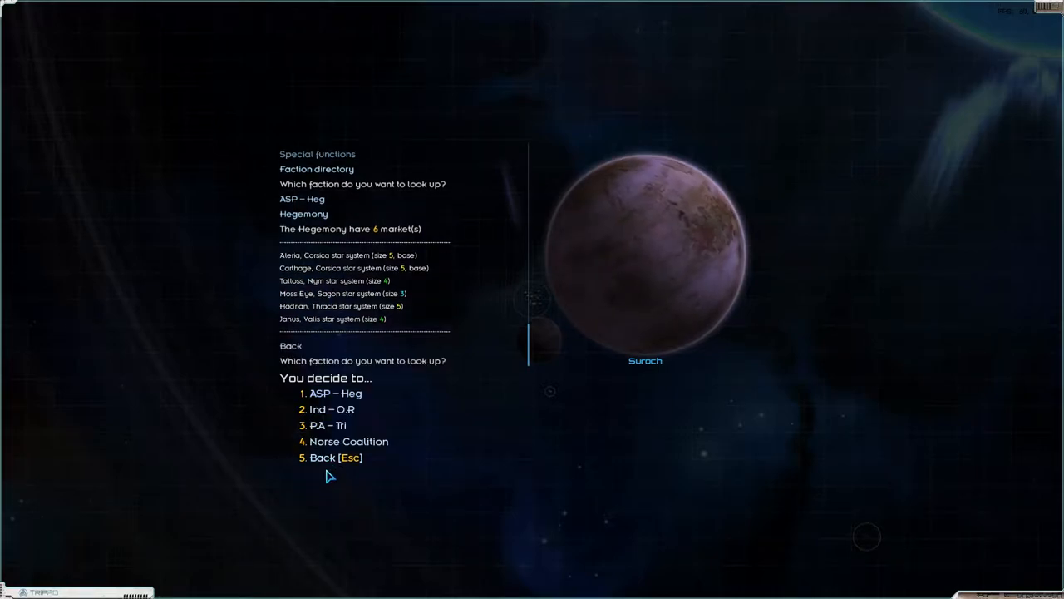
click(336, 457)
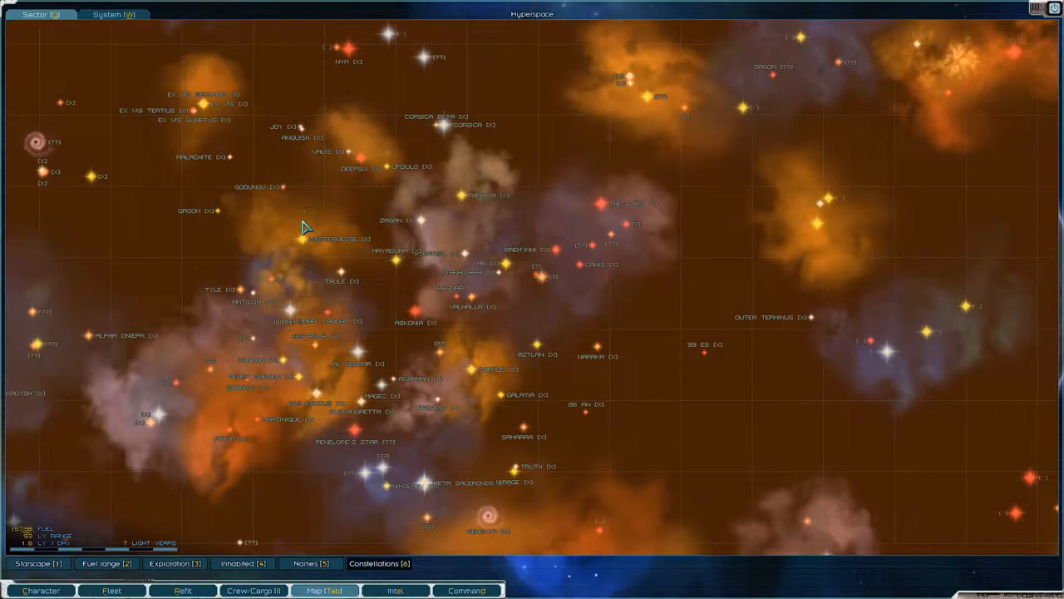
Step: Browse the sector map to the Nym system, where the Hegemony holds Talloss
click(348, 48)
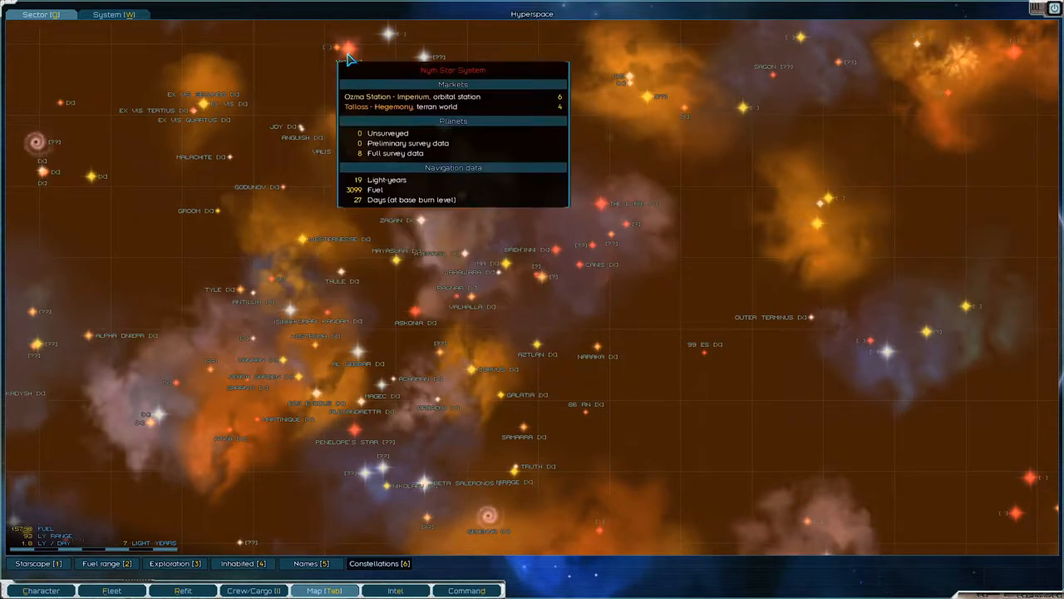
mouse_move(464, 198)
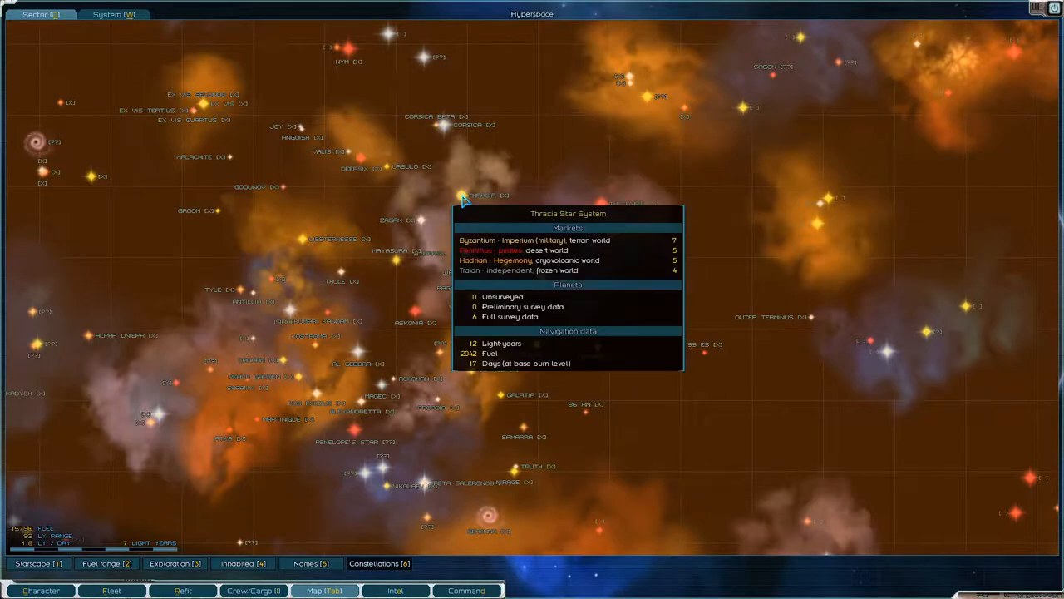
mouse_move(532, 327)
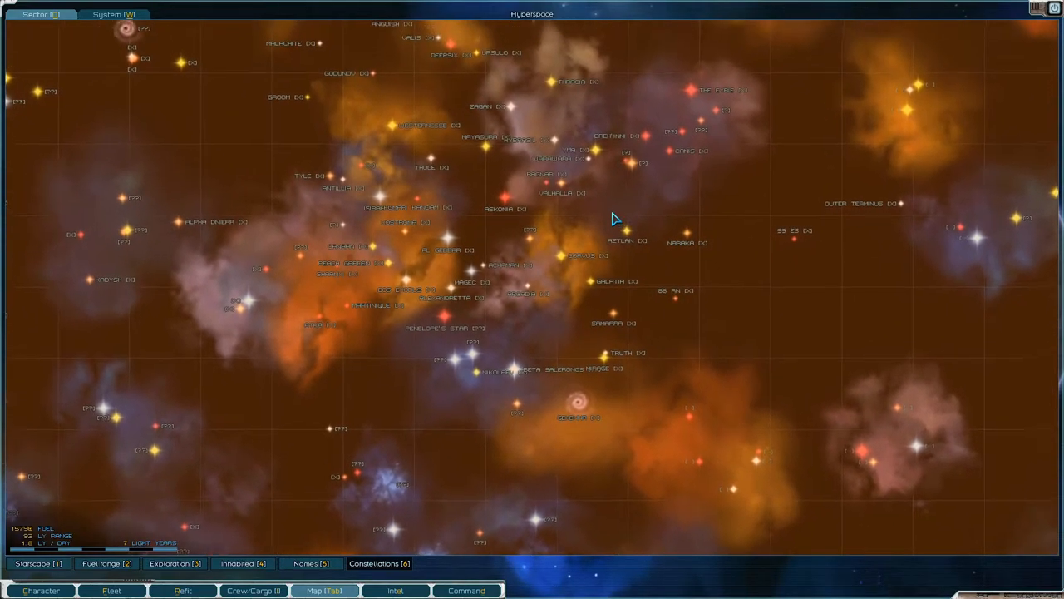
mouse_move(541, 321)
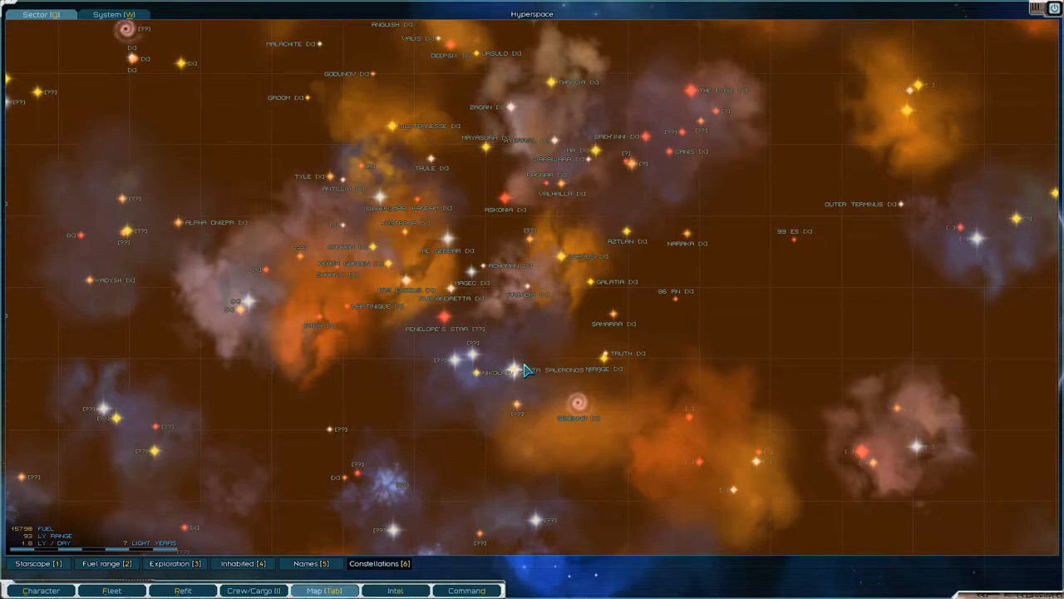
mouse_move(297, 382)
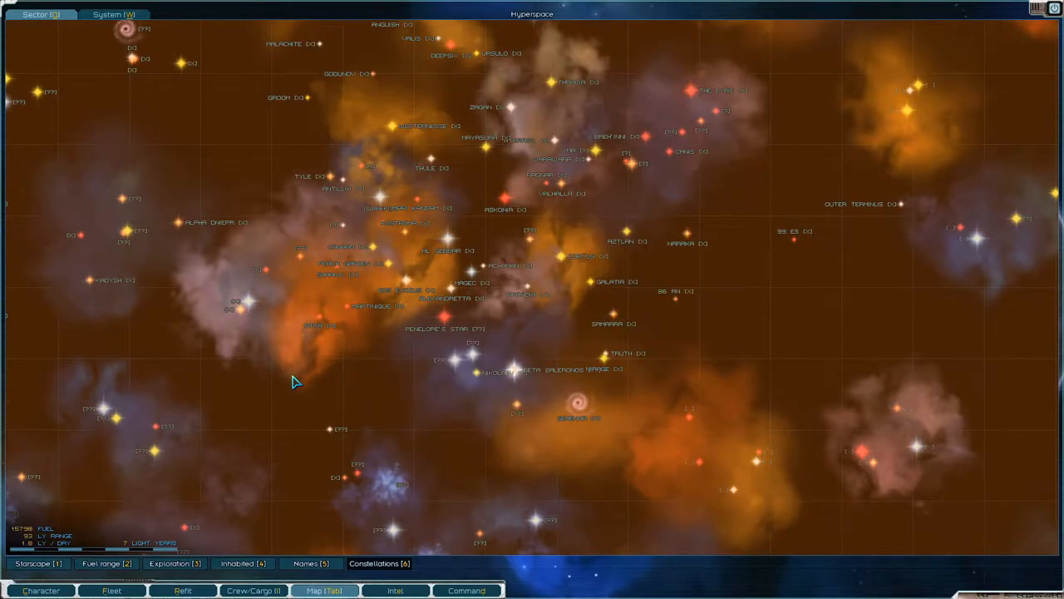
mouse_move(370, 402)
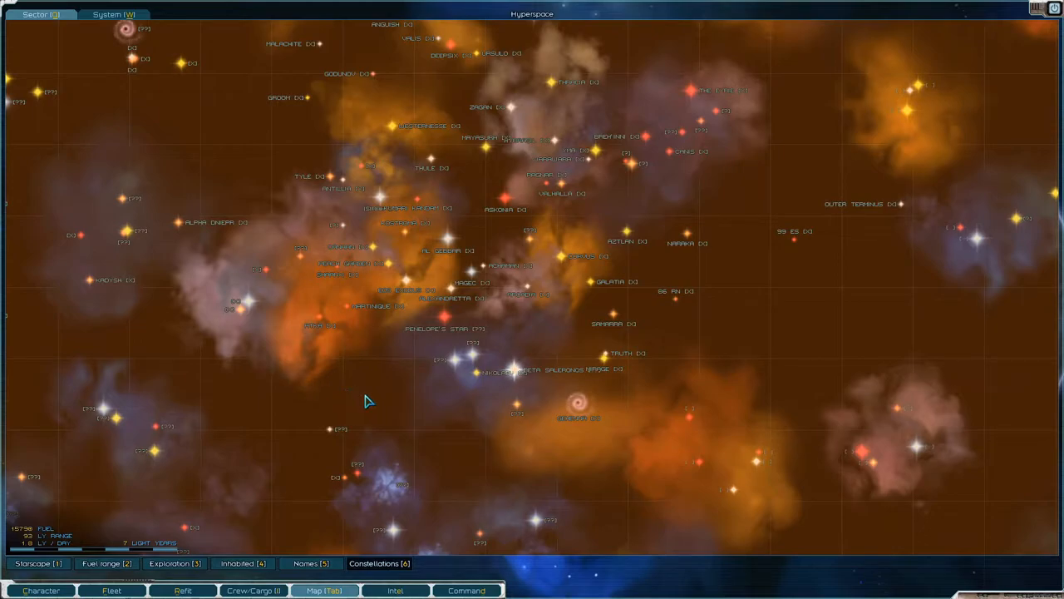
mouse_move(449, 416)
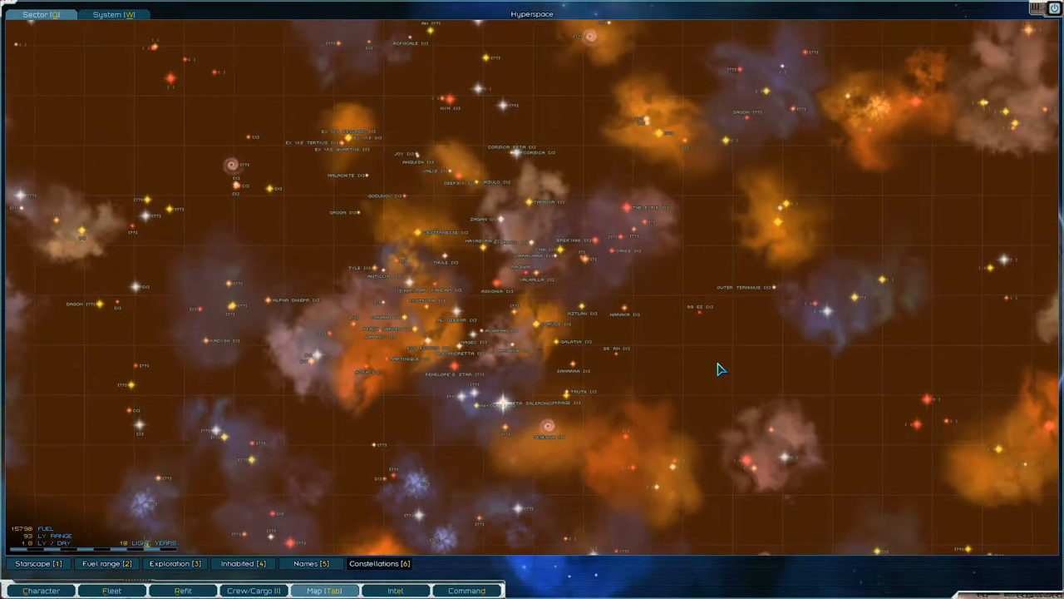
mouse_move(657, 417)
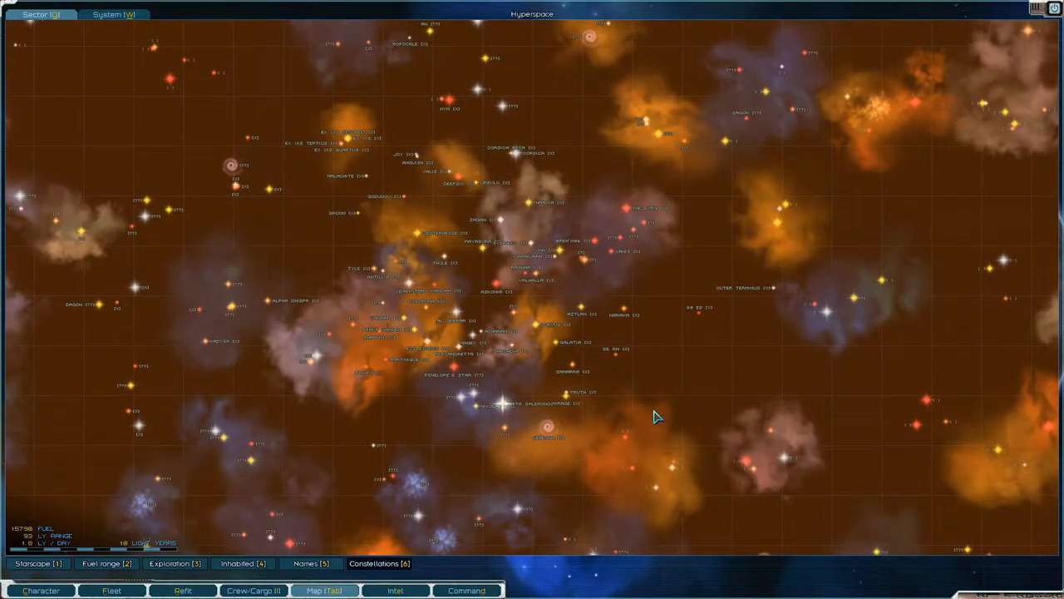
mouse_move(627, 421)
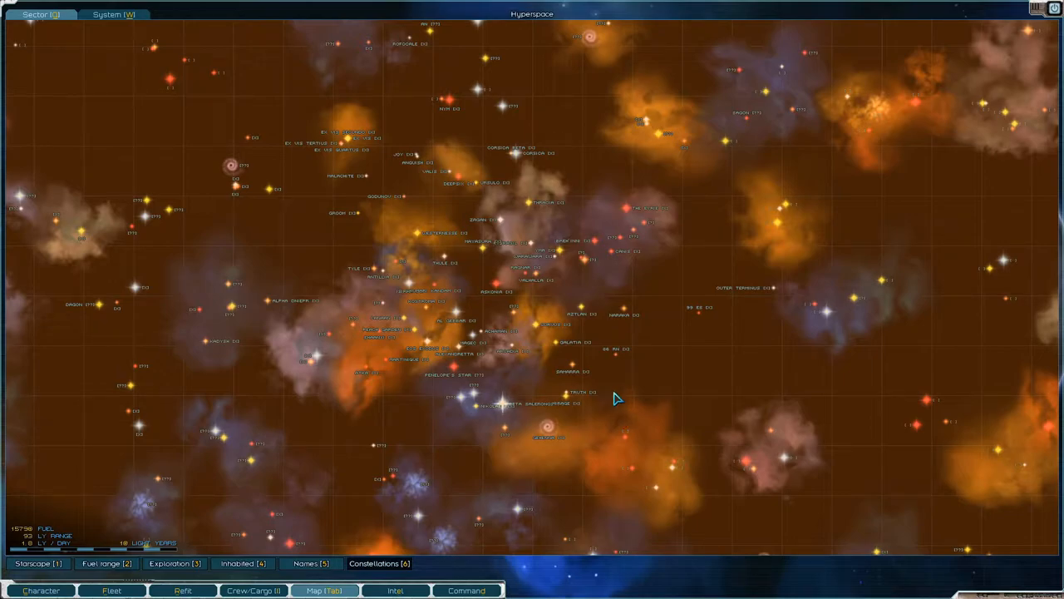
mouse_move(622, 399)
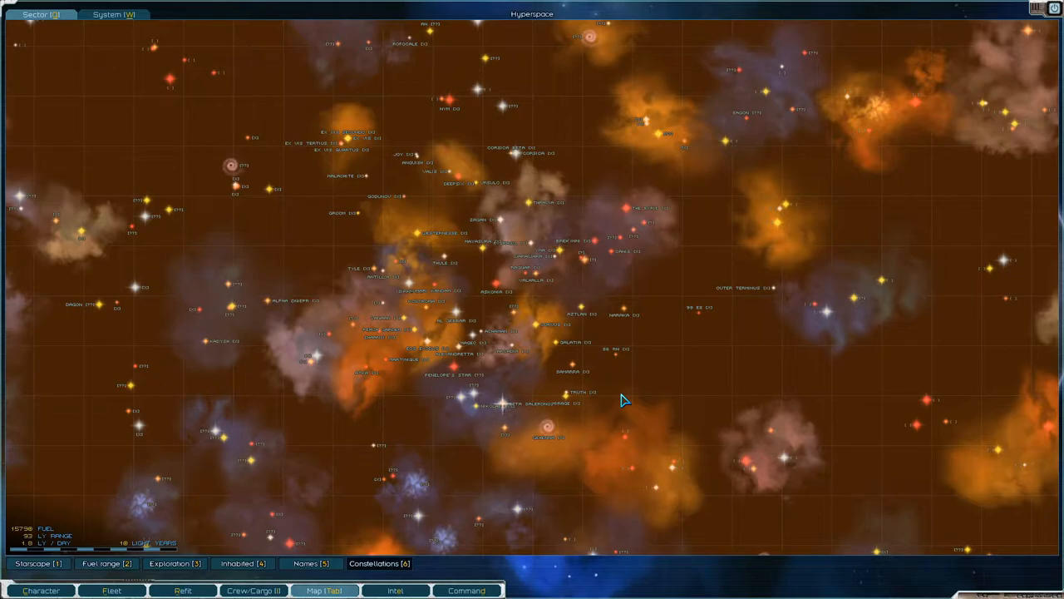
mouse_move(628, 399)
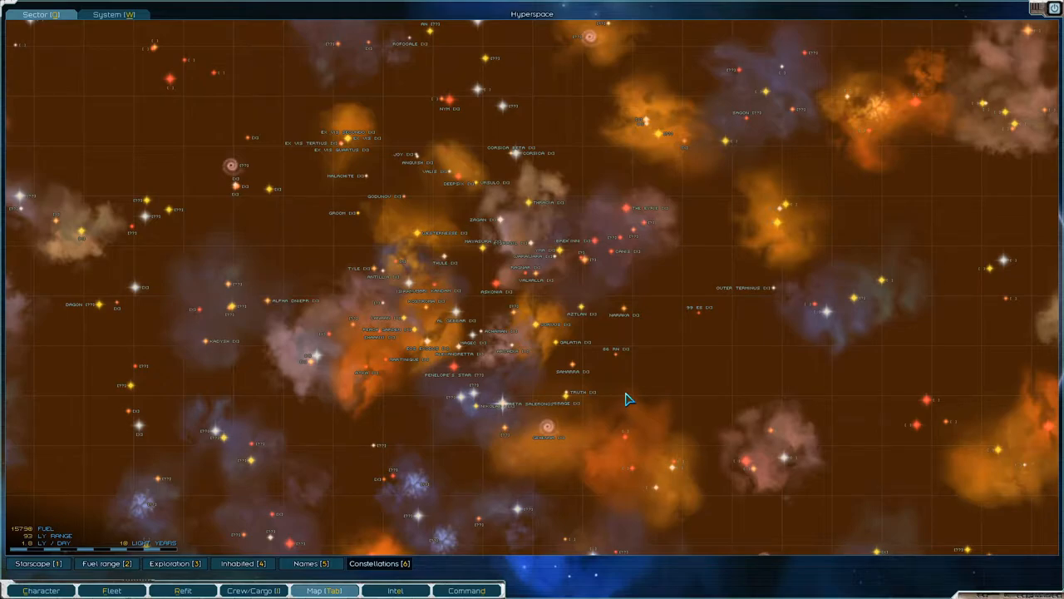
mouse_move(490, 242)
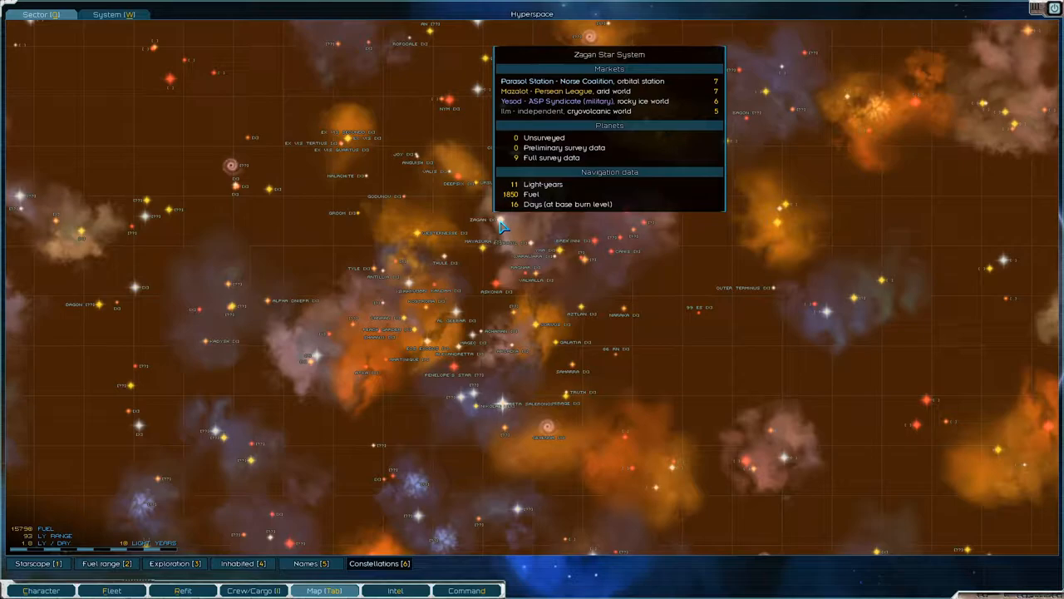
mouse_move(407, 432)
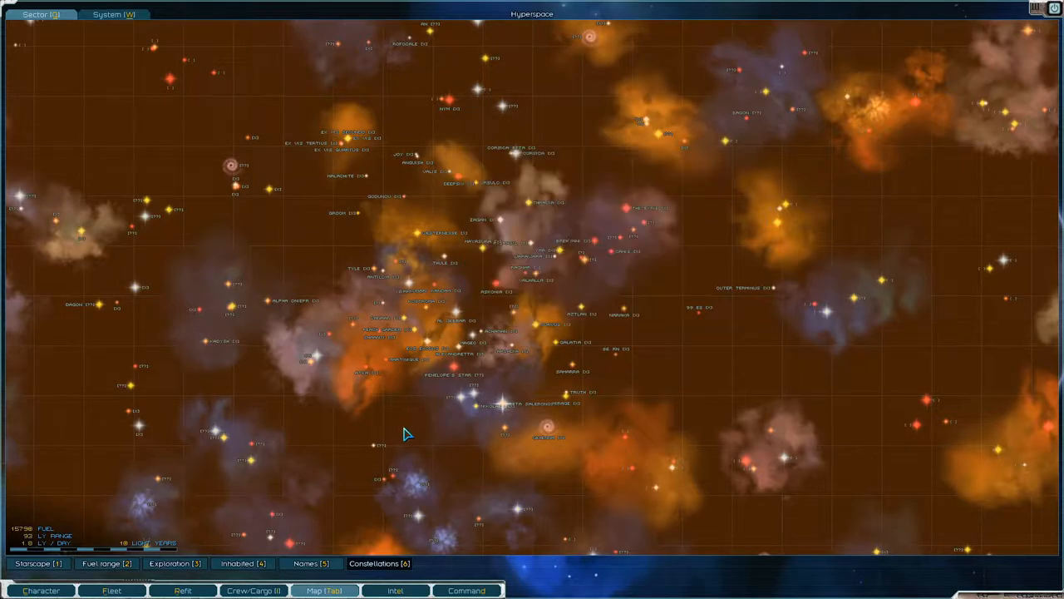
mouse_move(431, 439)
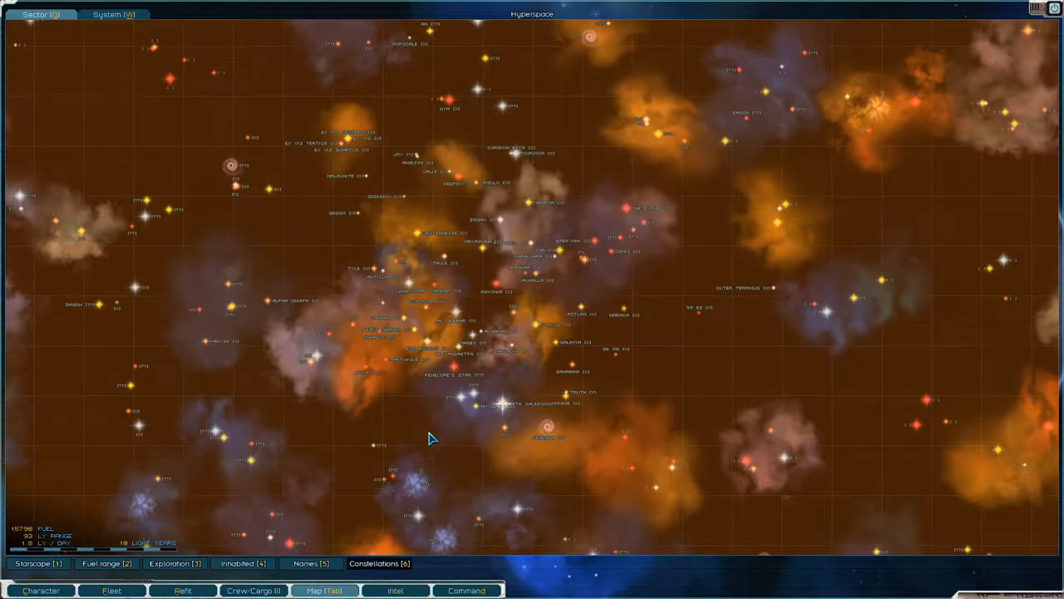
mouse_move(446, 448)
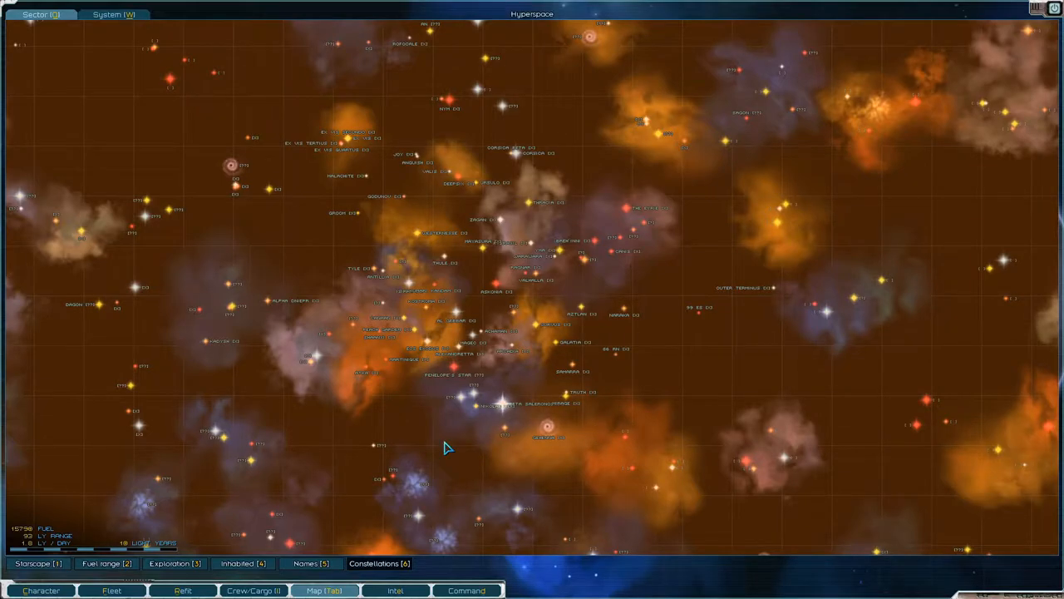
mouse_move(409, 385)
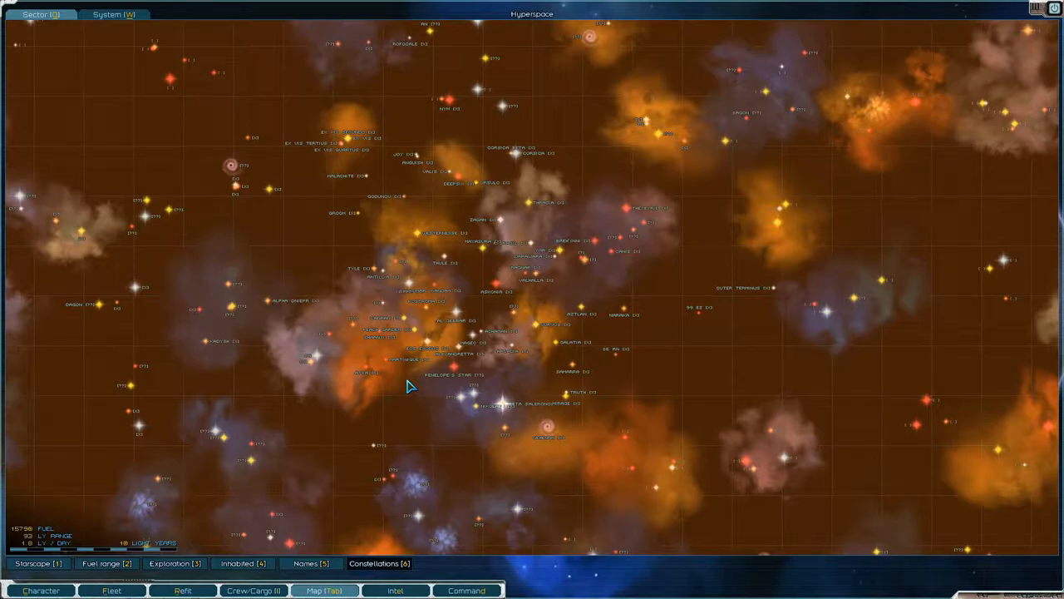
mouse_move(528, 356)
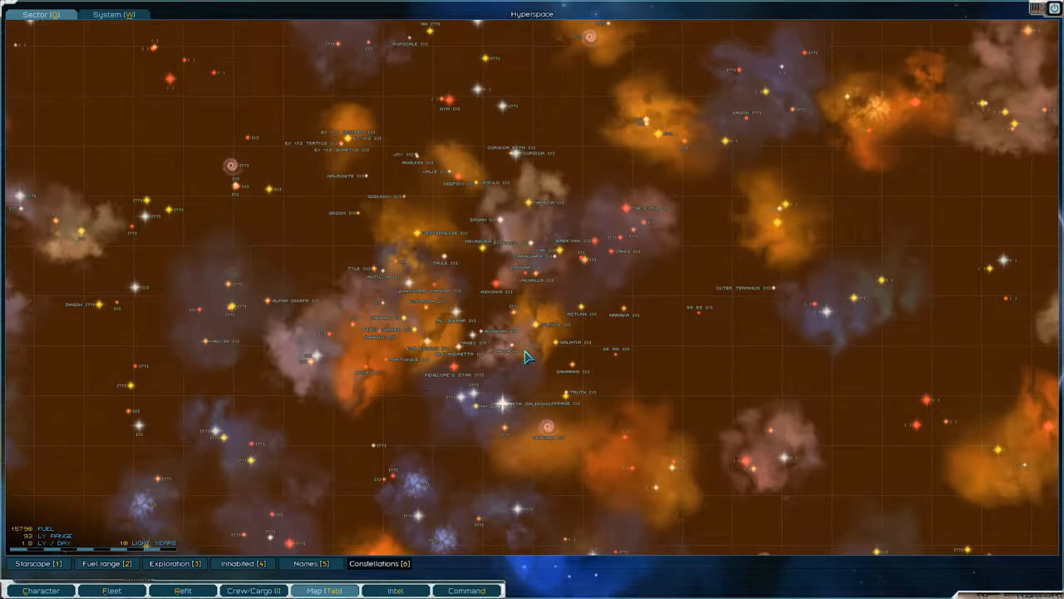
mouse_move(526, 345)
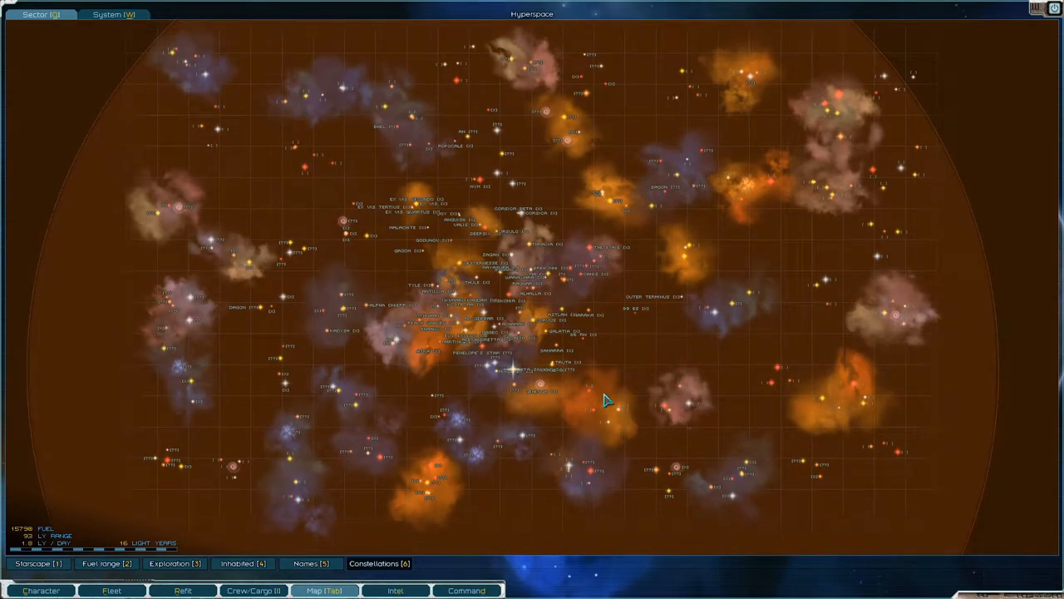
mouse_move(748, 158)
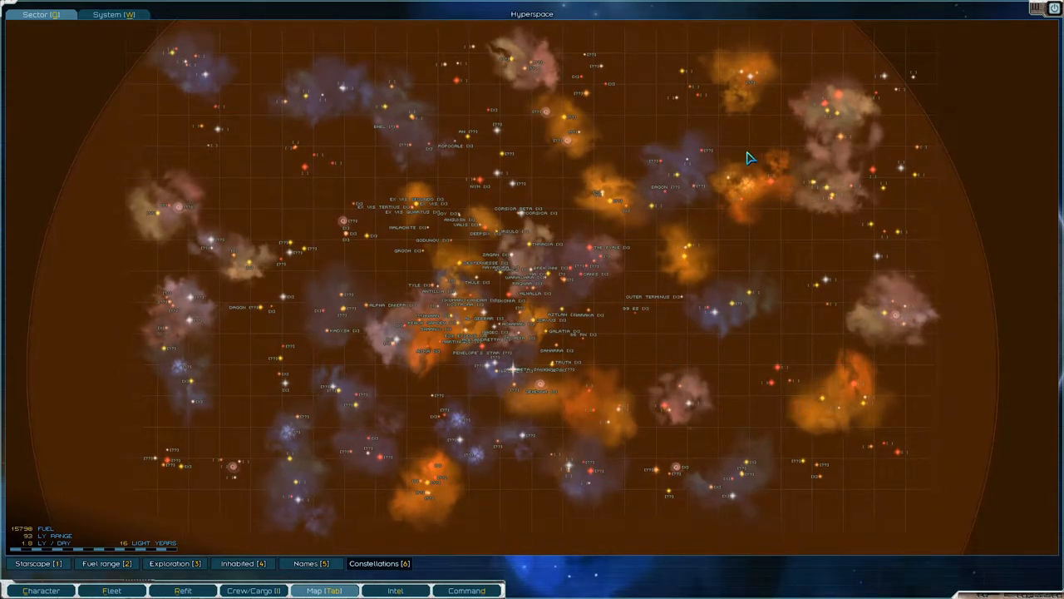
mouse_move(208, 289)
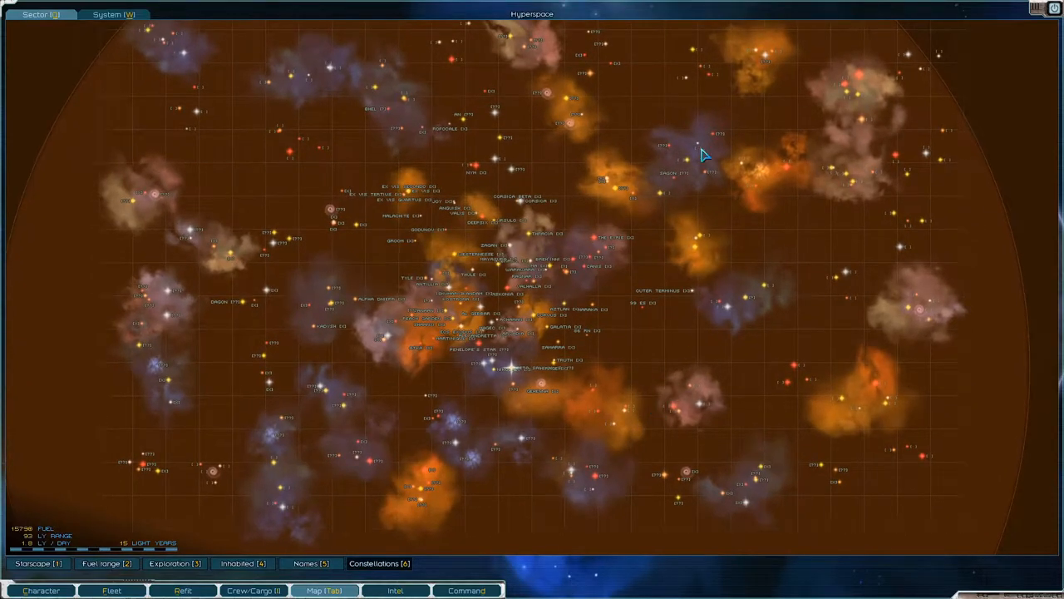
mouse_move(673, 176)
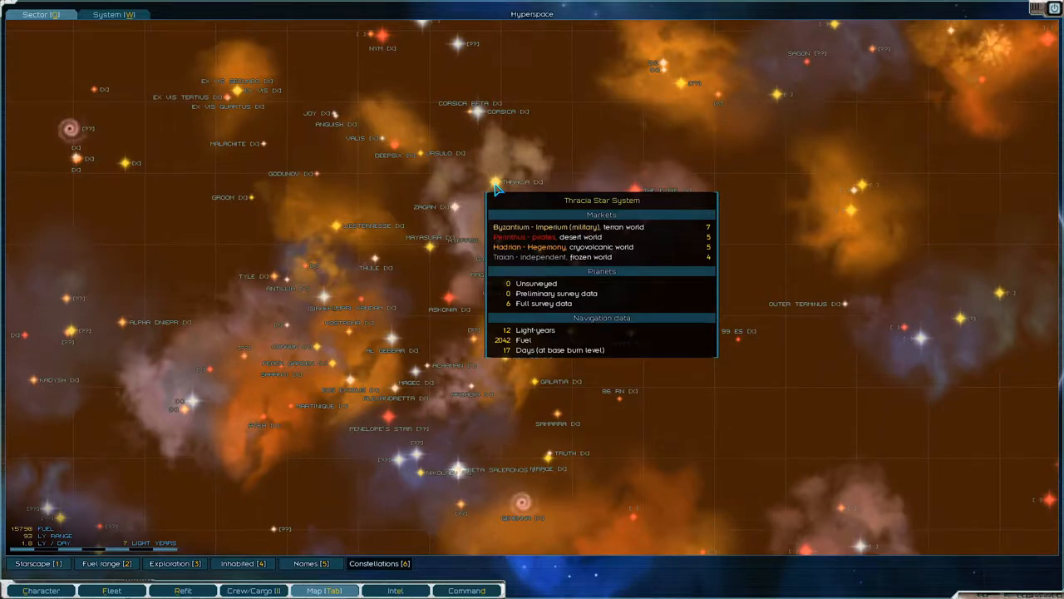
mouse_move(494, 189)
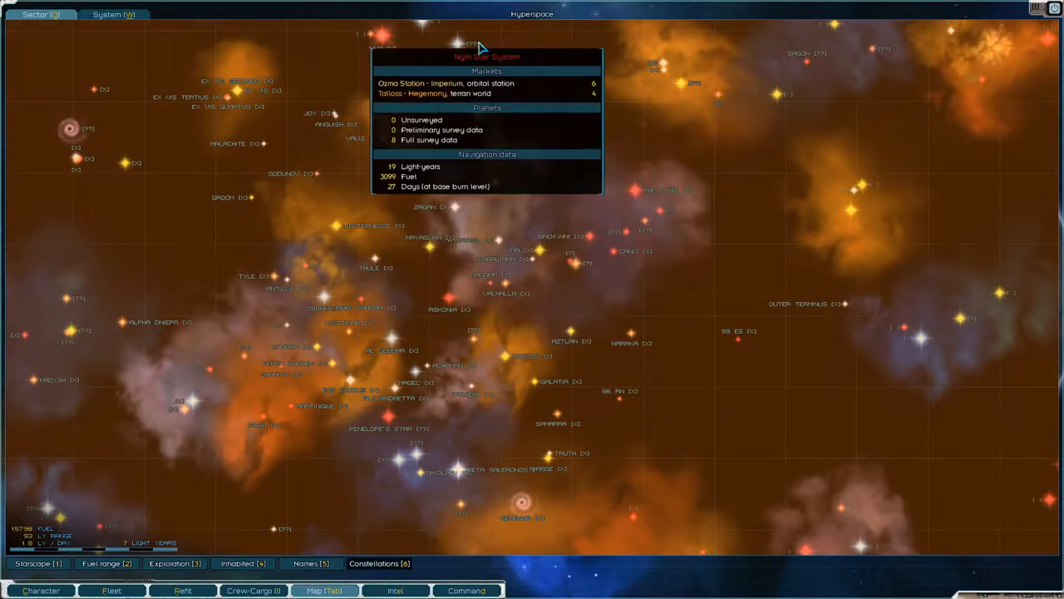
mouse_move(532, 381)
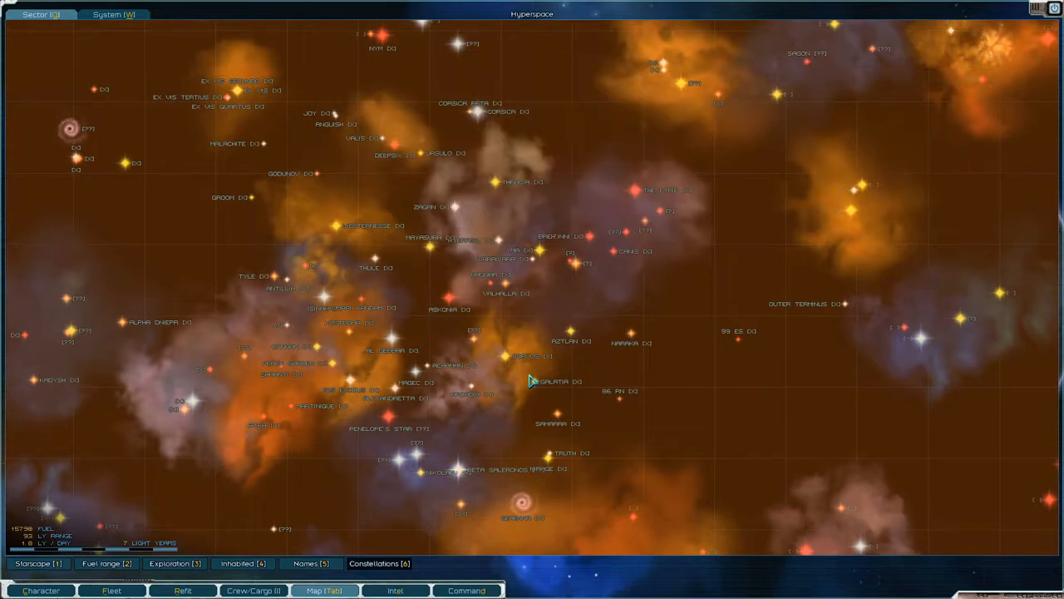
mouse_move(515, 436)
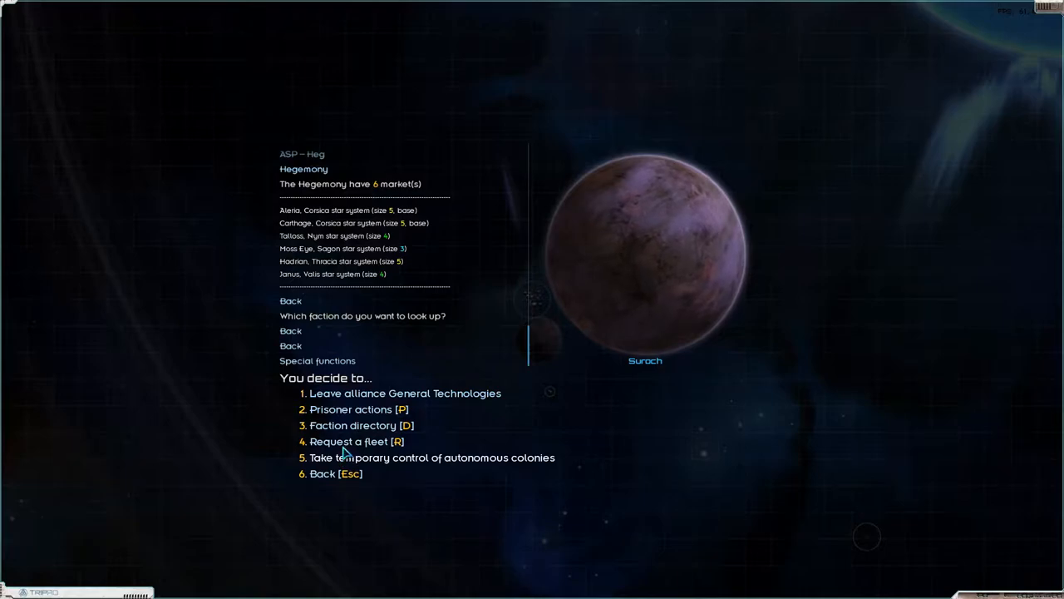
Step: Reopen Suroch's faction directory listing factions from ASP Syndicate to Hegemony
click(361, 425)
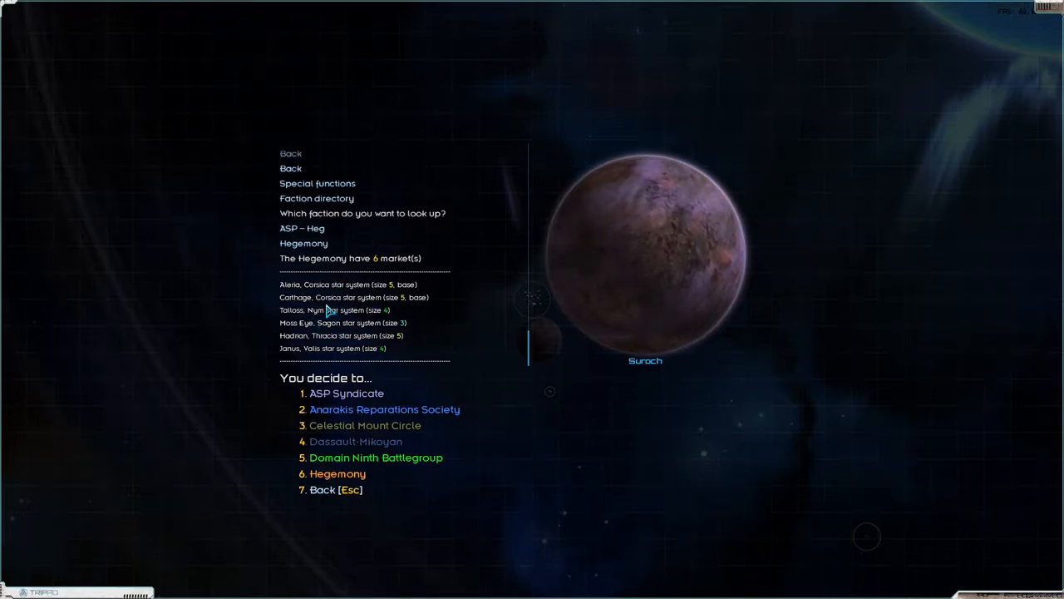
mouse_move(745, 276)
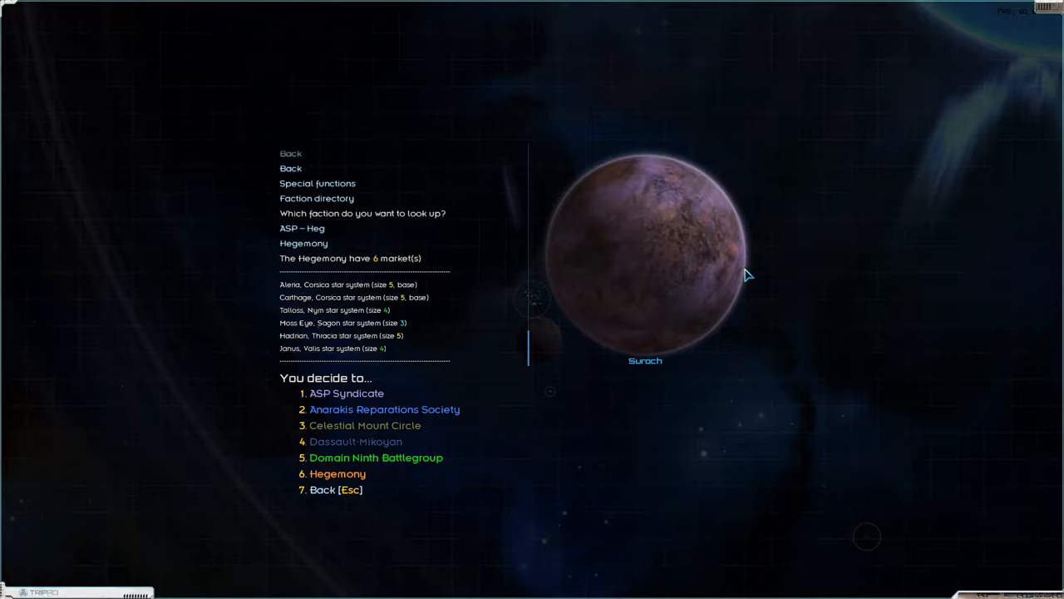
mouse_move(827, 409)
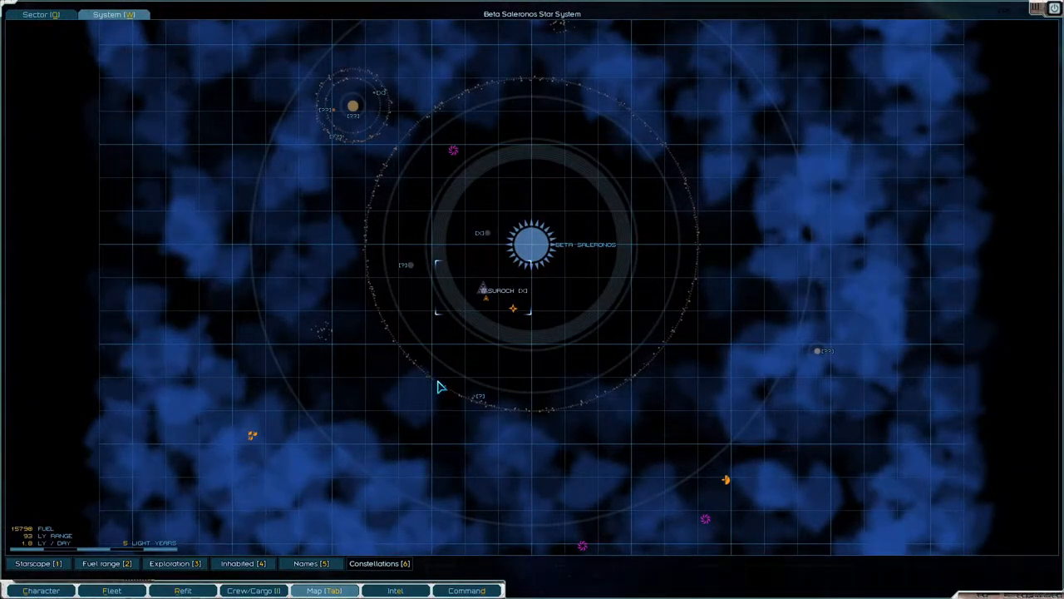
Step: Travel to Thracia and engage the Hegemony's Hadrian orbital station in battle
click(37, 14)
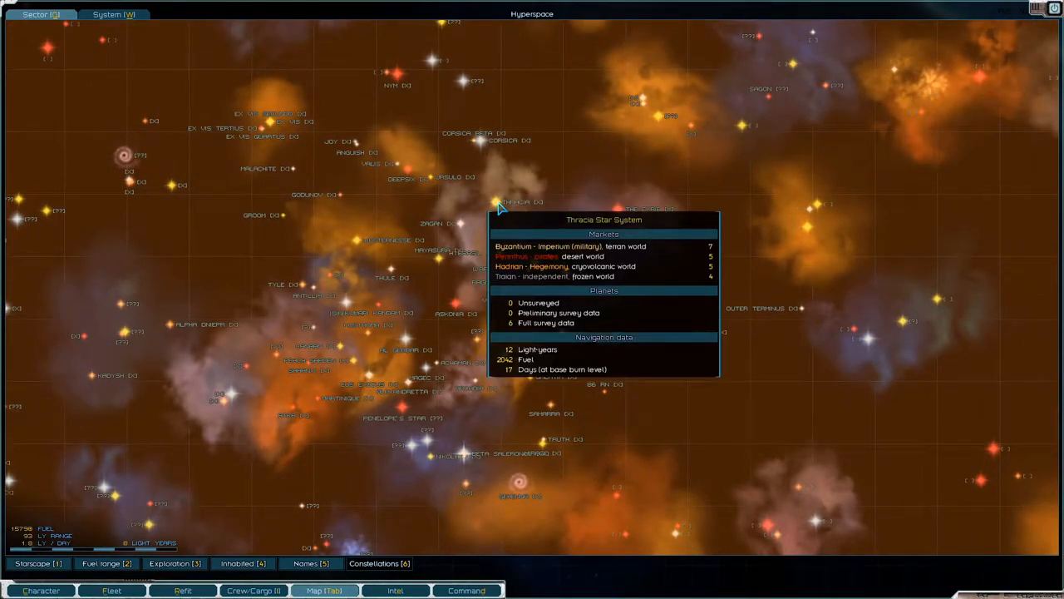
click(499, 202)
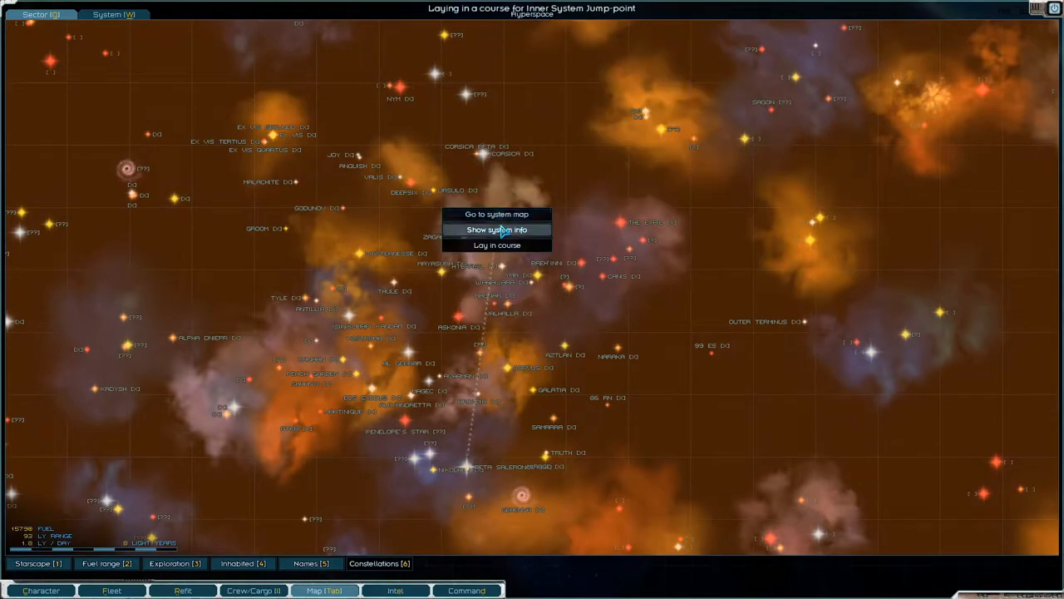
click(496, 213)
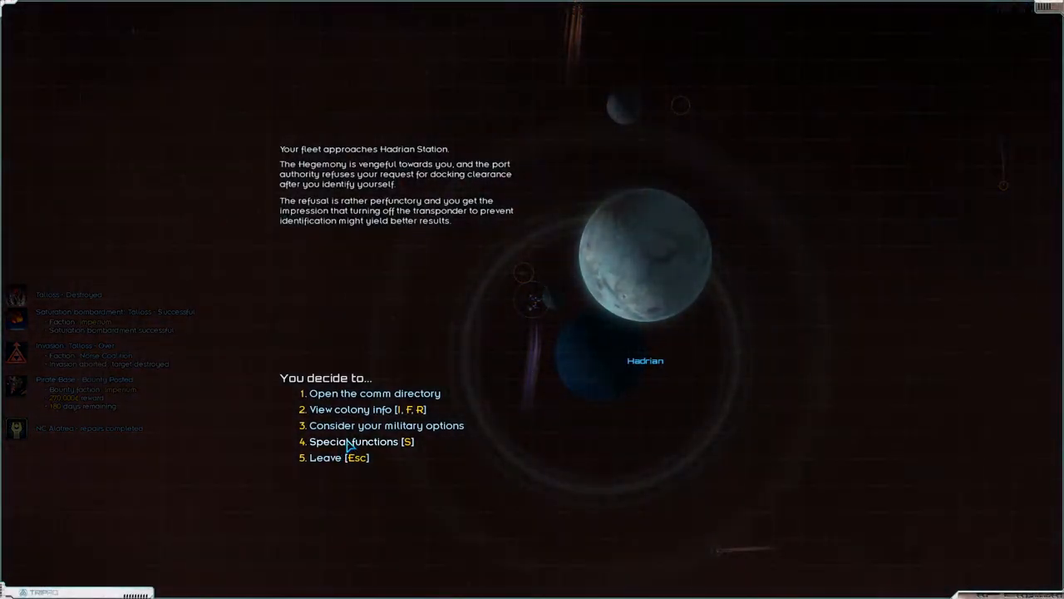
click(385, 425)
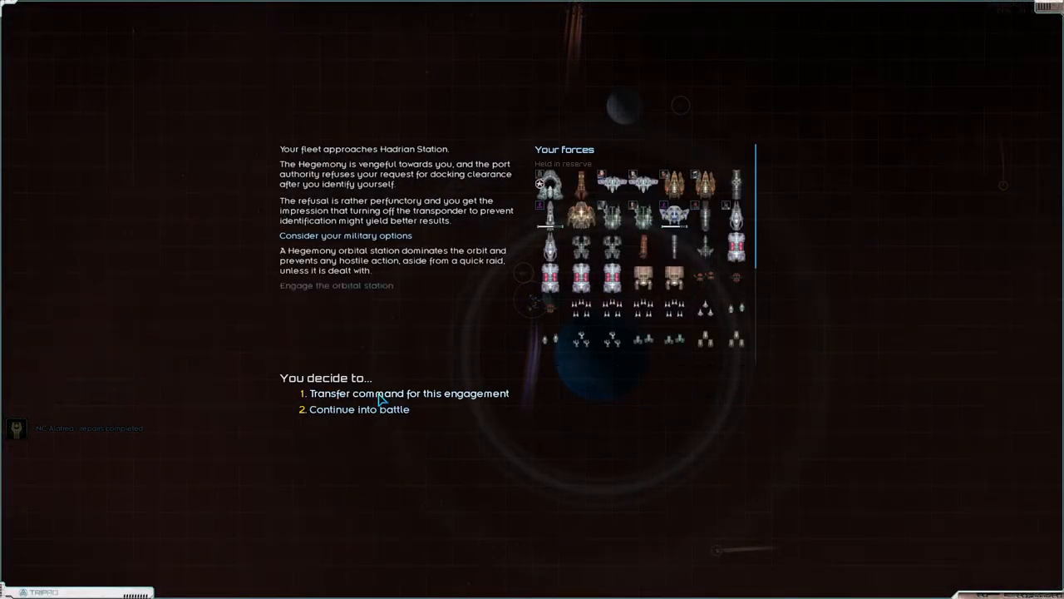
click(359, 409)
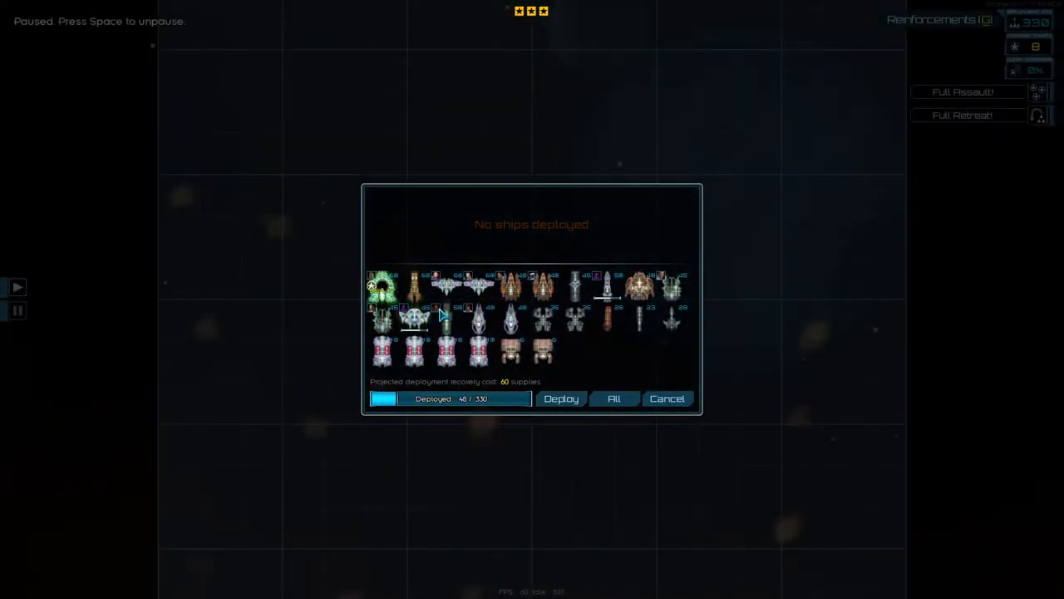
Step: Deploy two ships into the Hadrian battle
click(478, 287)
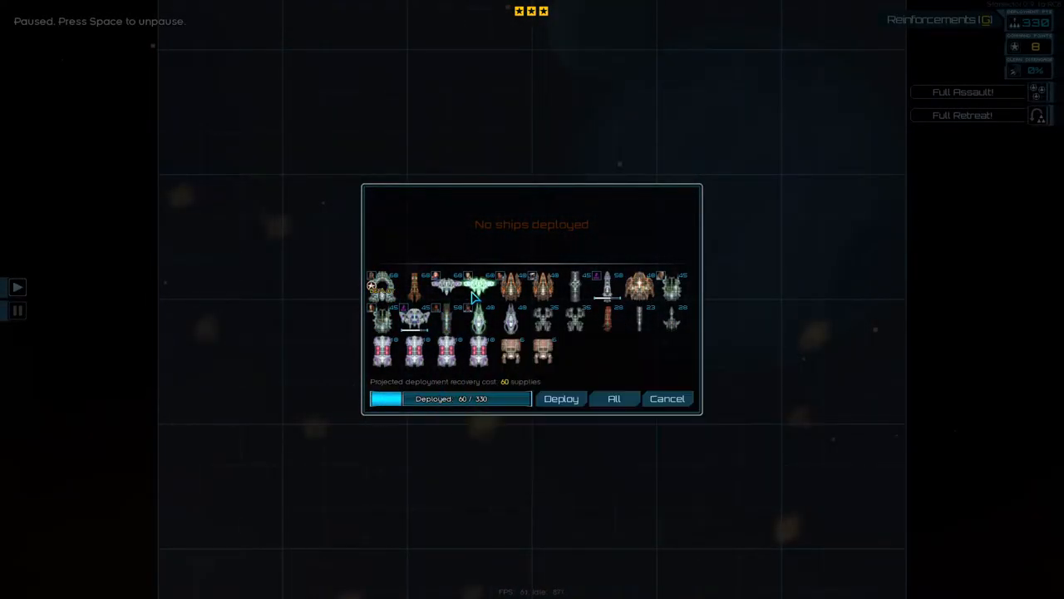
click(511, 349)
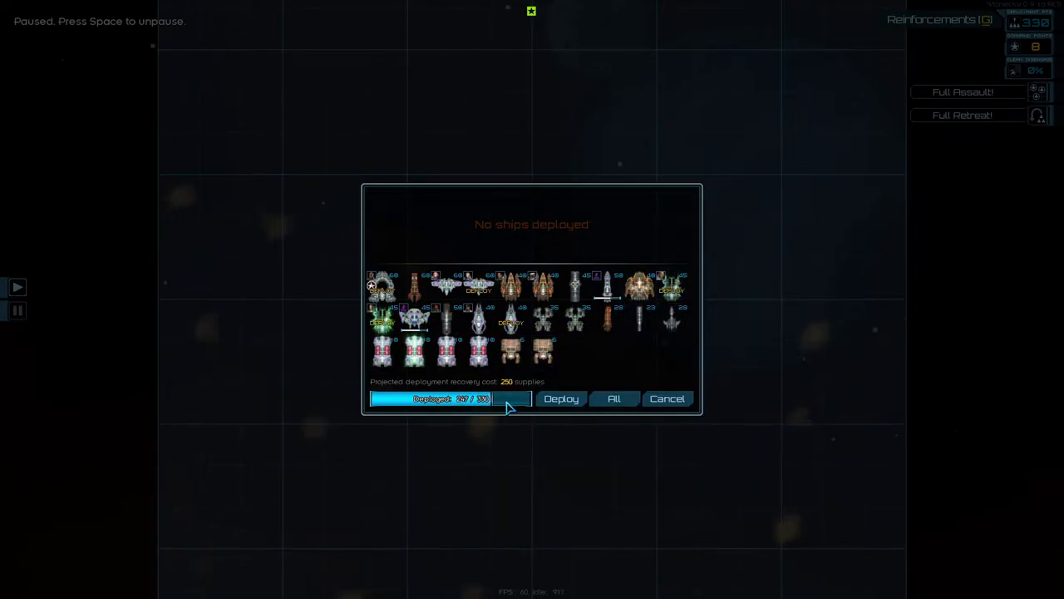
click(561, 398)
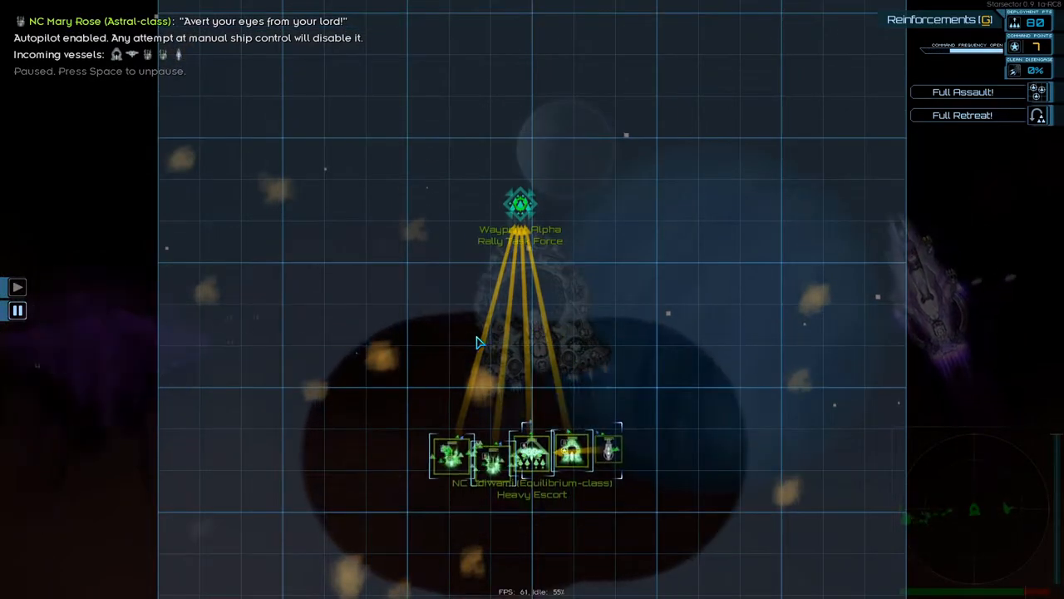
Step: Resume the paused Hadrian battle
key(space)
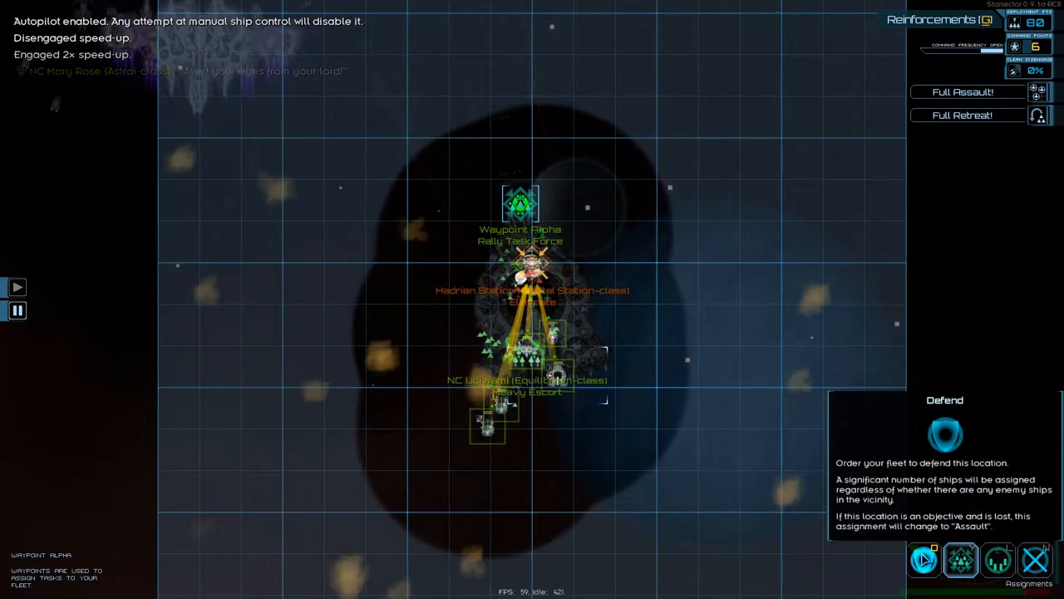
mouse_move(998, 558)
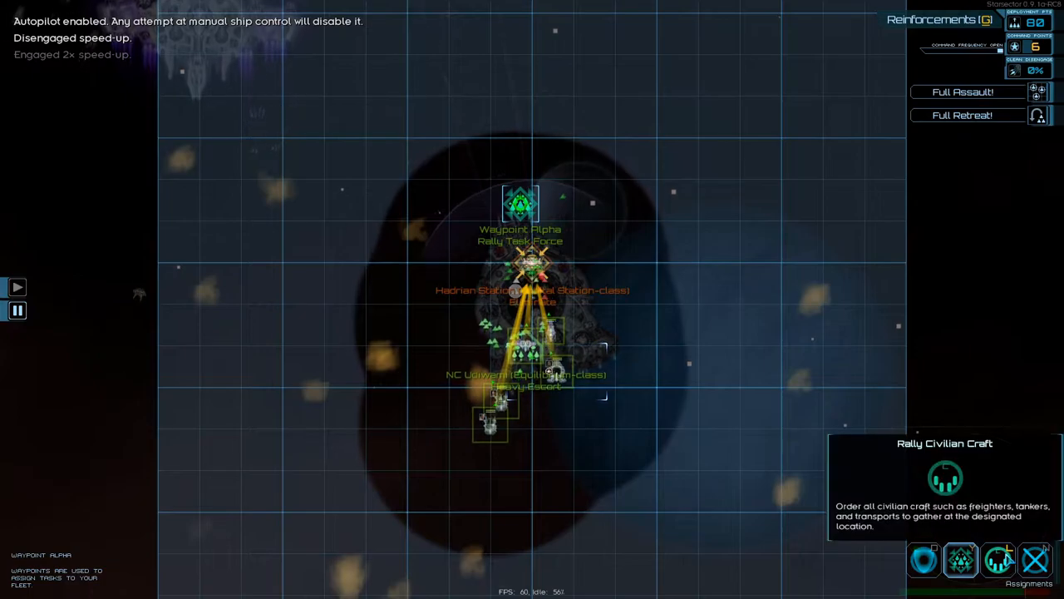
mouse_move(1034, 559)
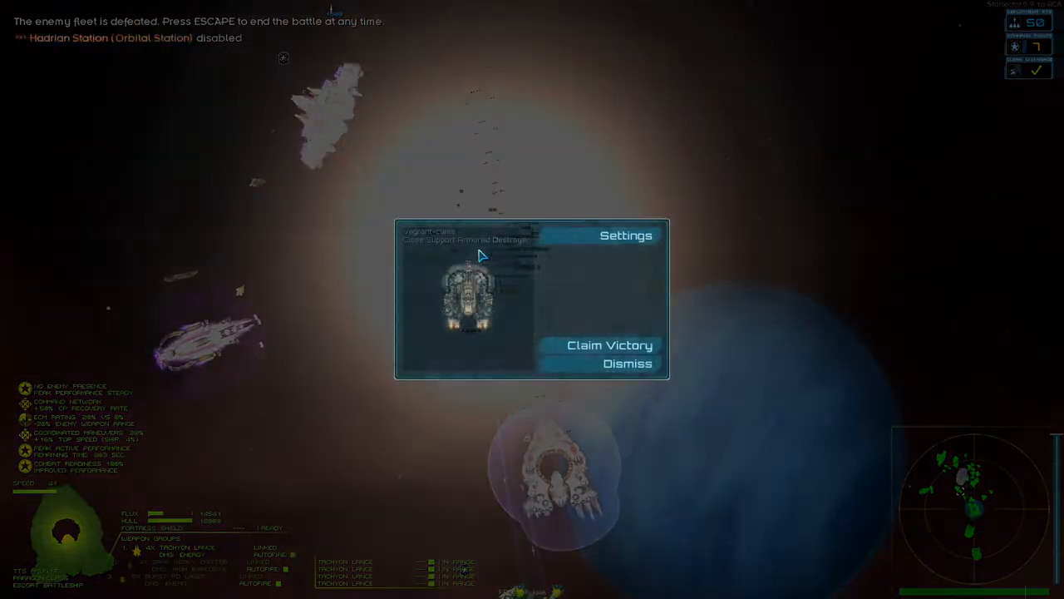
Step: Claim victory, invade Hadrian, and collect the salvaged spoils
click(627, 363)
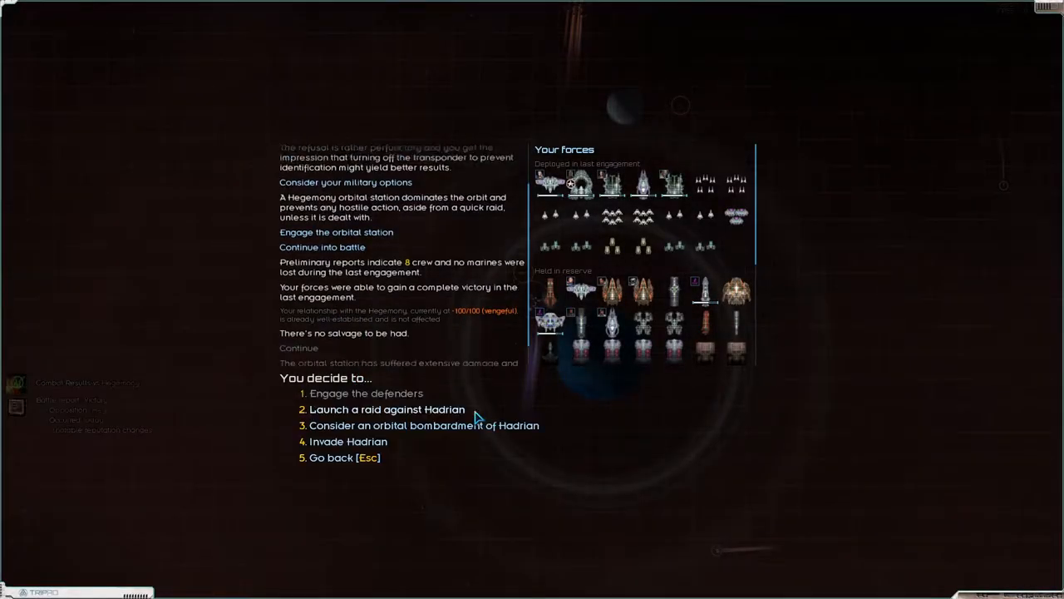
click(347, 441)
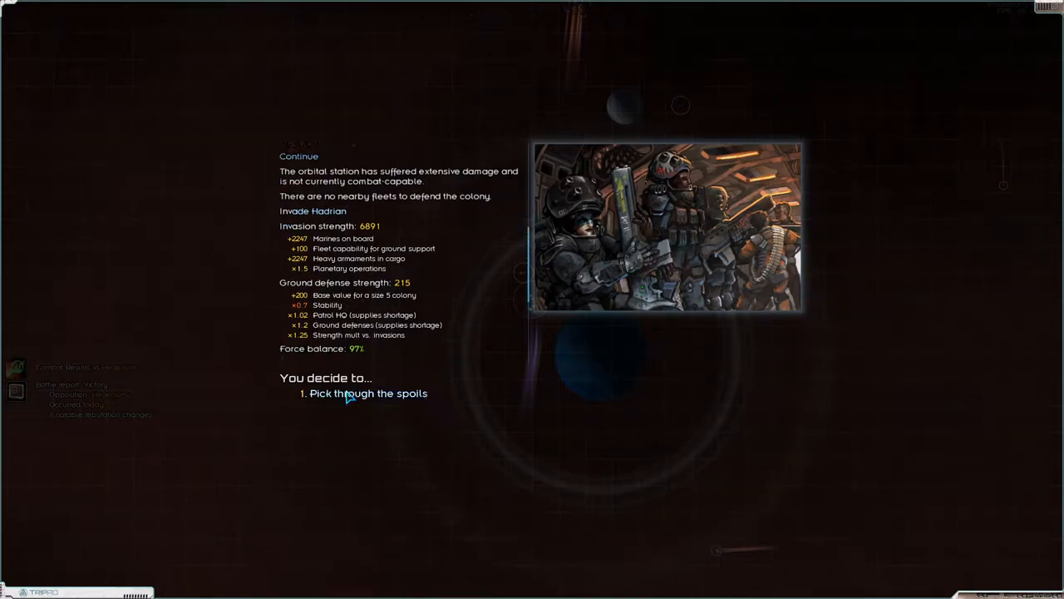
click(368, 393)
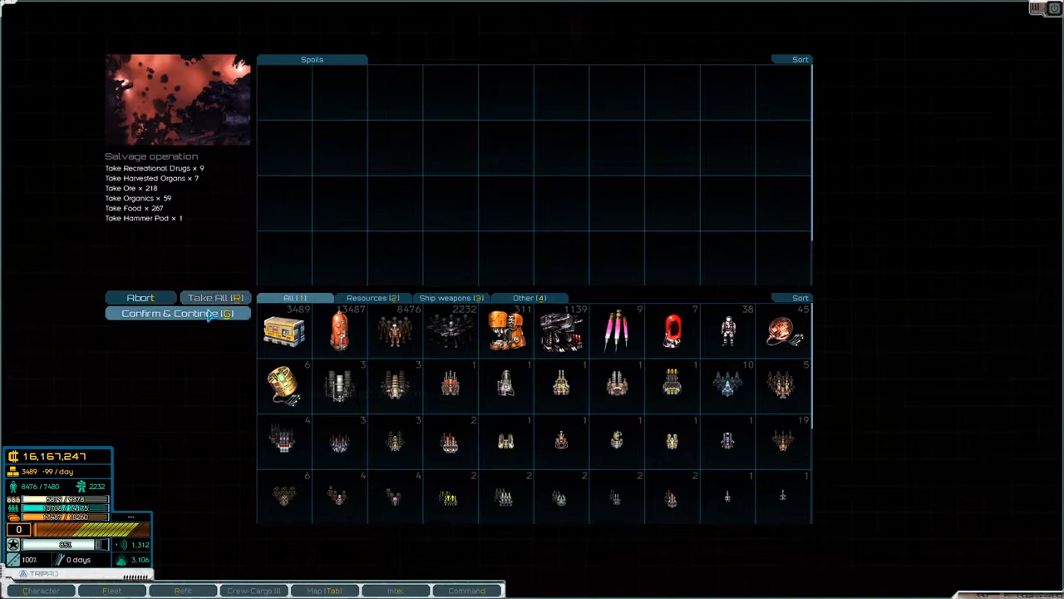
click(176, 314)
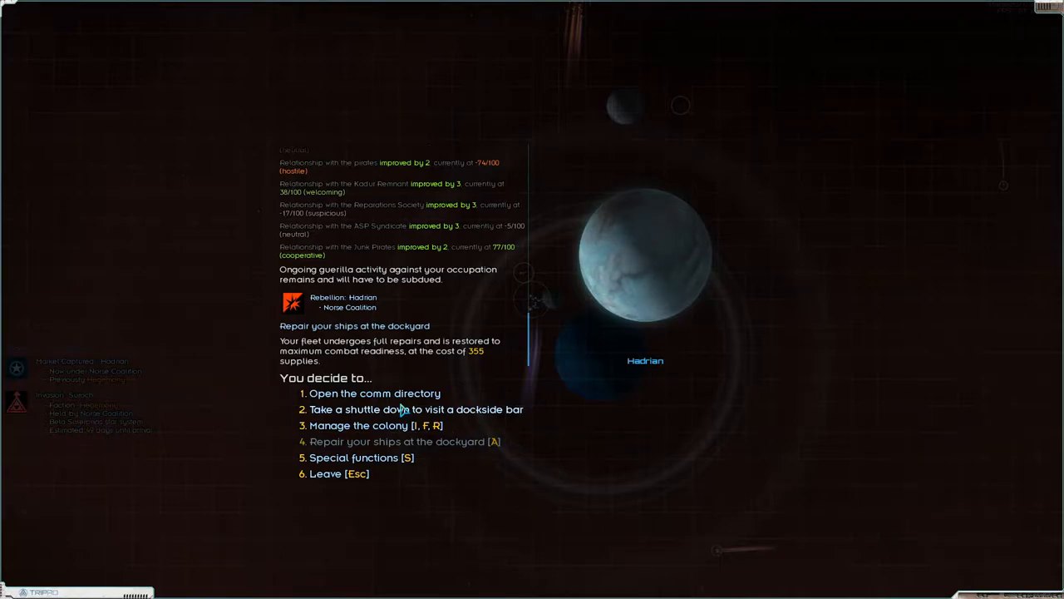
mouse_move(346, 463)
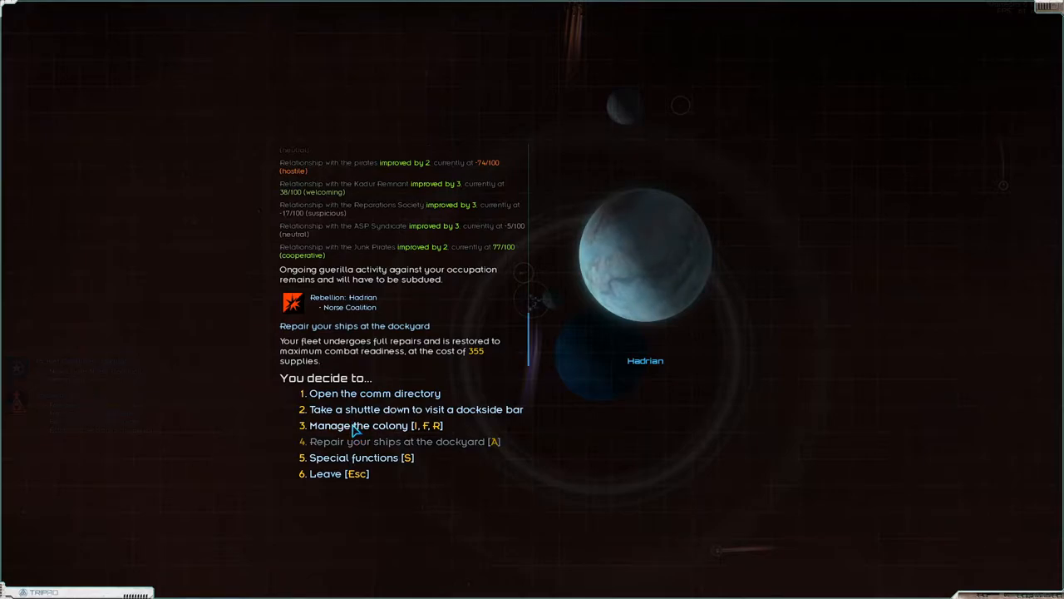
click(357, 425)
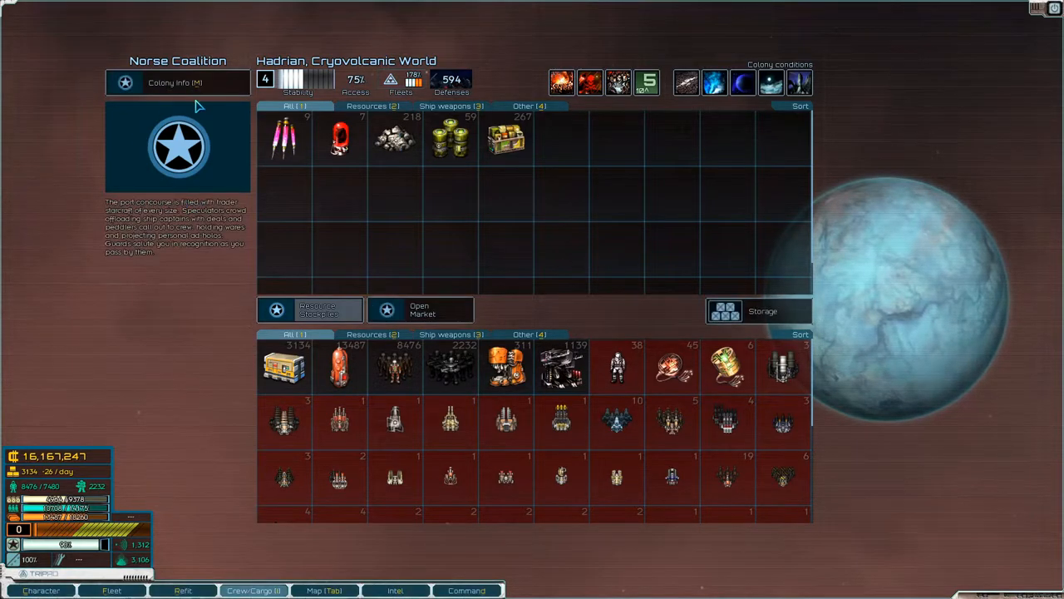
click(175, 82)
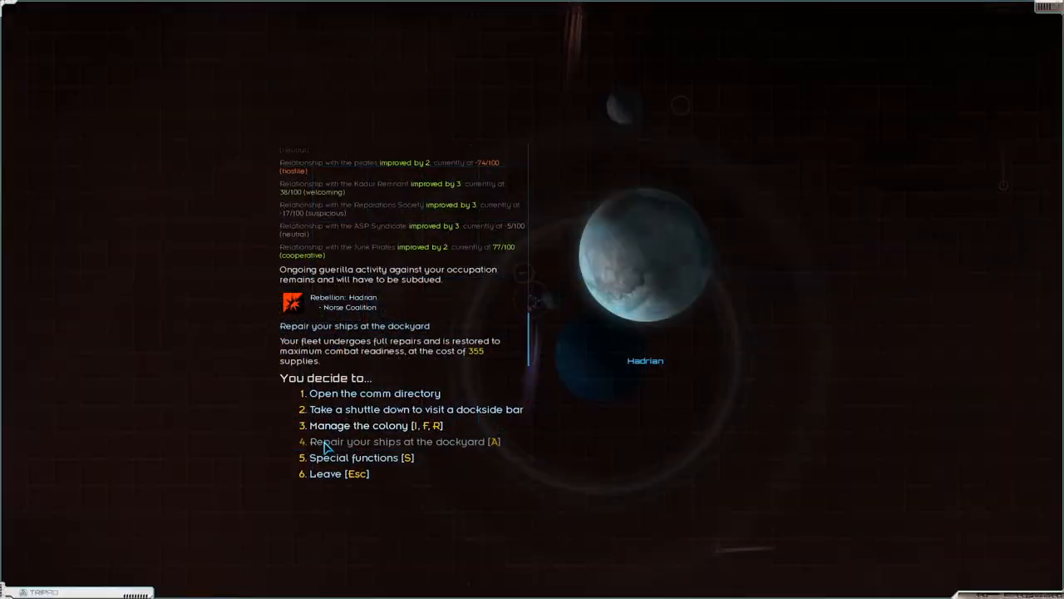
click(361, 458)
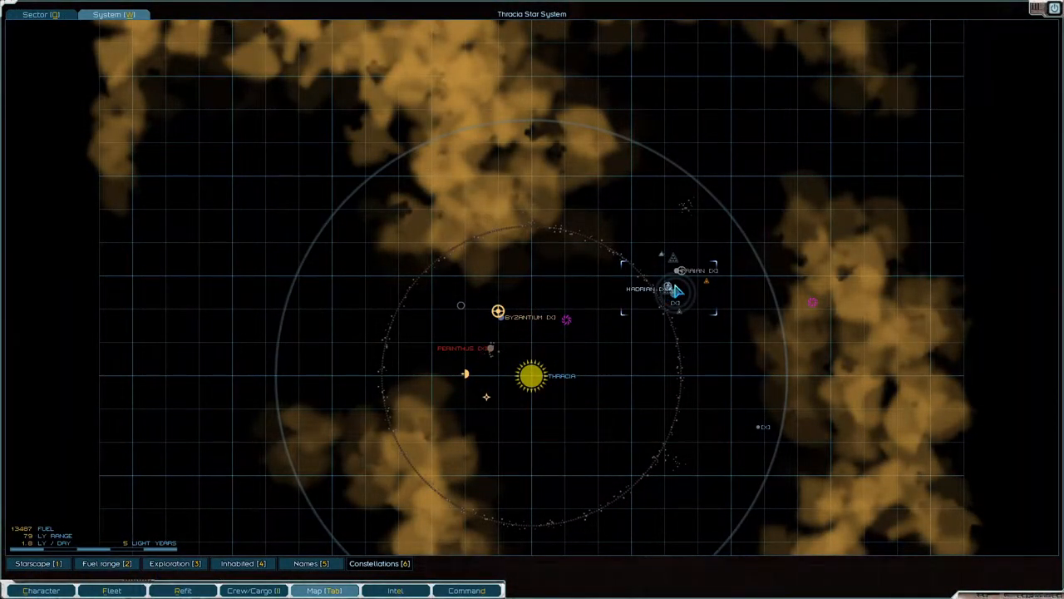
scroll(down, 3)
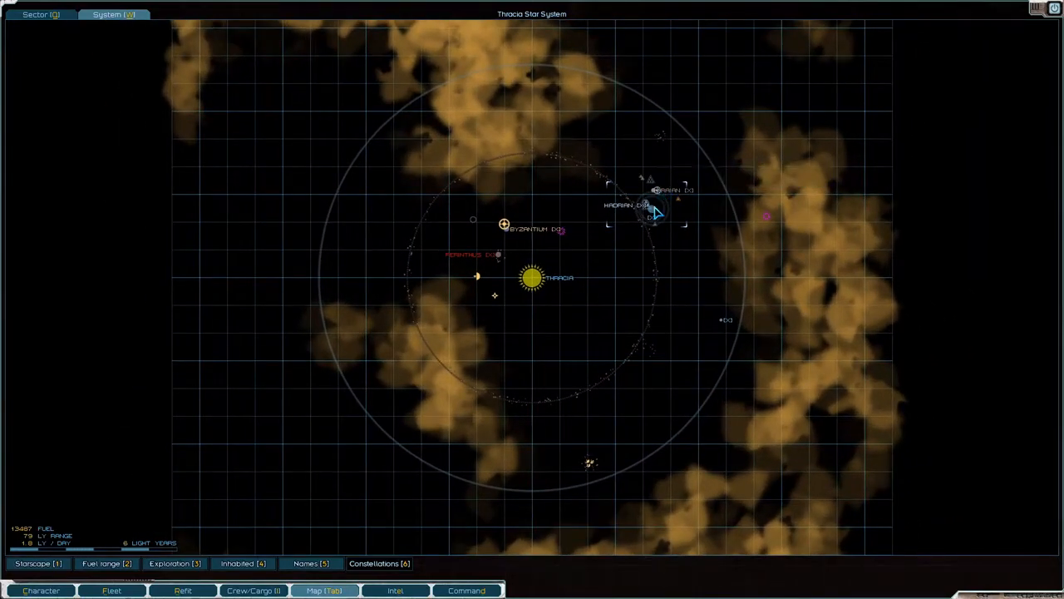
mouse_move(653, 300)
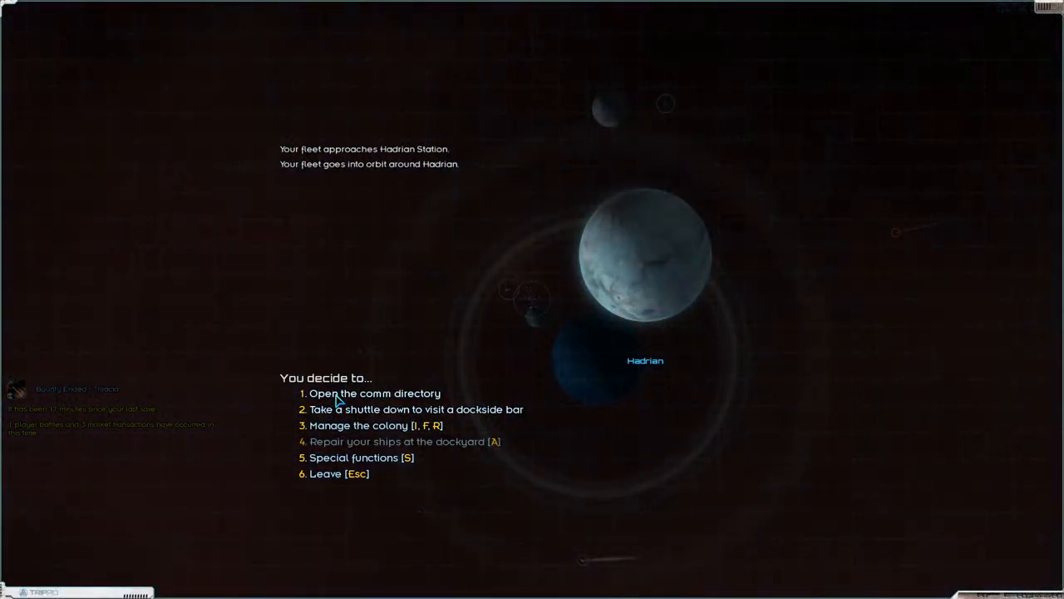
Step: Repair the fleet, then transfer Hadrian to Sylphon RnD through the portmaster
click(404, 440)
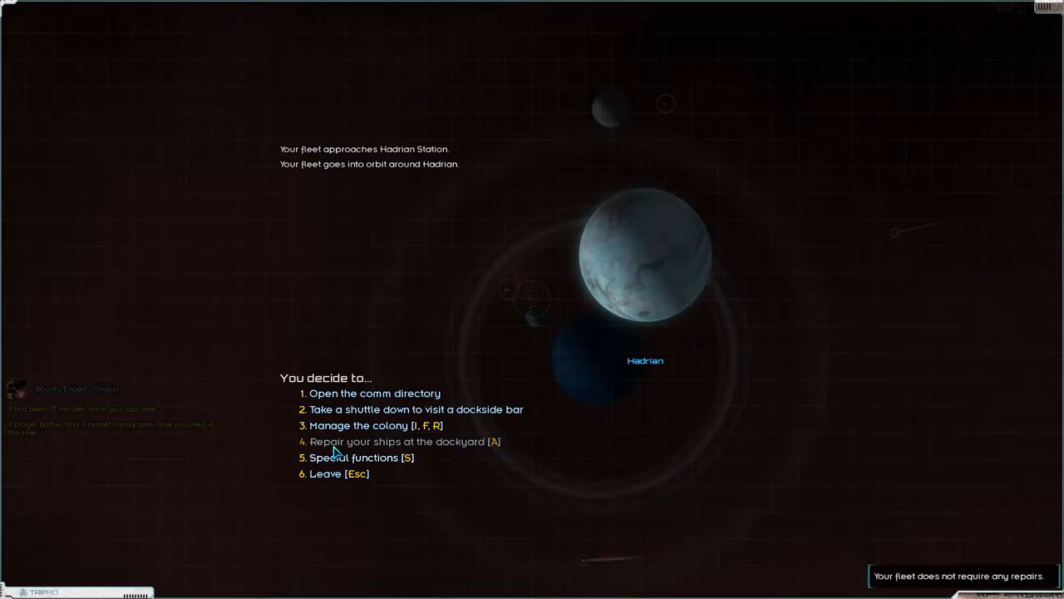
click(361, 457)
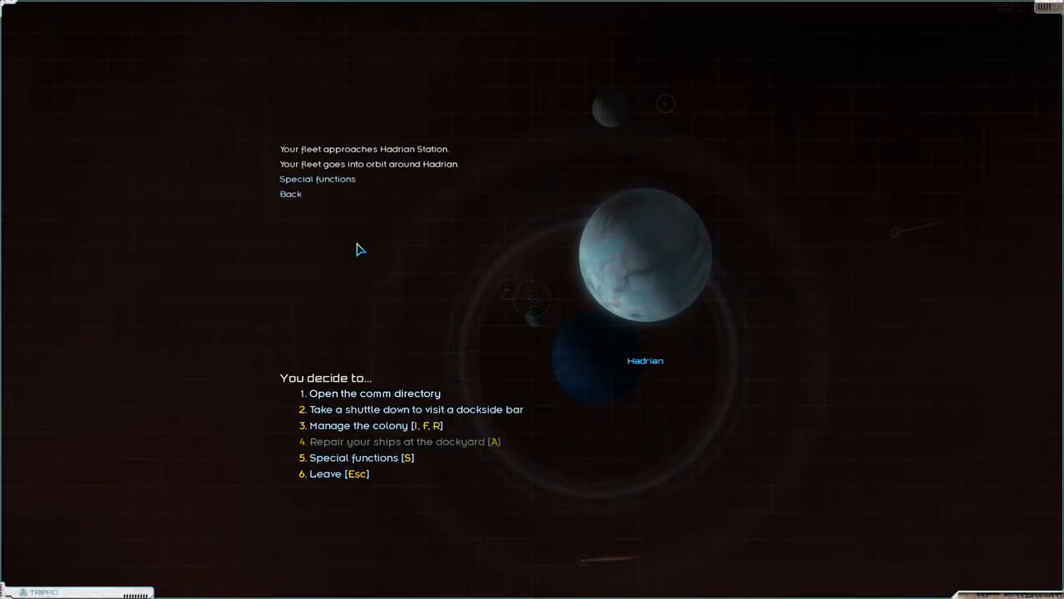
click(374, 393)
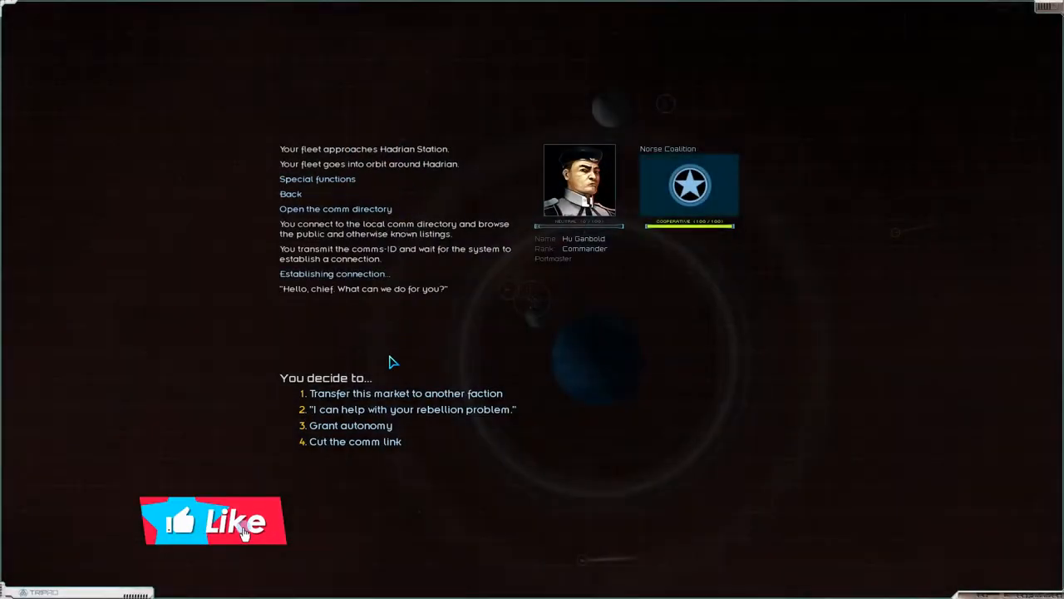
click(405, 393)
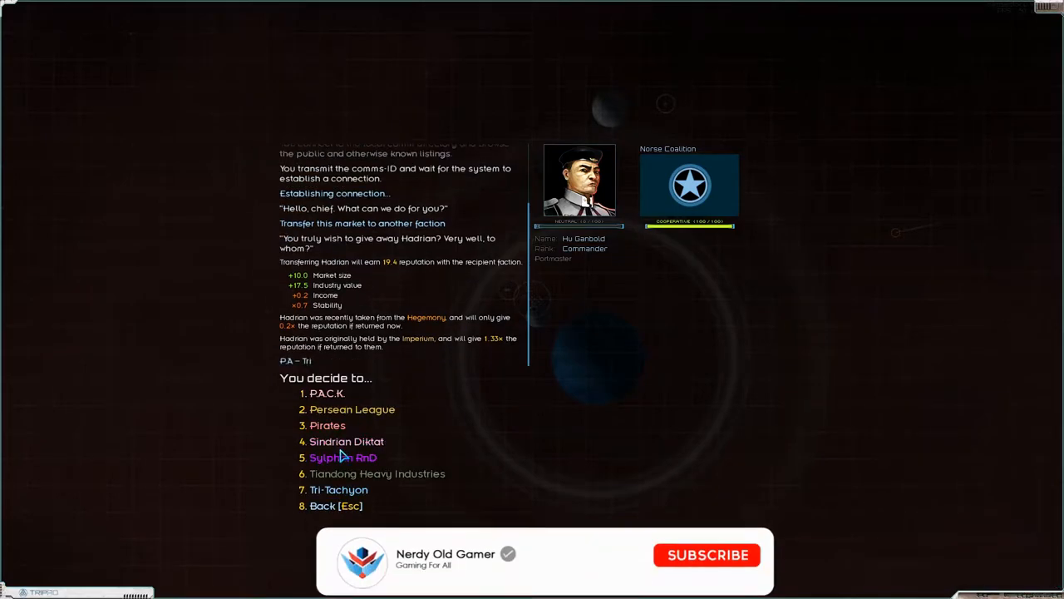
click(342, 457)
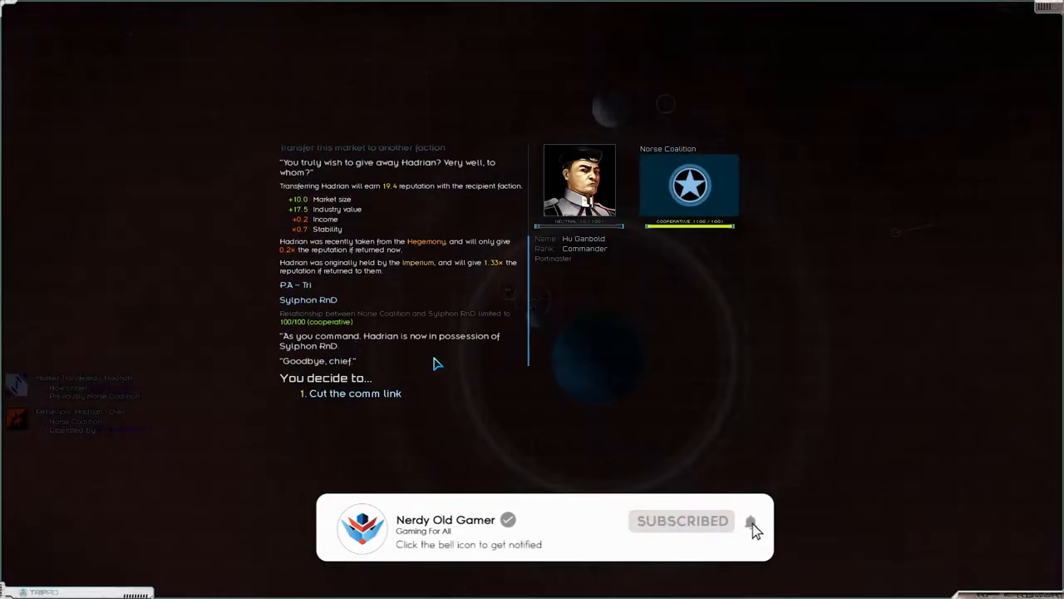
click(354, 394)
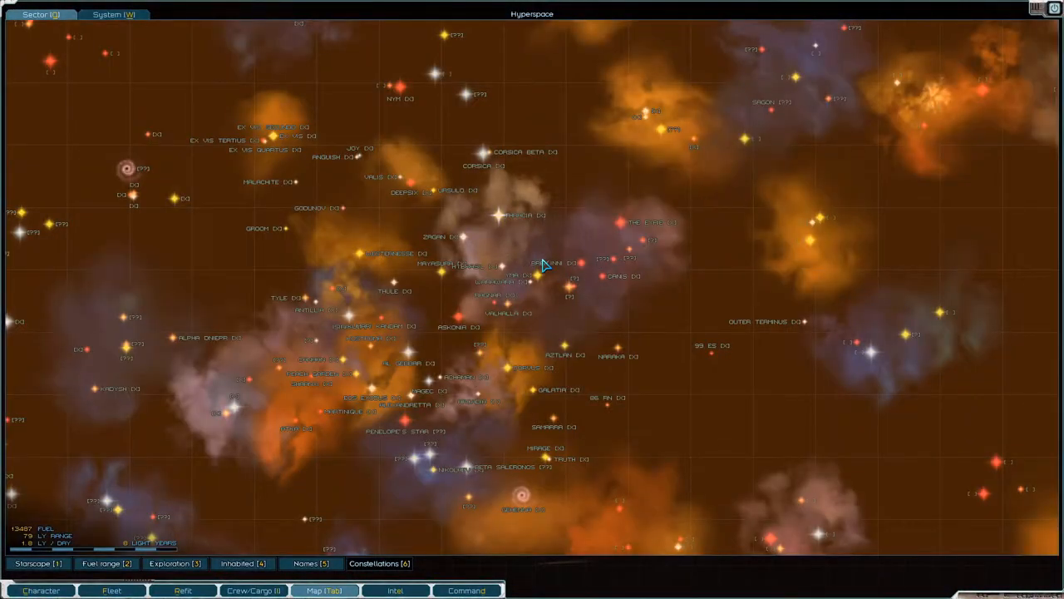
click(395, 591)
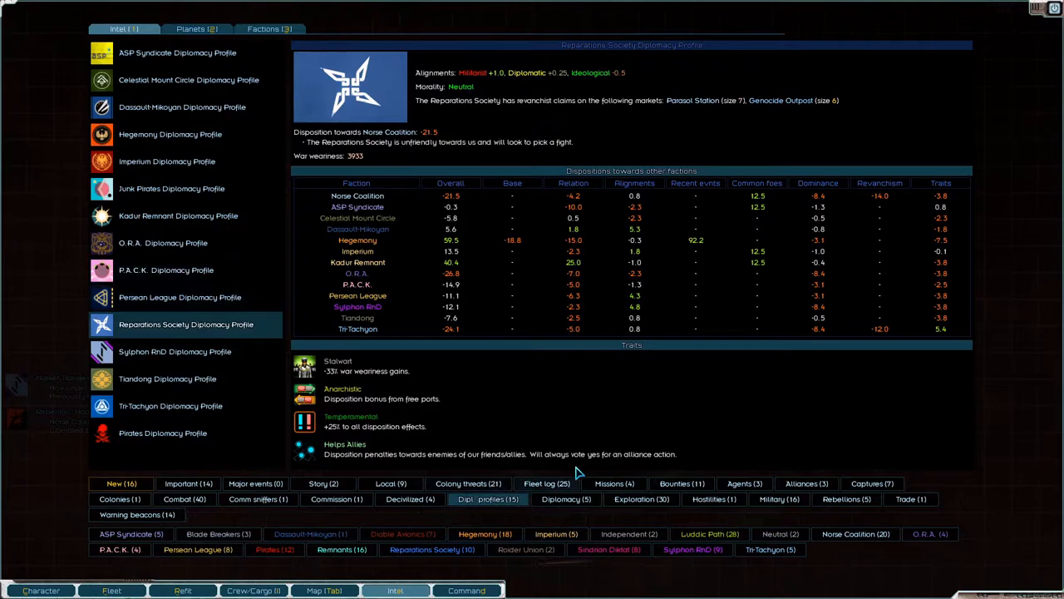
click(468, 483)
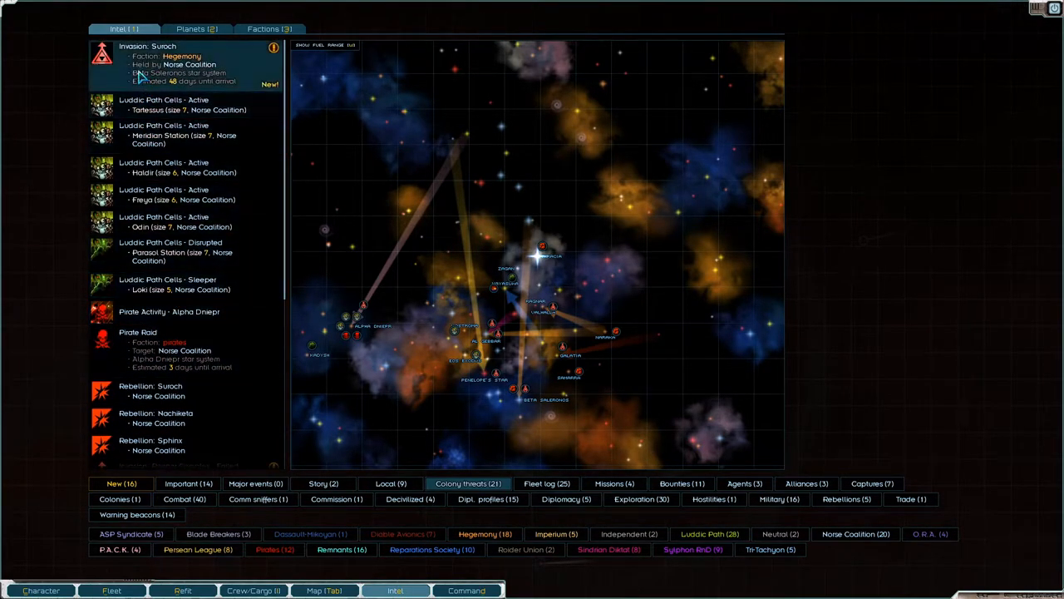
click(191, 62)
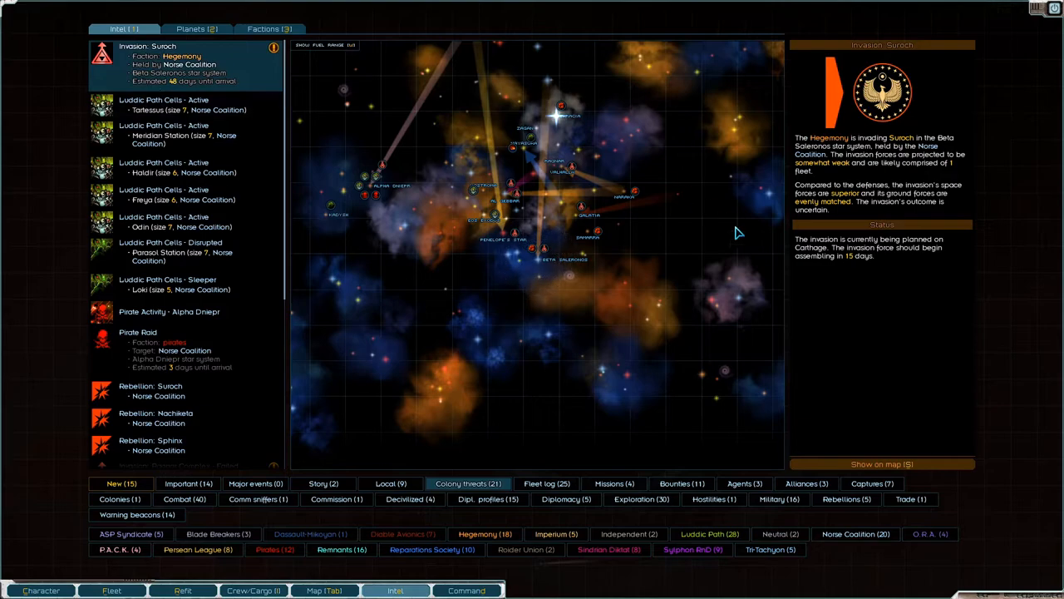
mouse_move(796, 193)
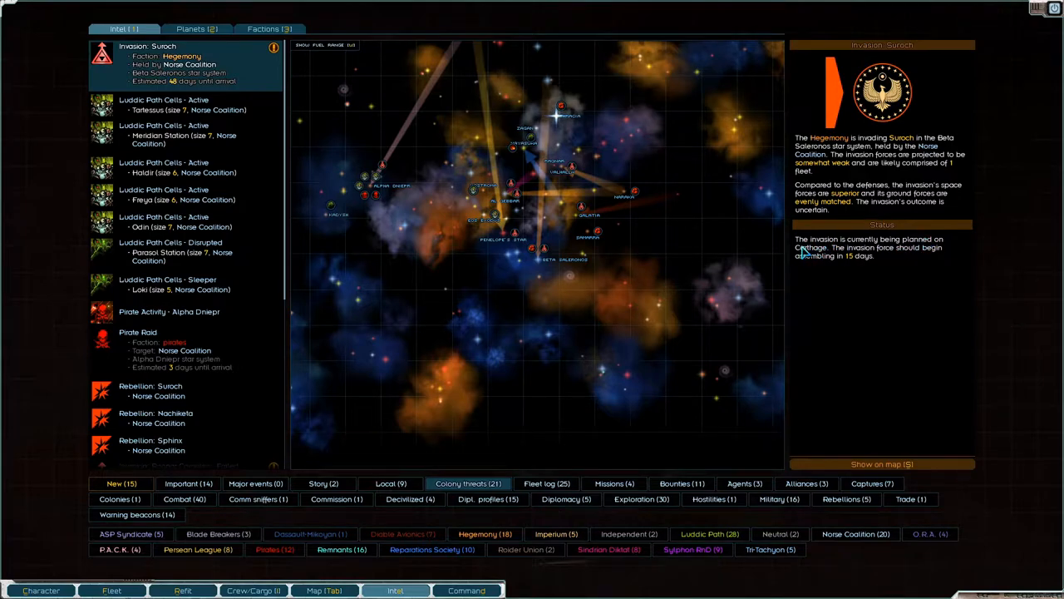
mouse_move(1018, 31)
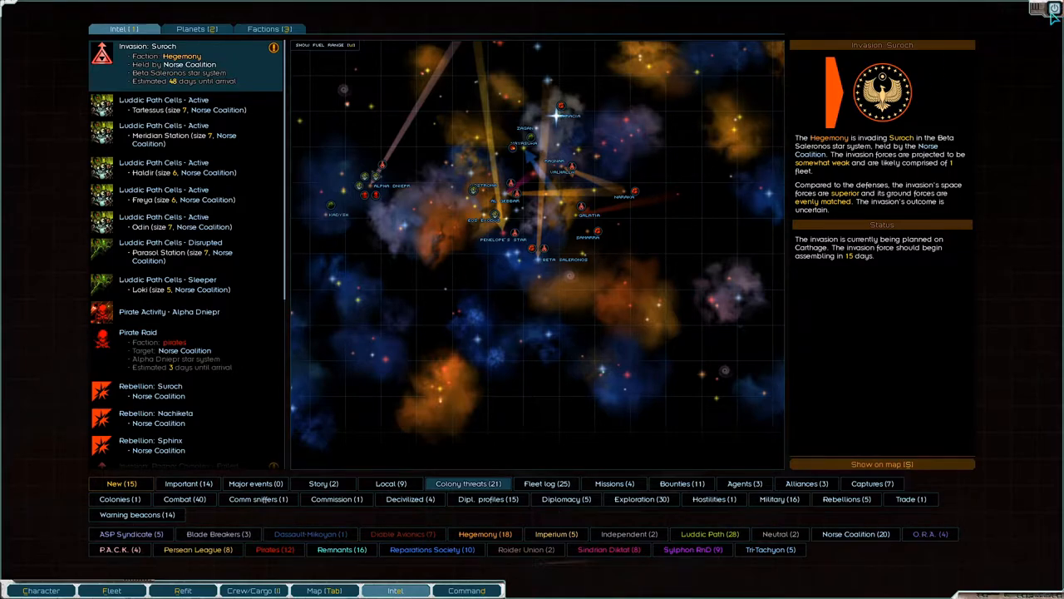
click(325, 590)
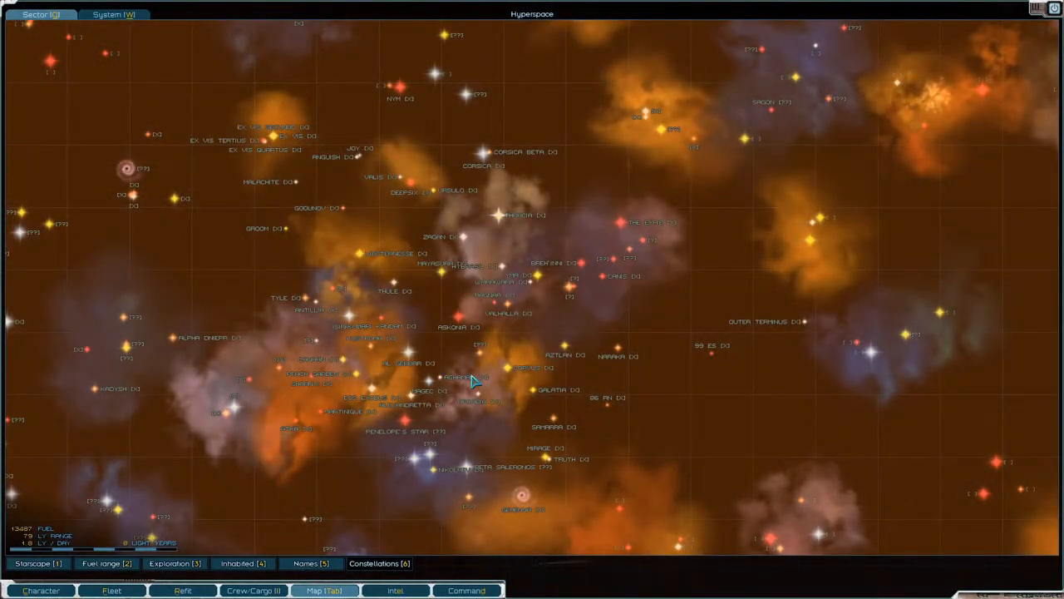
Step: Dismiss the game menu and return to Hadrian Station's options
key(Escape)
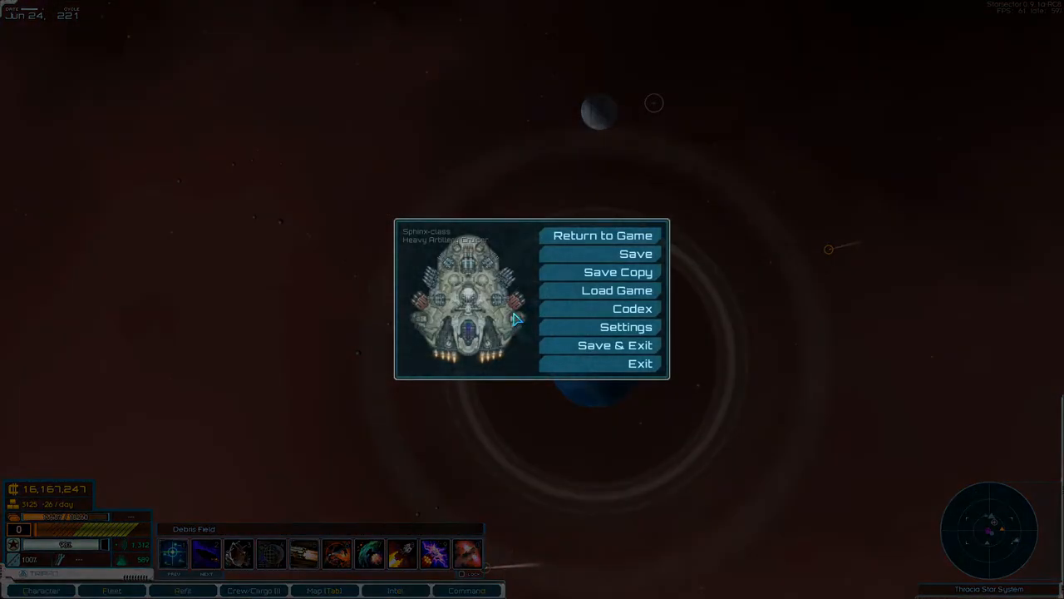
click(602, 234)
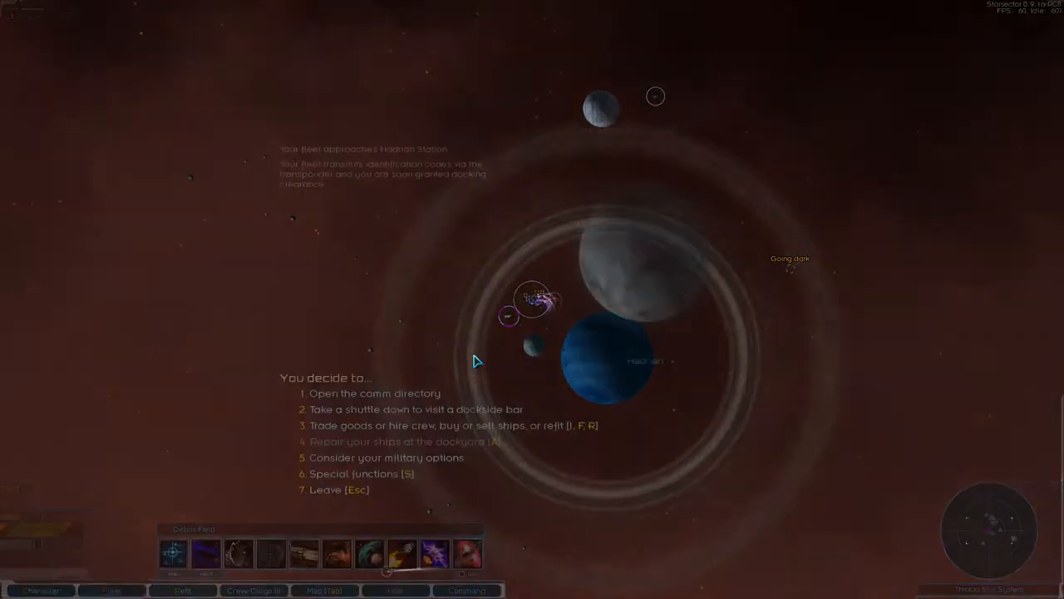
click(385, 457)
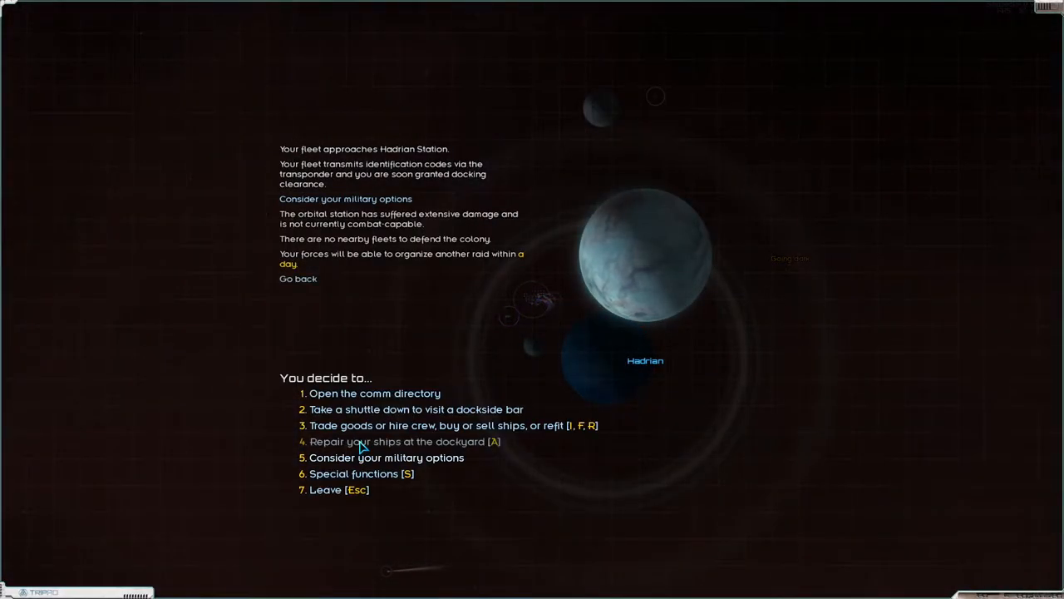
click(361, 473)
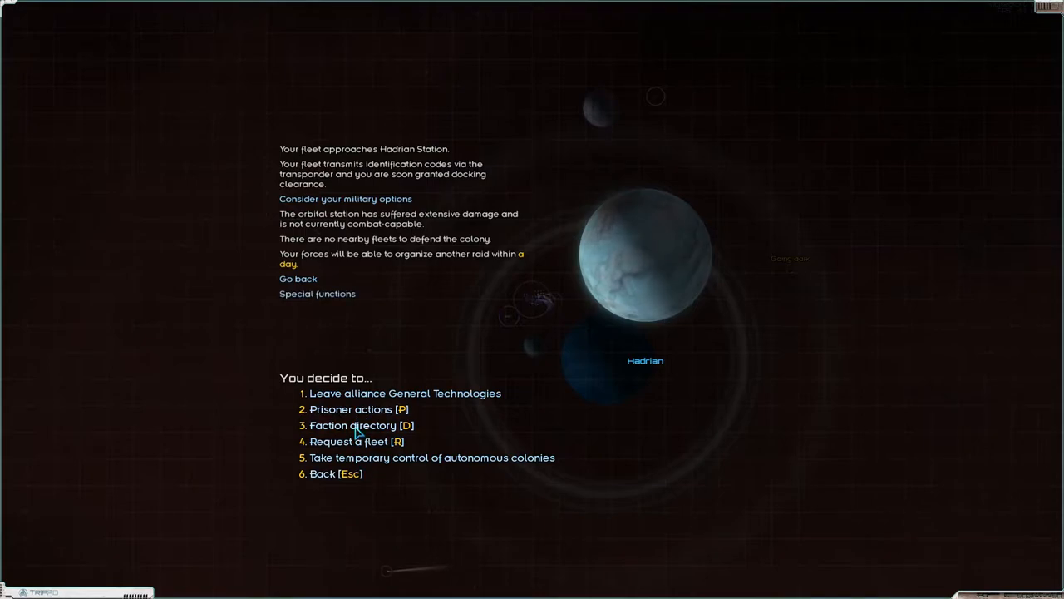
Step: Look up the Hegemony's remaining four markets in the faction directory, then back out
click(361, 424)
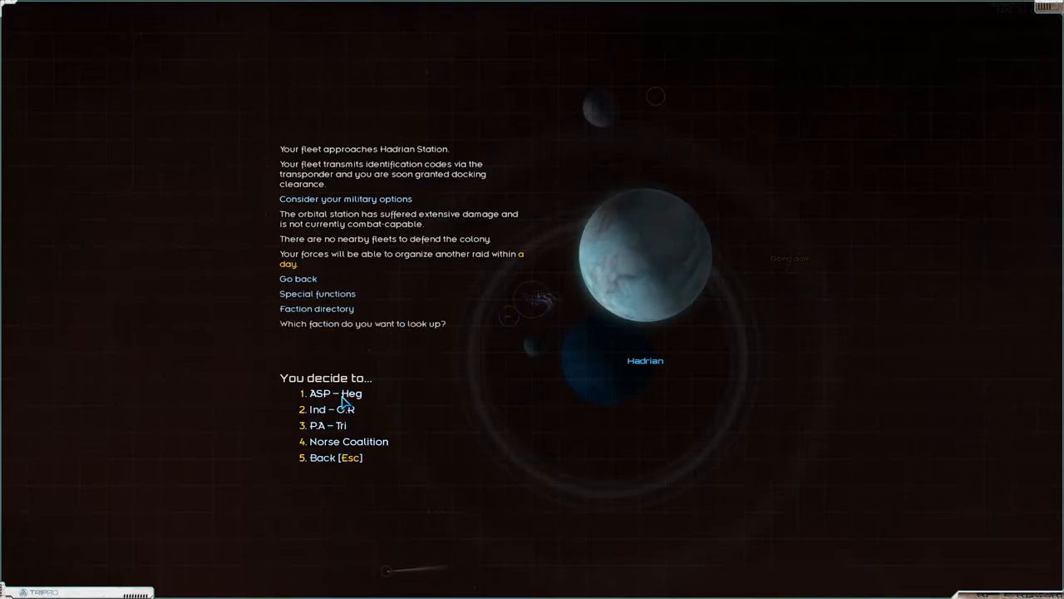
click(335, 393)
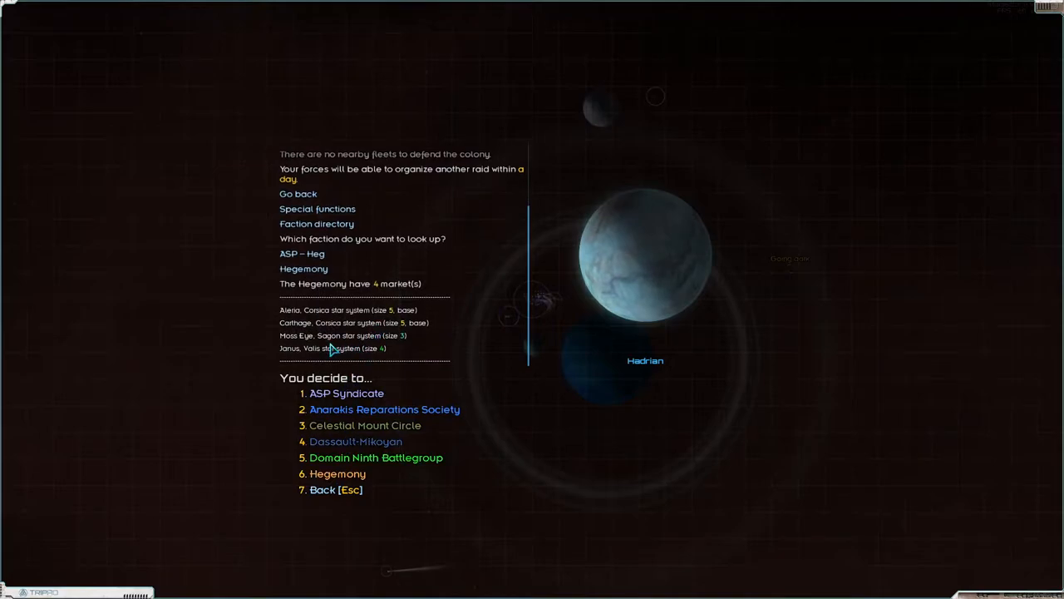
mouse_move(465, 285)
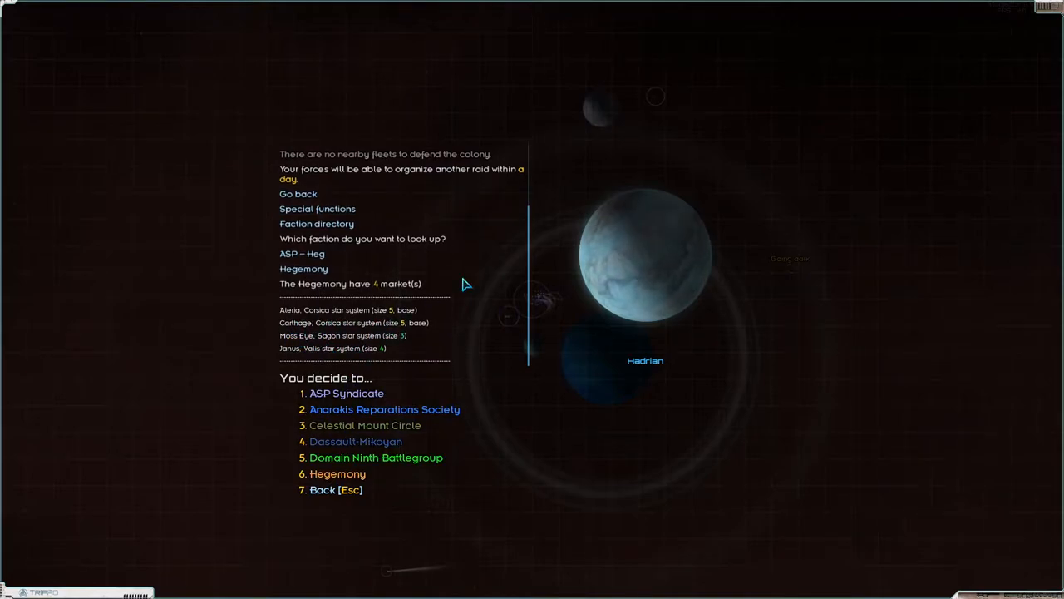
mouse_move(384, 484)
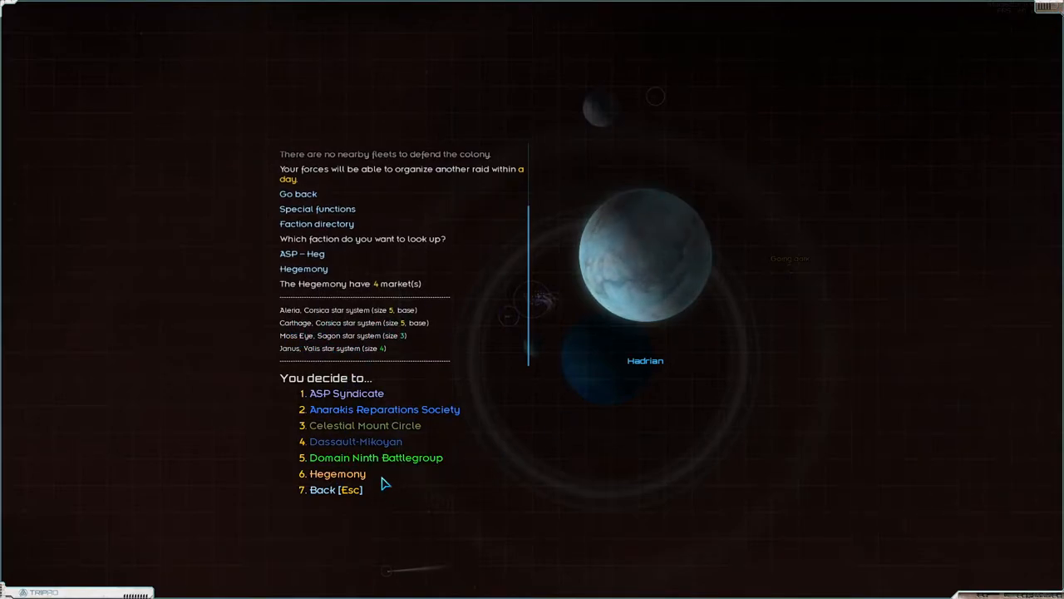
click(338, 473)
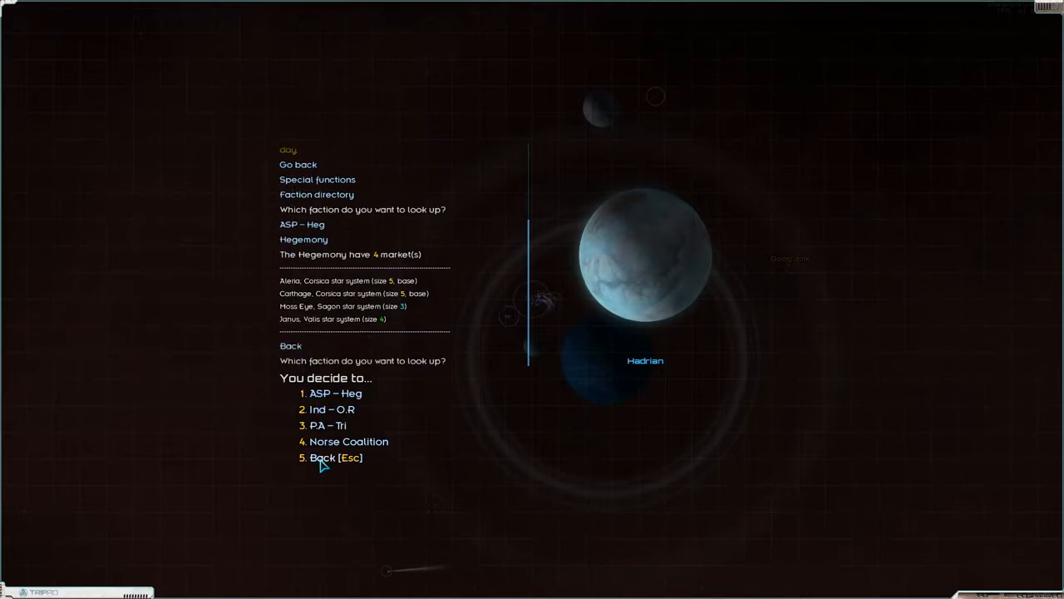
click(334, 457)
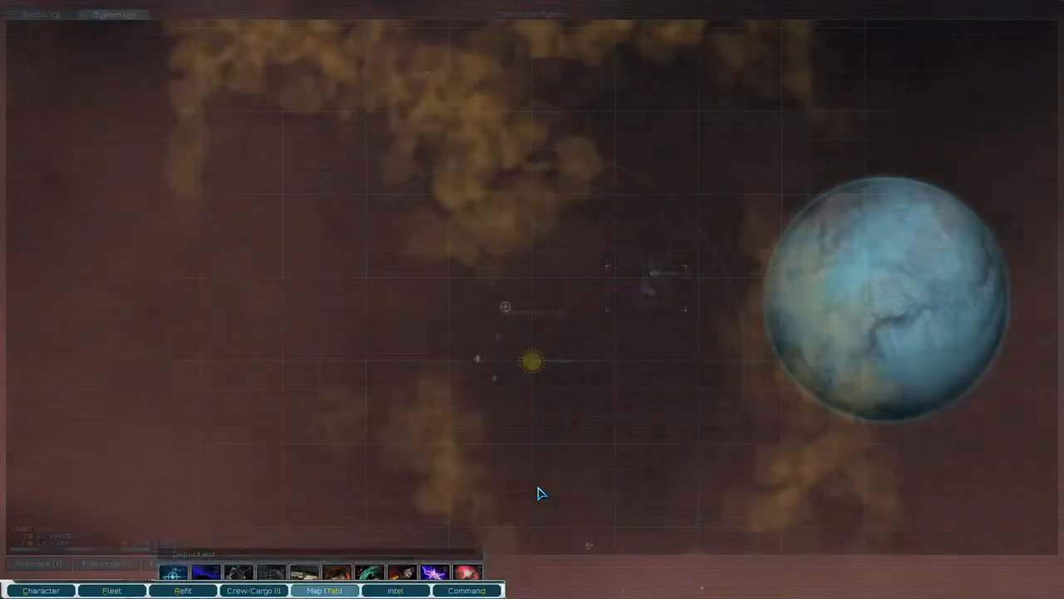
Step: From the Sector map, lay in a course to Carthage in the Corsica system
click(41, 15)
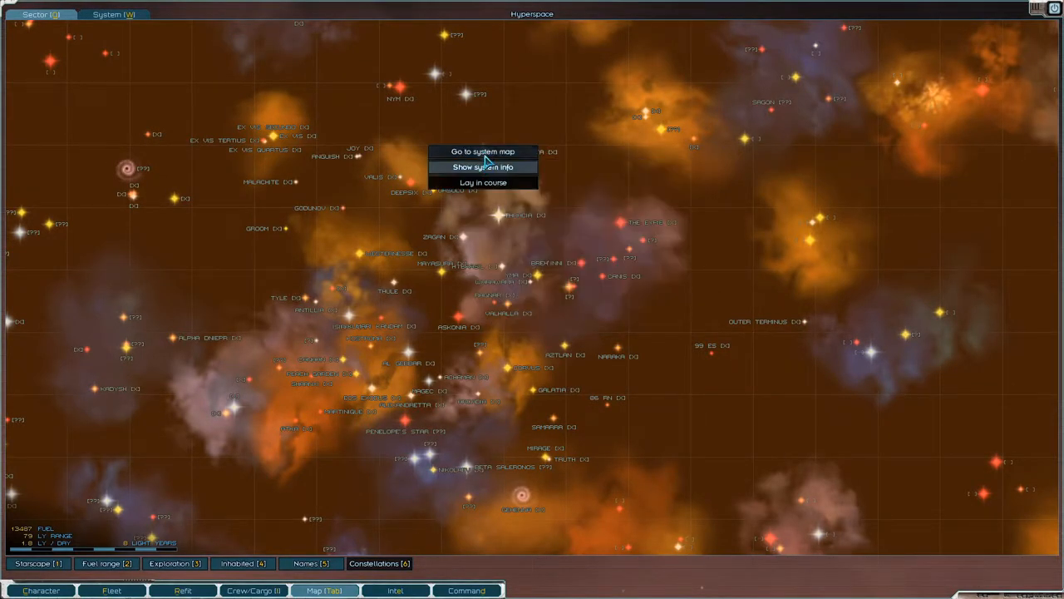
click(482, 151)
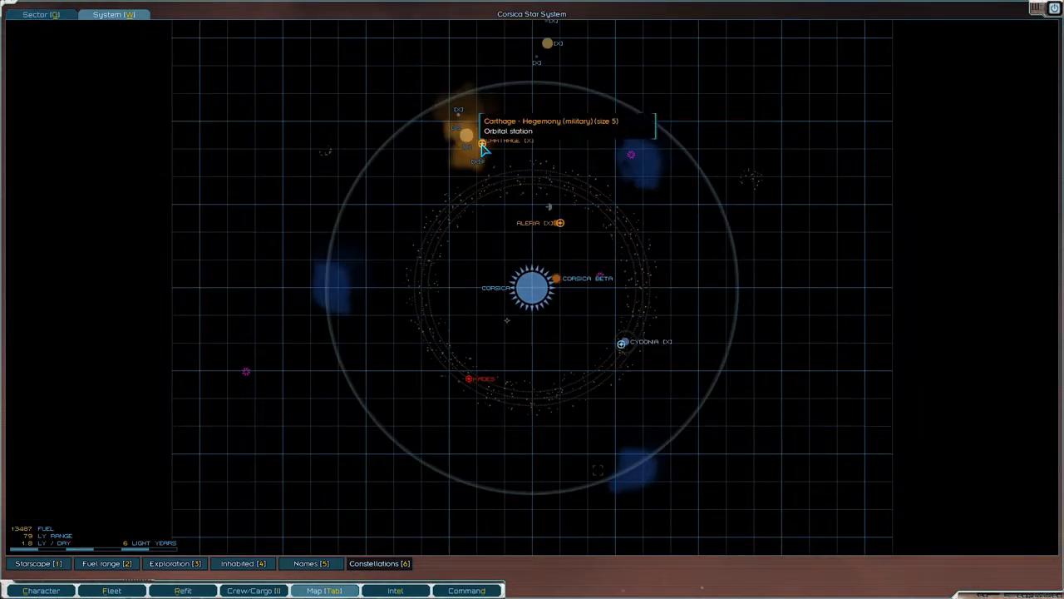
click(482, 139)
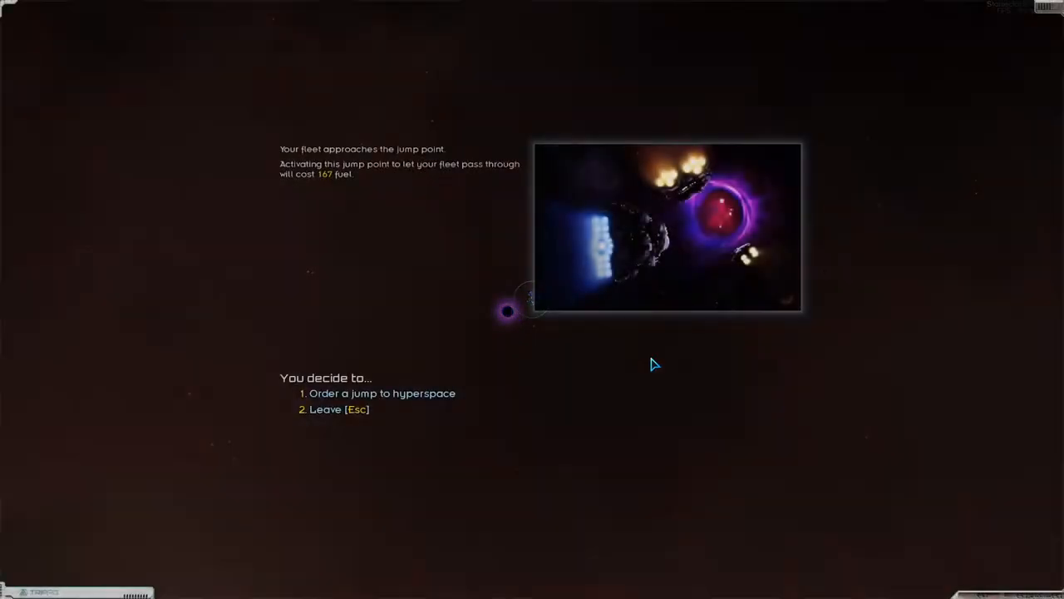
Step: Jump through hyperspace to Carthage Station and bring up military options against it
click(381, 393)
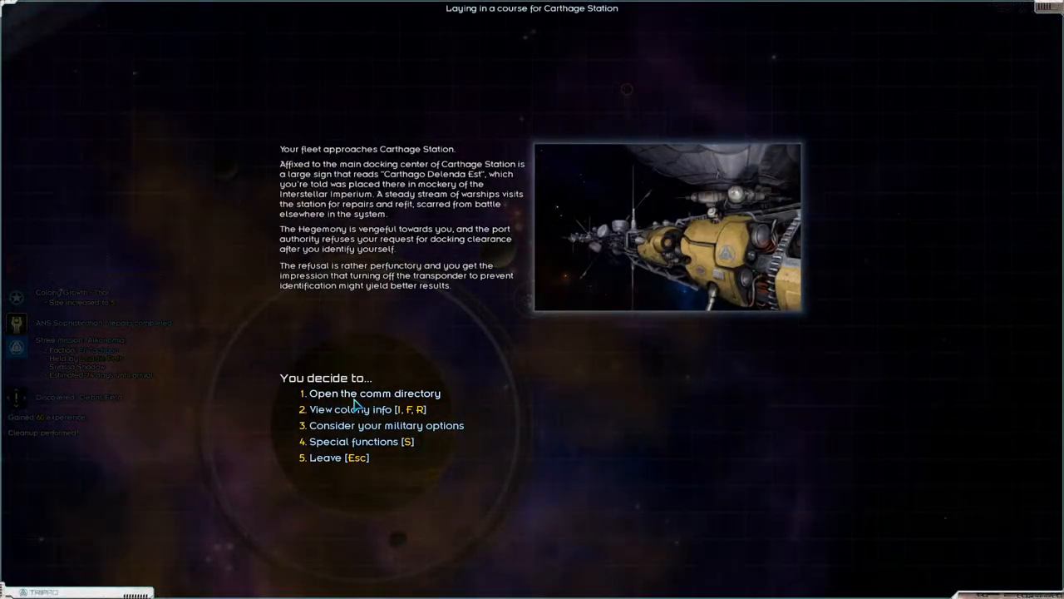
click(385, 424)
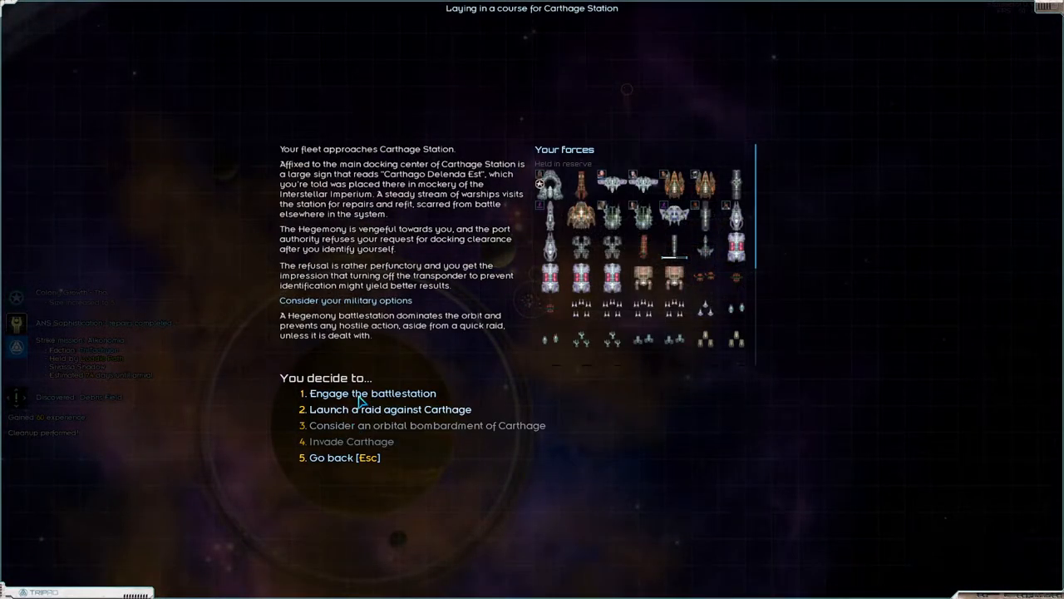
Step: Engage Carthage's Hegemony battlestation and deploy the selected ships into battle
click(373, 392)
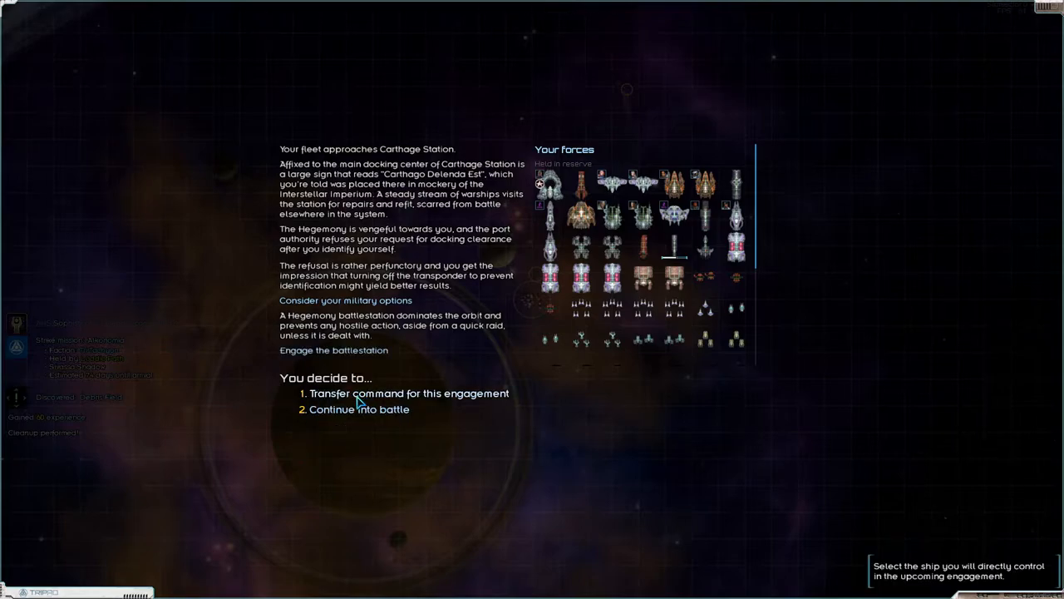
click(359, 409)
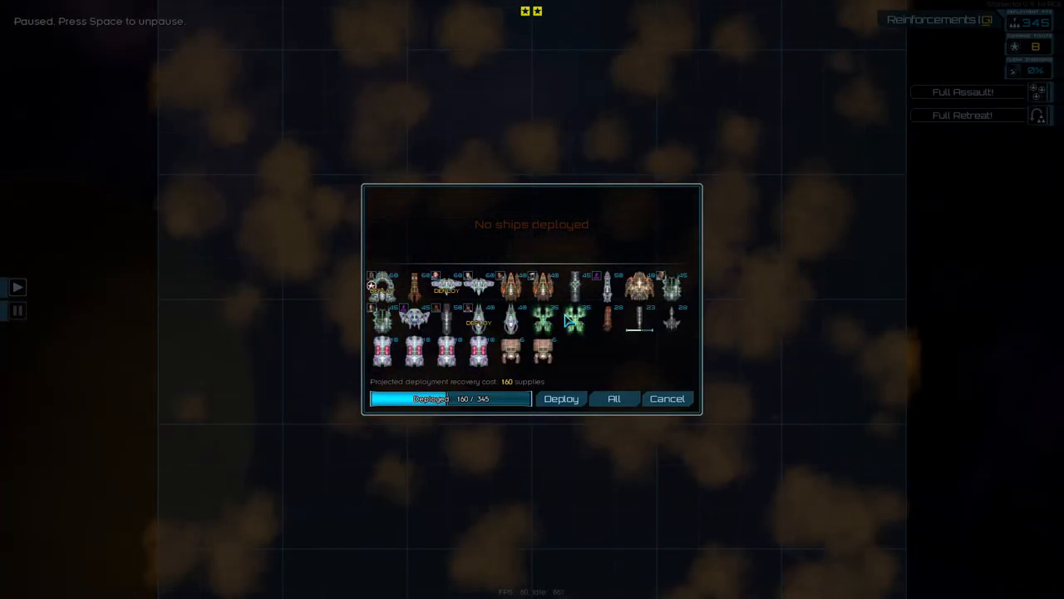
mouse_move(362, 411)
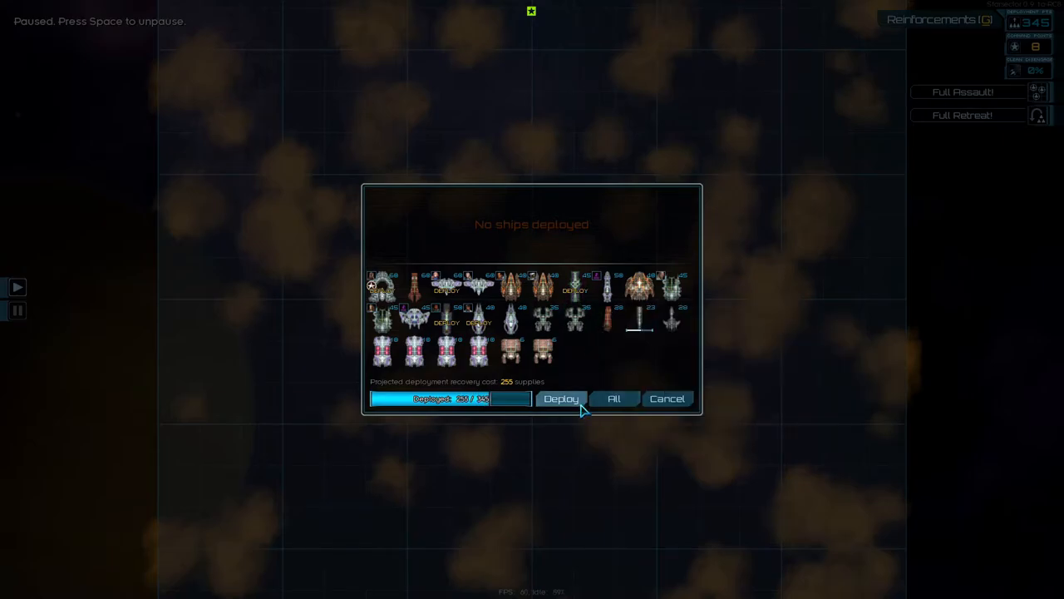
click(560, 398)
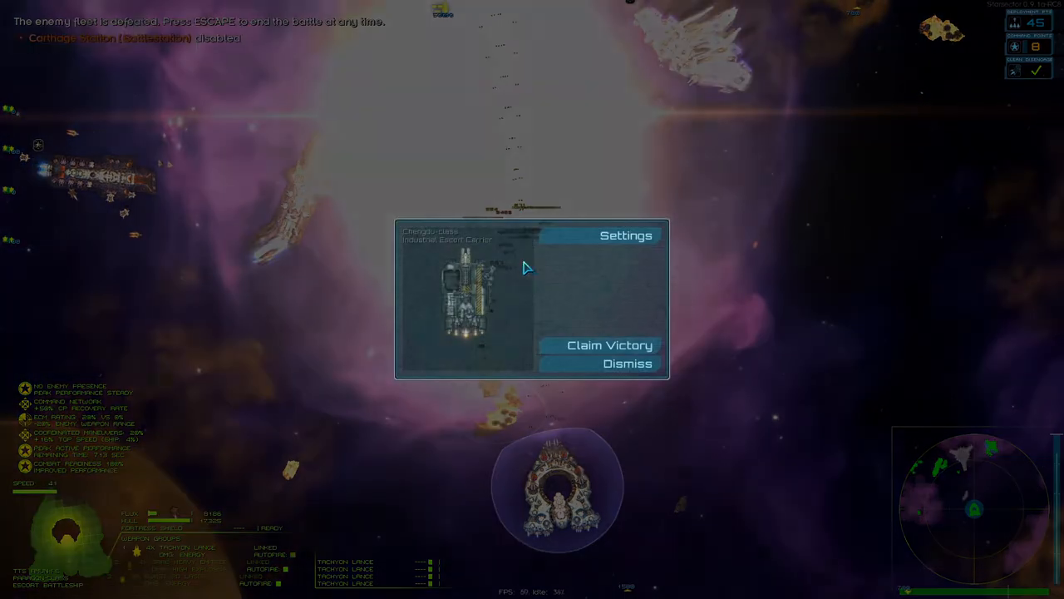
Step: Claim victory after defeating Carthage's battlestation and enemy fleet
click(609, 345)
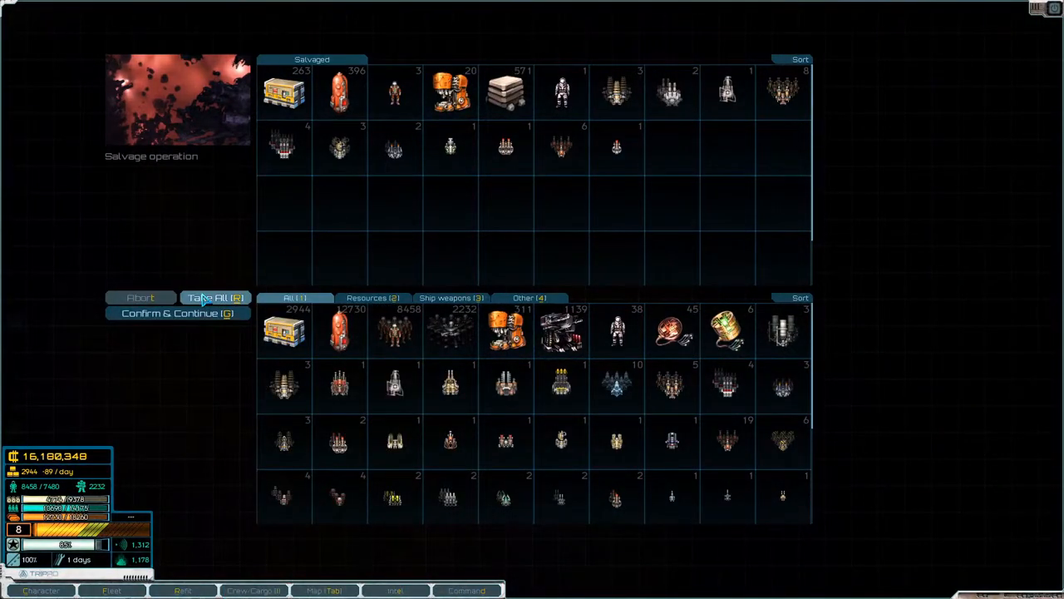
Step: Take all battle salvage and launch an orbital bombardment on Carthage
click(177, 313)
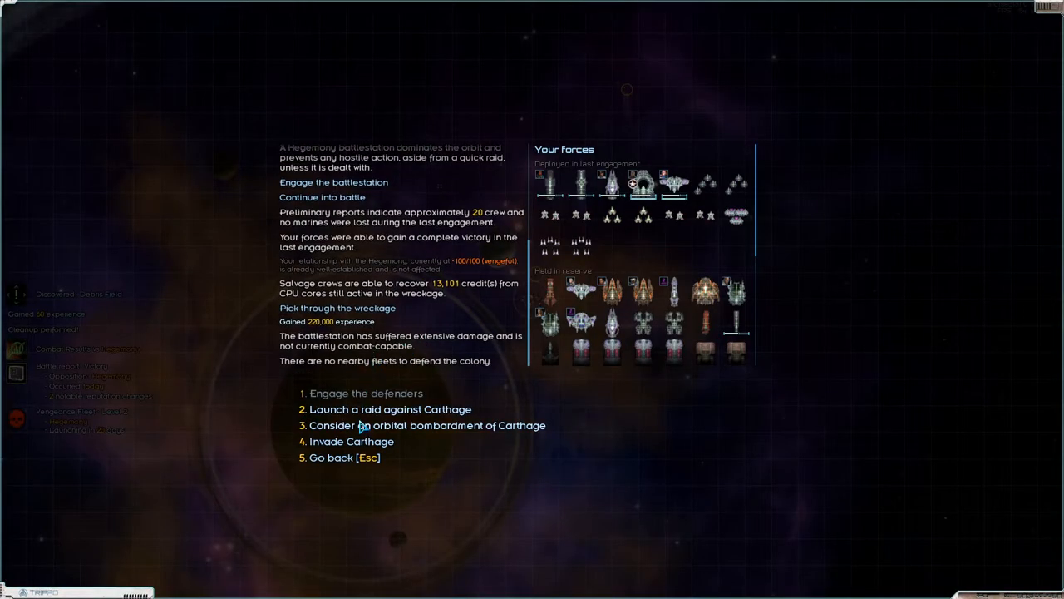
click(351, 441)
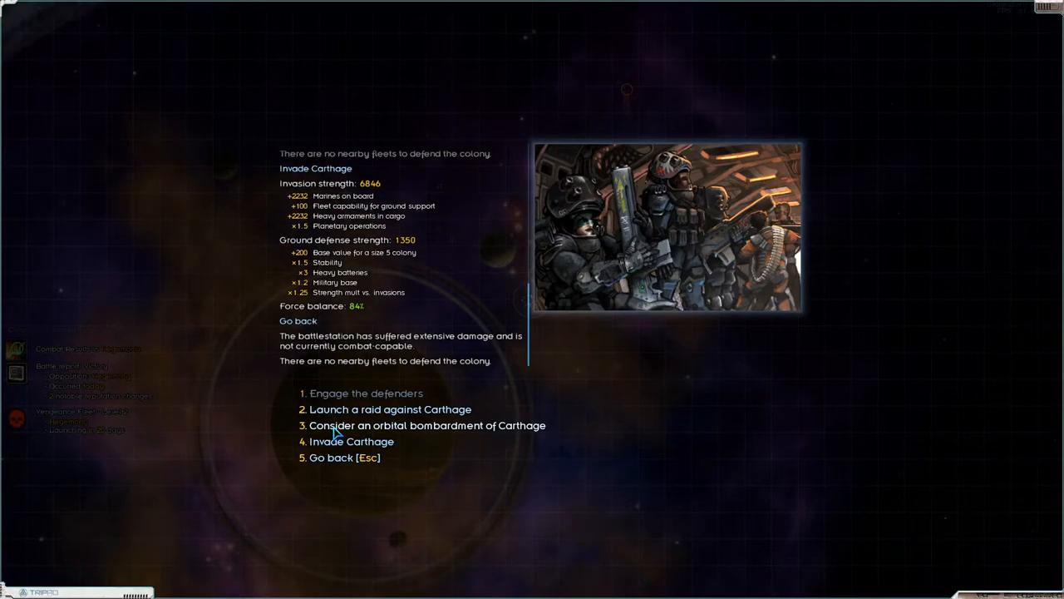
click(427, 424)
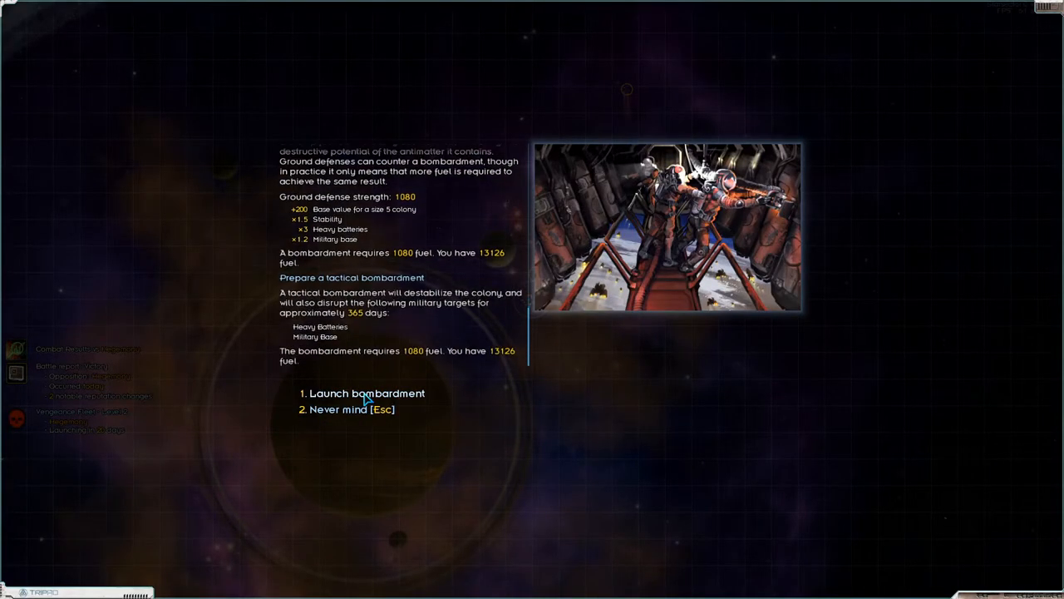
click(366, 394)
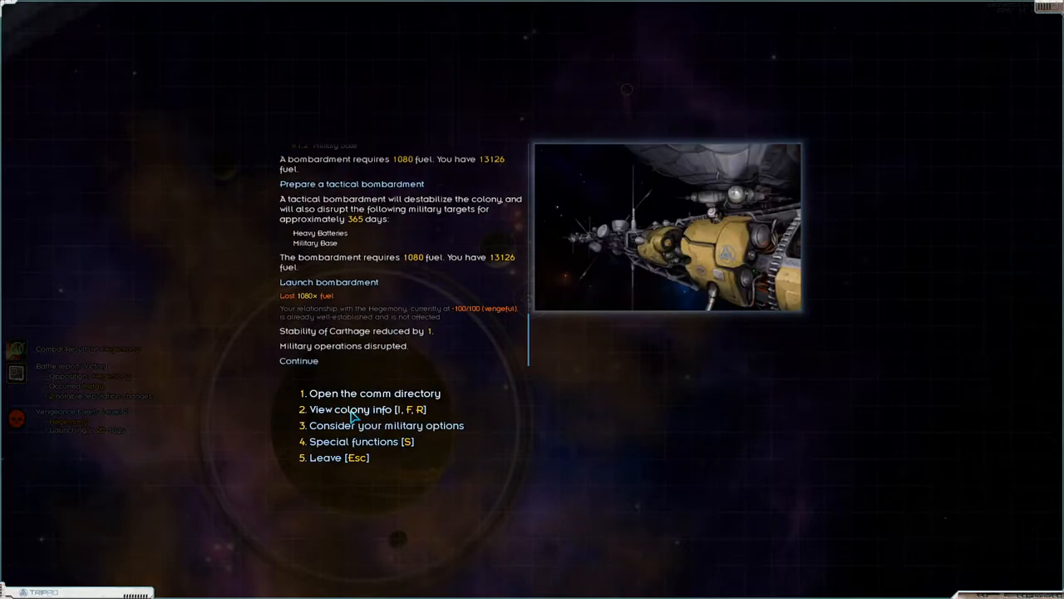
Step: Return to military options and proceed with the invasion of Carthage
click(386, 425)
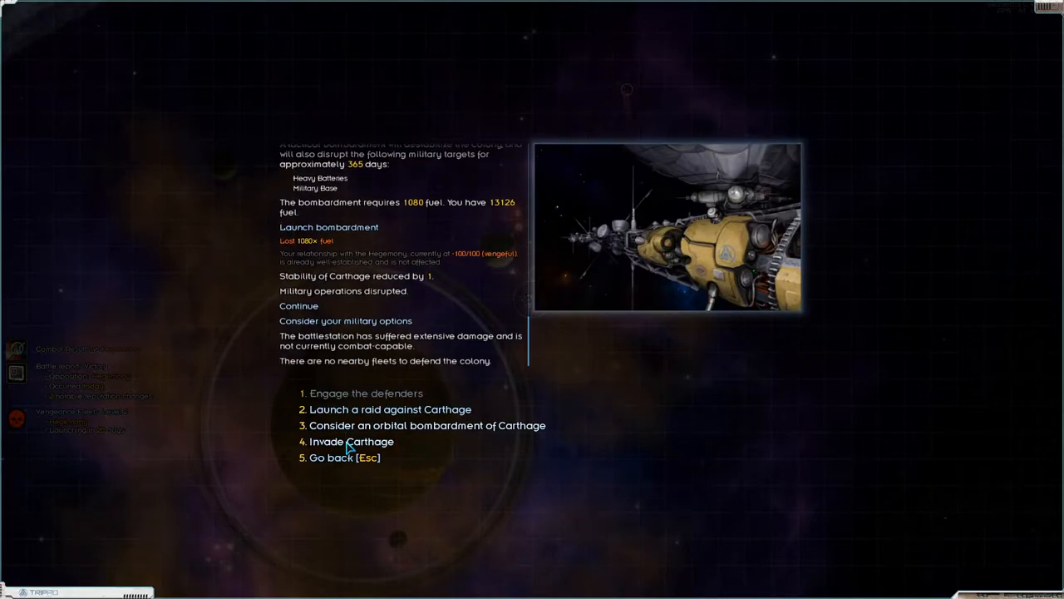
click(351, 442)
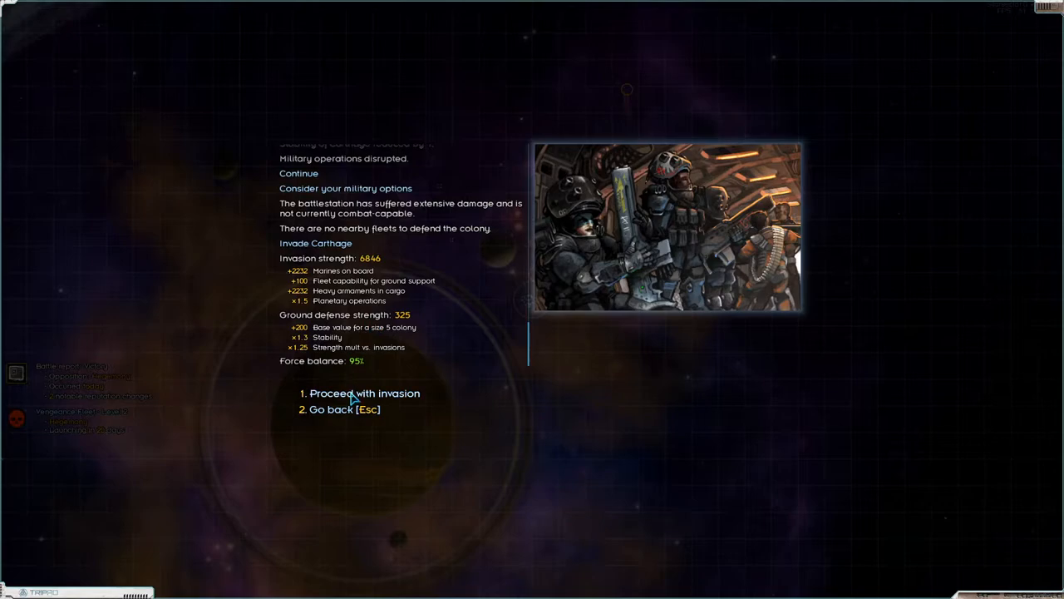
click(364, 392)
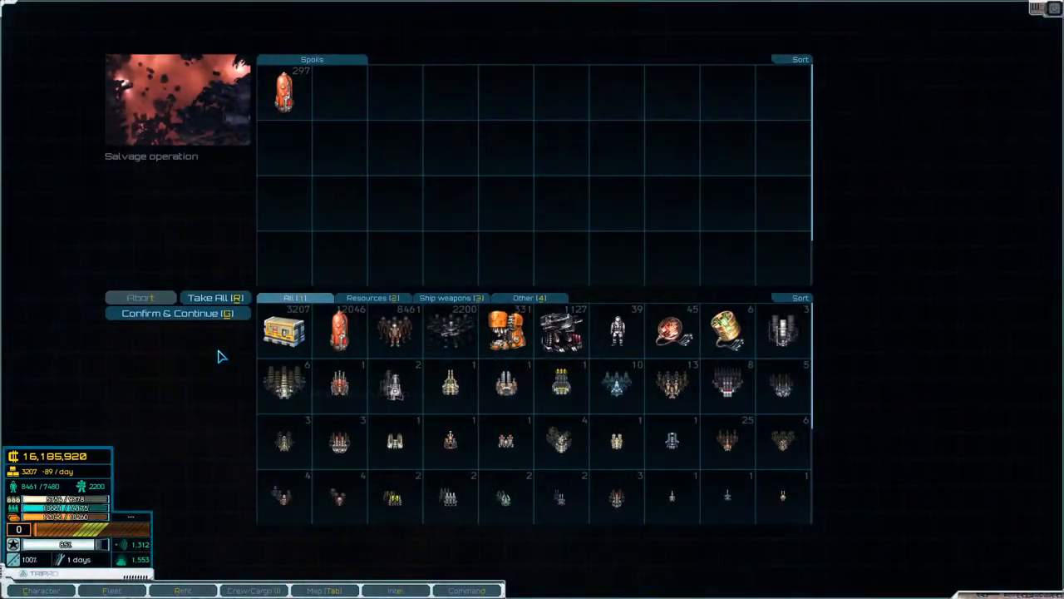
Step: Accept Carthage's invasion spoils, review its Norse Coalition colony management, then leave the station
click(177, 313)
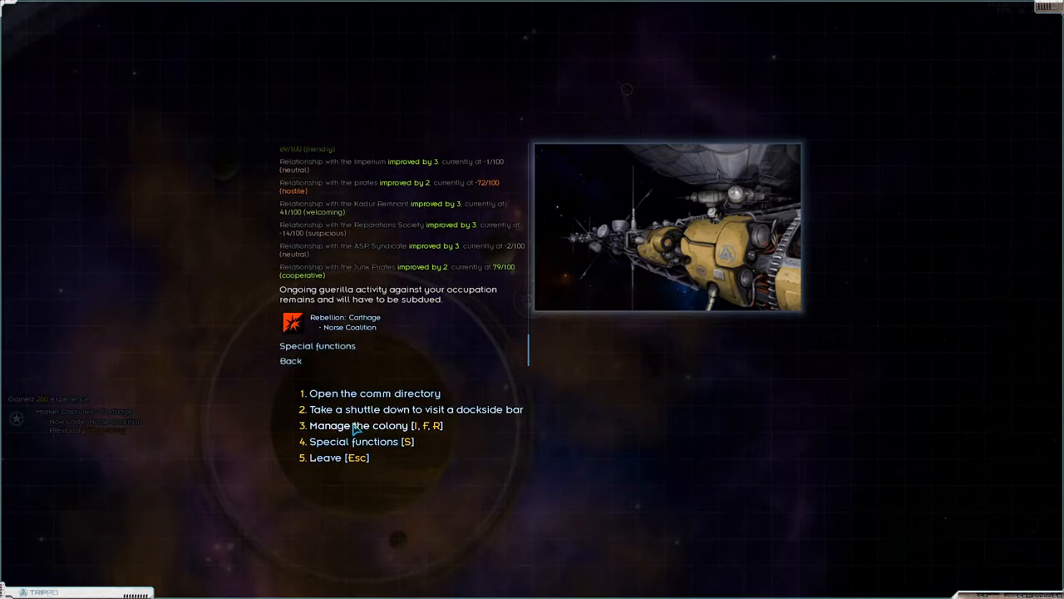
click(367, 424)
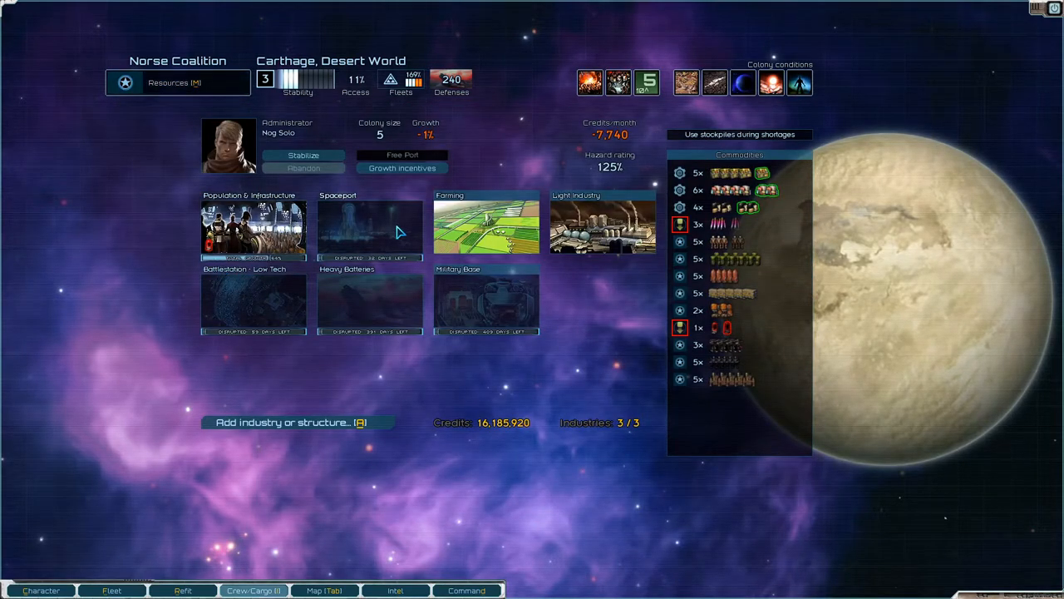
mouse_move(591, 345)
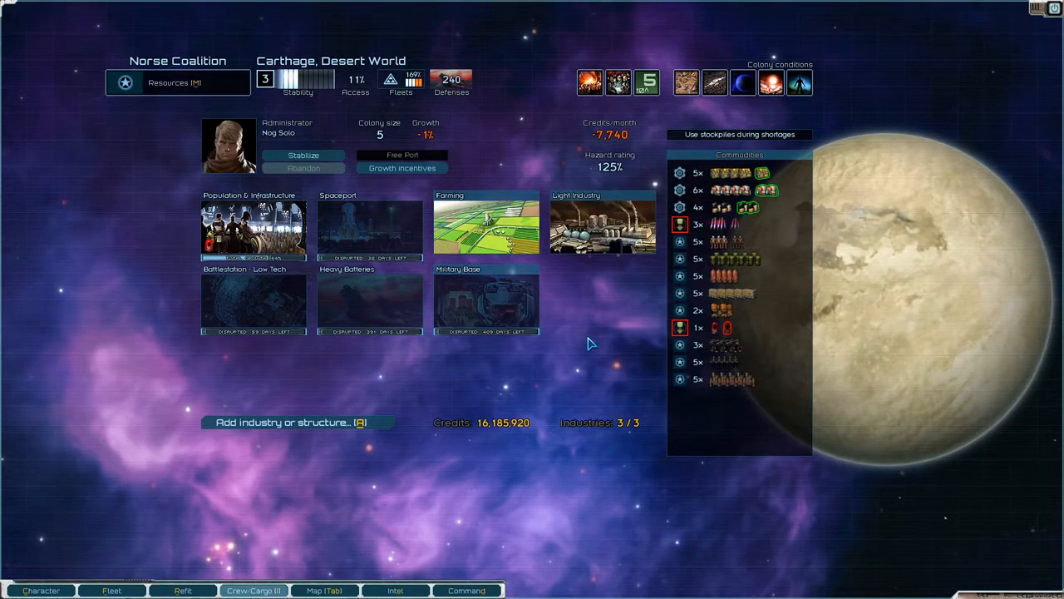
mouse_move(472, 348)
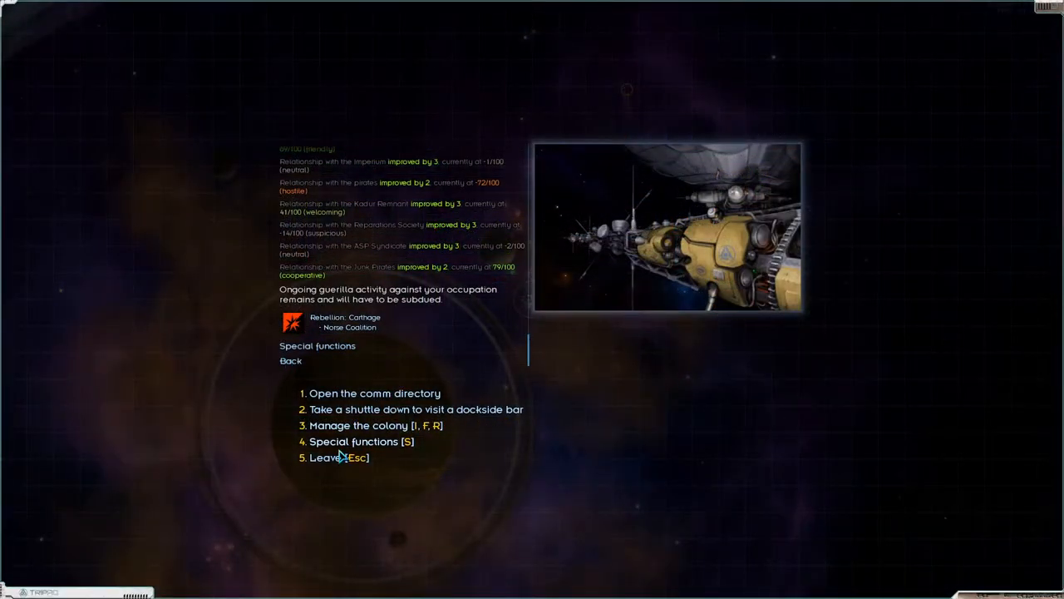
click(337, 458)
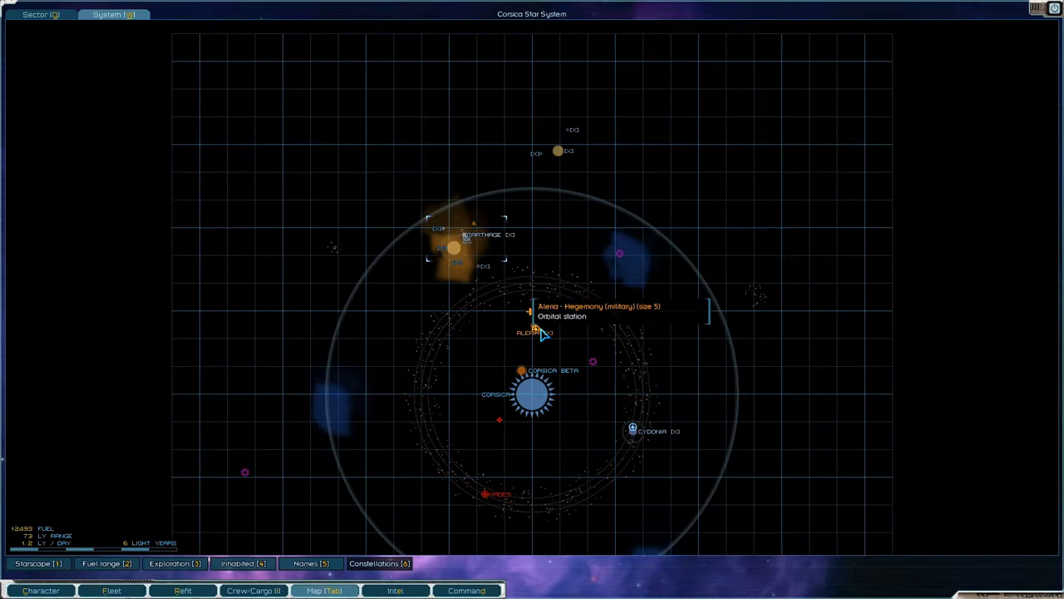
mouse_move(535, 331)
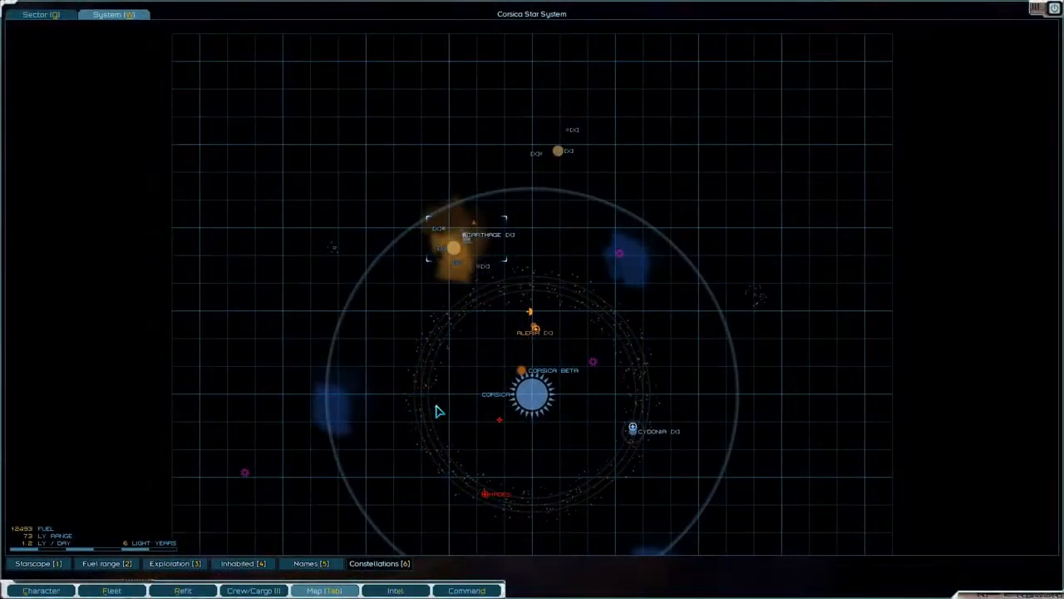
Step: Lay in a course to Hegemony-held Aleria Station on the Corsica system map
click(529, 312)
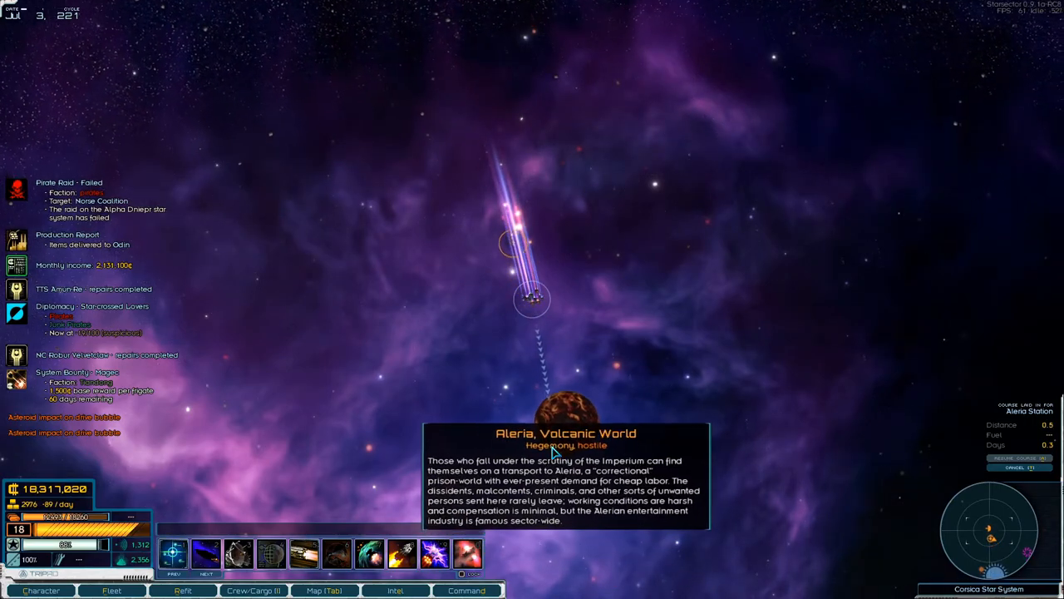
click(324, 590)
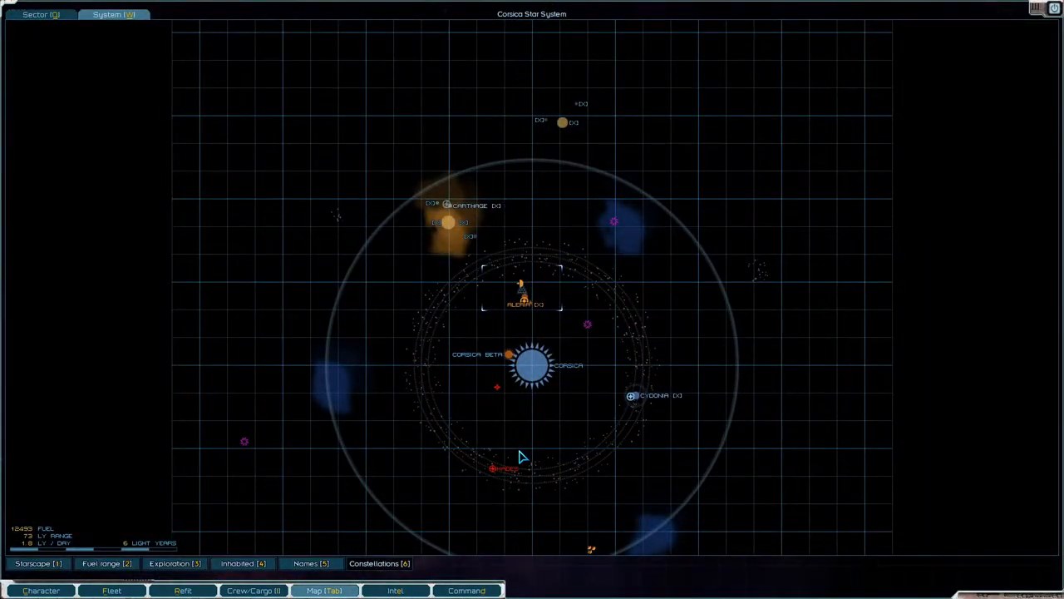
click(112, 590)
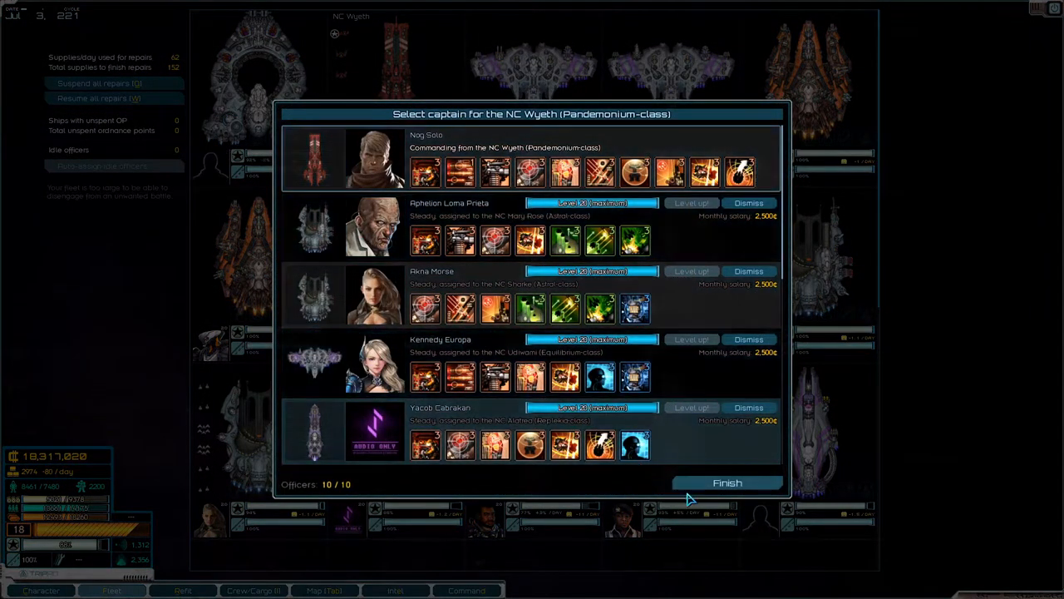
mouse_move(723, 483)
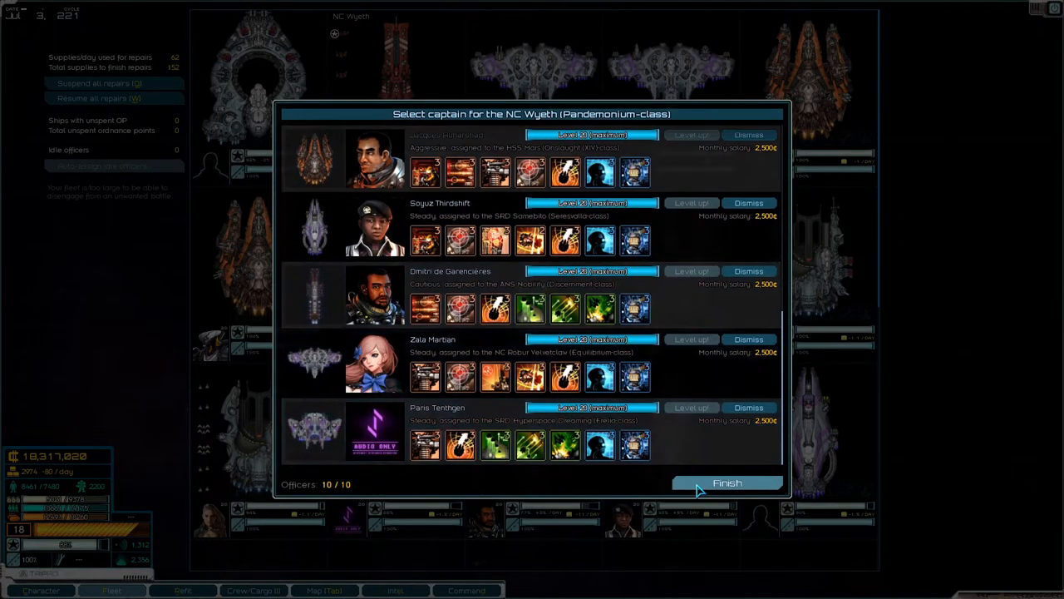
Step: Finish the flagship NC Wyeth's captain selection and arrive at Aleria Station
click(726, 482)
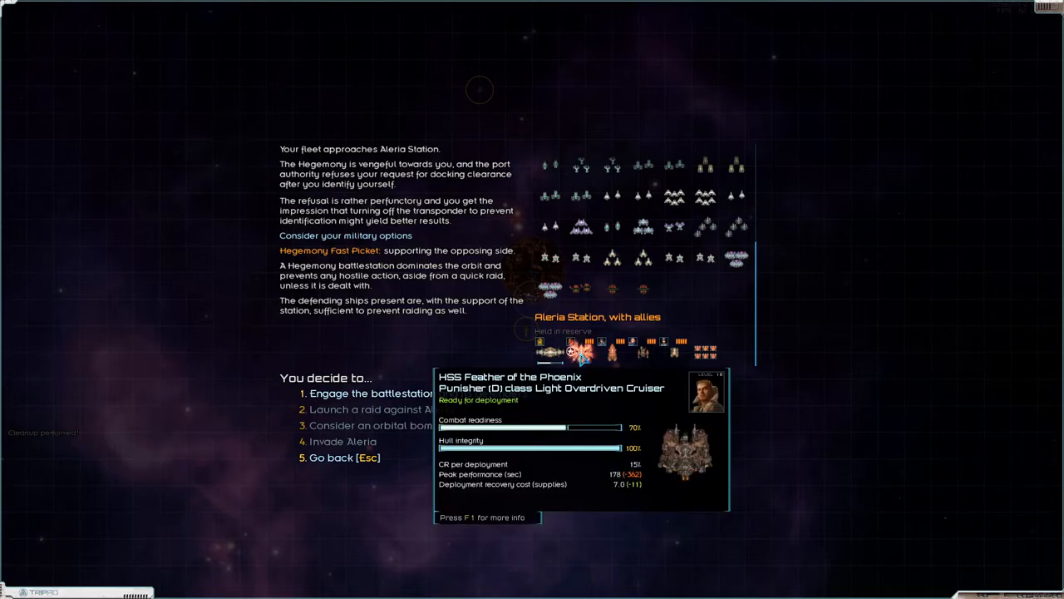
Step: Engage Aleria's battlestation and deploy all ships, 310 of 345 deployment points
click(369, 393)
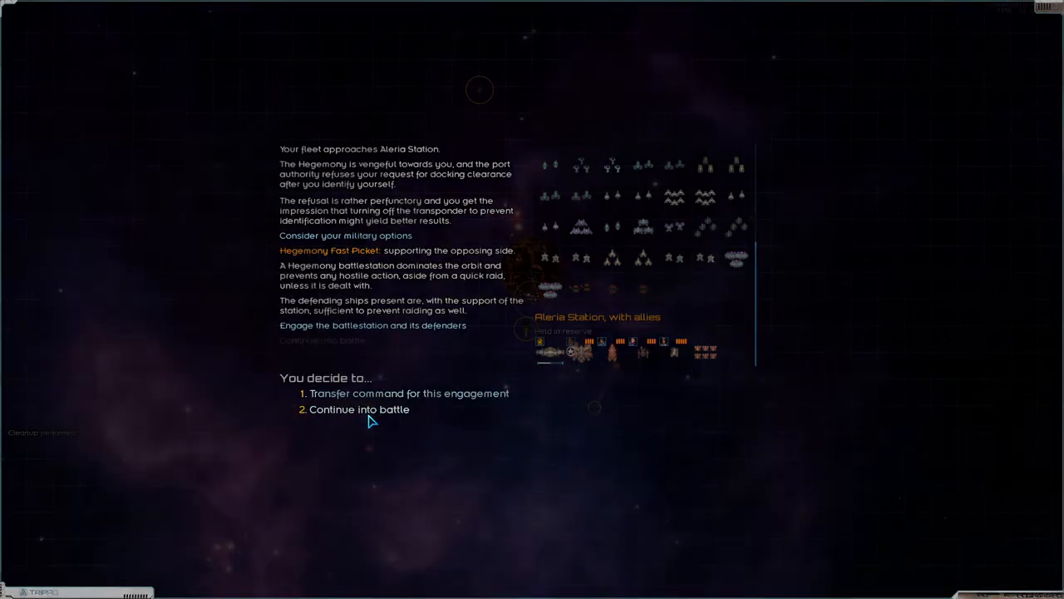
click(359, 409)
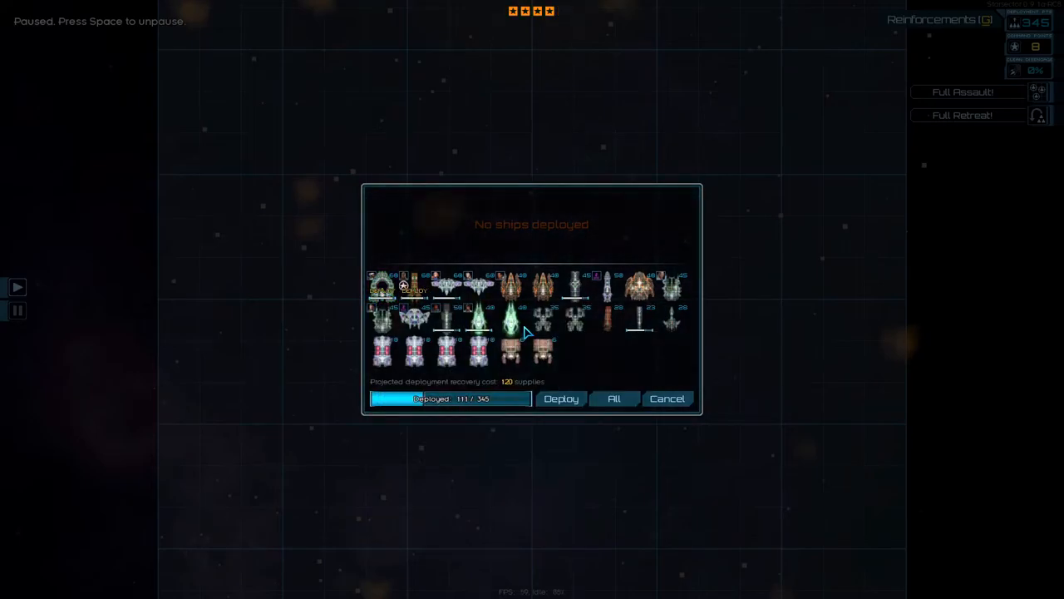
click(641, 287)
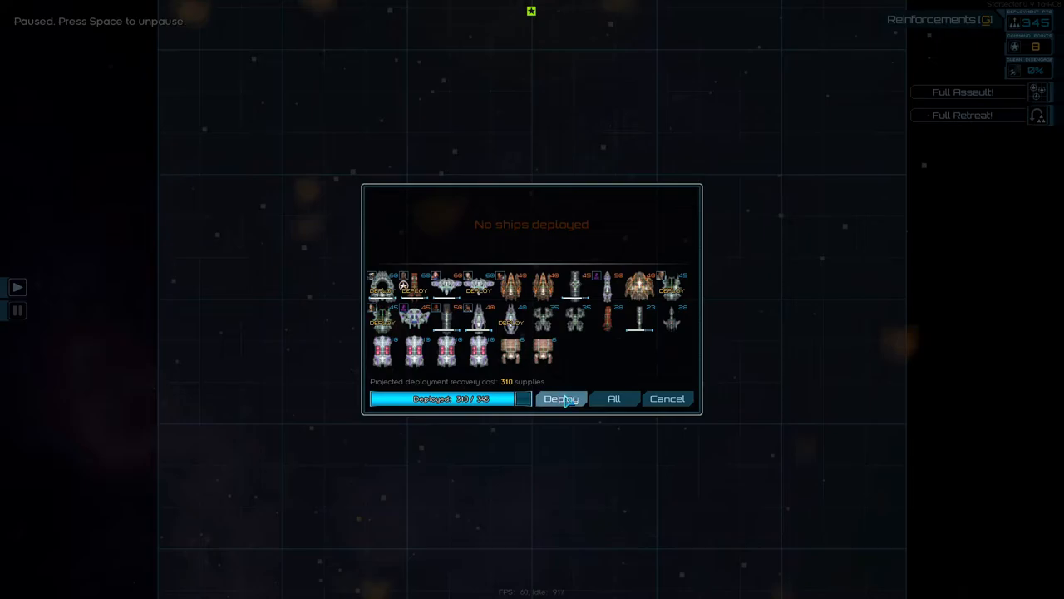
click(561, 398)
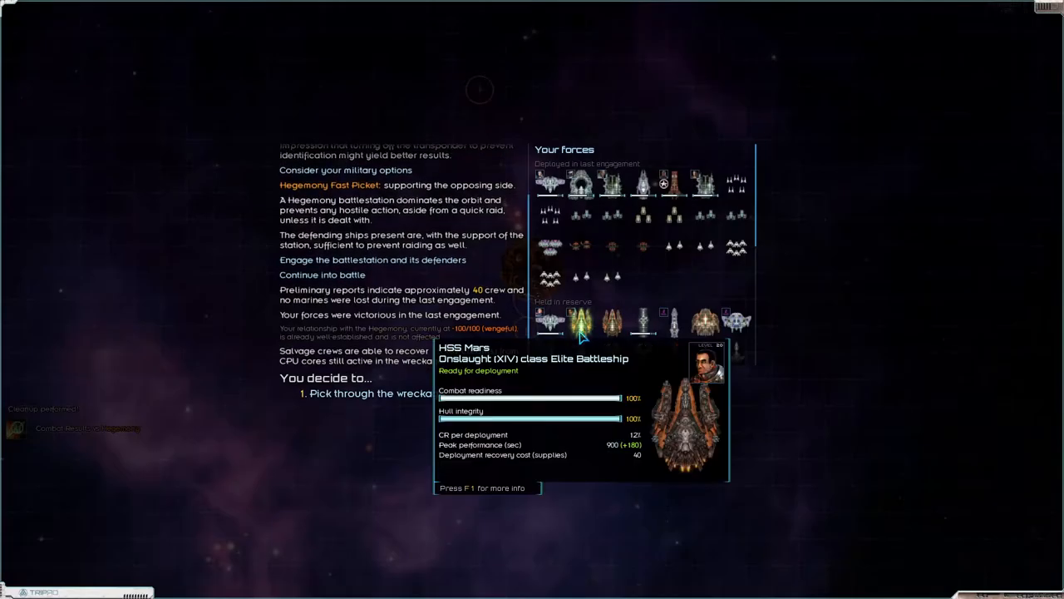
Step: Salvage the battle wreckage, taking all items and confirming
click(359, 392)
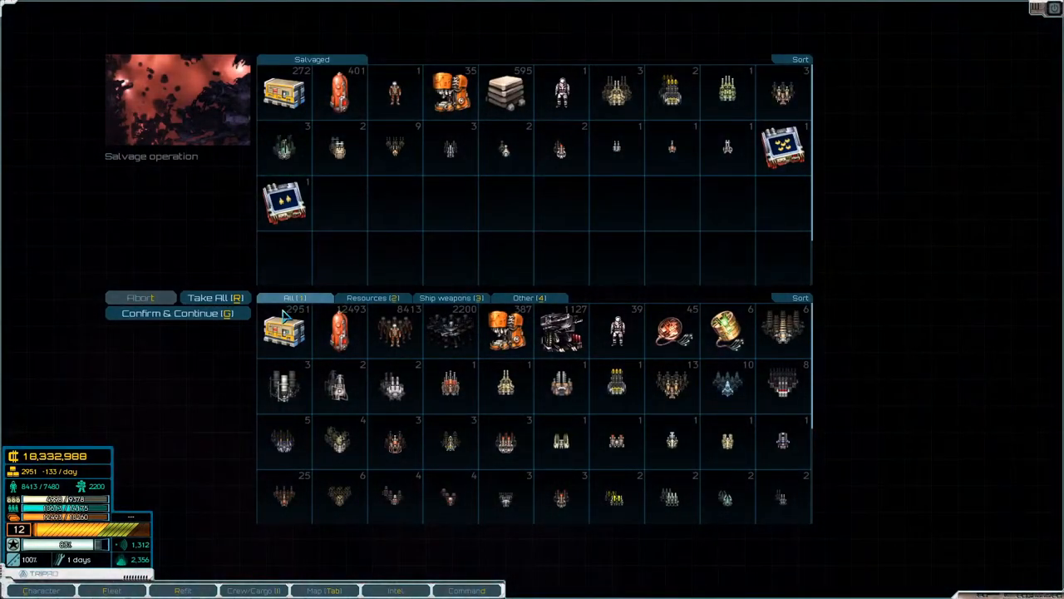
click(214, 297)
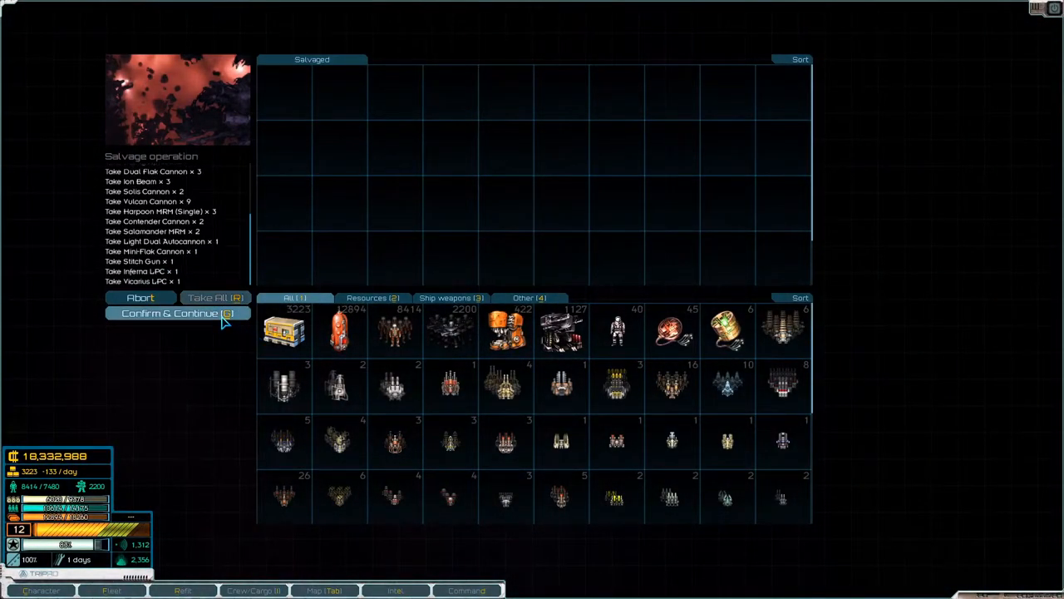
click(176, 312)
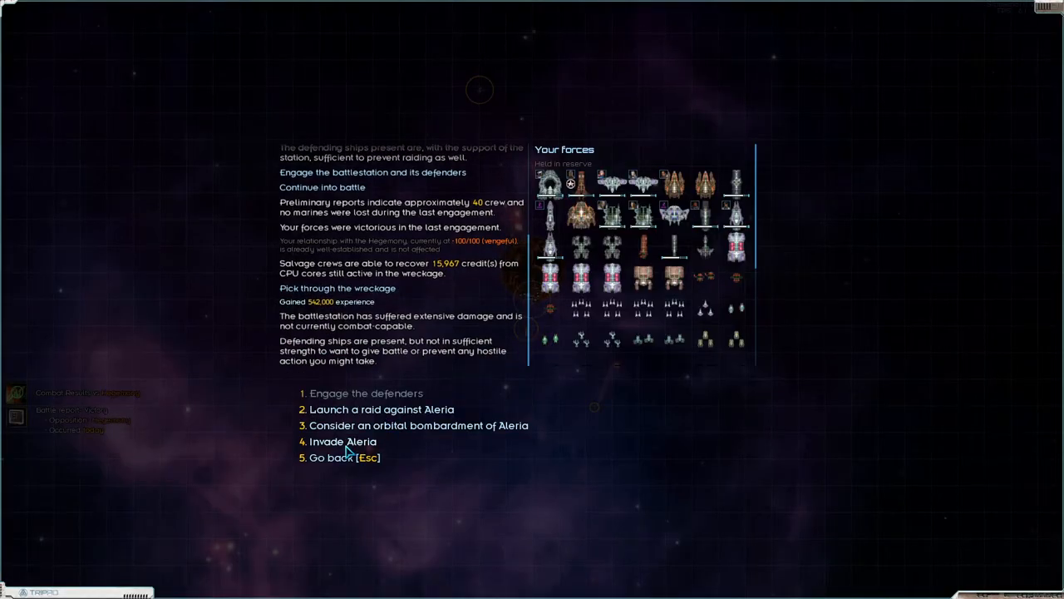
Step: Launch a tactical bombardment on Aleria and bring up its invasion option
click(342, 441)
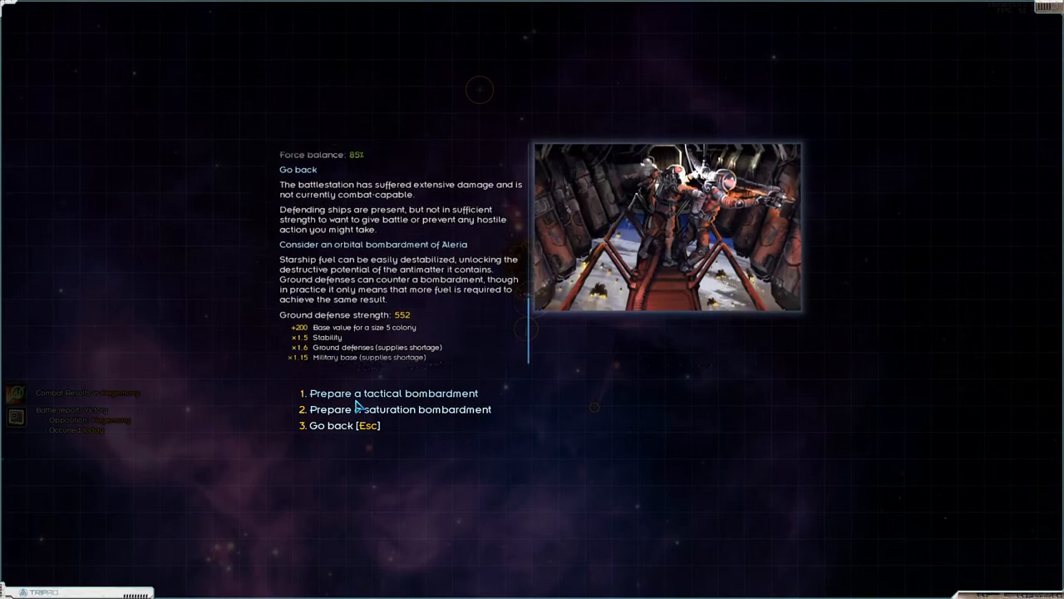
click(392, 392)
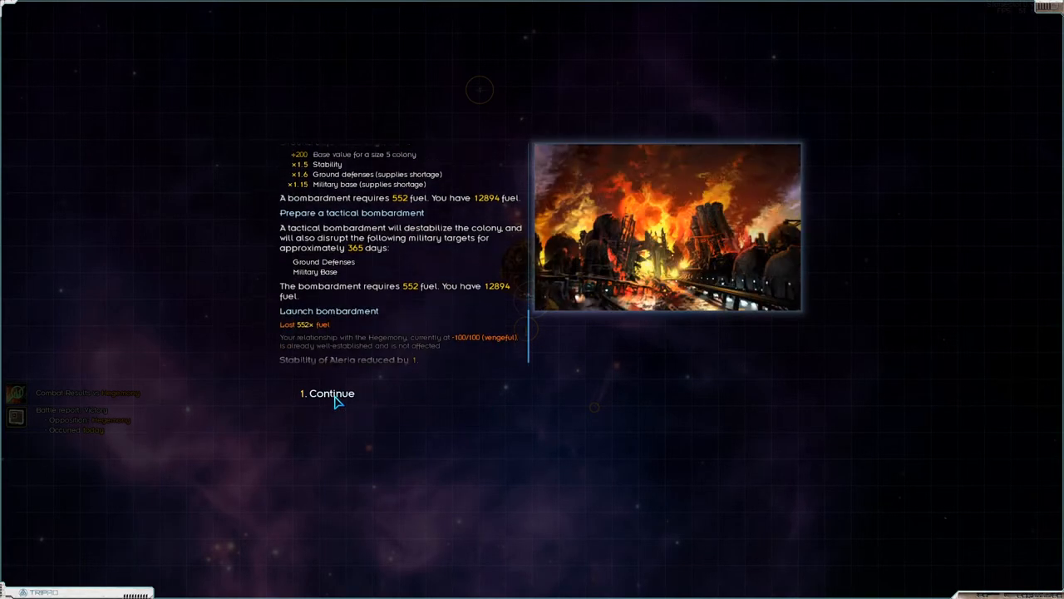
click(326, 393)
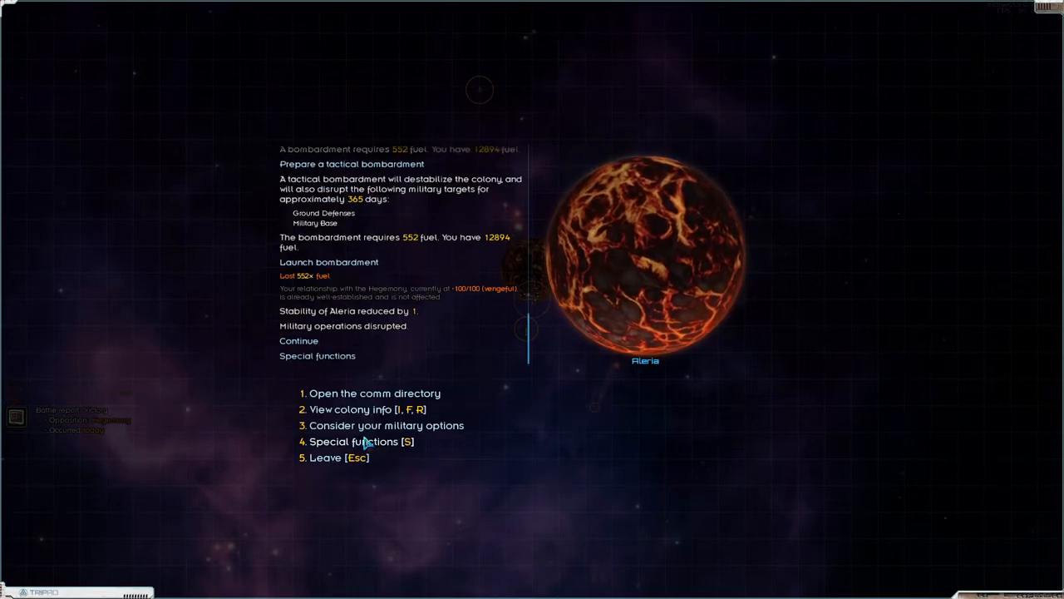
click(386, 425)
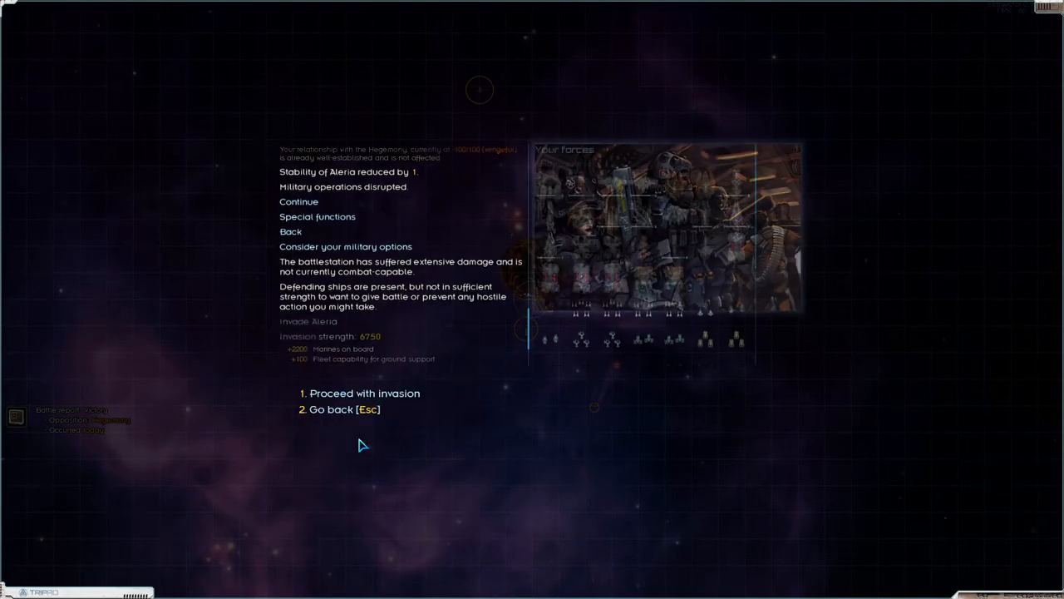
Step: Proceed with the Aleria invasion, then take all the spoils and confirm
click(364, 392)
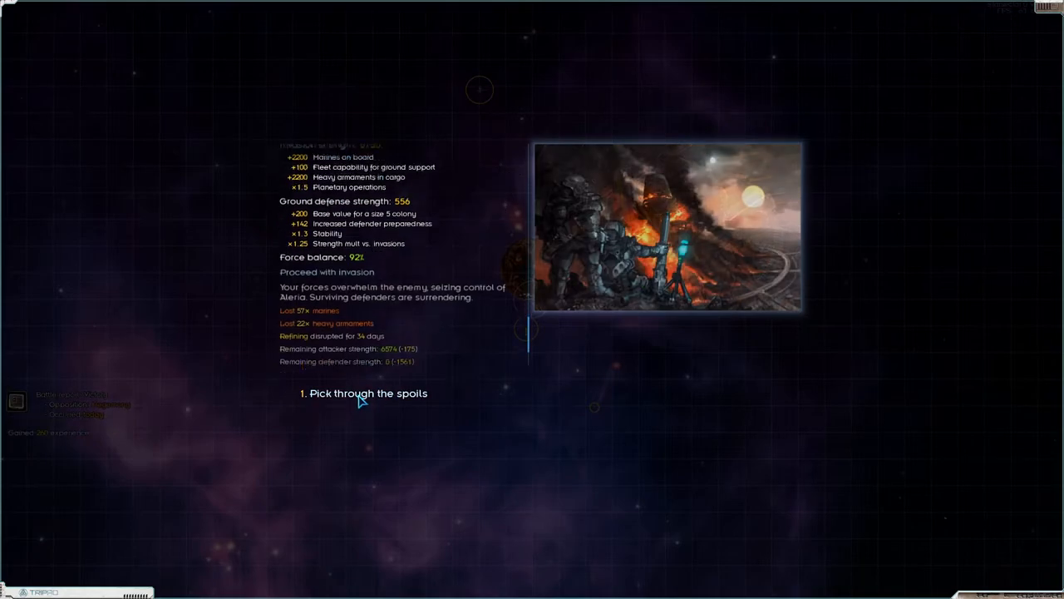
click(367, 392)
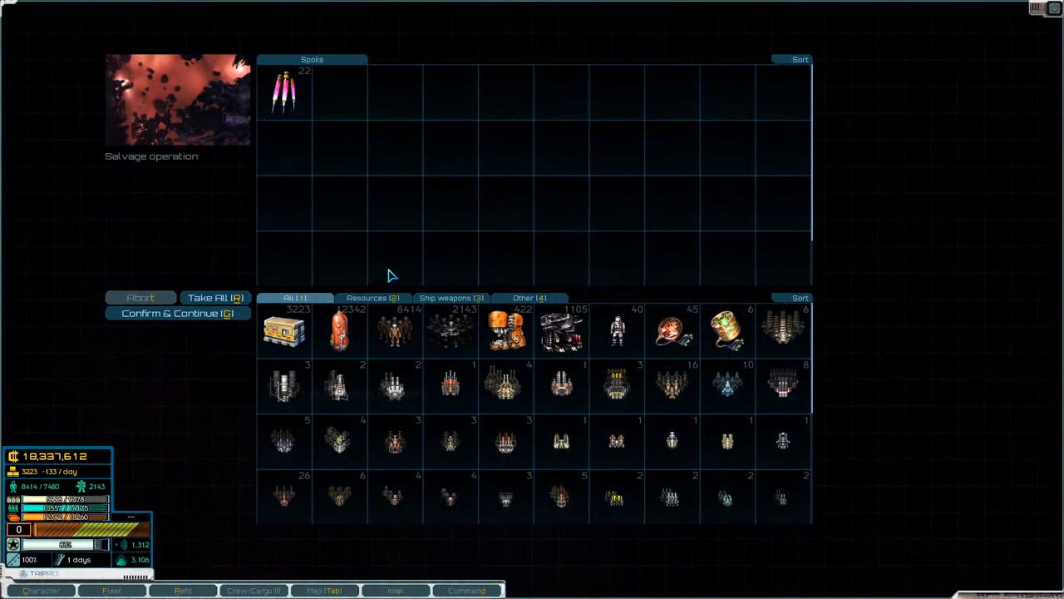
click(215, 297)
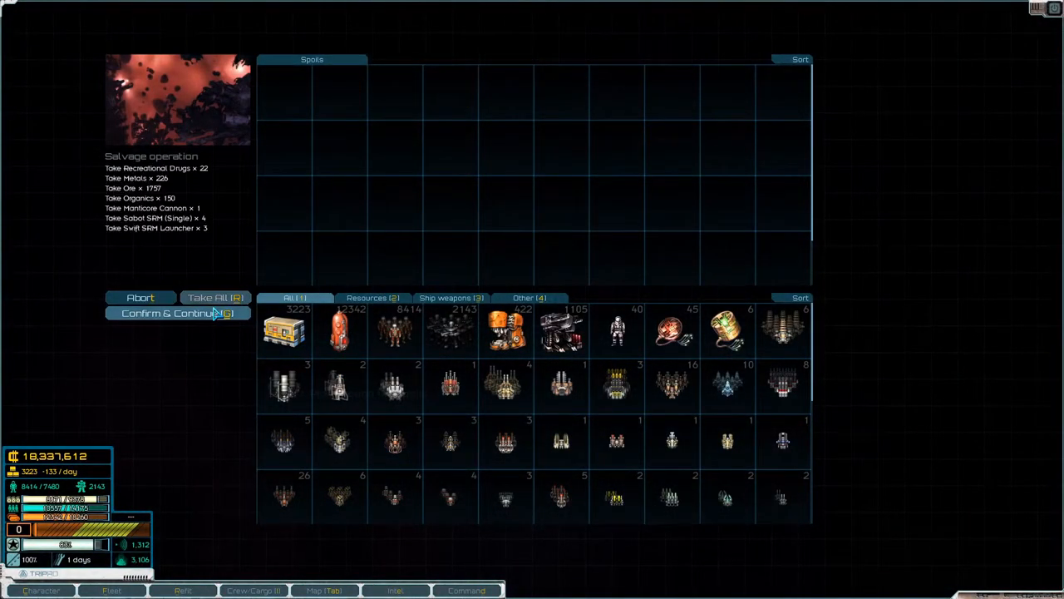
click(177, 313)
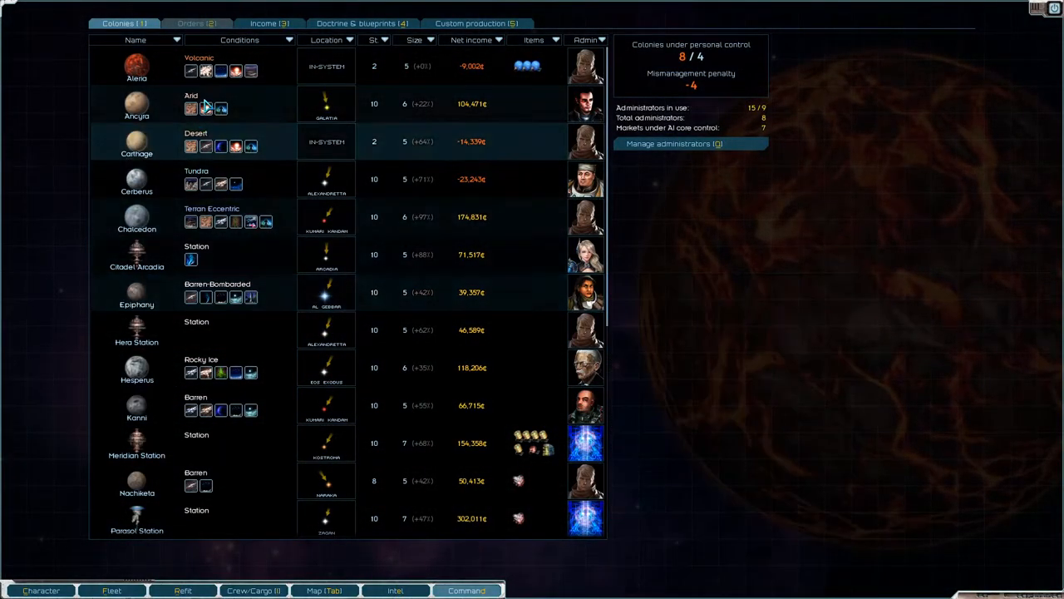
Step: Open the Aleria row from the colony list to view its storage
click(137, 66)
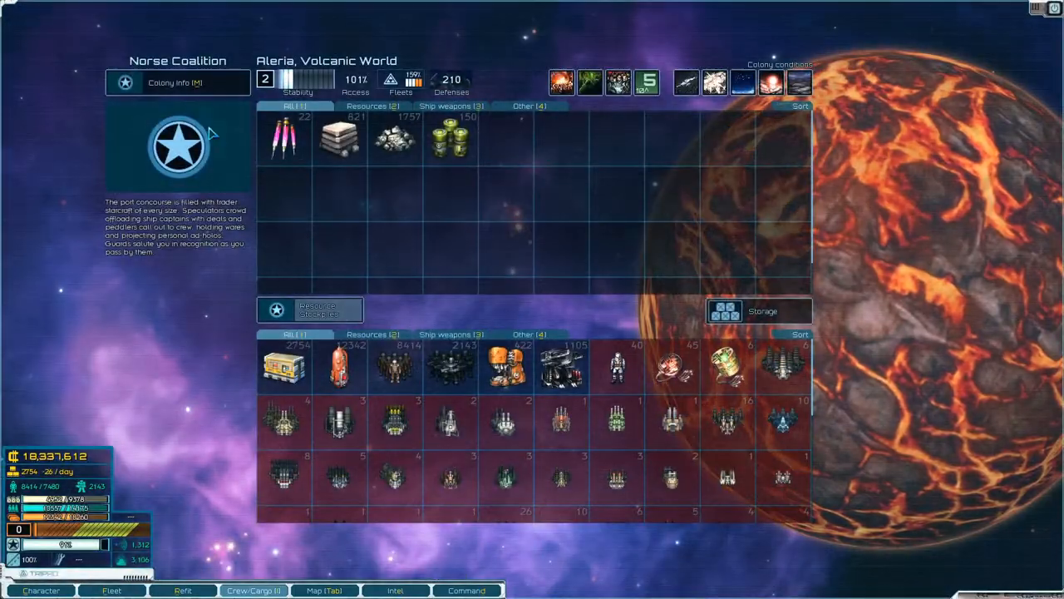
Step: Upgrade Aleria's Spaceport to a Megaport for 300,000 credits
click(177, 83)
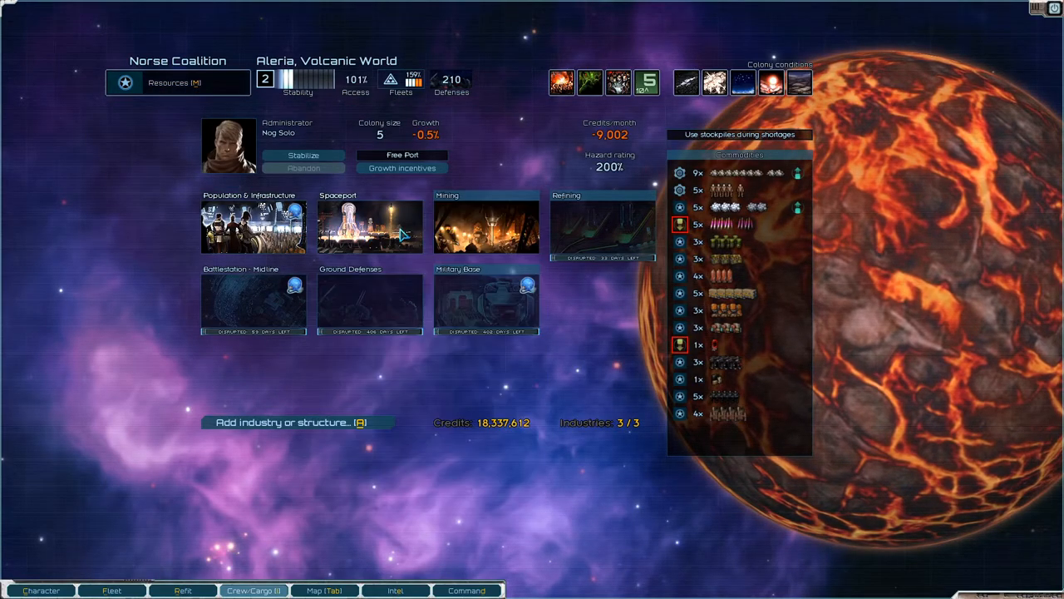
click(369, 226)
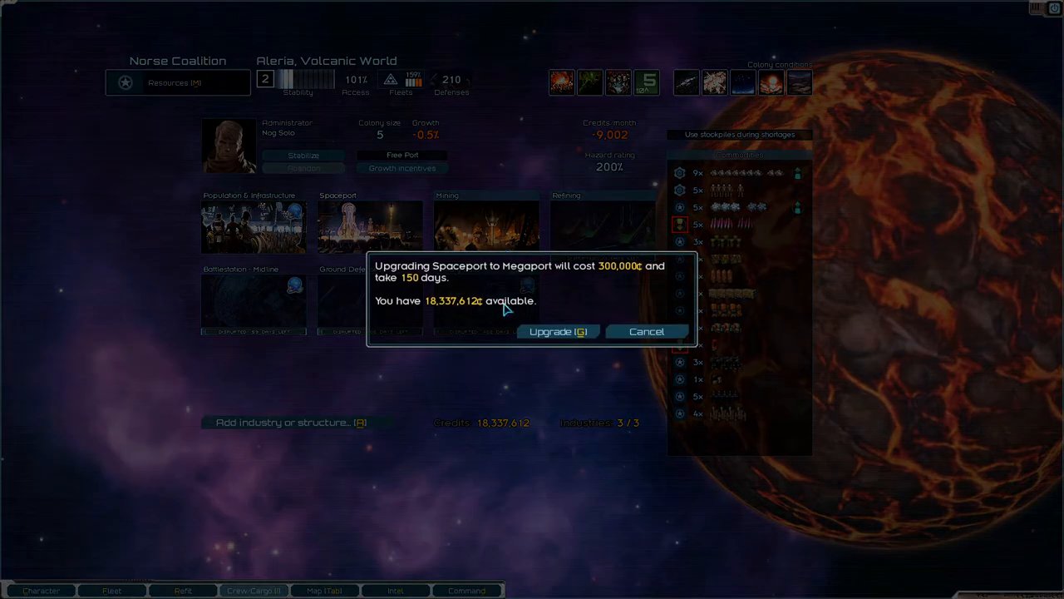
click(558, 330)
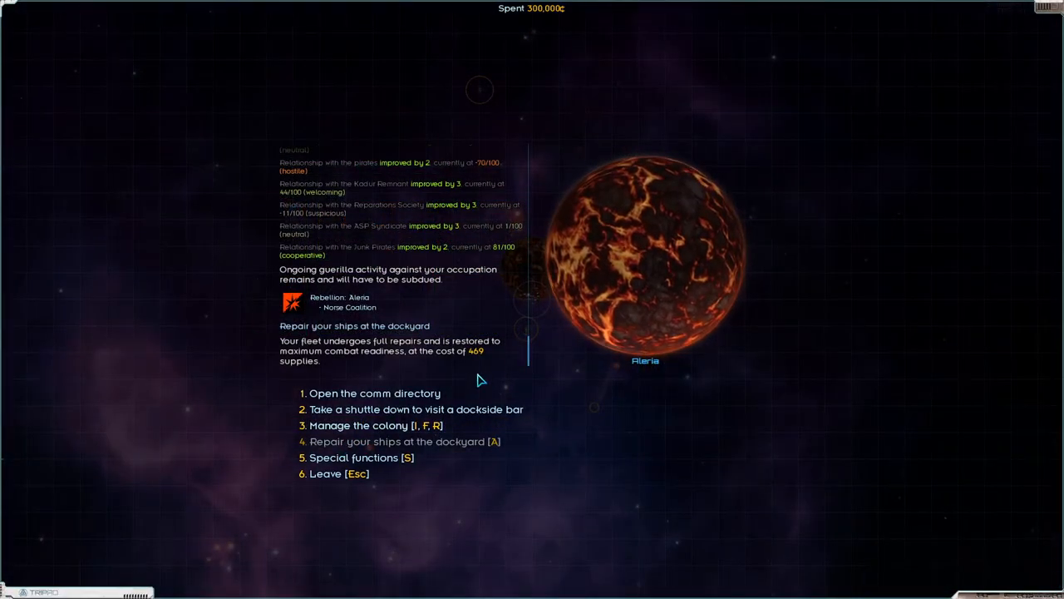
mouse_move(572, 326)
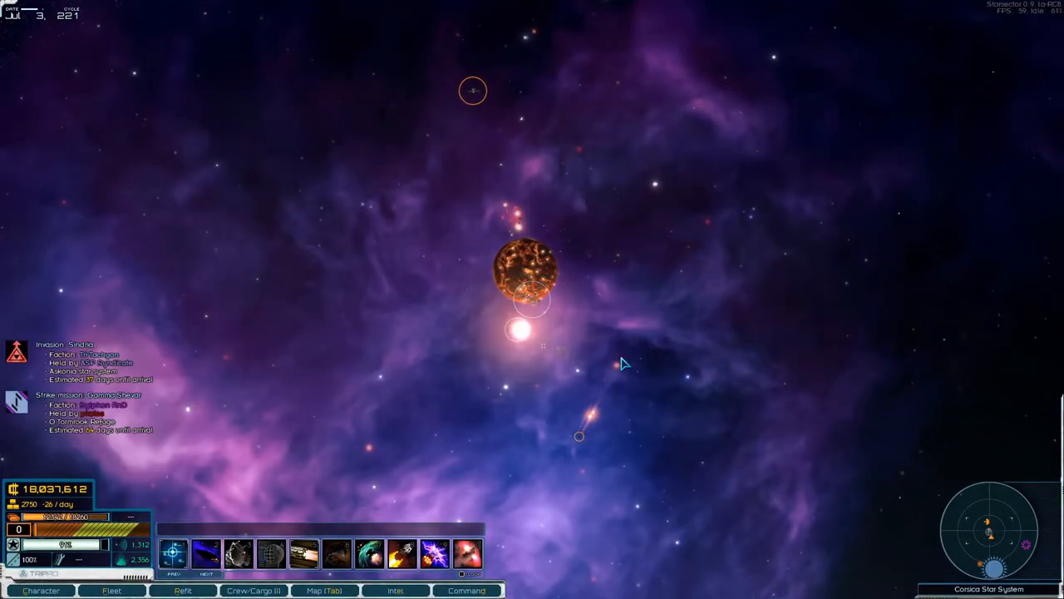
Step: Review the colony threats intel showing rebellions at Aleria and Carthage
click(323, 590)
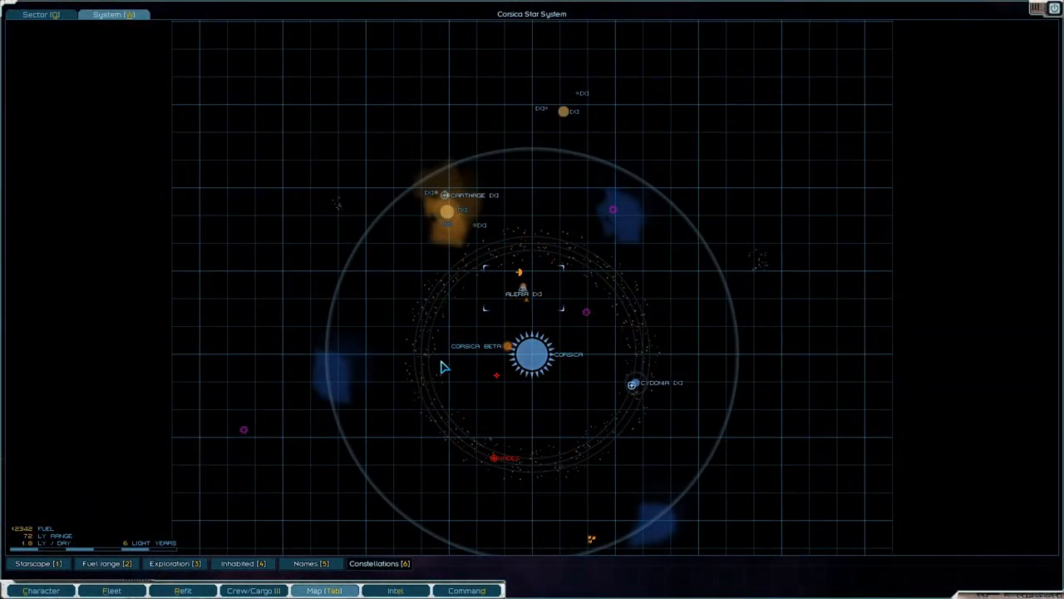
click(395, 590)
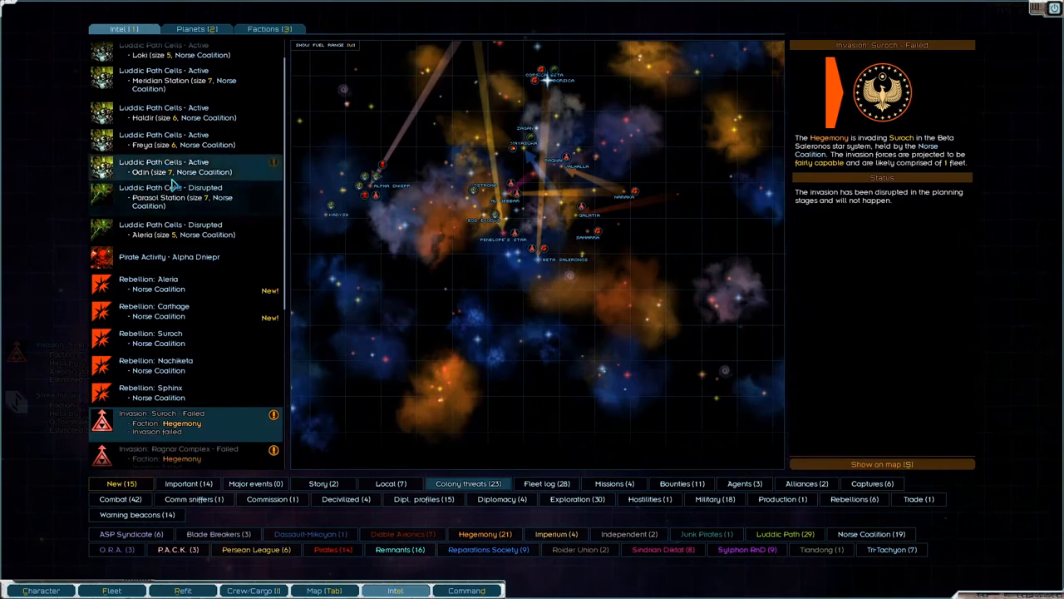
scroll(down, 3)
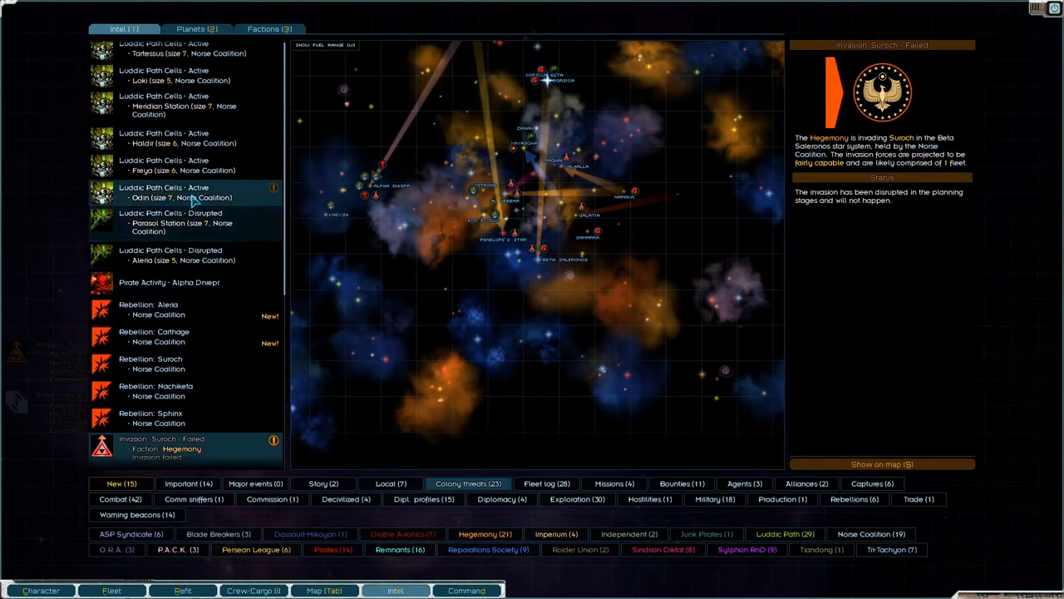
scroll(down, 3)
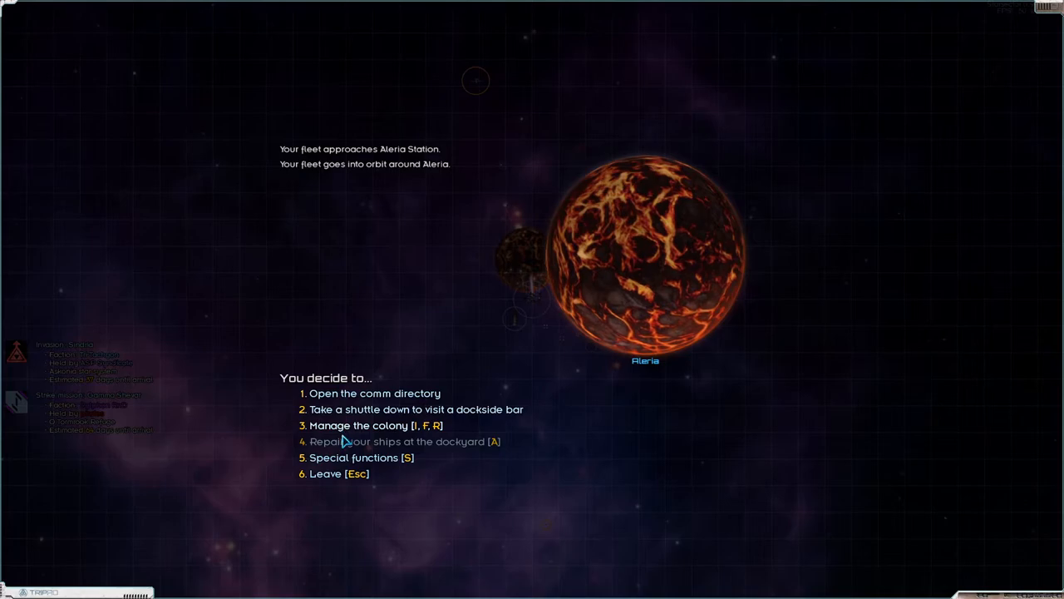
Step: Request an invasion fleet at Aleria with 1500 strength and 1593 marines per fleet
click(361, 457)
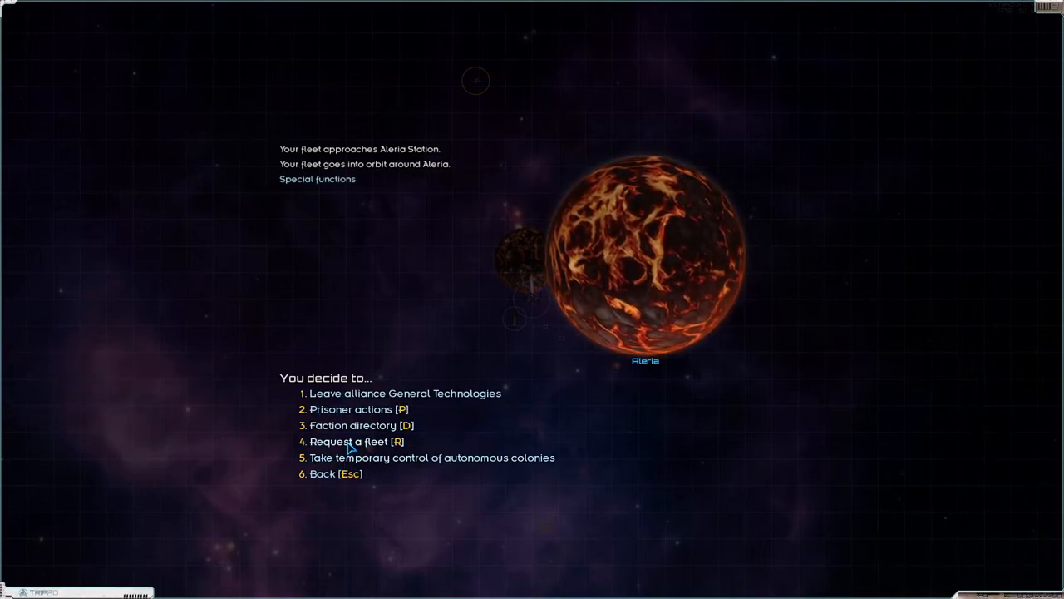
click(356, 441)
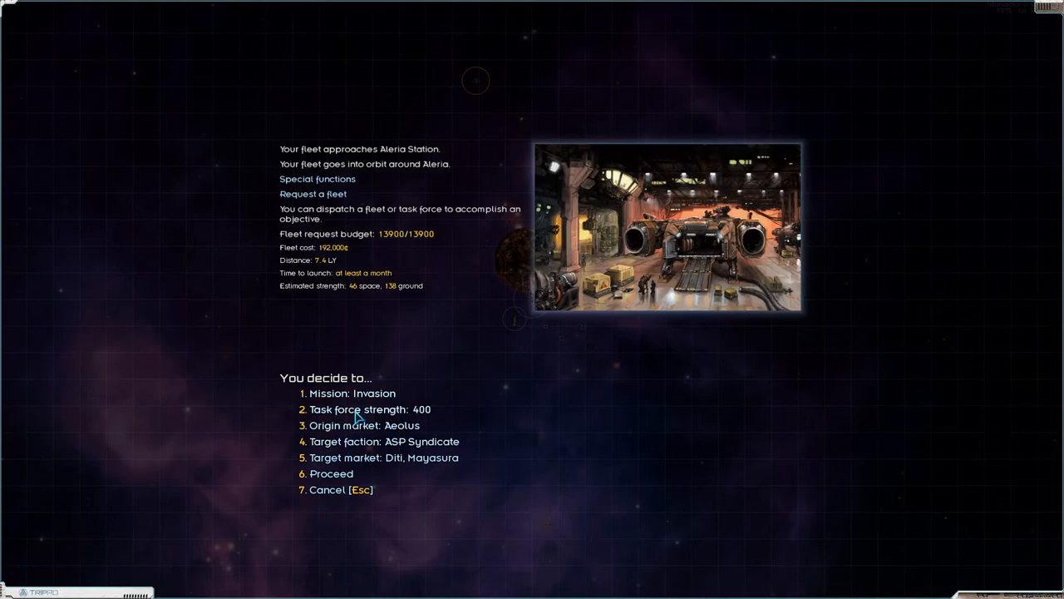
click(371, 409)
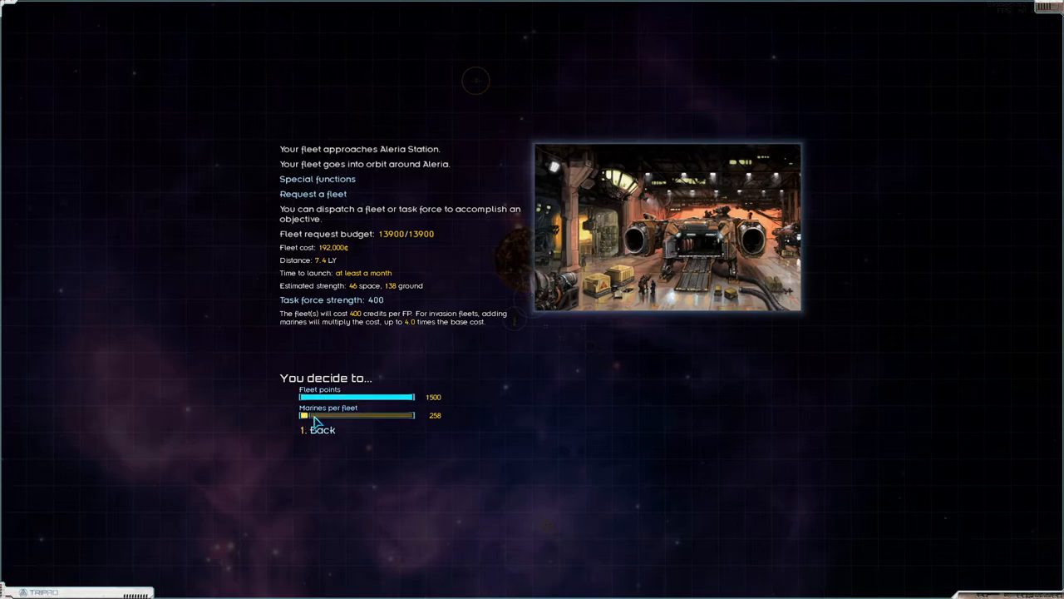
drag(314, 414, 370, 415)
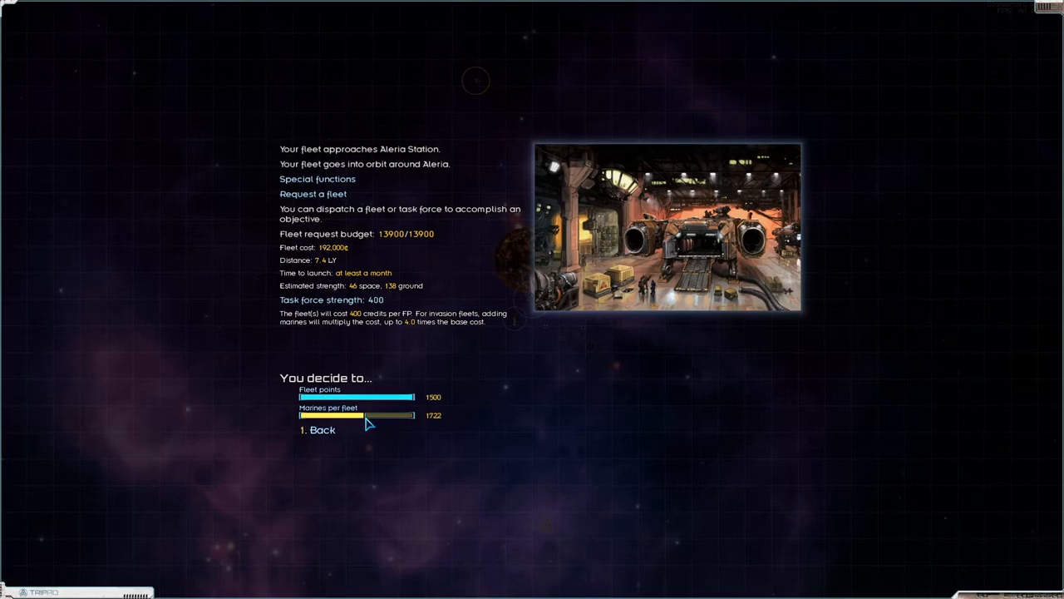
drag(391, 415, 361, 414)
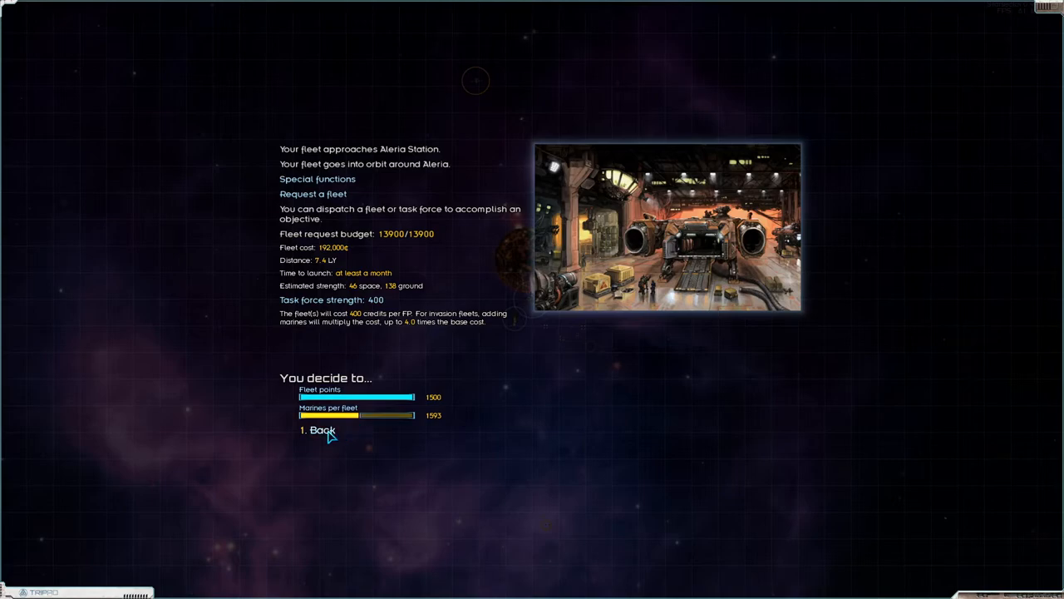
click(320, 429)
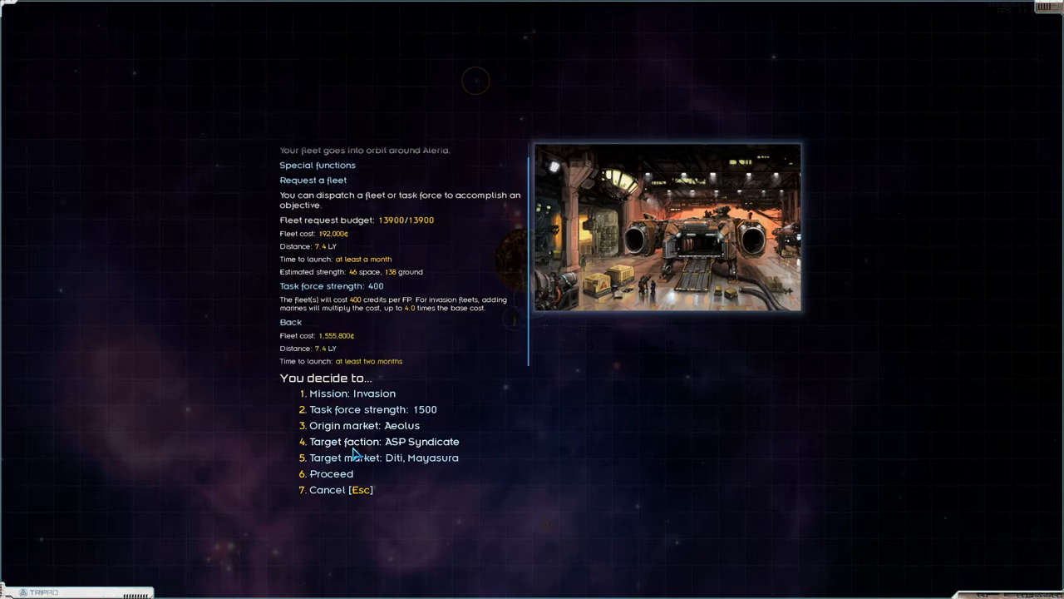
mouse_move(362, 445)
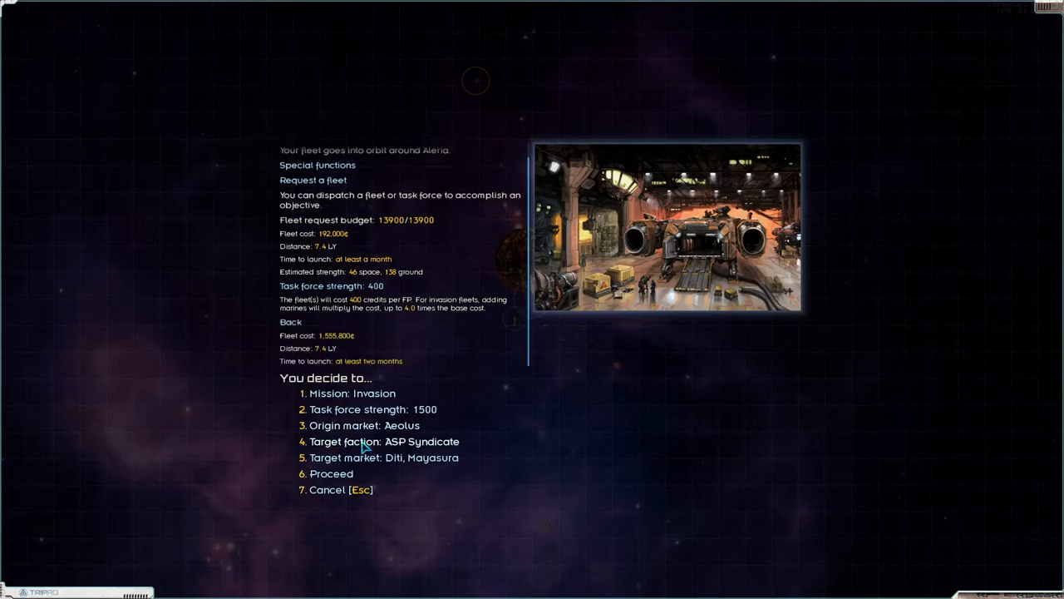
Step: Launch the 1,555,800-credit task force against P.A.C.K.'s Christchurch, accepting hostility
click(384, 441)
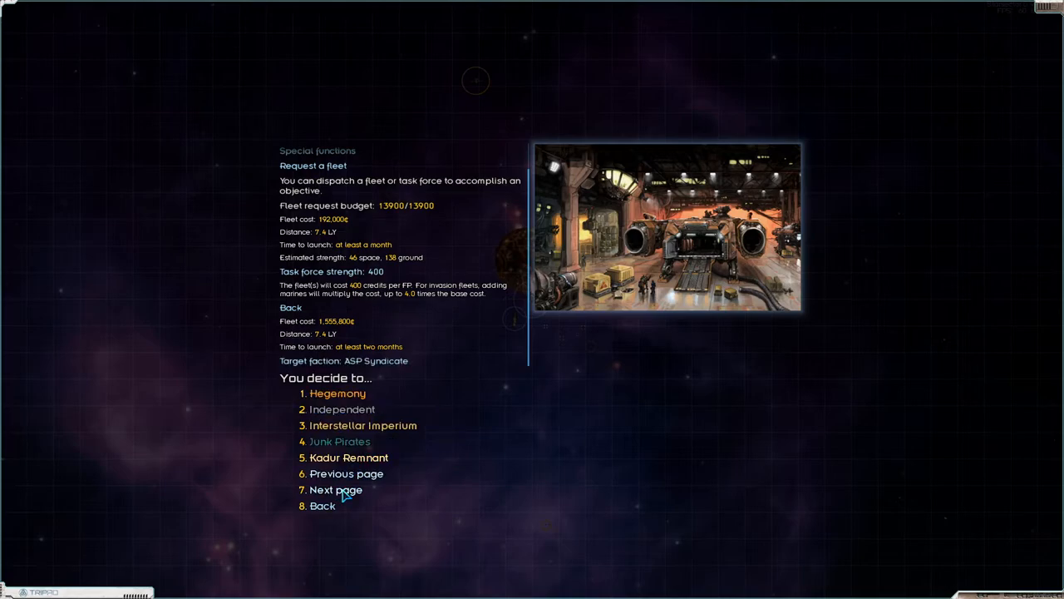
click(340, 441)
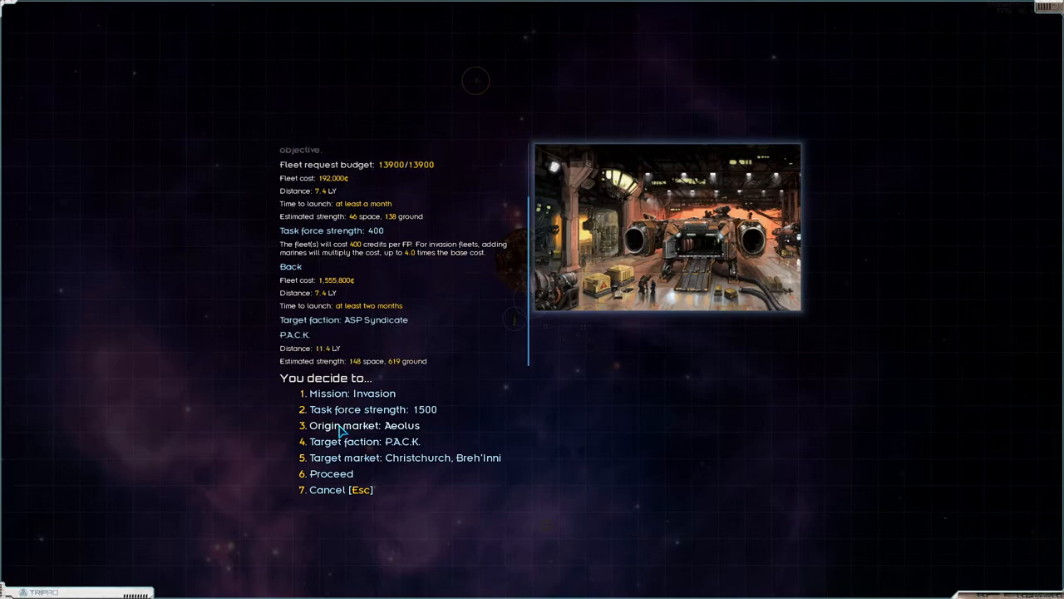
mouse_move(362, 432)
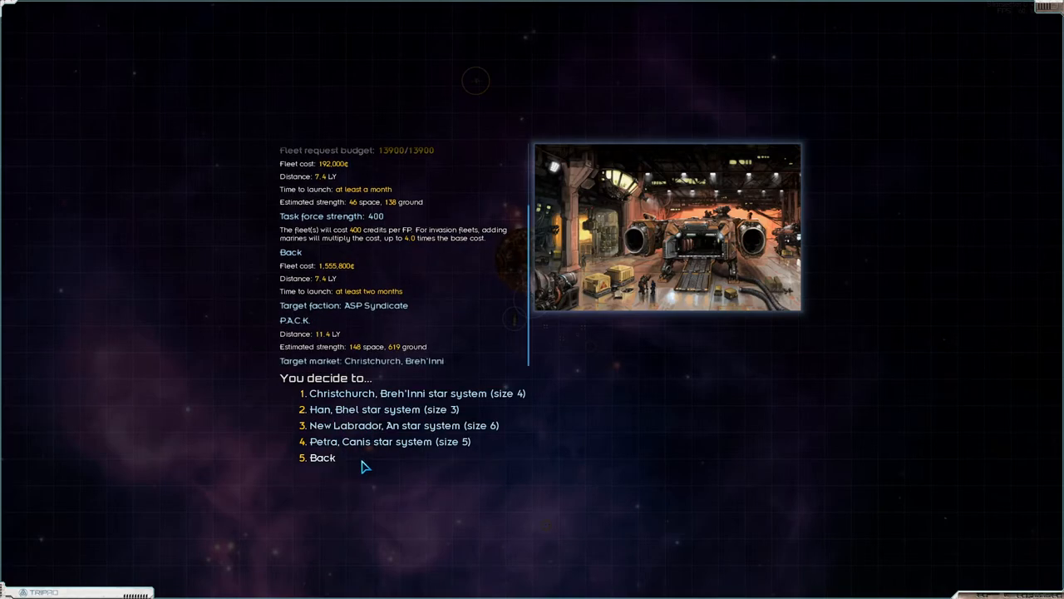
mouse_move(474, 457)
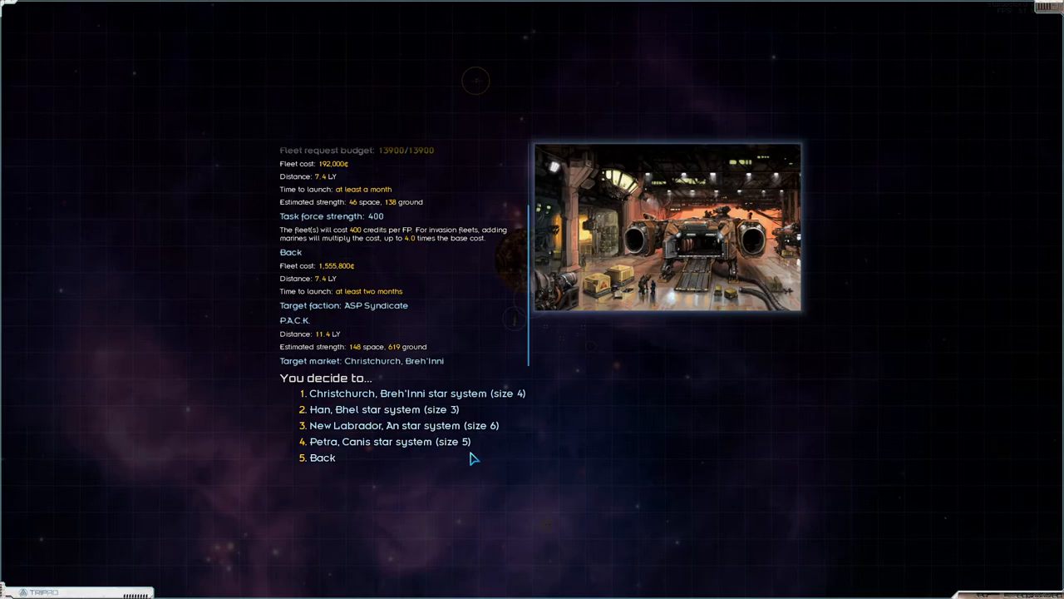
mouse_move(454, 458)
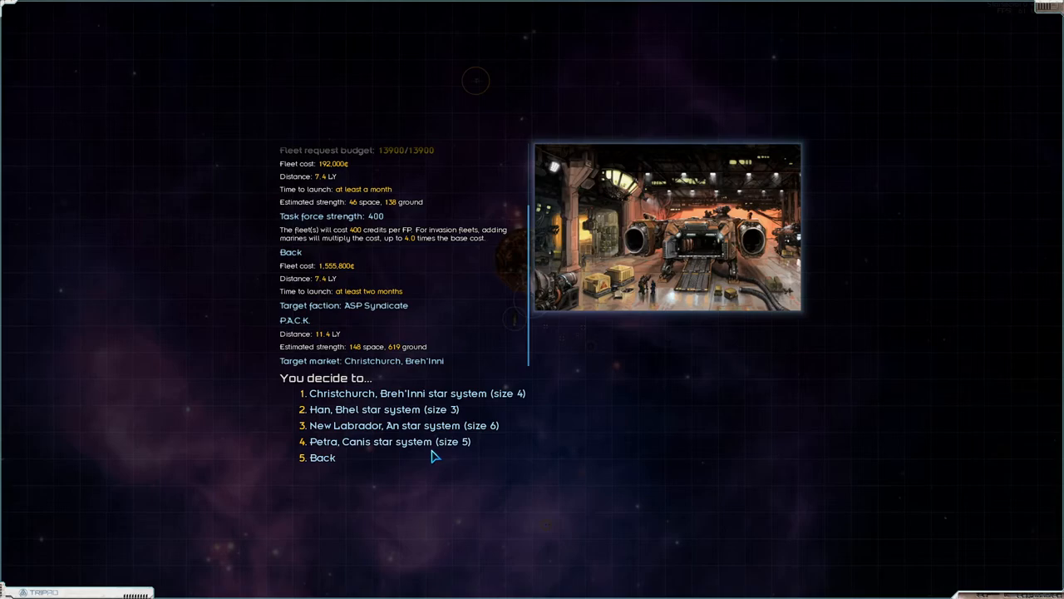
mouse_move(422, 456)
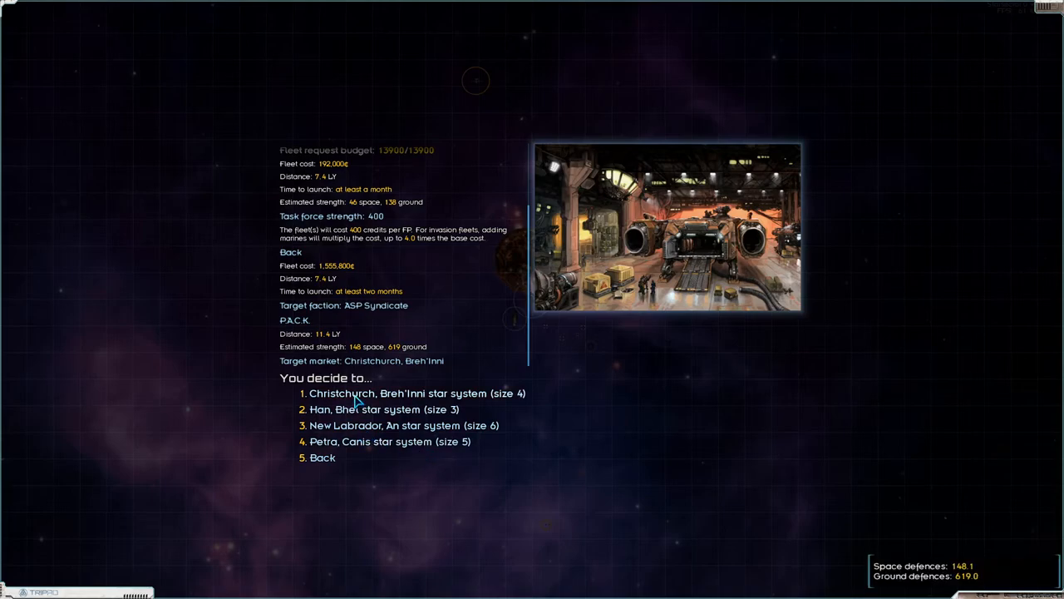
click(417, 392)
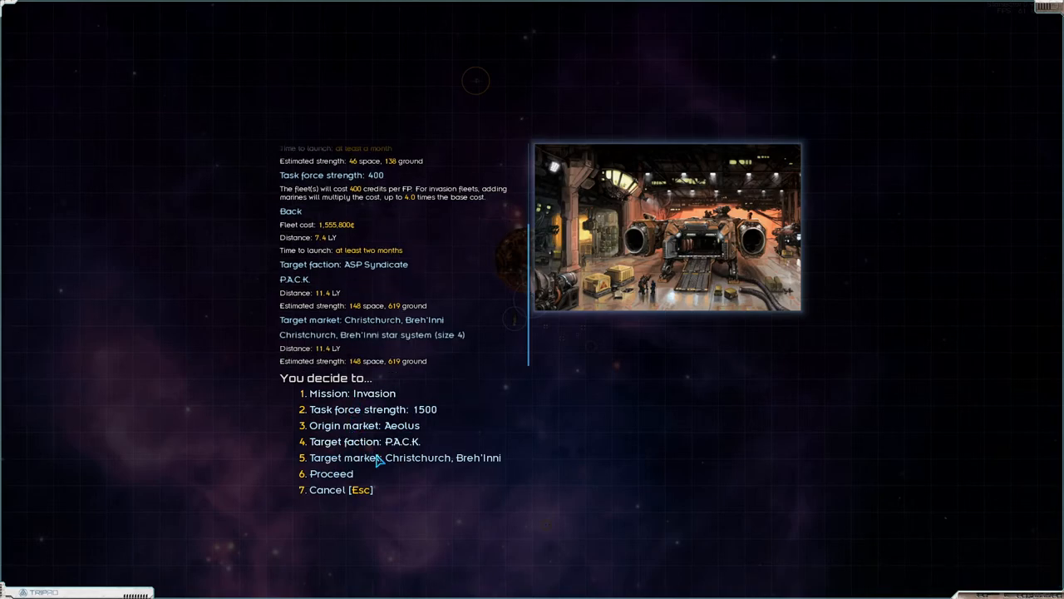
click(331, 473)
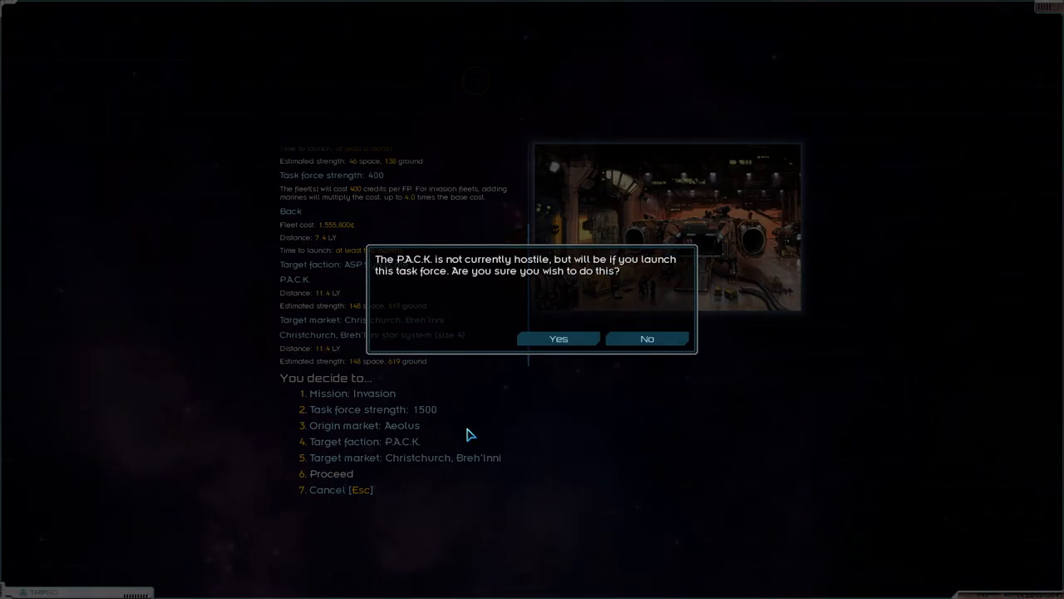
click(559, 338)
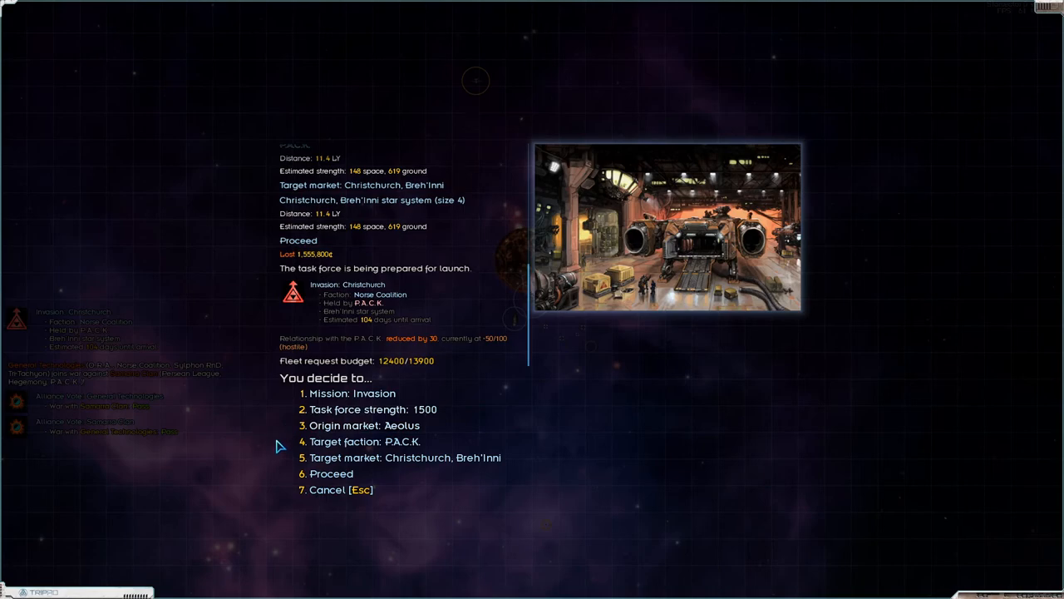
mouse_move(387, 259)
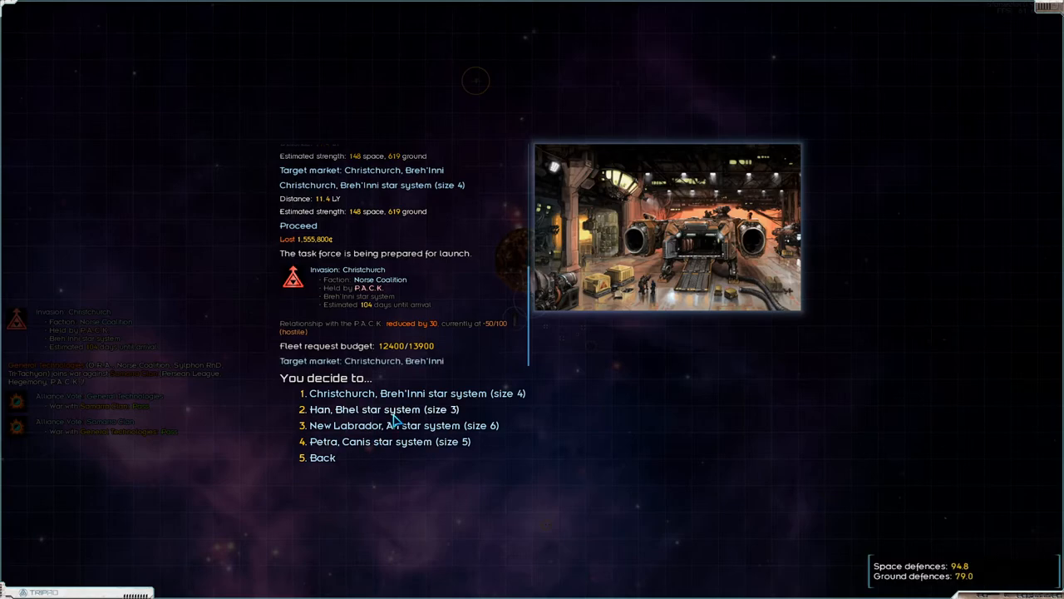
mouse_move(395, 419)
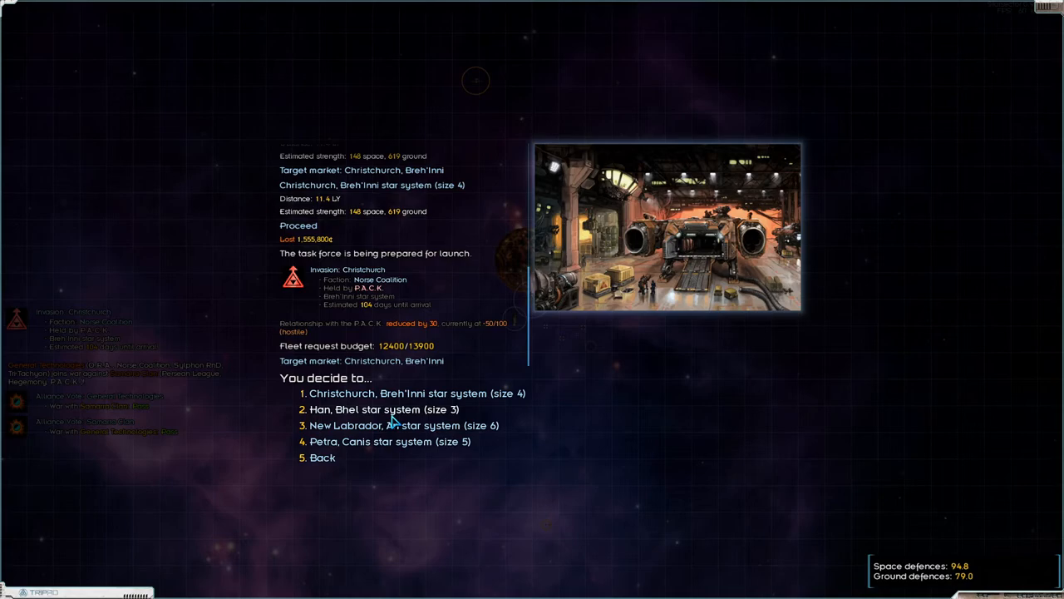
mouse_move(392, 420)
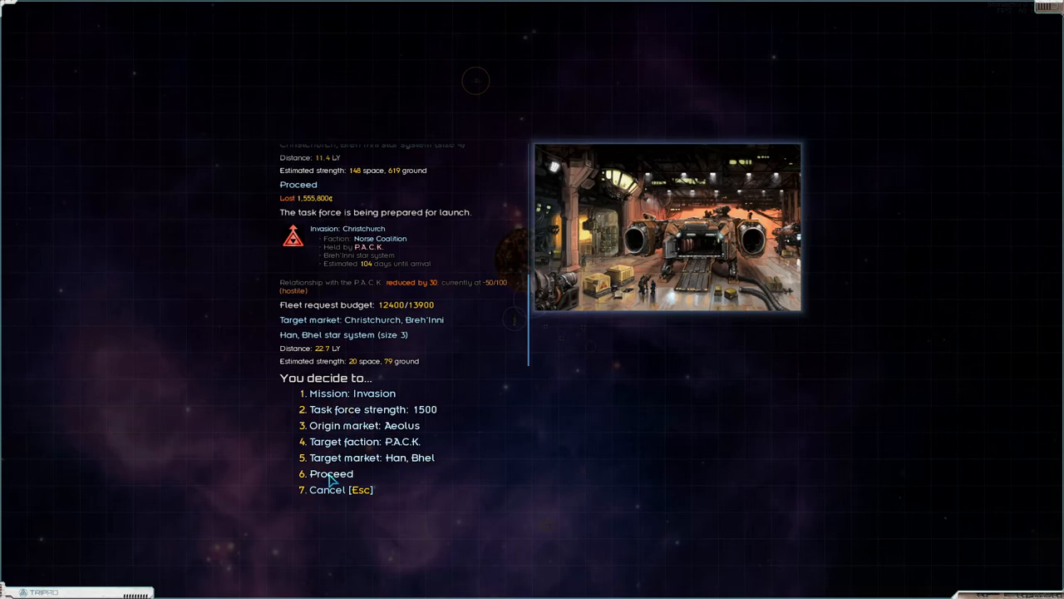
mouse_move(349, 429)
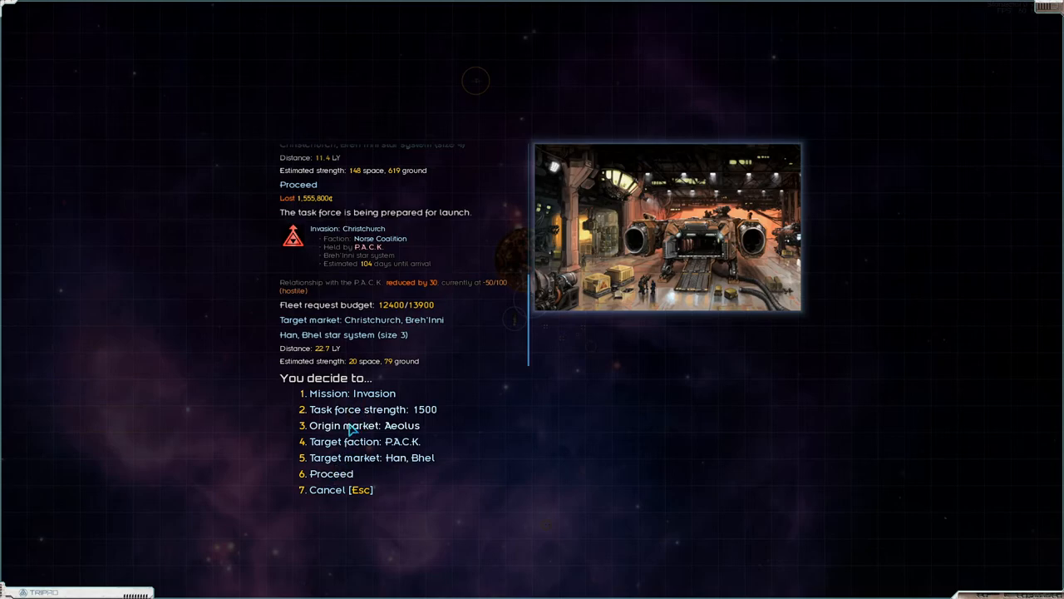
Step: Launch an invasion of Han from Freya, then open the faction directory
click(363, 424)
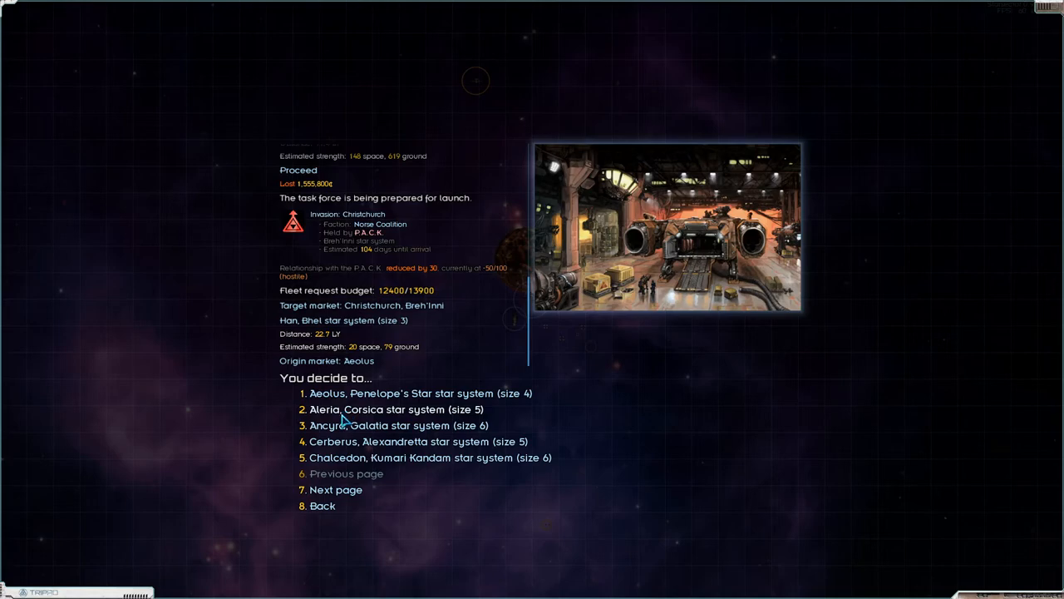
mouse_move(354, 449)
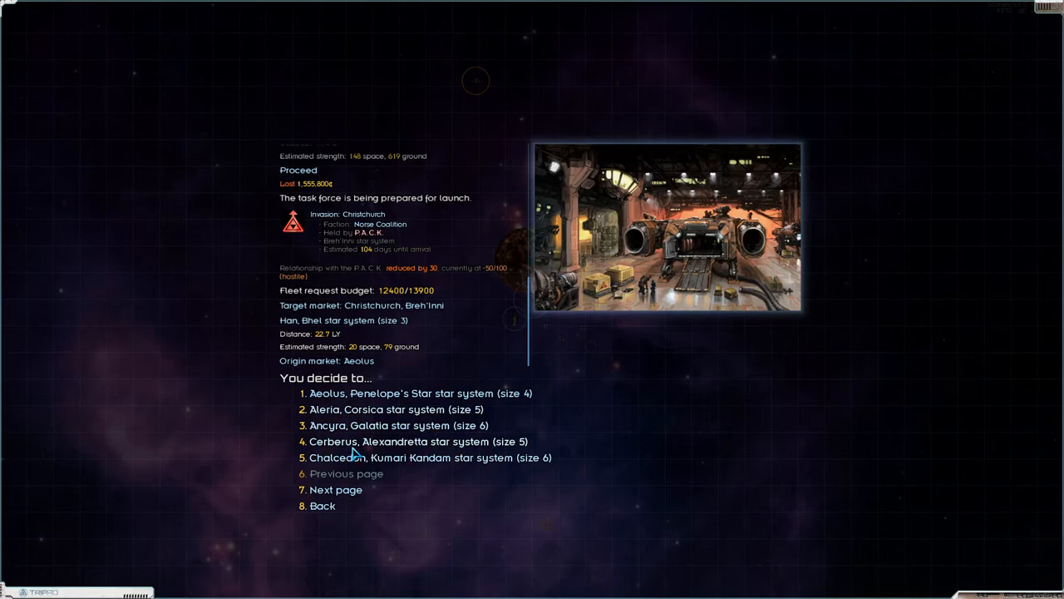
click(335, 490)
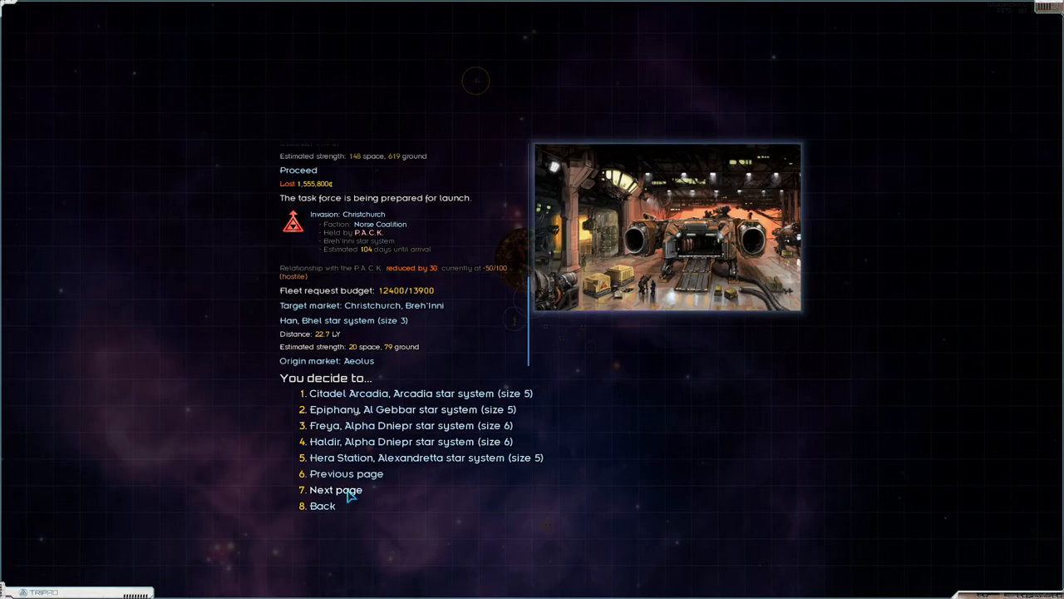
mouse_move(363, 432)
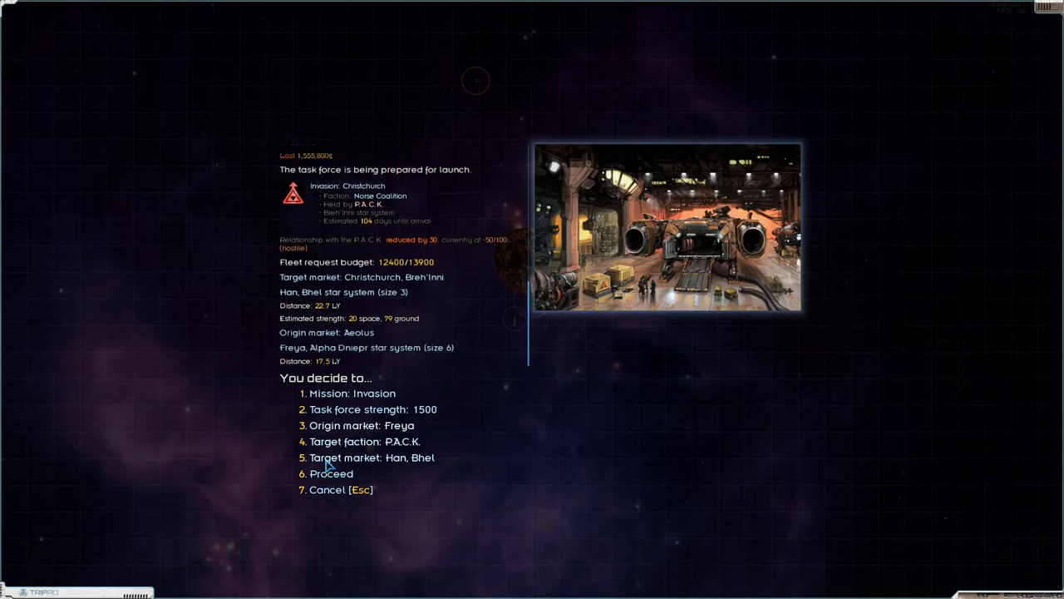
click(331, 473)
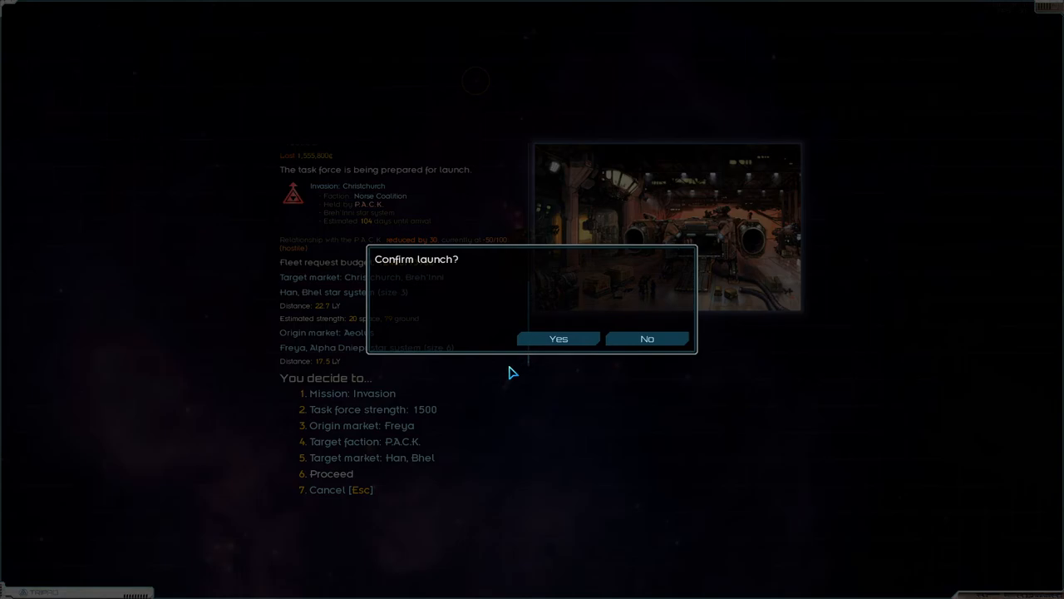
click(558, 338)
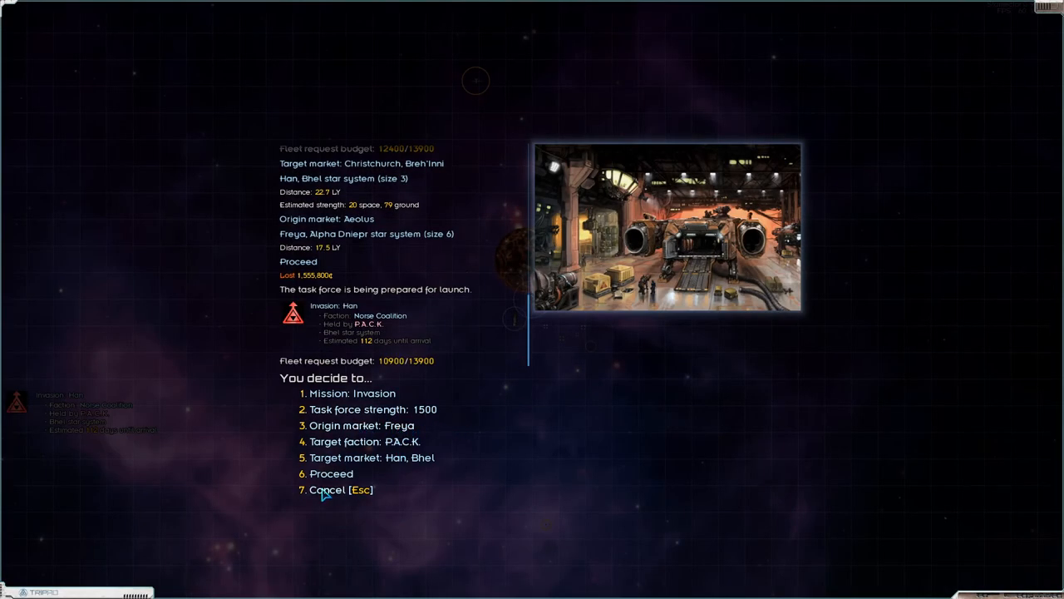
click(330, 473)
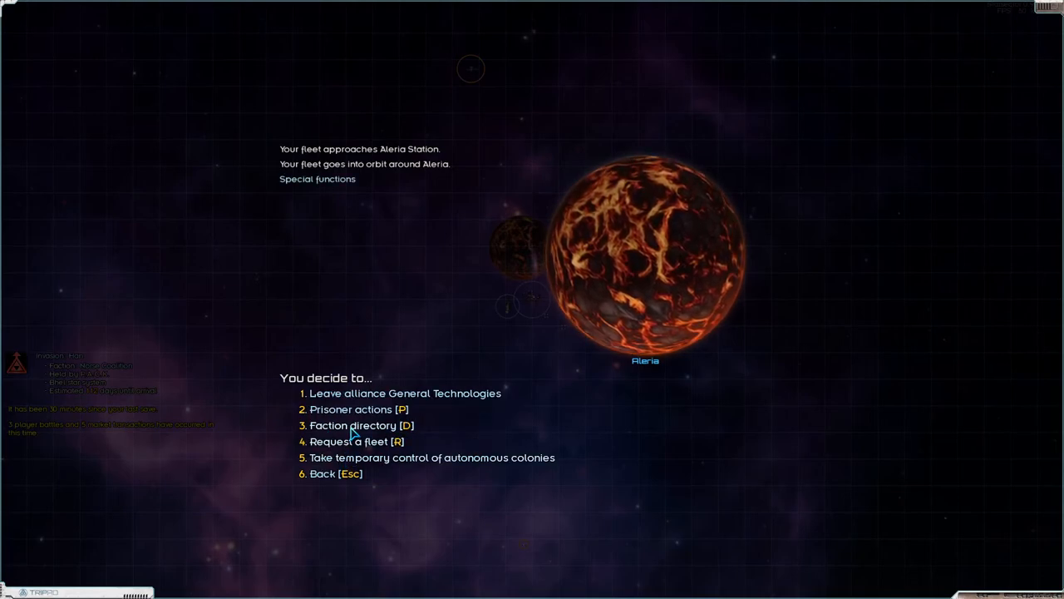
click(361, 425)
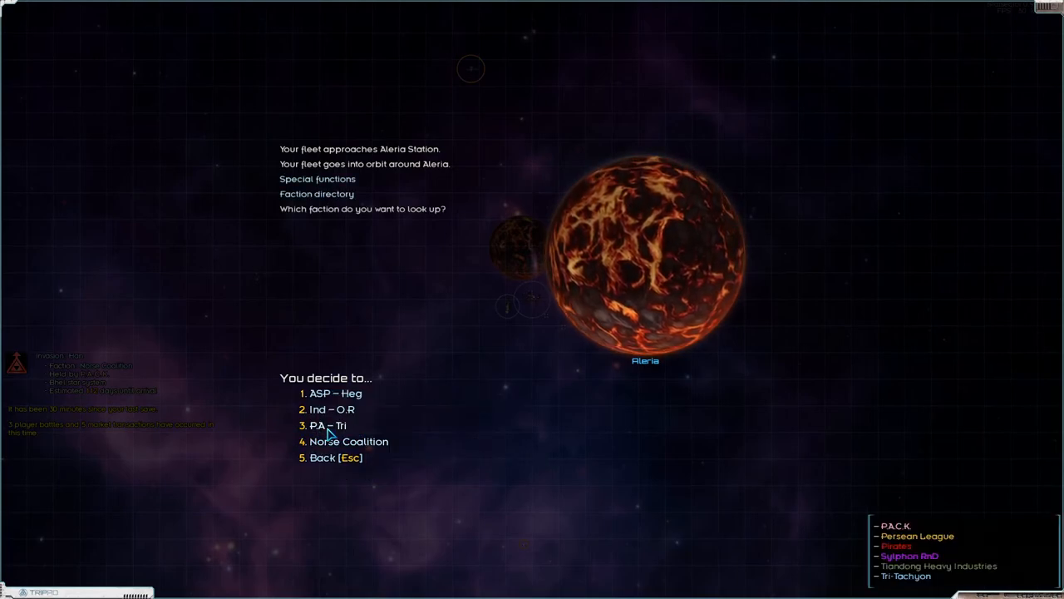